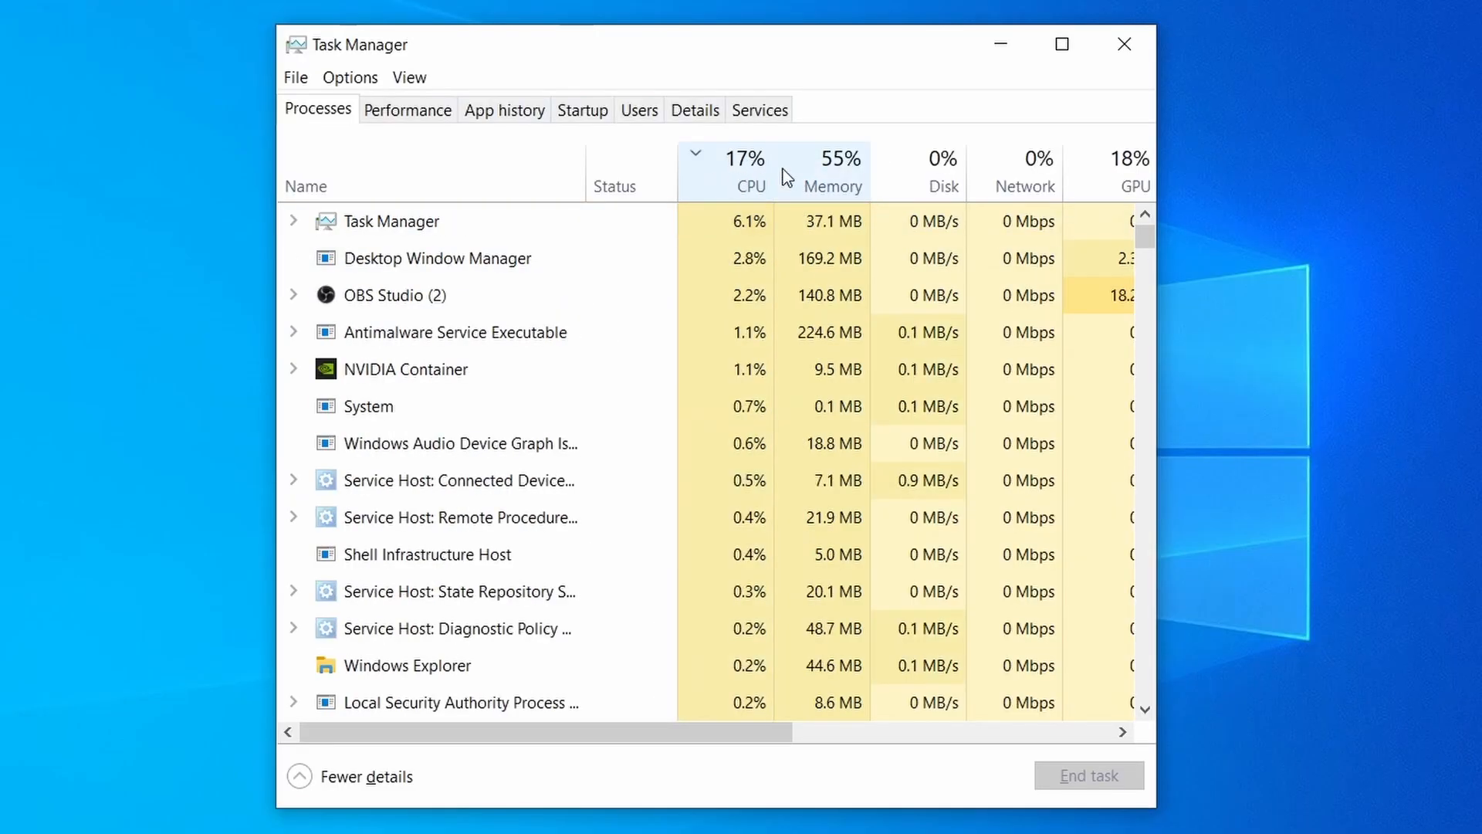
- Review the running processes and close Task Manager to return to the desktop
click(835, 157)
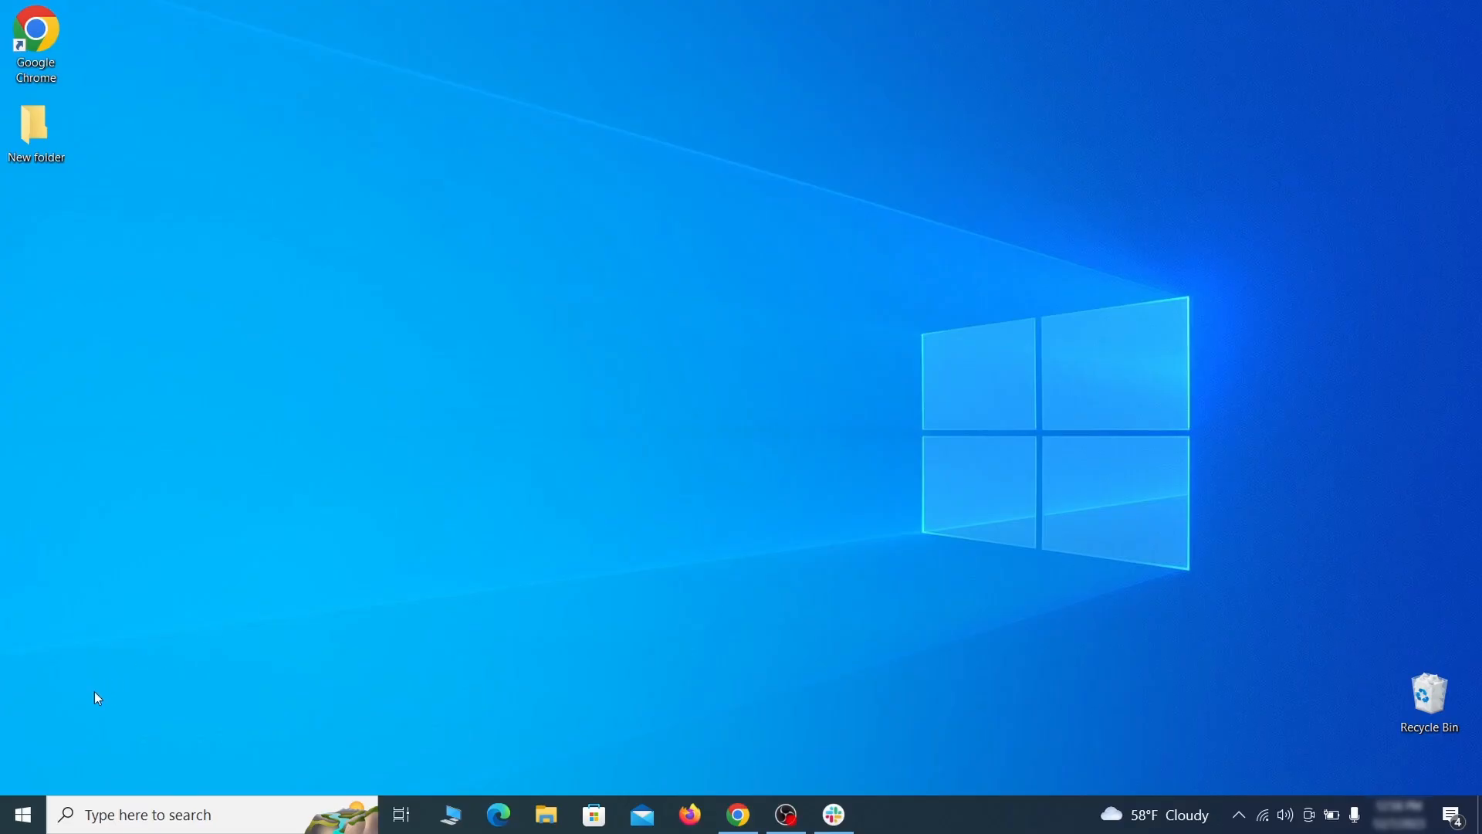
- From Settings > Update & Security > Recovery, restart the PC into advanced startup
click(18, 813)
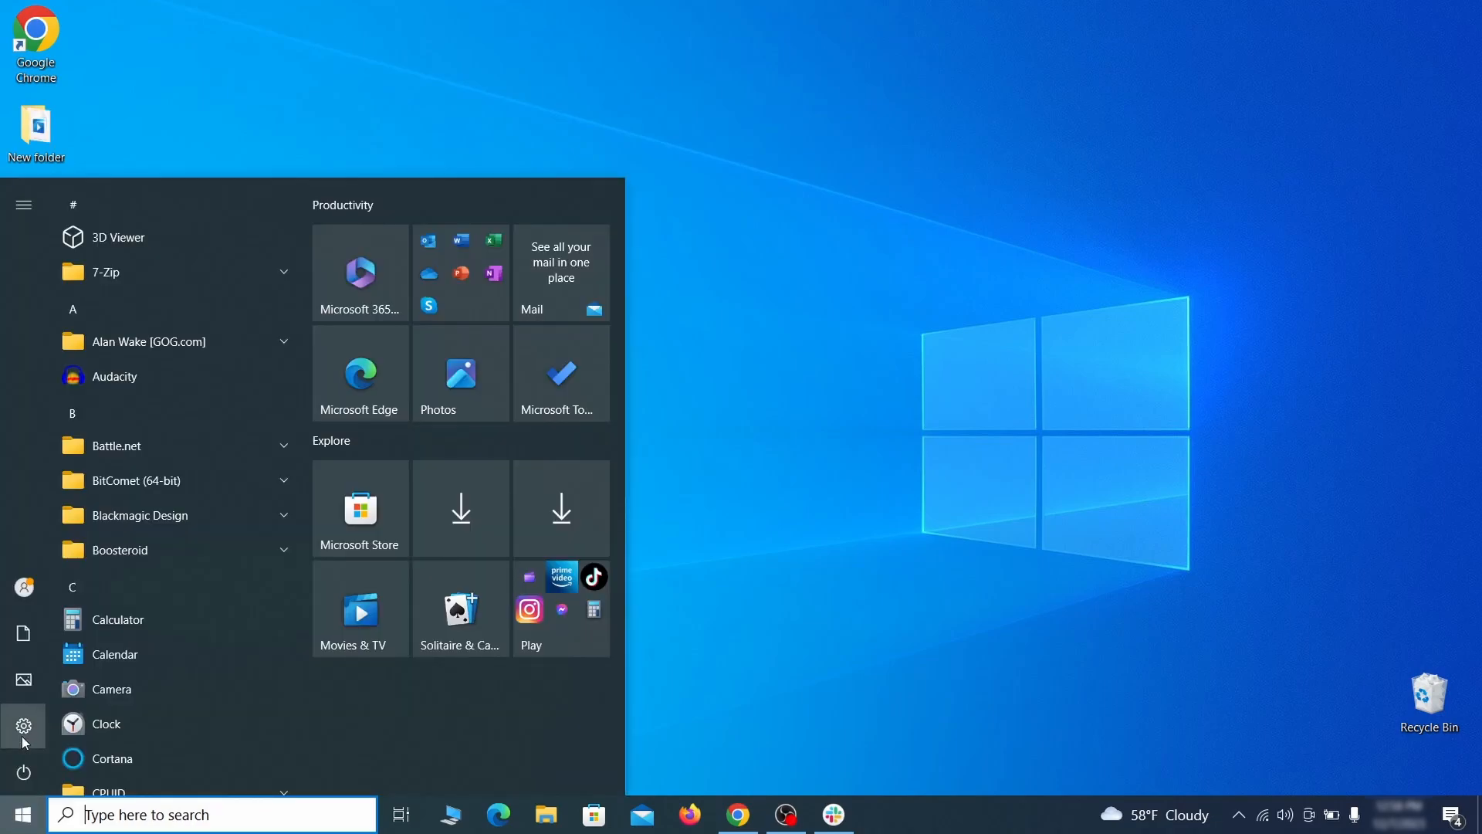
click(24, 726)
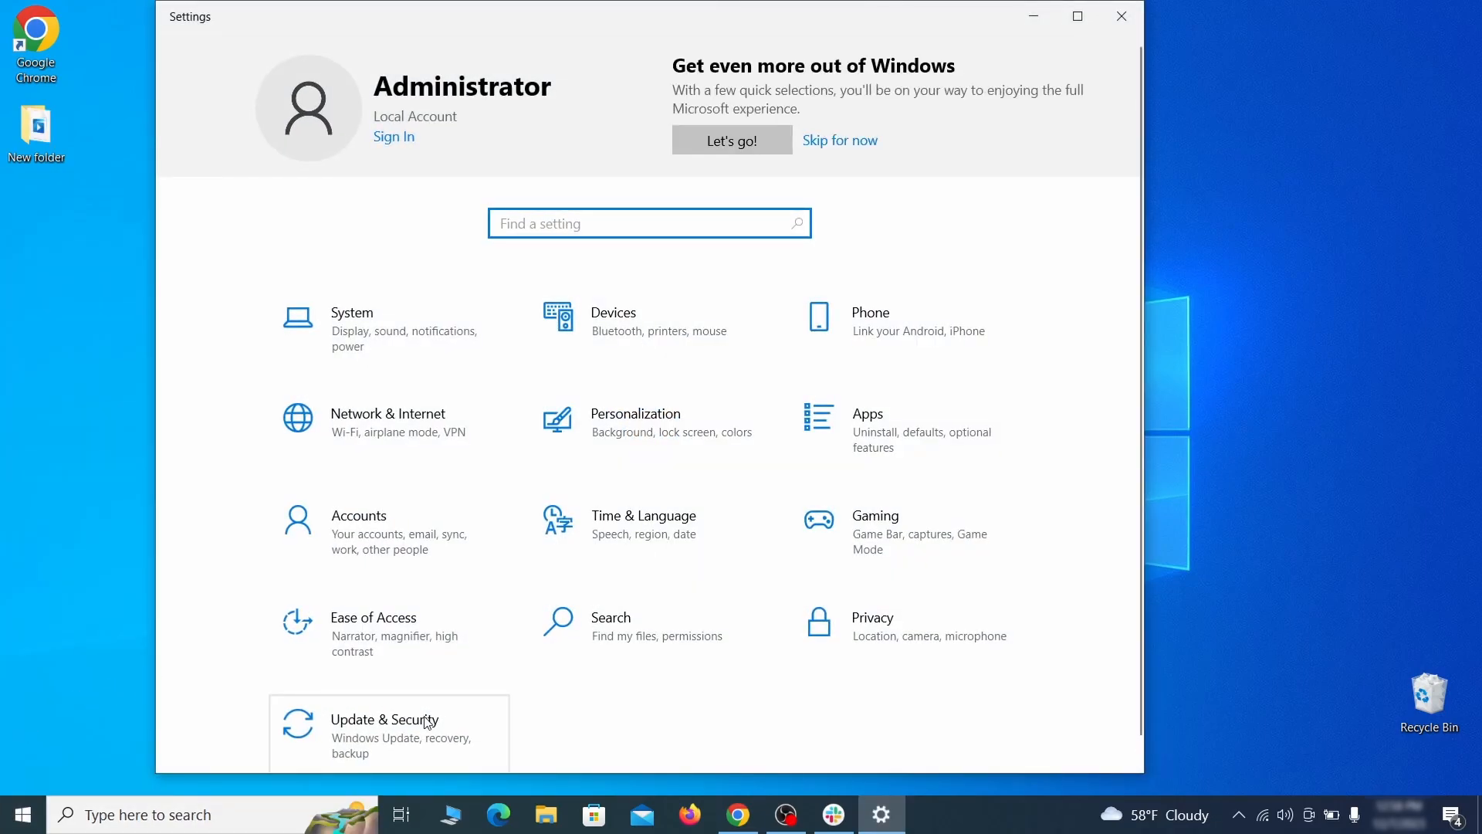
click(385, 727)
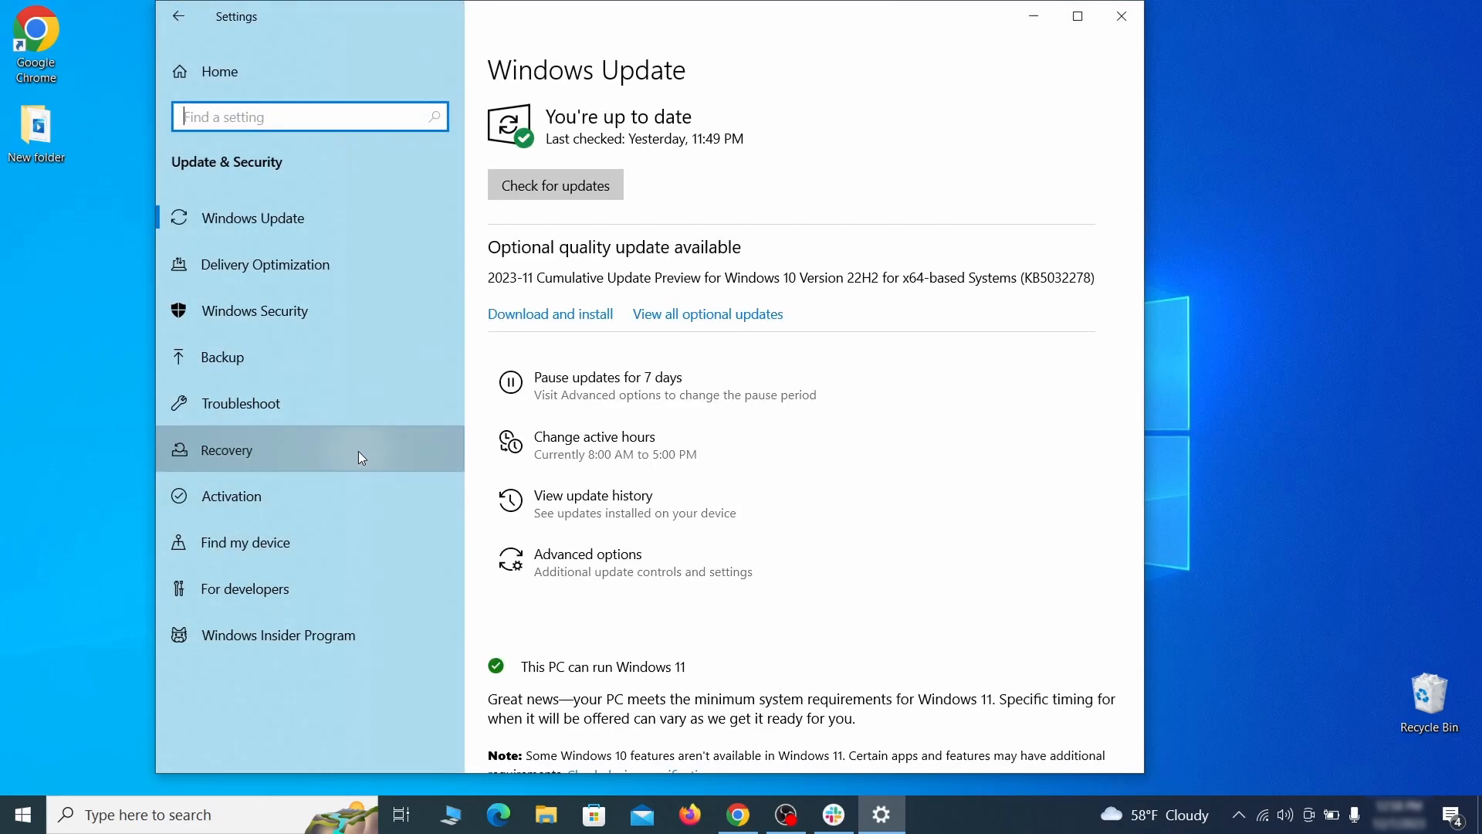
click(229, 449)
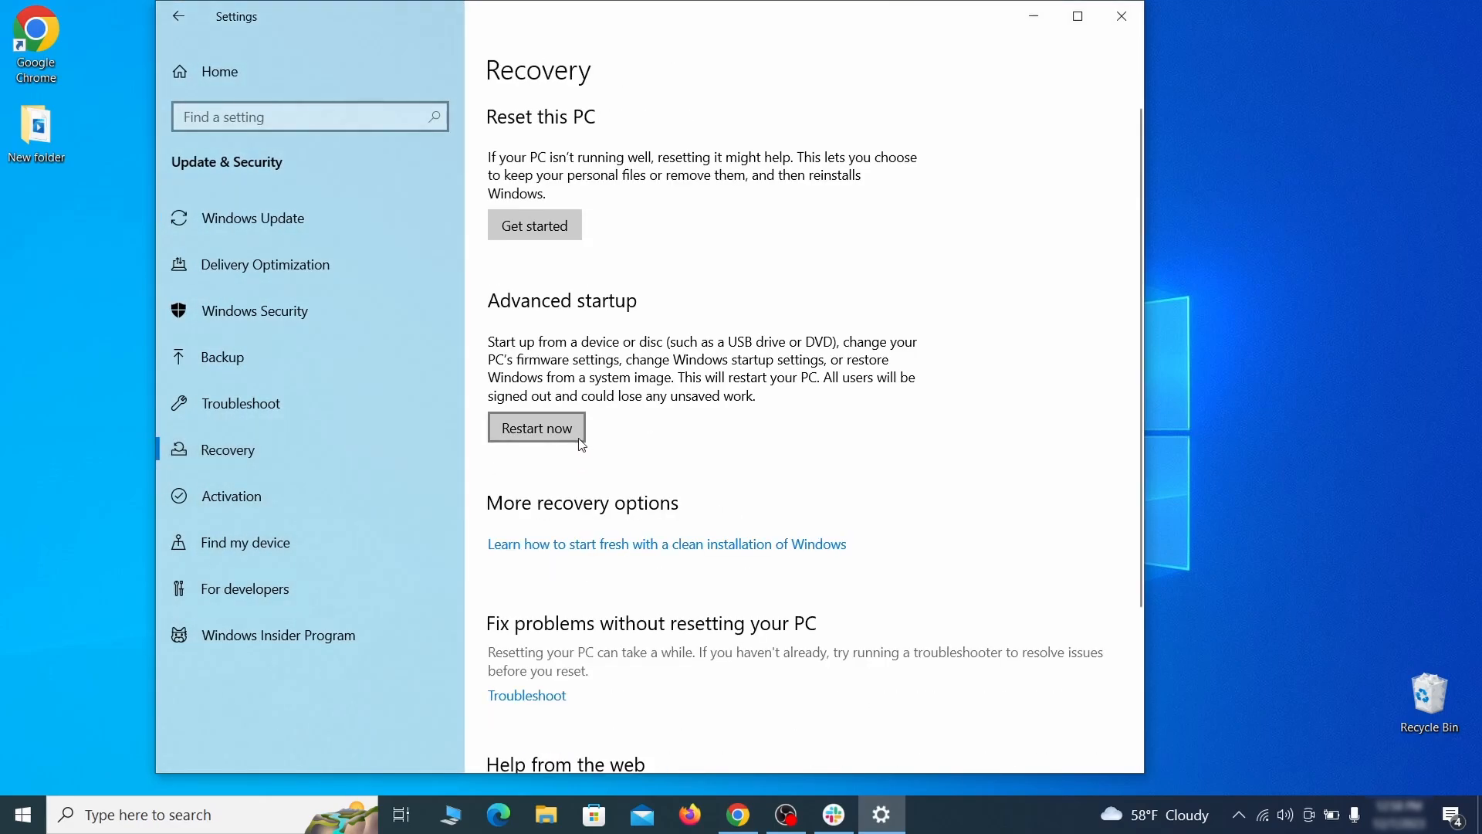
mouse_move(772, 443)
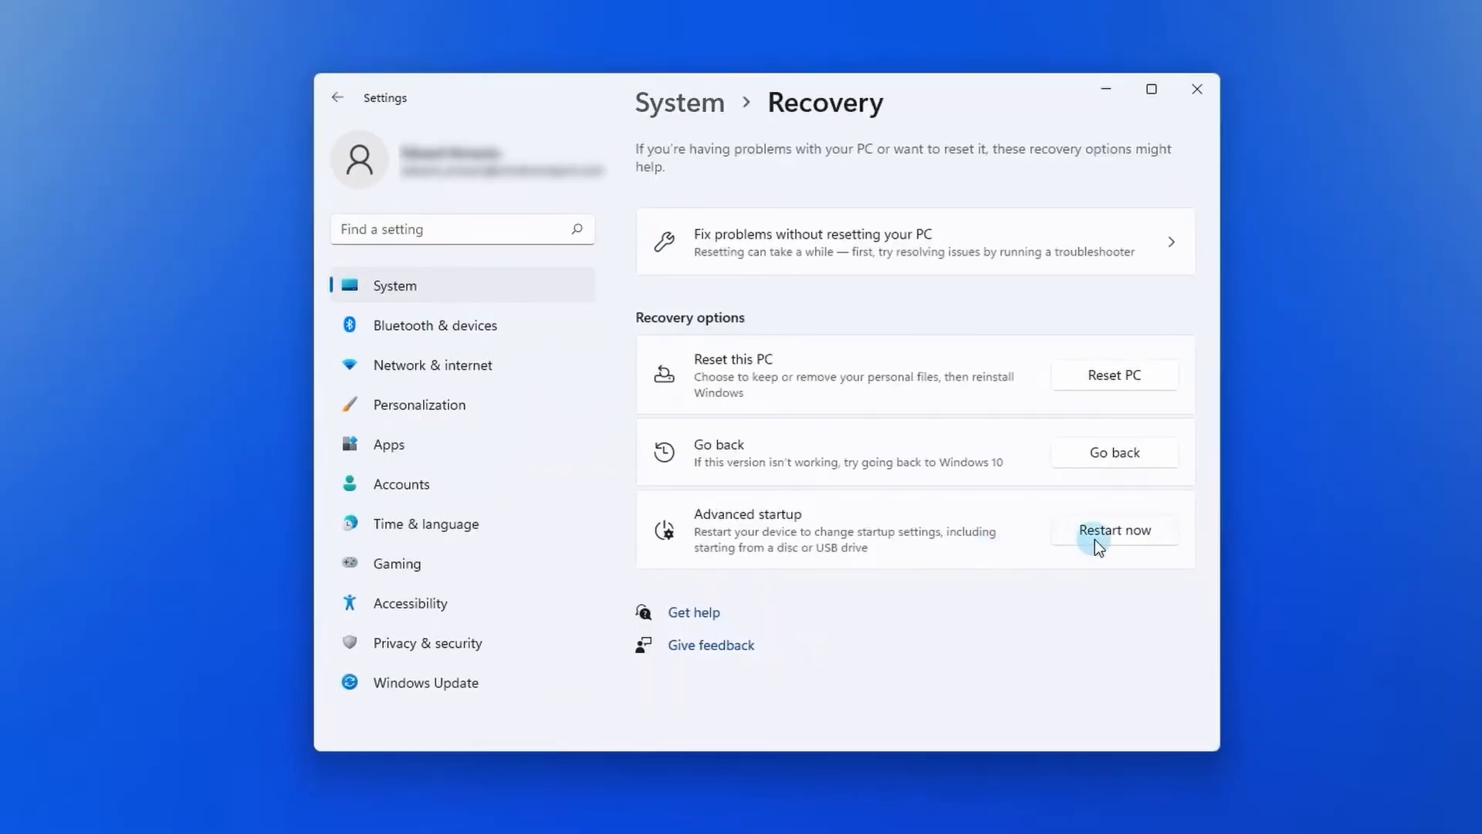
click(1114, 530)
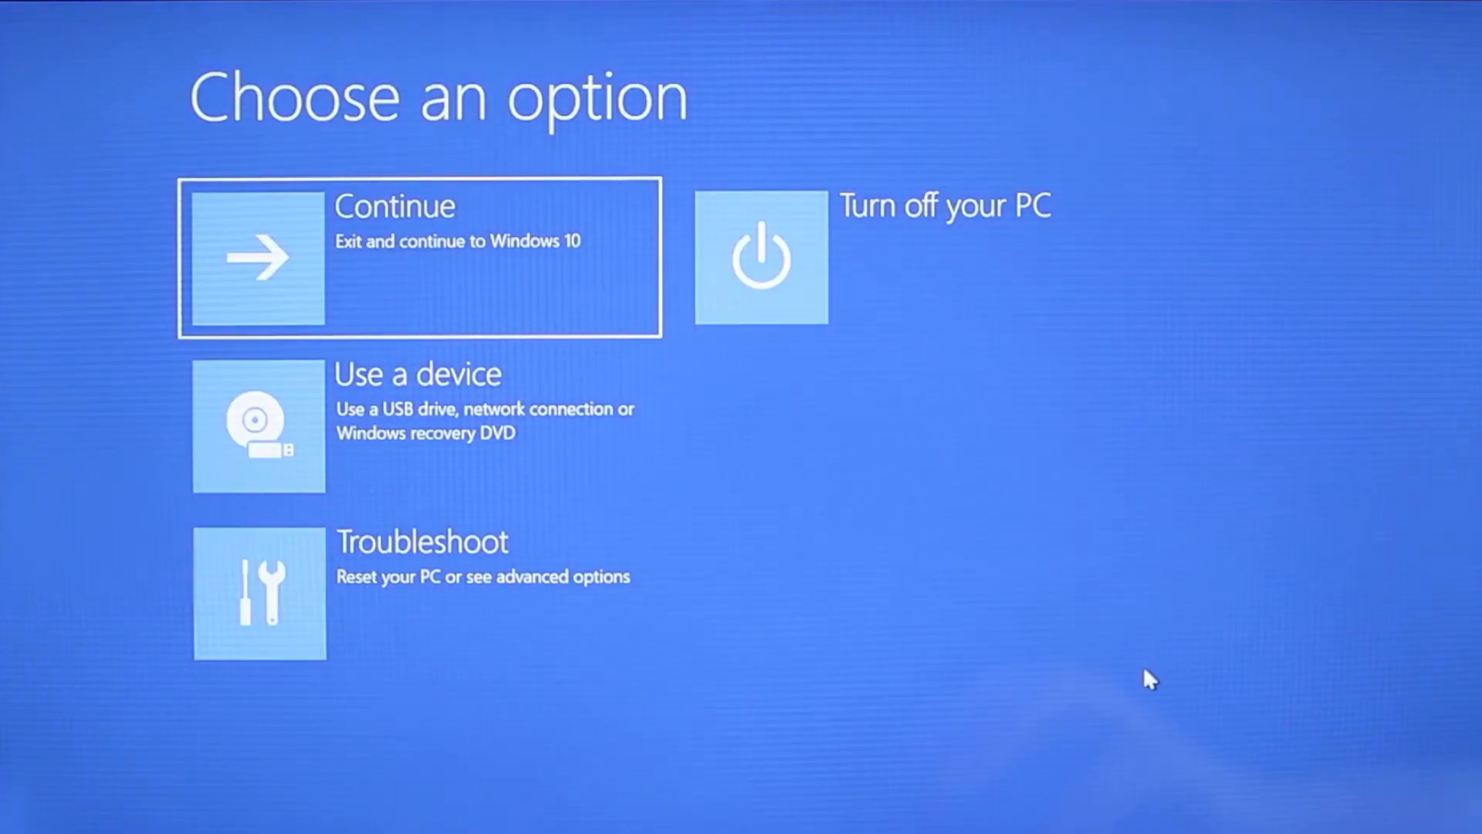
mouse_move(775, 610)
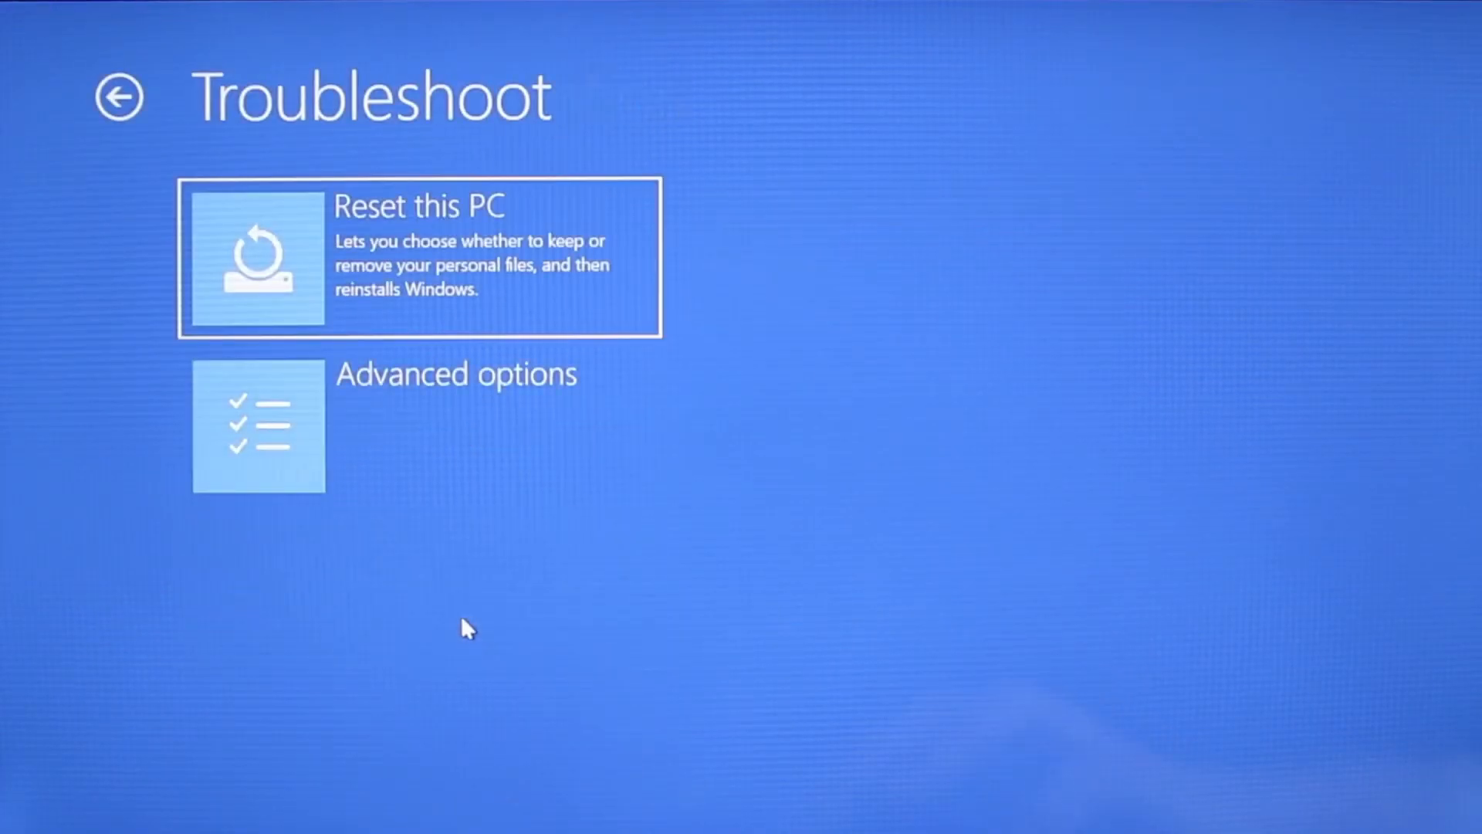
- Go through Troubleshoot > Advanced options > Start-up Settings, restart and choose Safe Mode with key 5
click(426, 426)
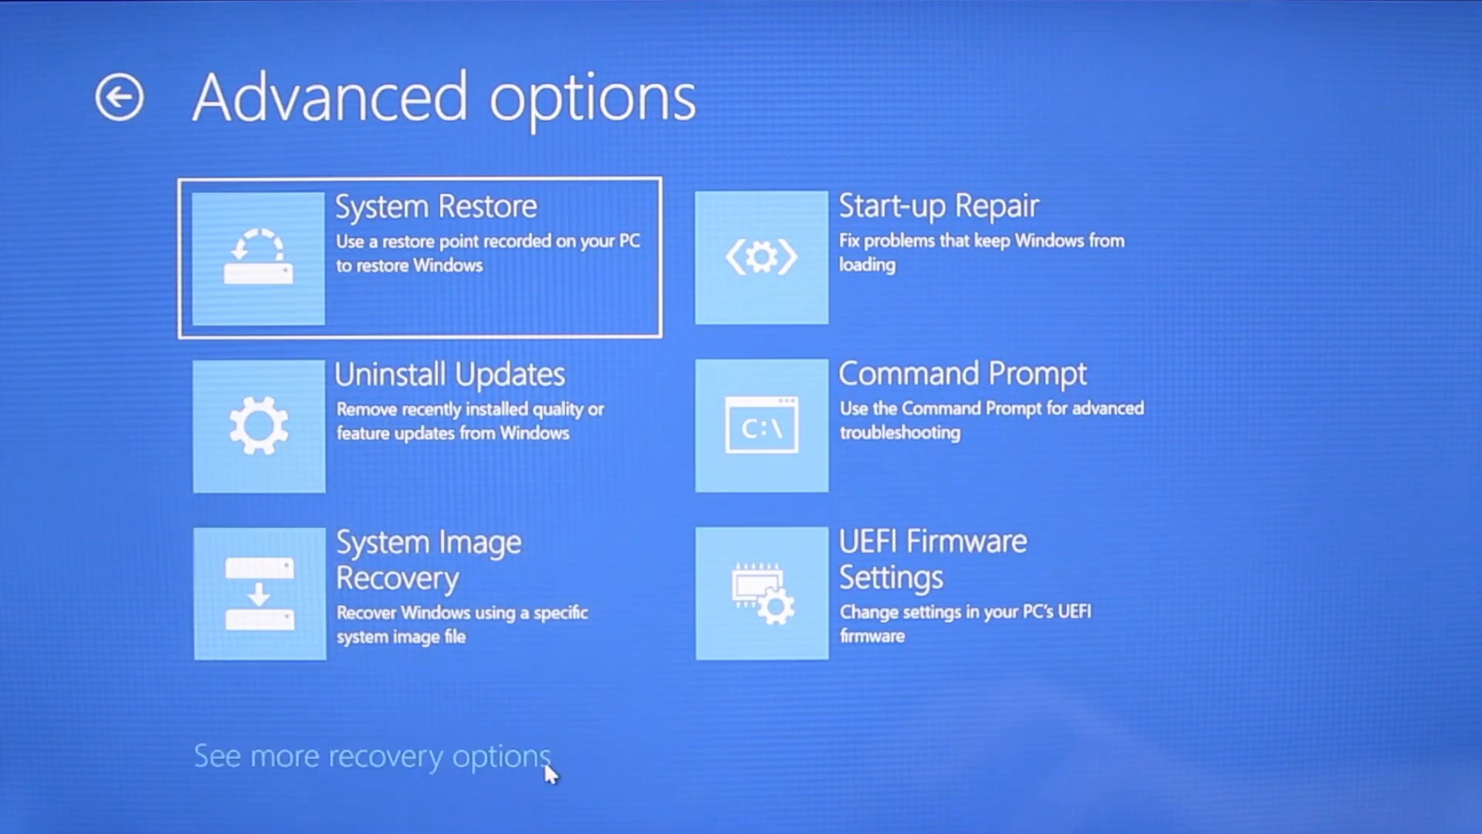
click(372, 755)
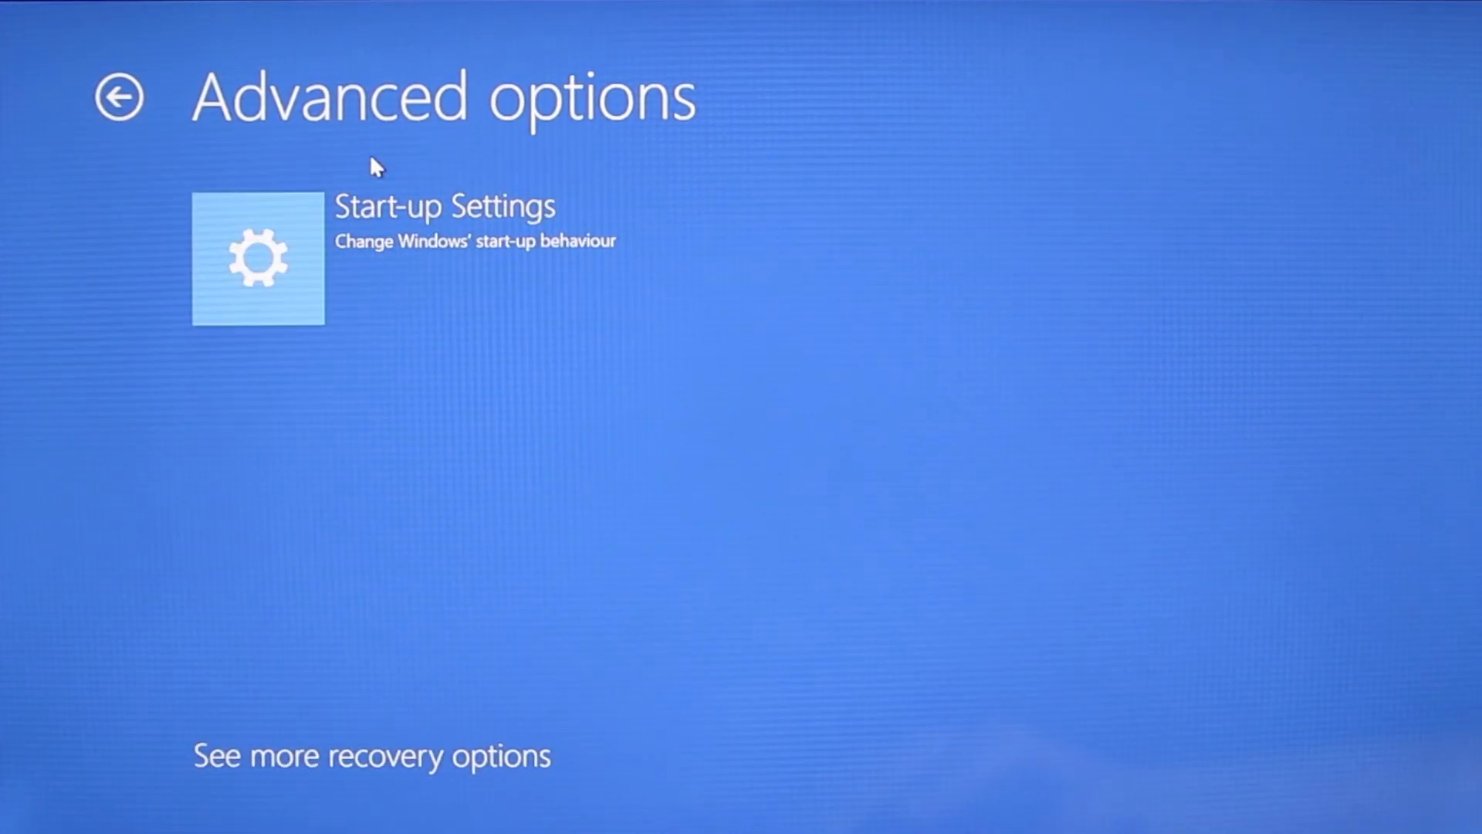
click(258, 260)
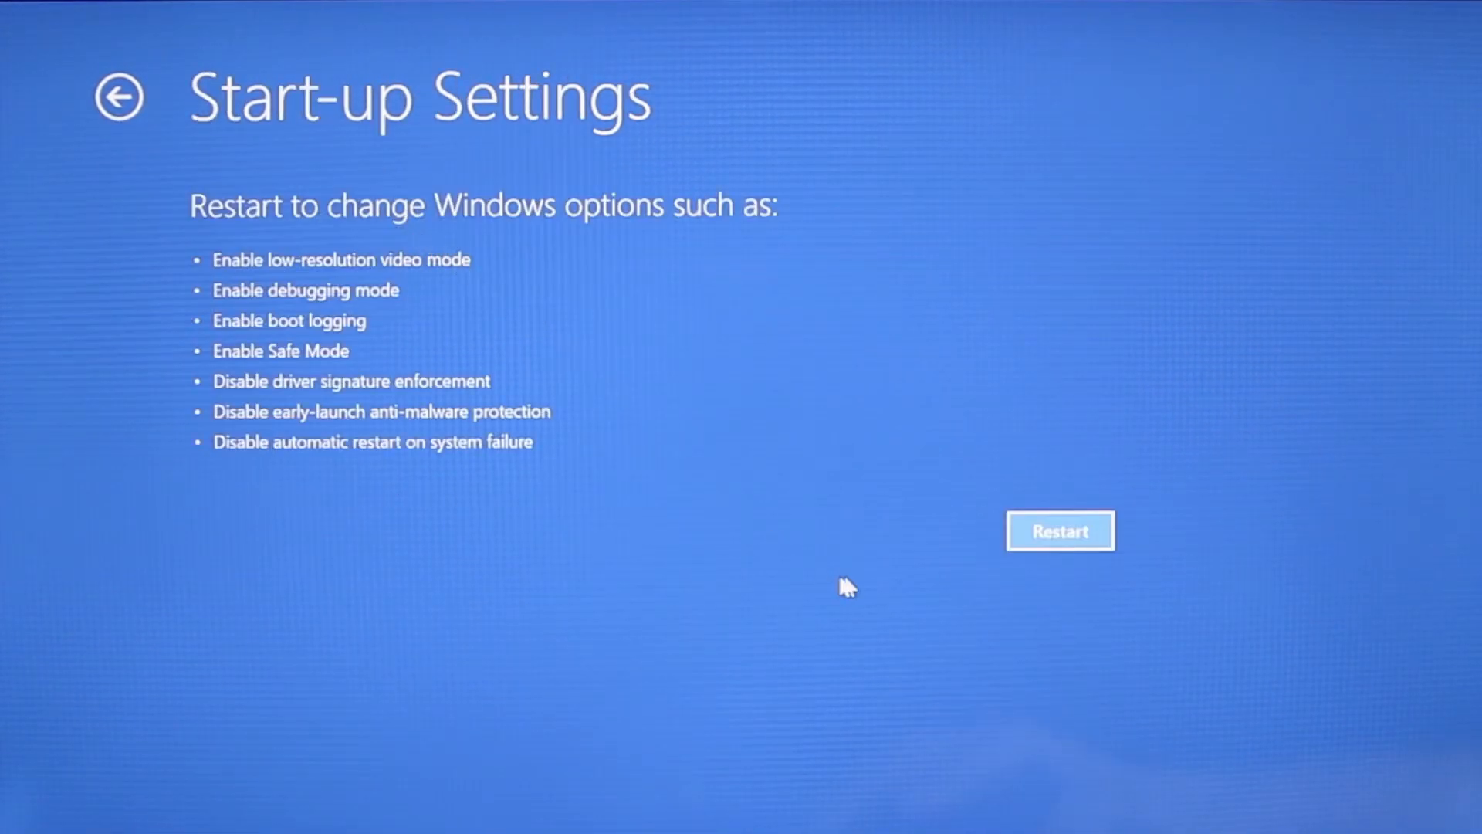
click(1059, 530)
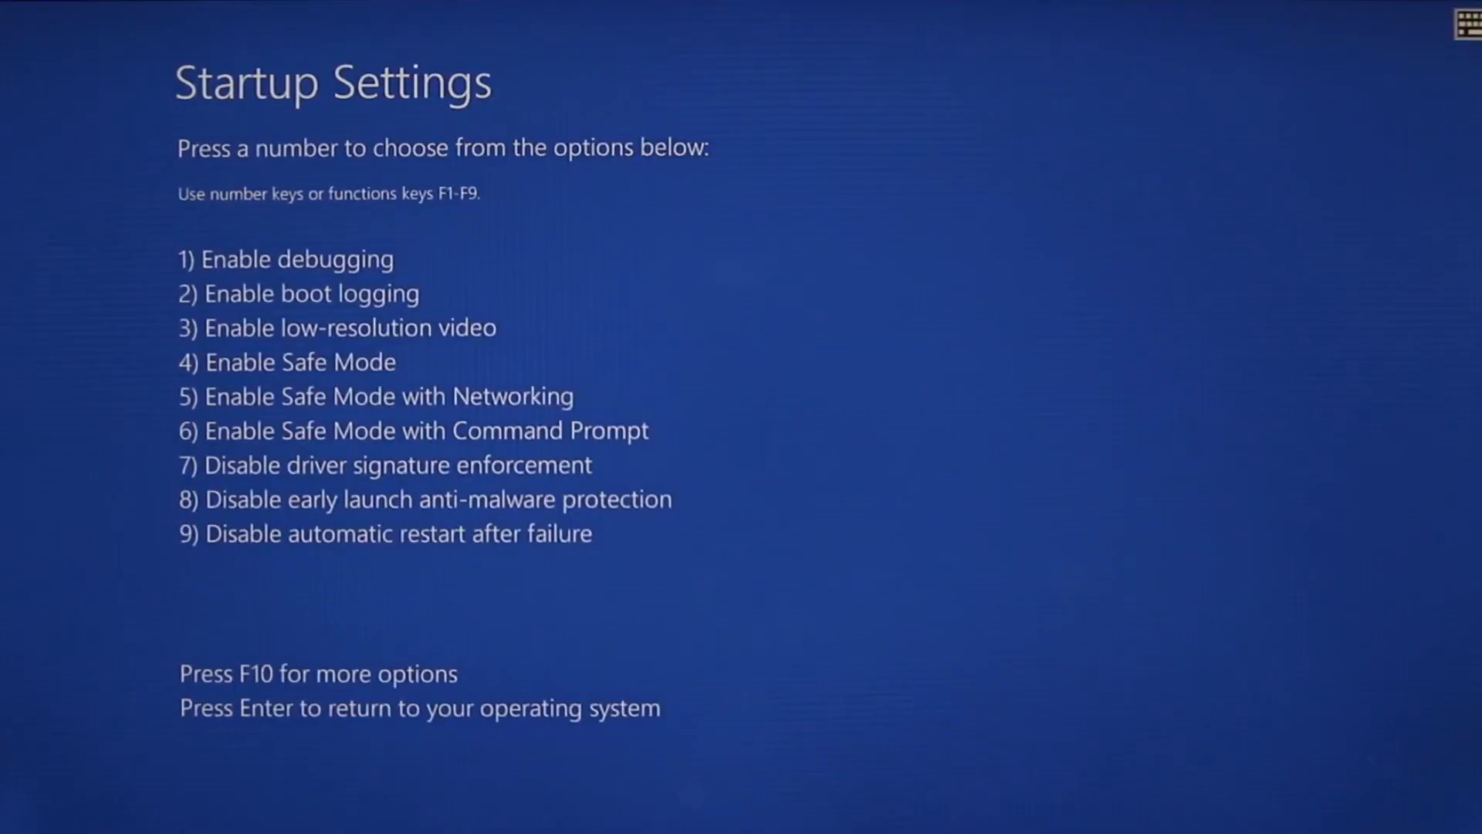
key(5)
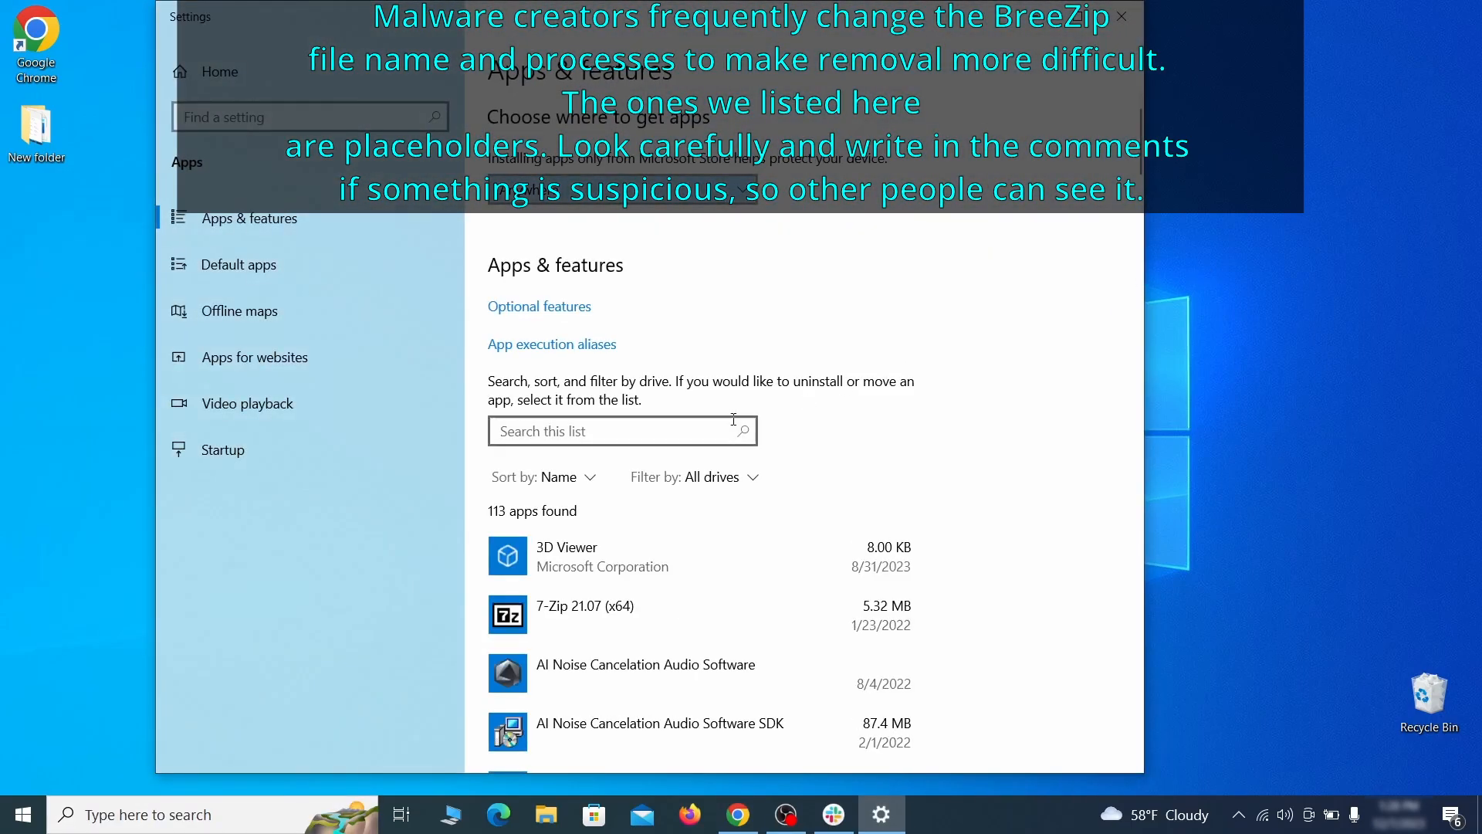
- Sort apps by install date, uninstall Example Malware App, confirm and finish the wizard
click(558, 477)
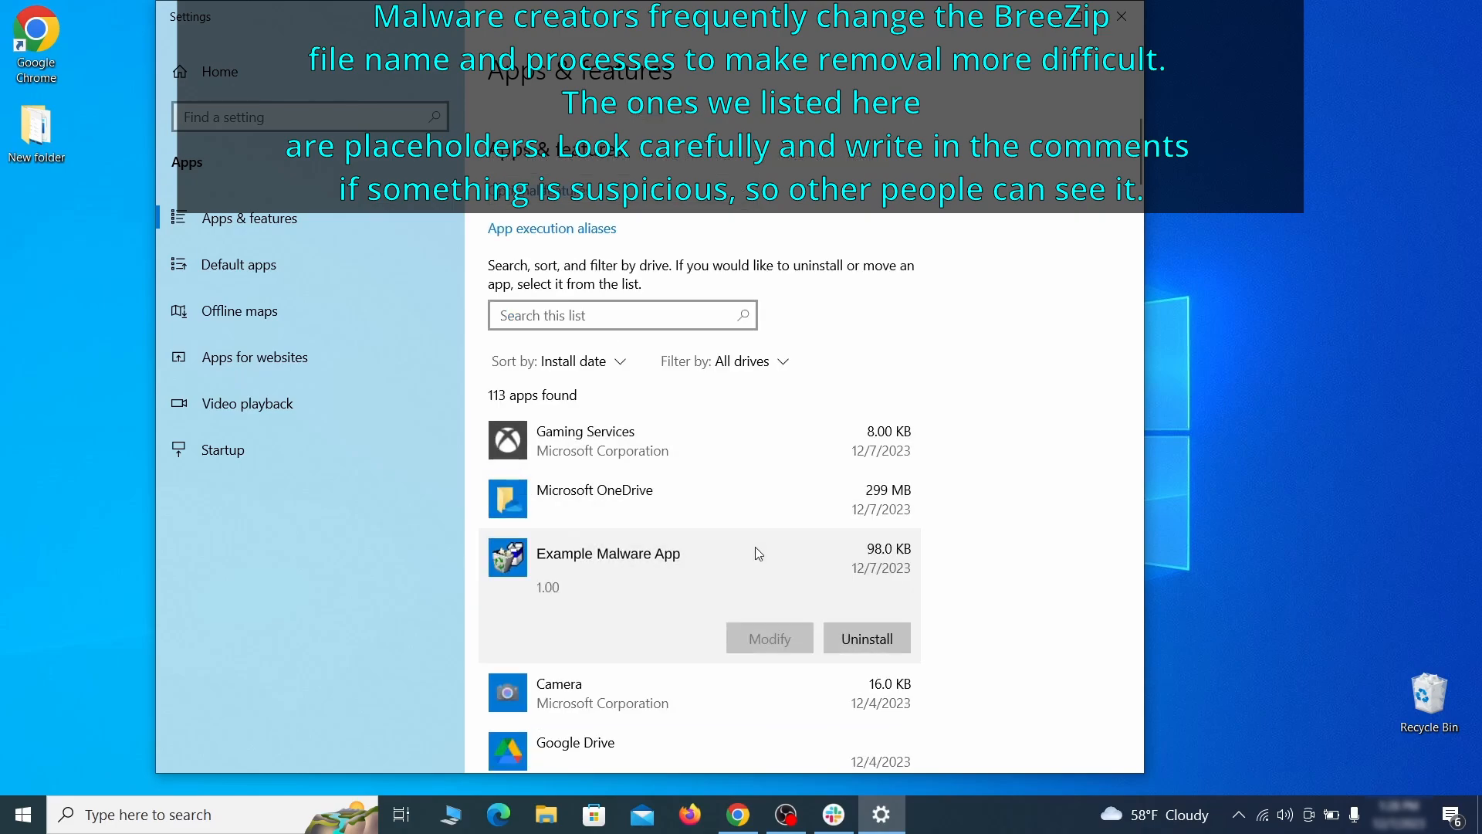
mouse_move(837, 606)
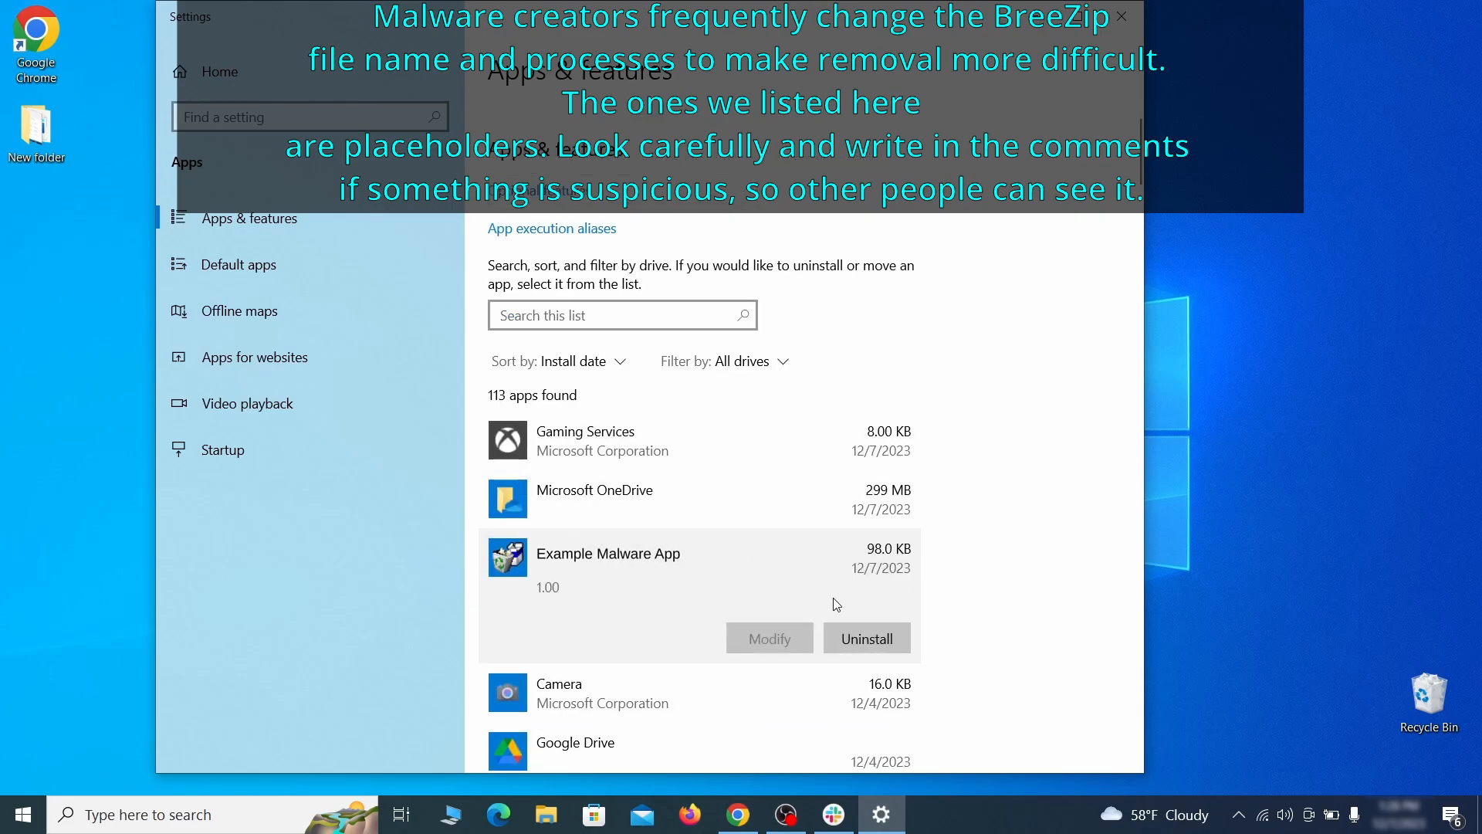
click(1123, 17)
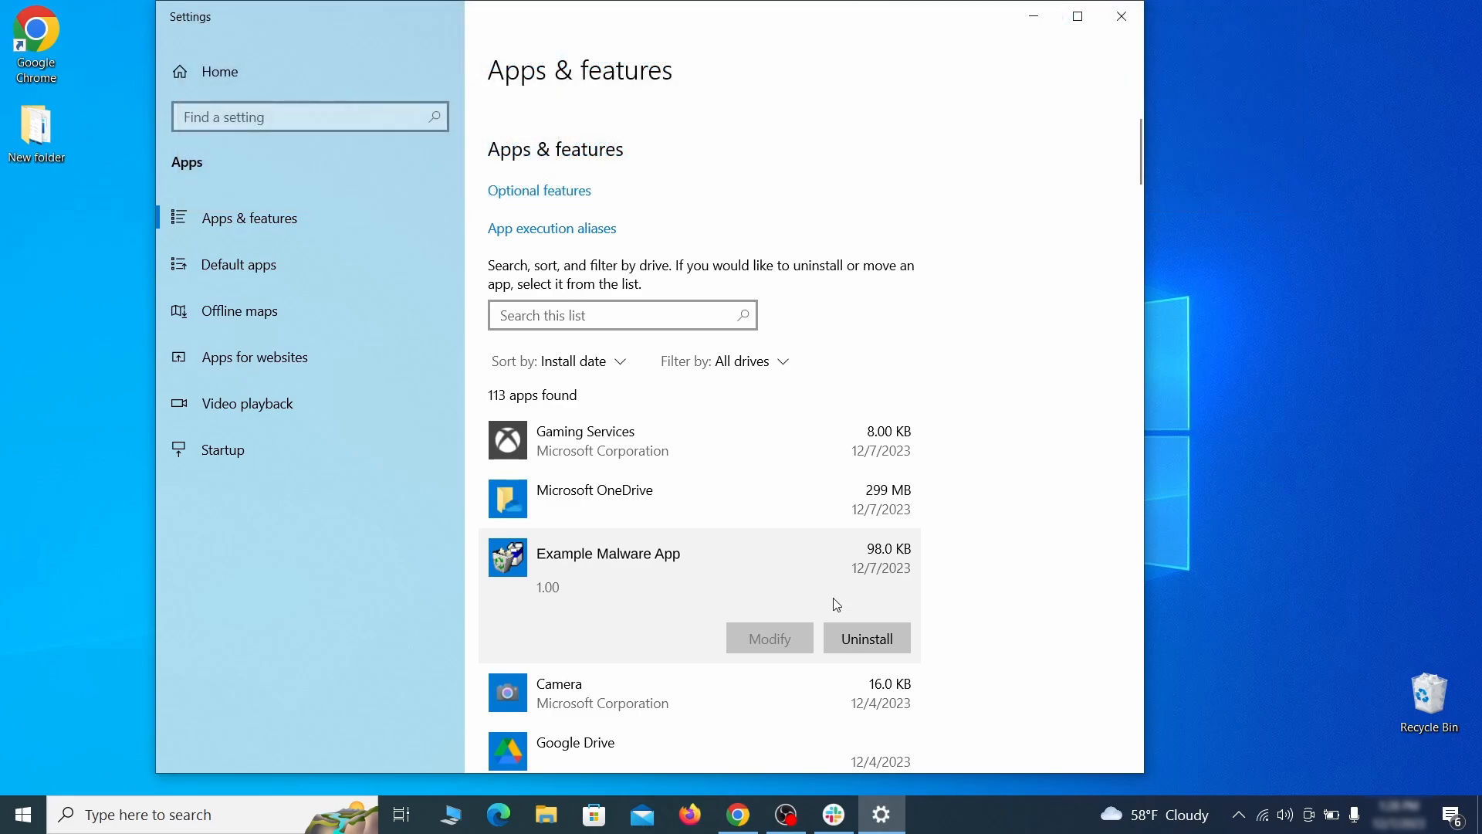
click(864, 638)
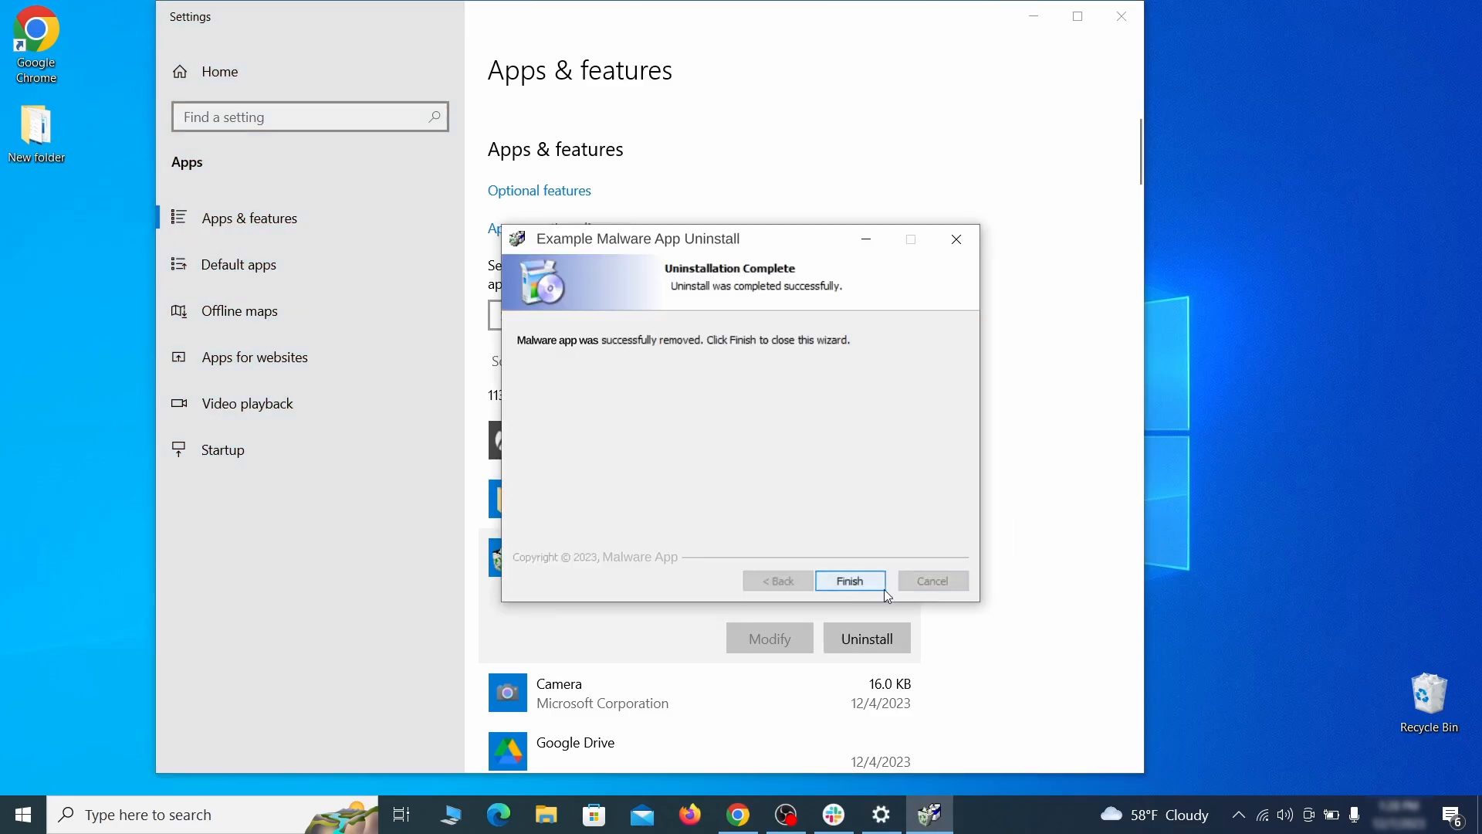
click(848, 581)
text(create)
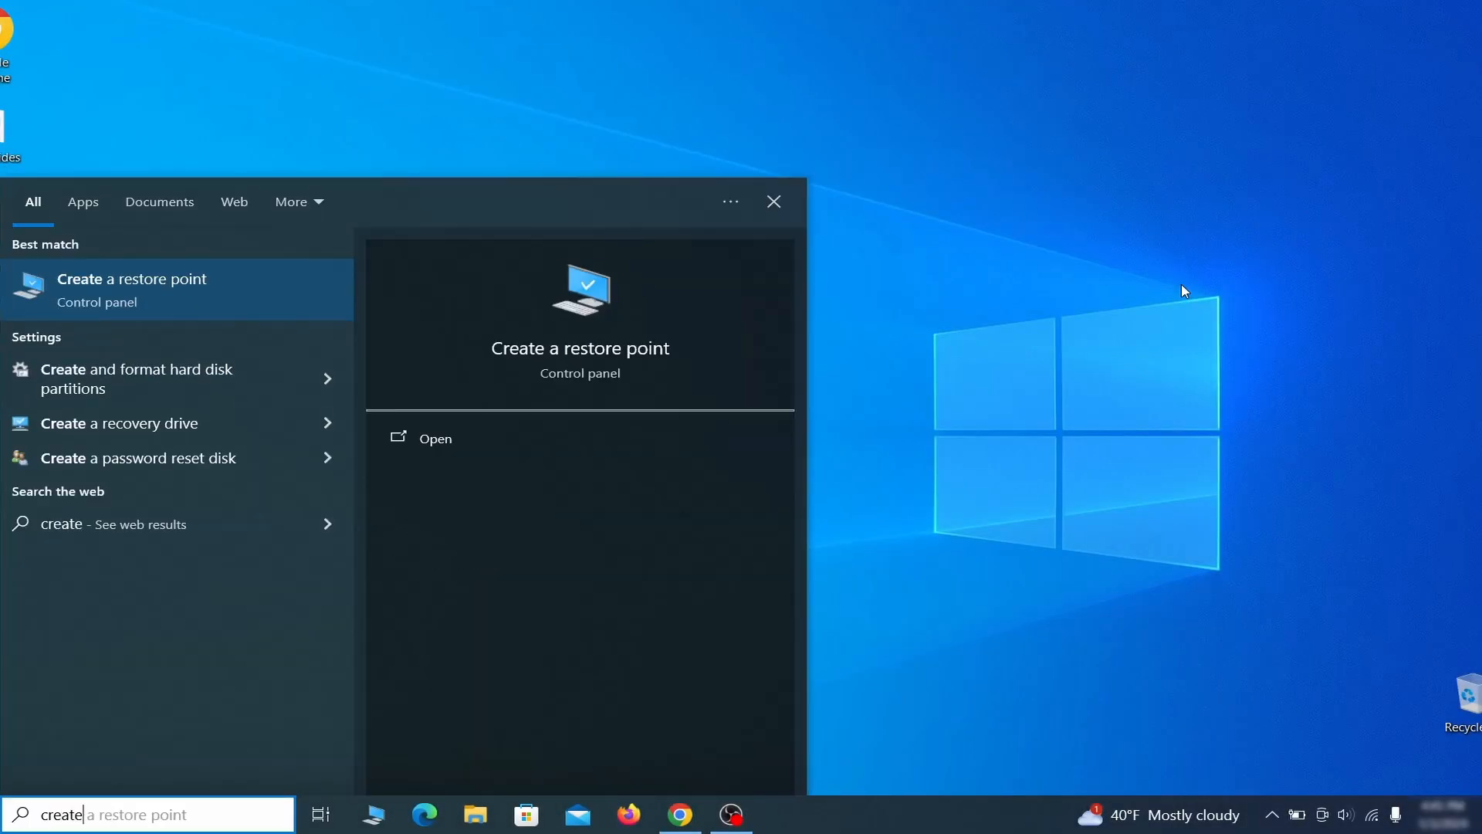
- Find 'create a restore point', configure Local Disk (C:) and turn on system protection
text(a restore)
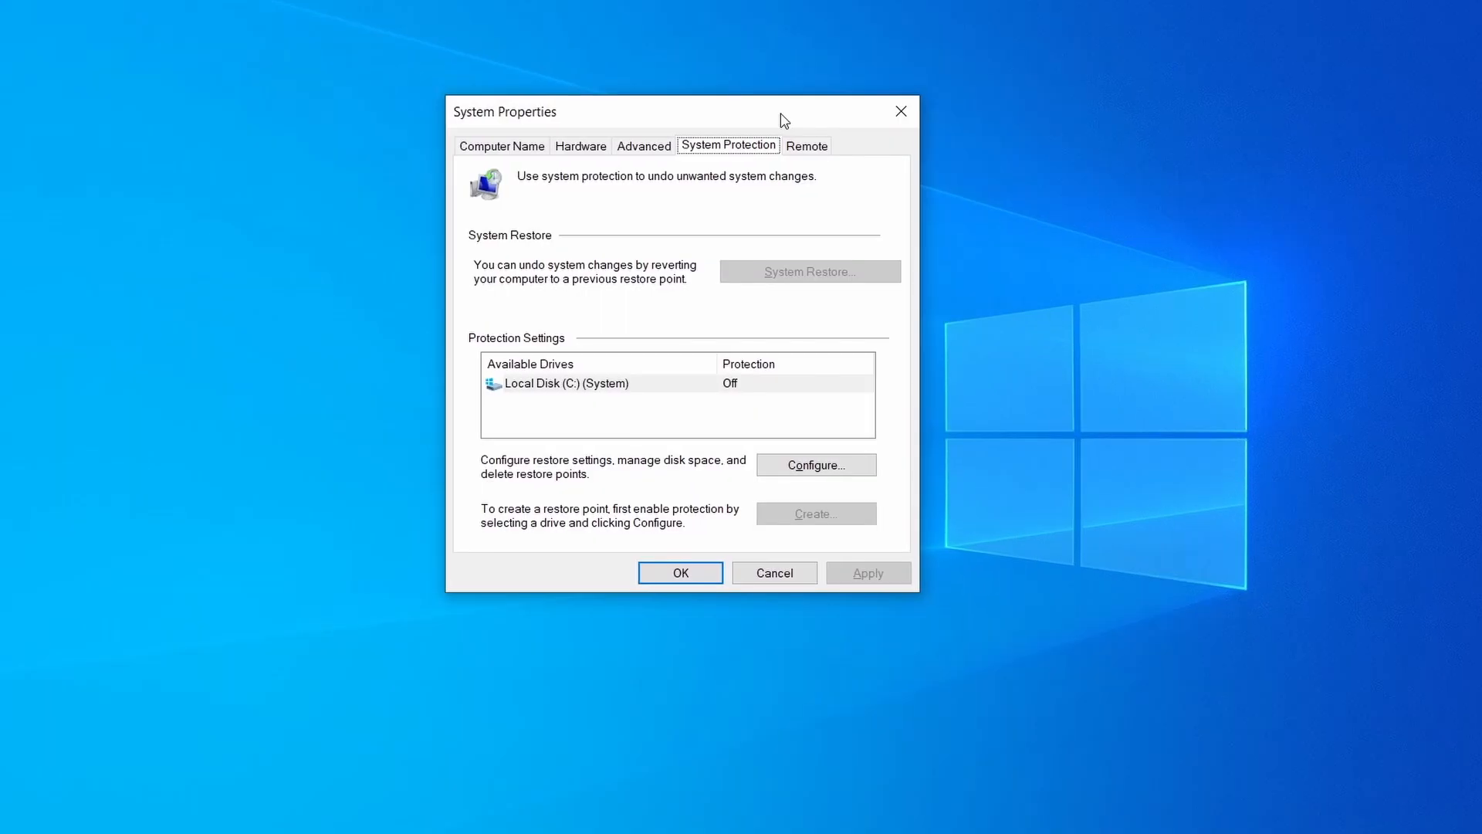
click(565, 383)
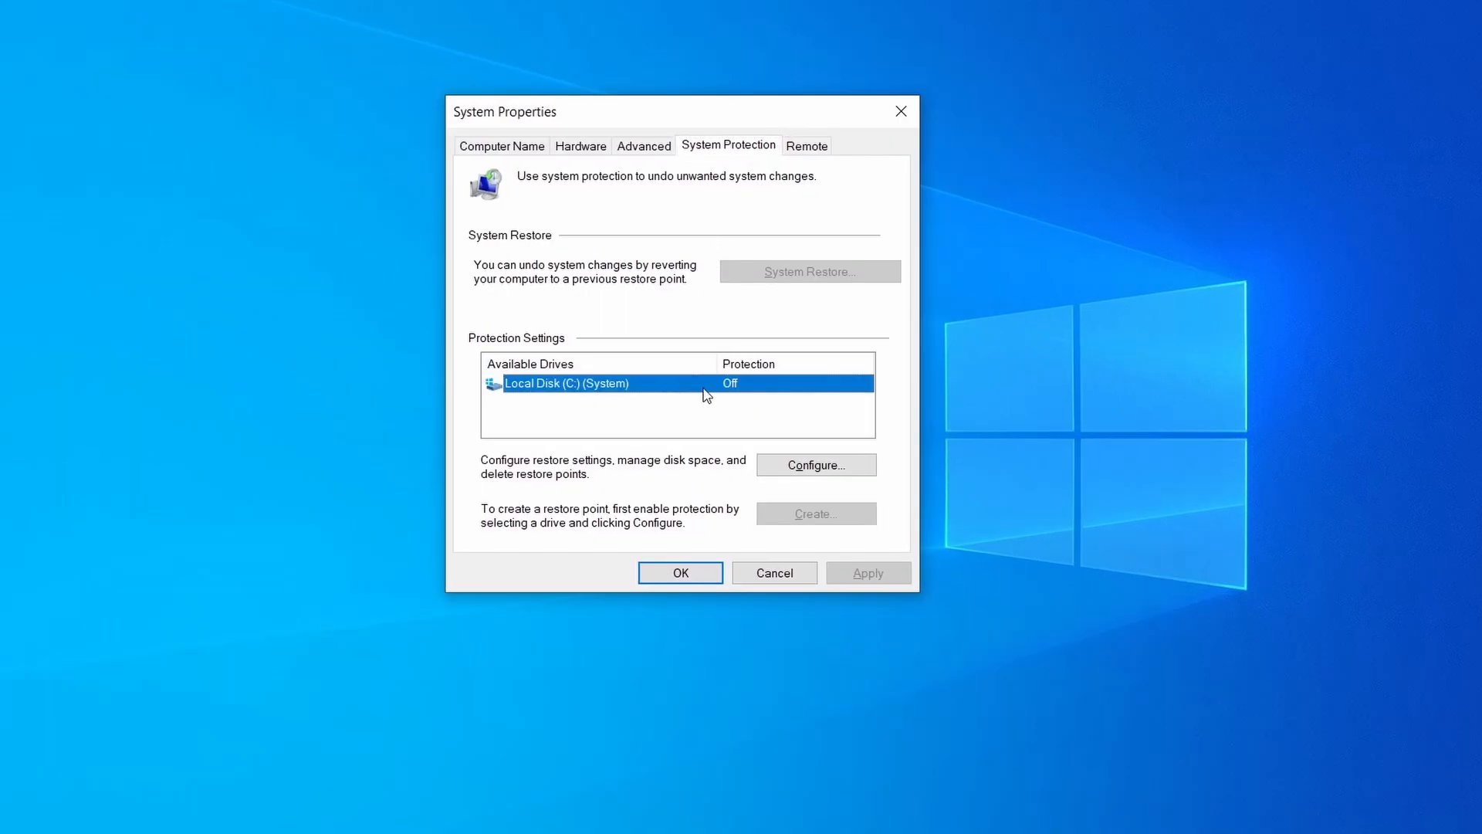
mouse_move(664, 396)
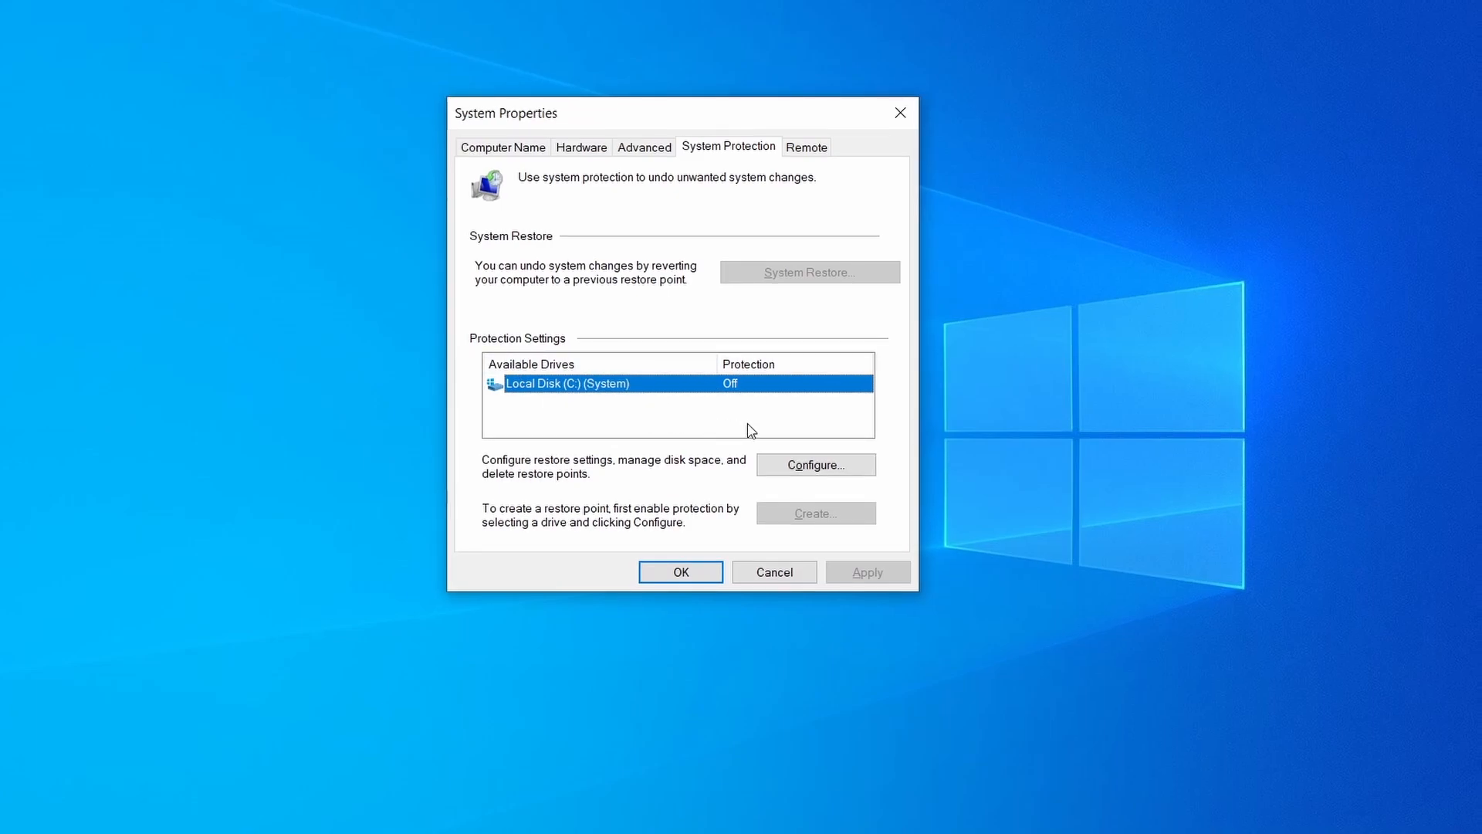
click(816, 464)
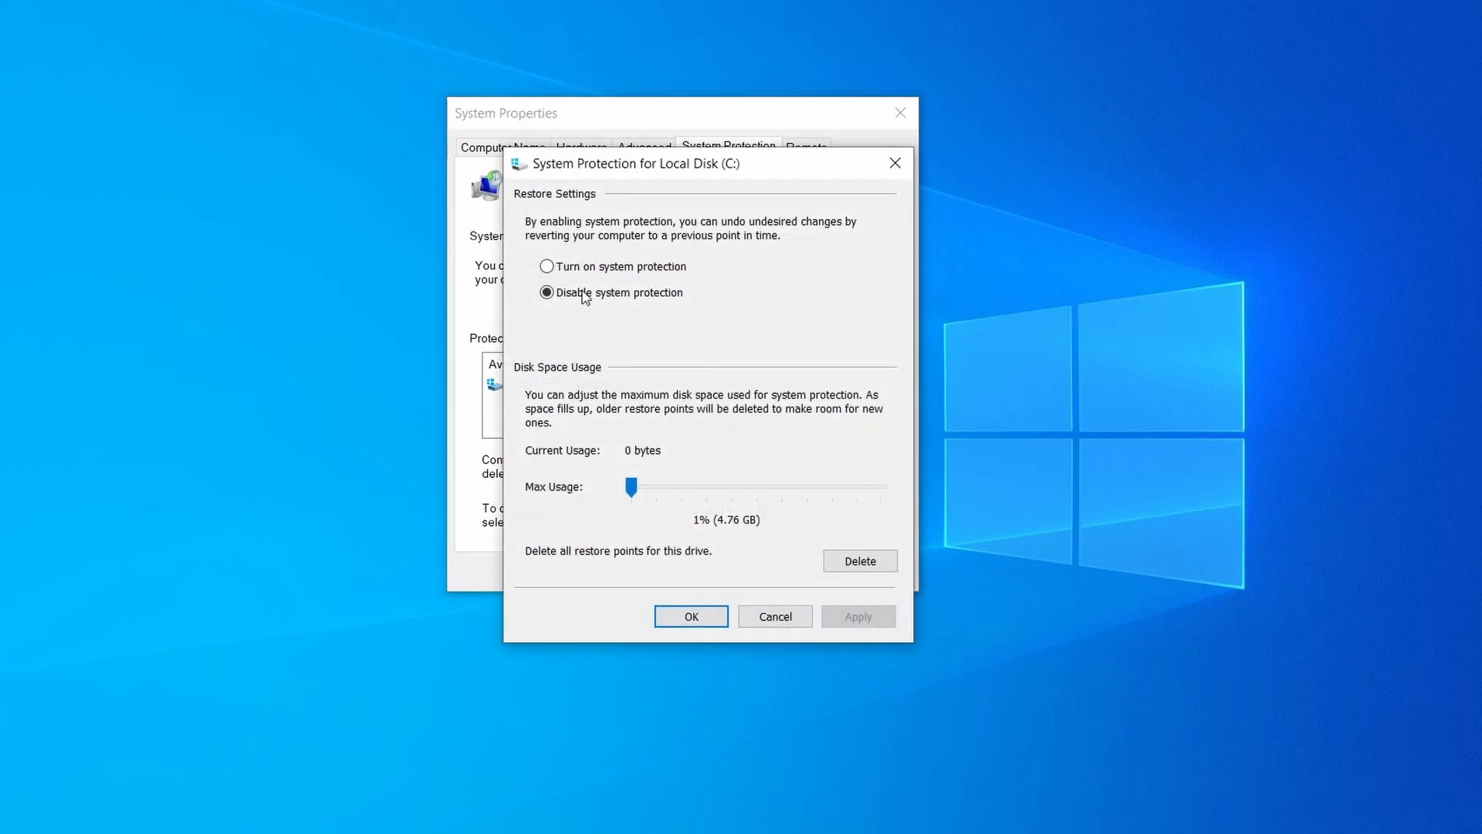
click(546, 265)
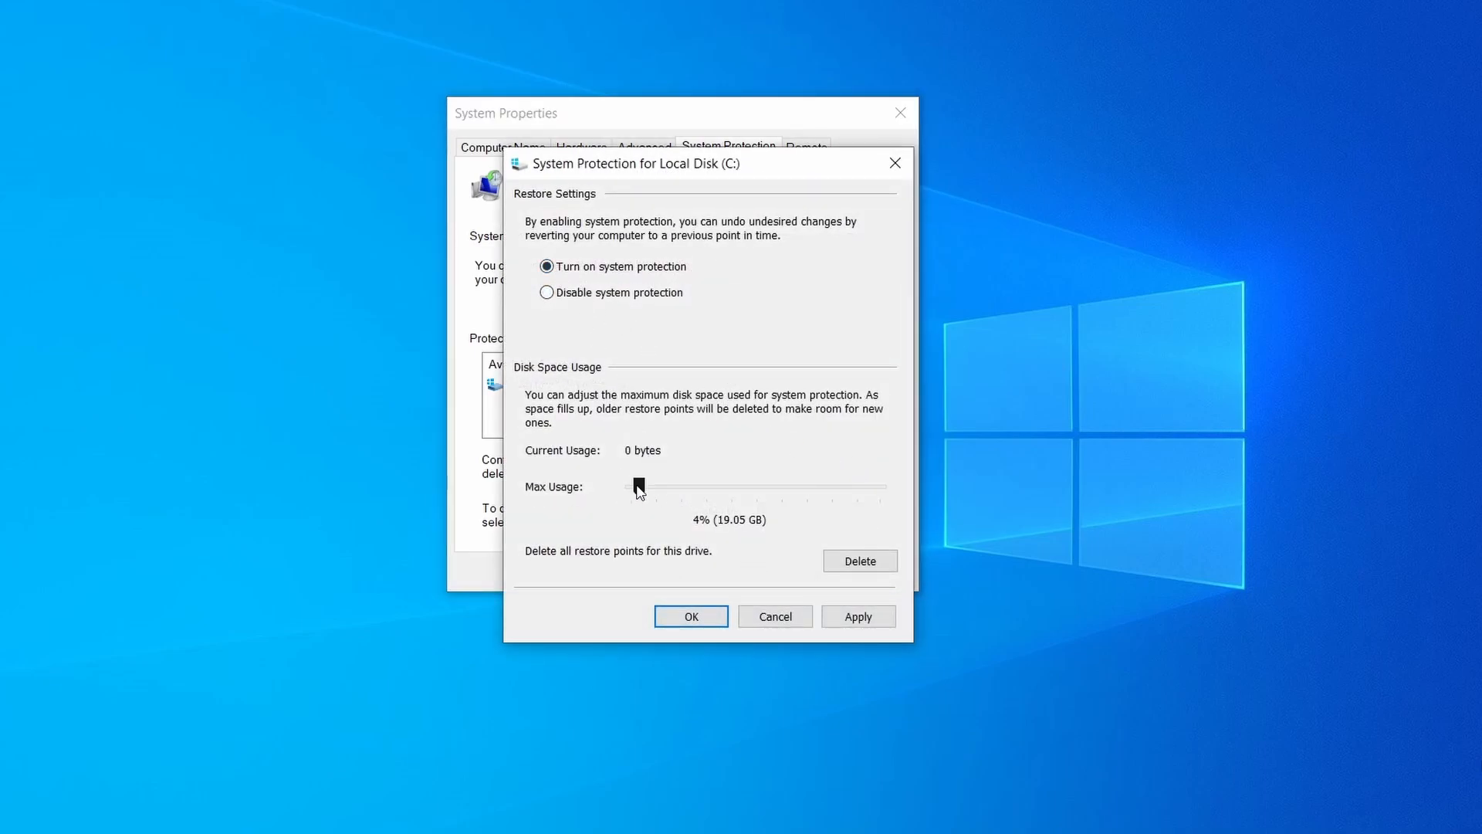
click(857, 616)
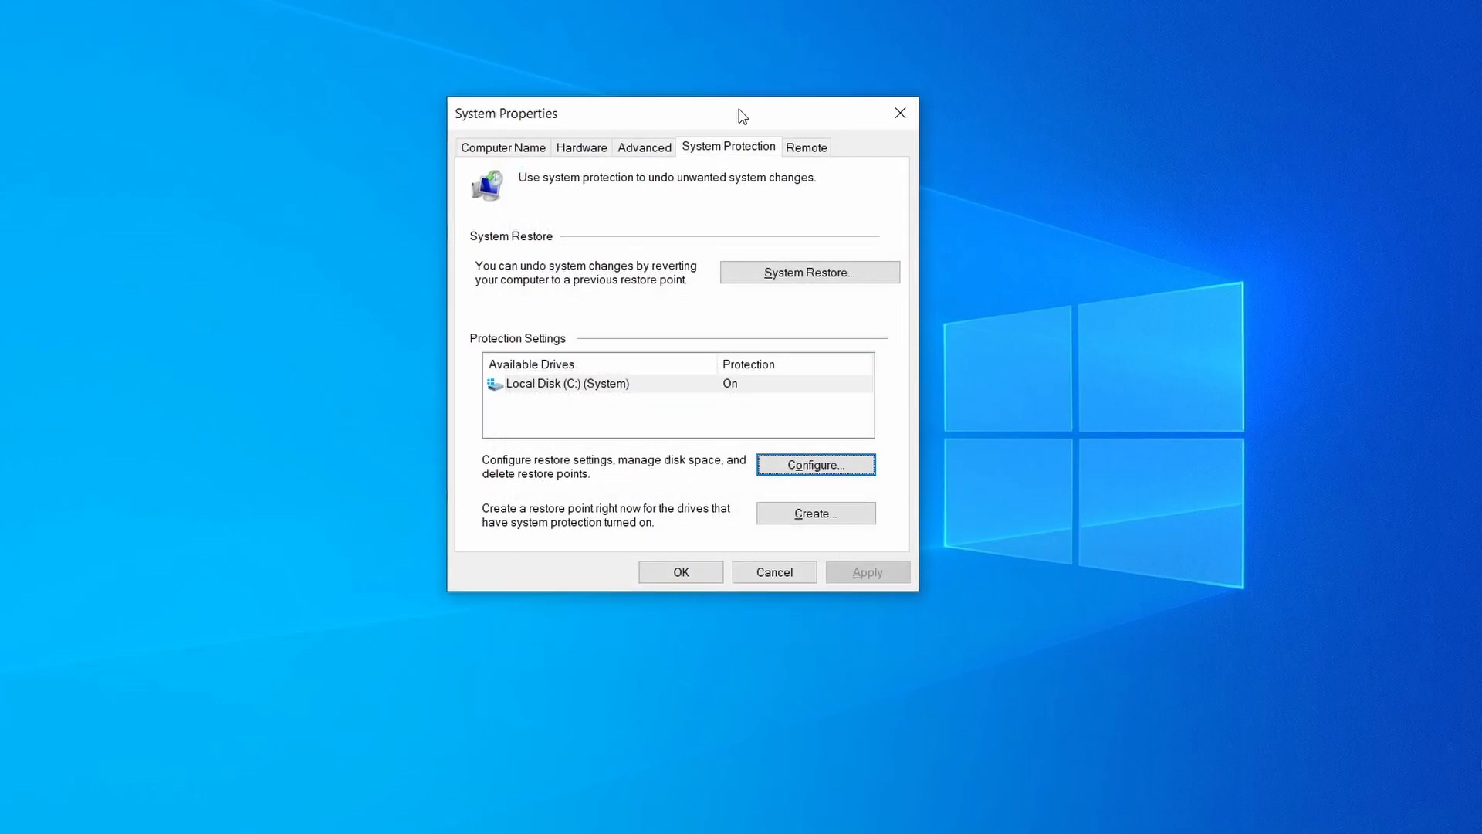
- Create a restore point named 'Restore Point 1', then start System Restore and pass its introduction
click(814, 513)
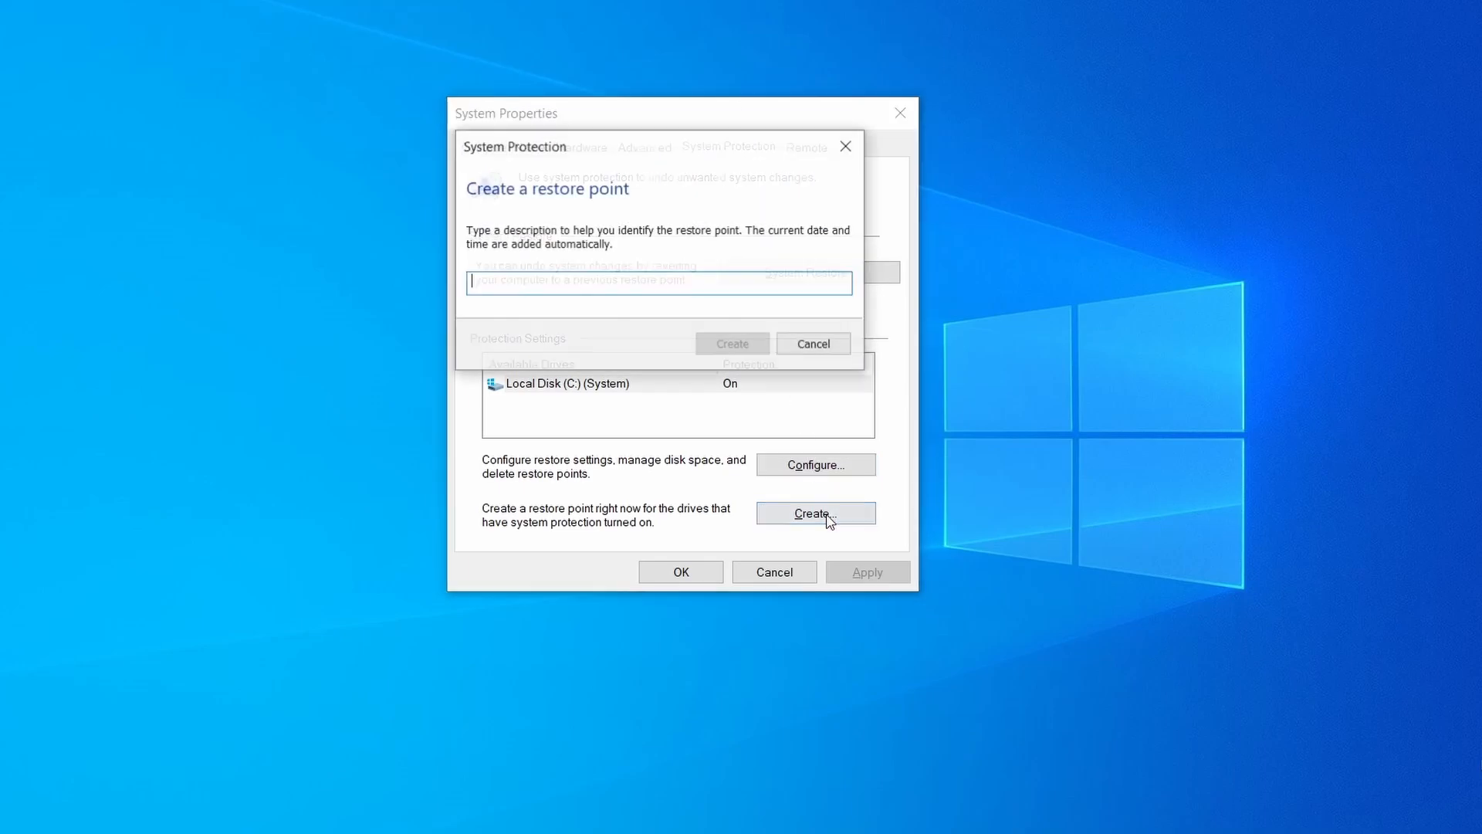
text(Restore Point 1)
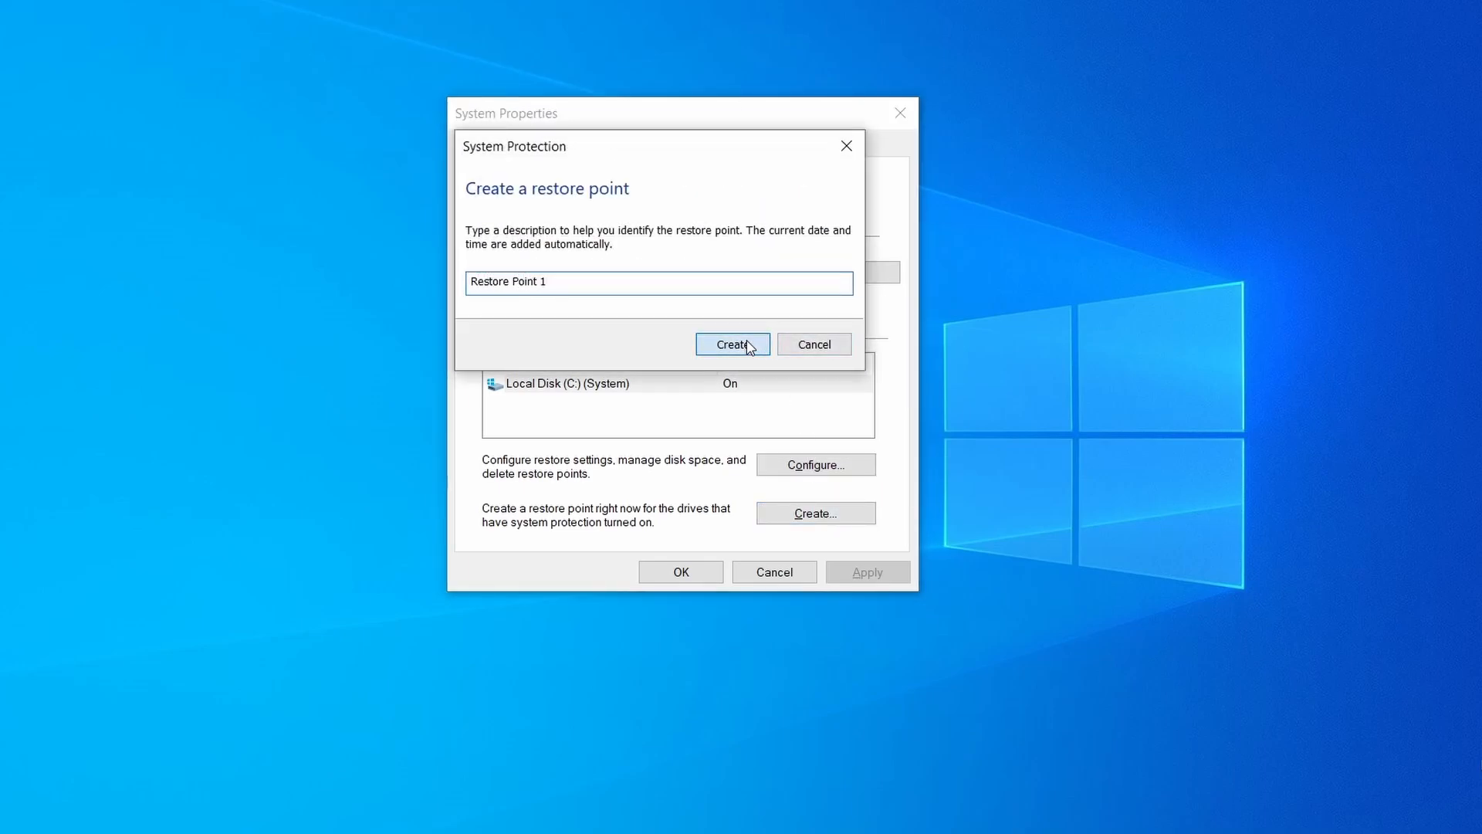
click(732, 343)
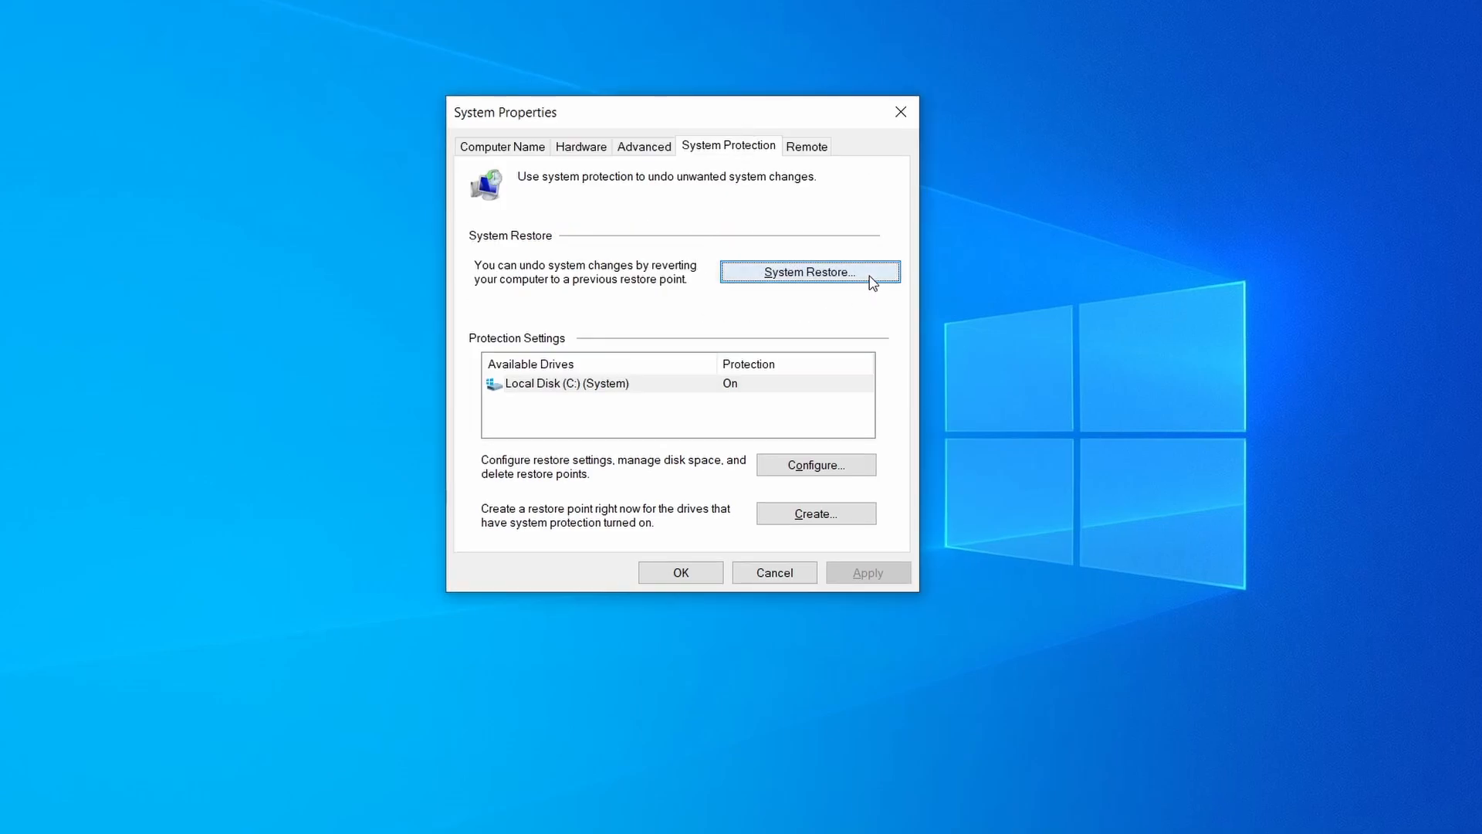
click(807, 272)
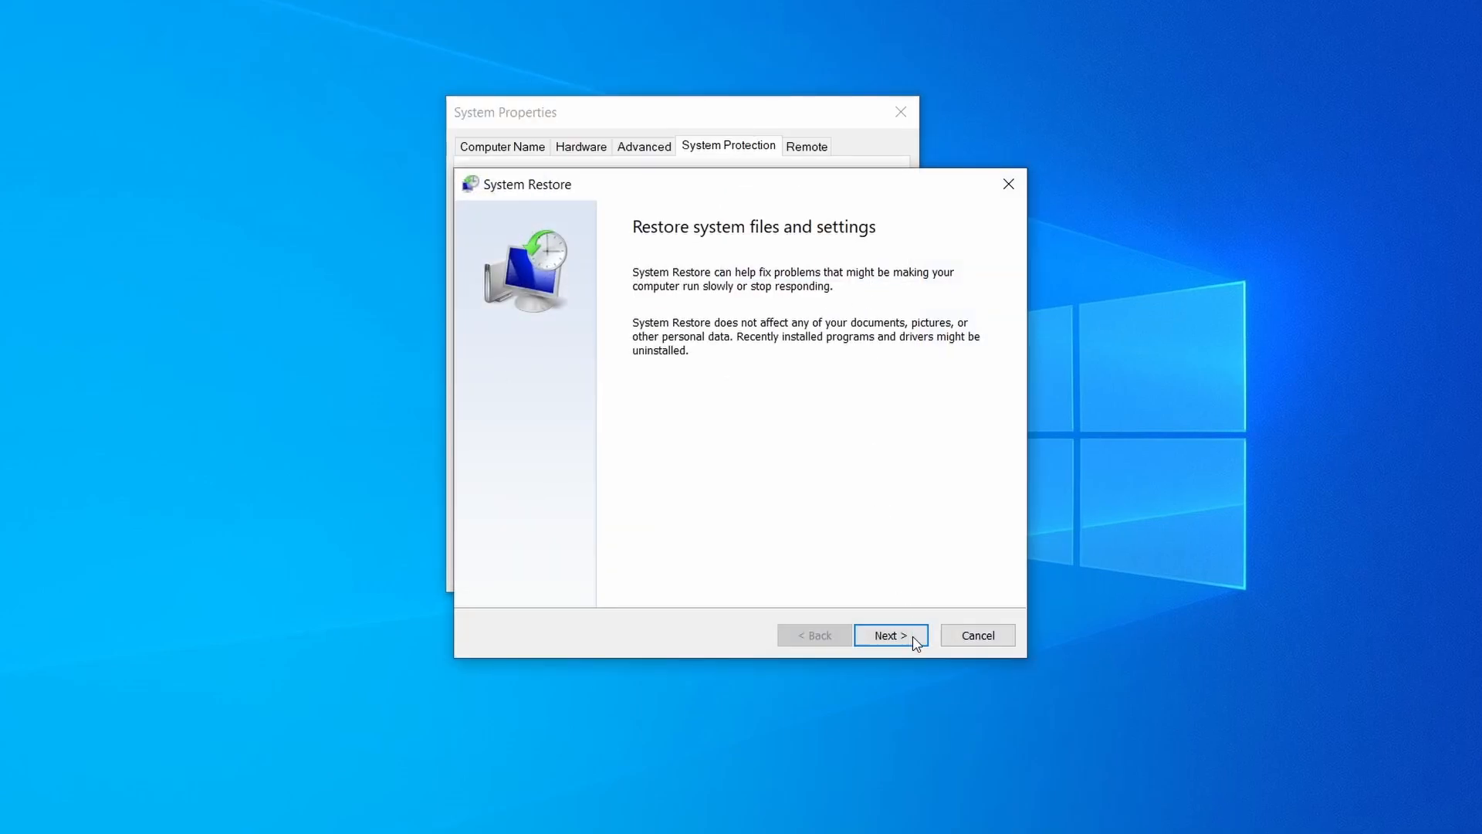
click(889, 635)
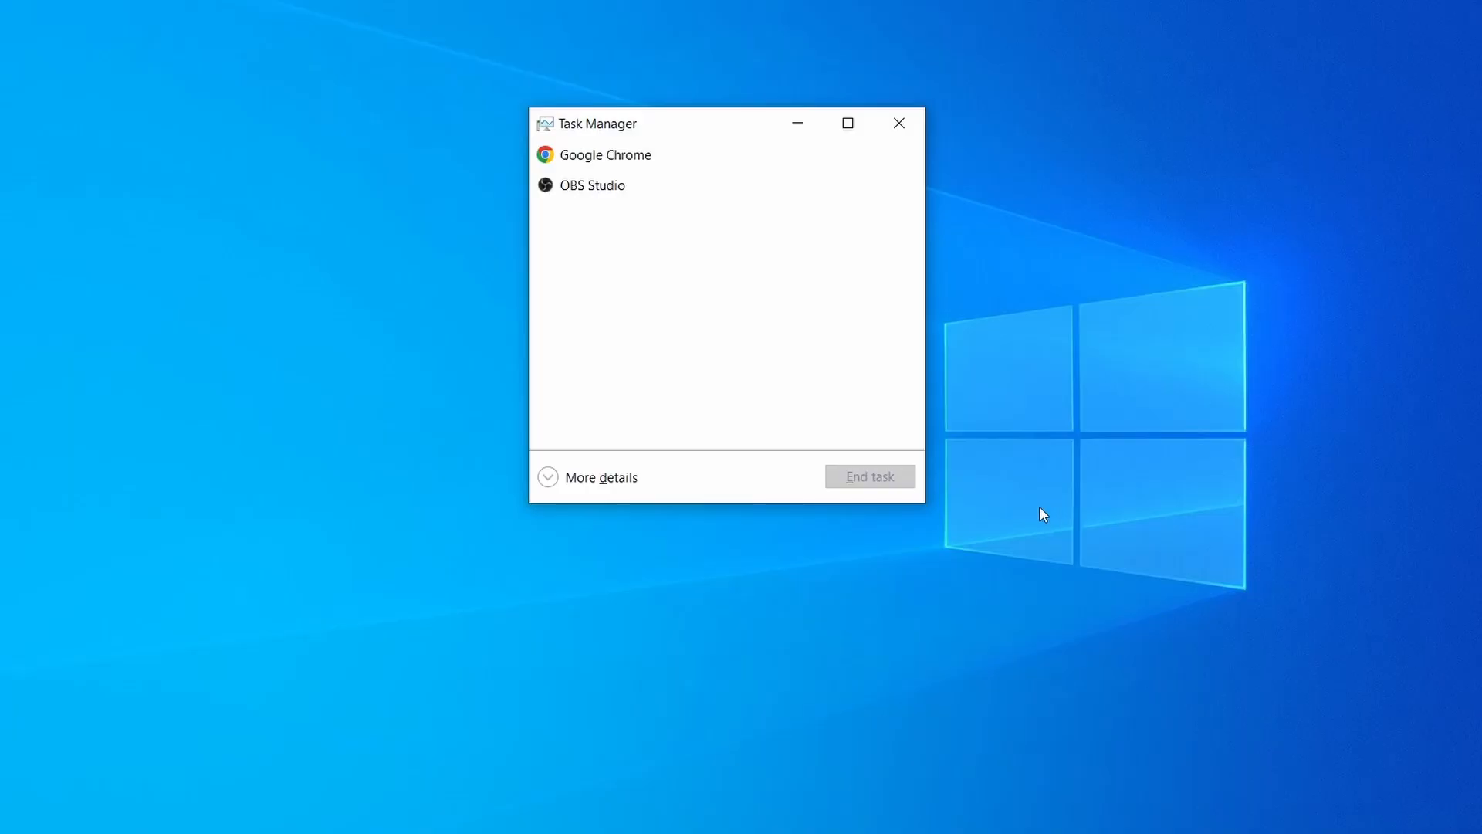
mouse_move(562, 485)
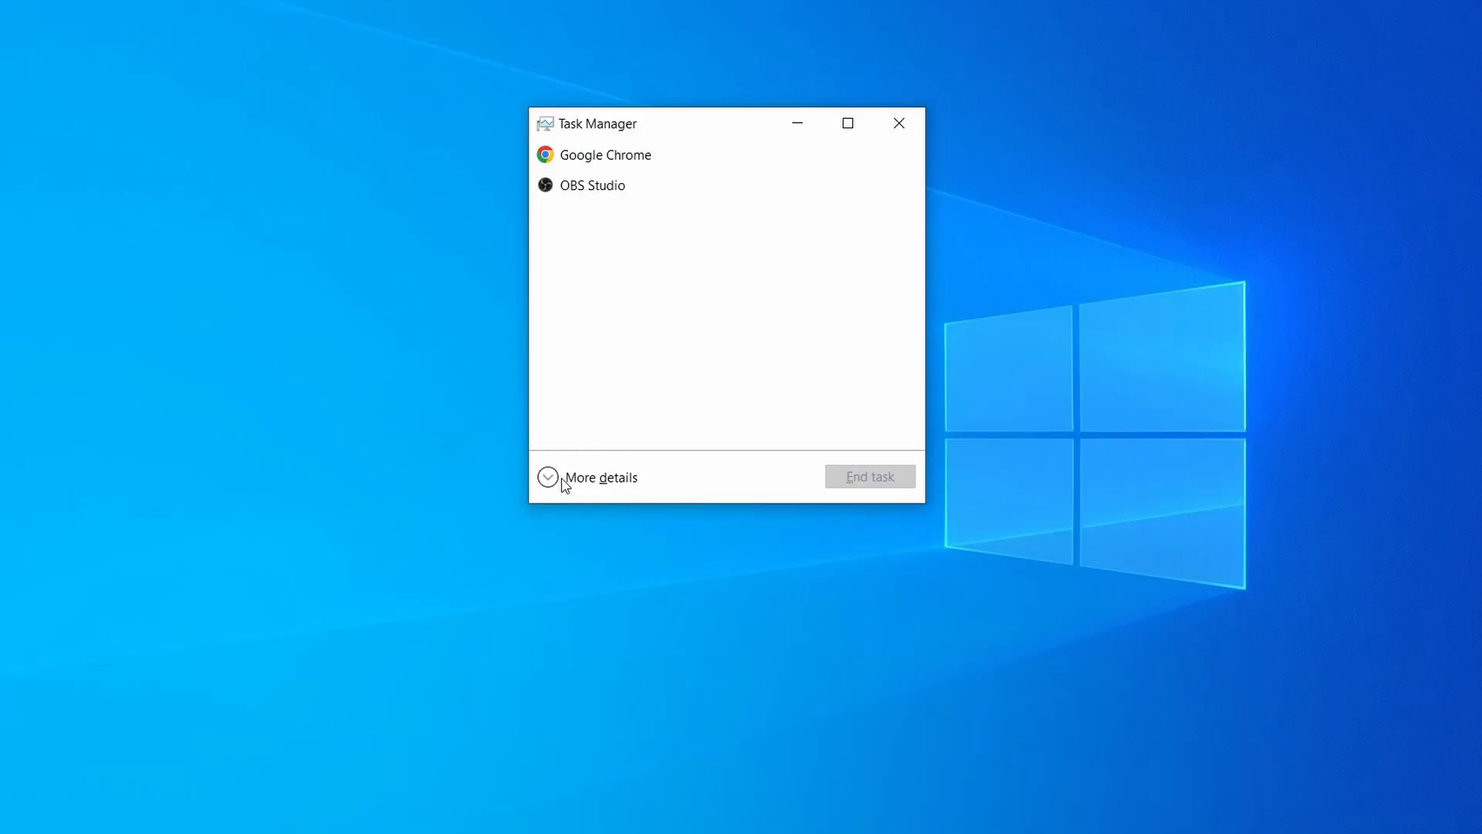
- Expand the process list, open Example Malware Process's file location, end the task and close the emptied folder
click(547, 477)
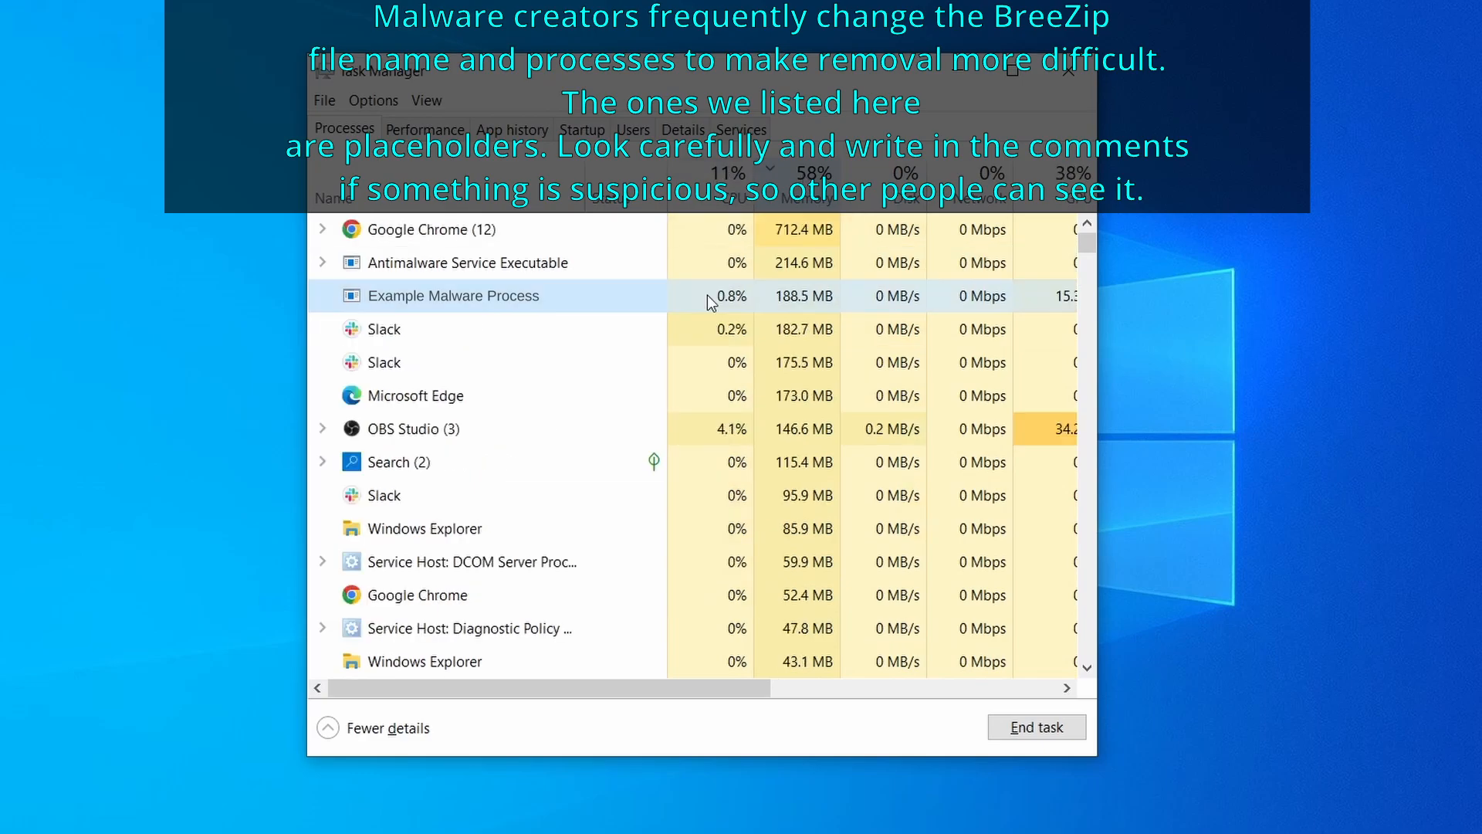
right_click(454, 296)
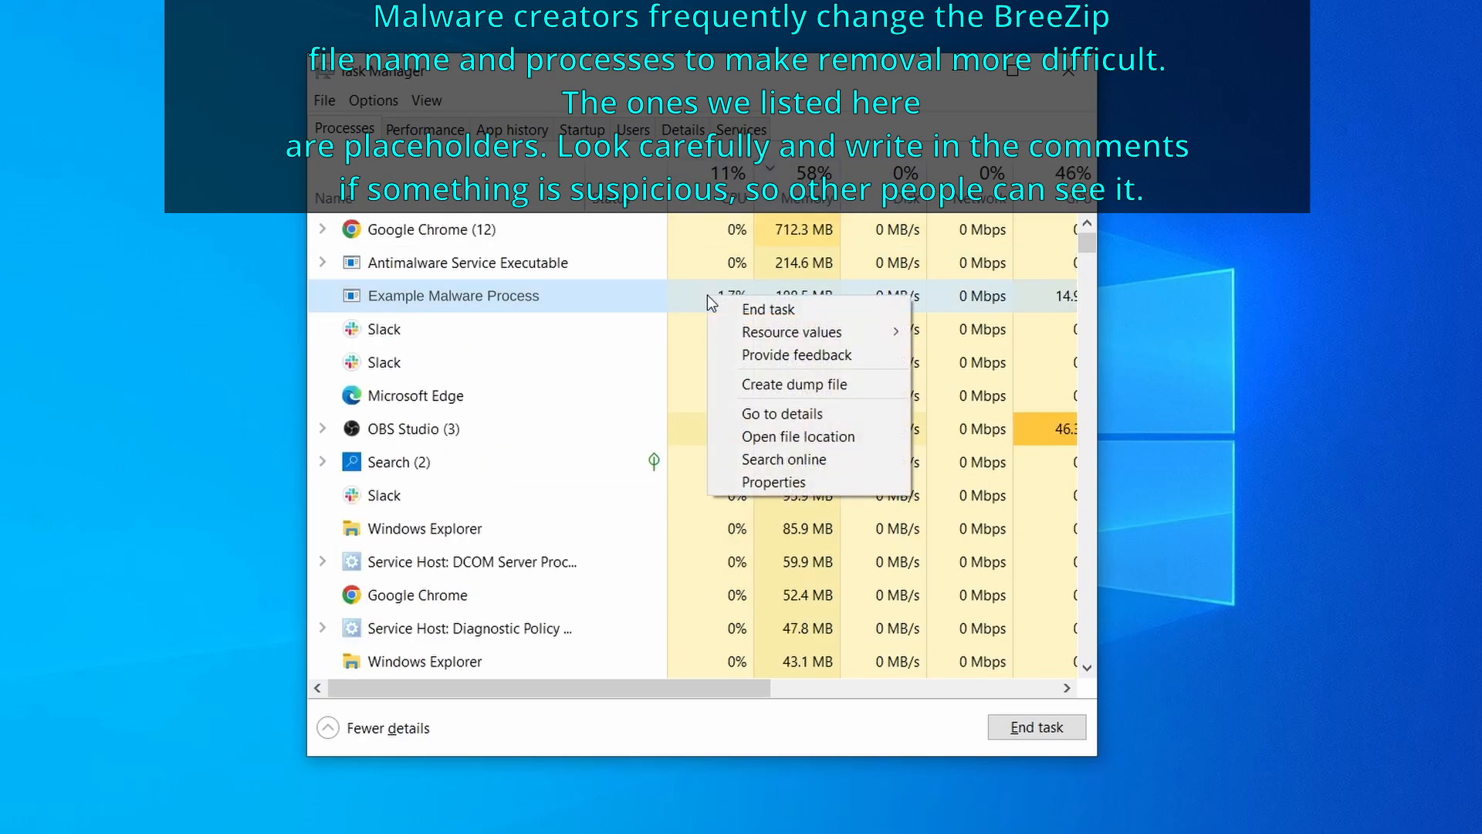
mouse_move(799, 436)
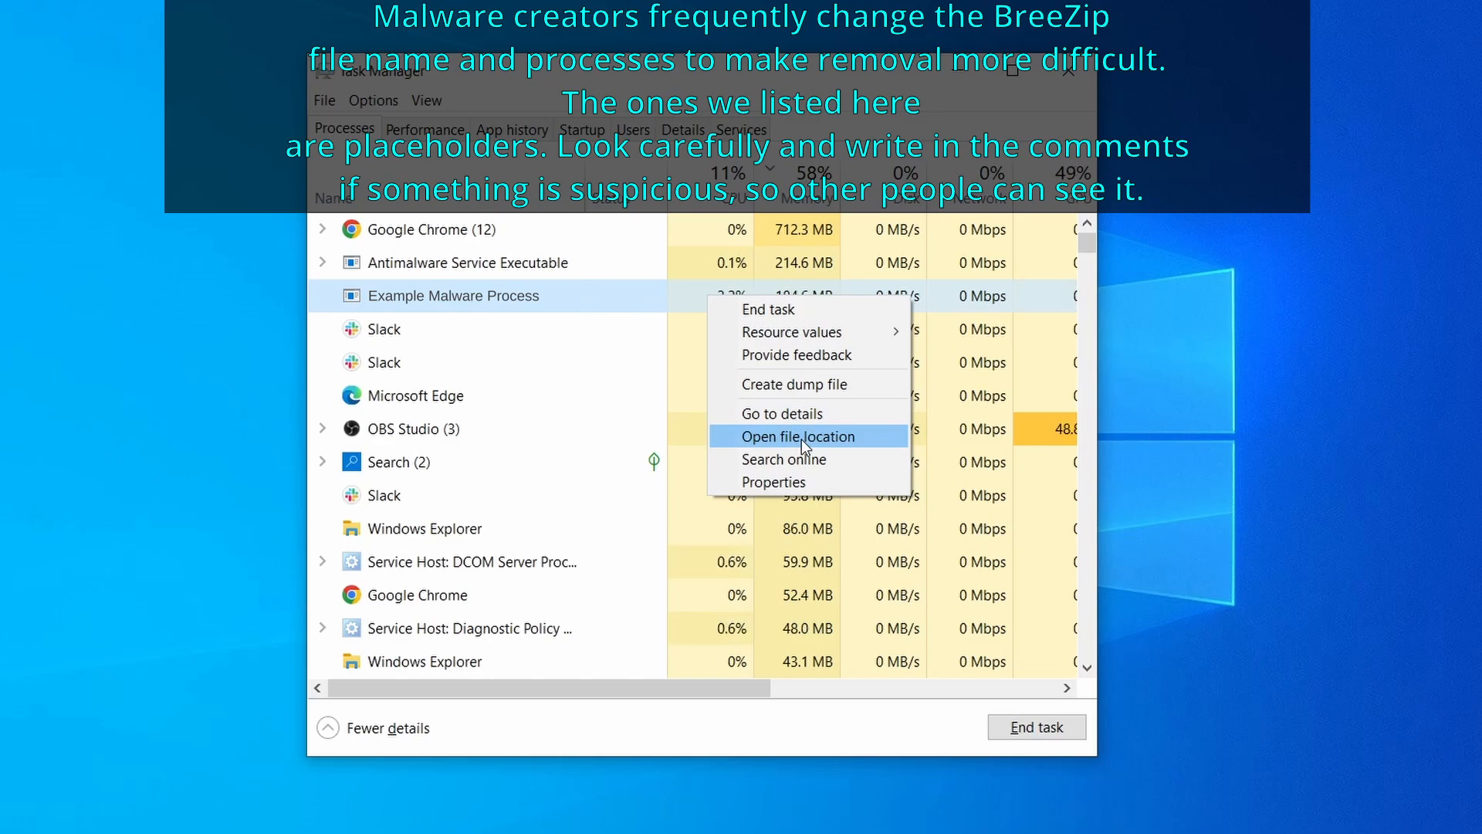
click(786, 436)
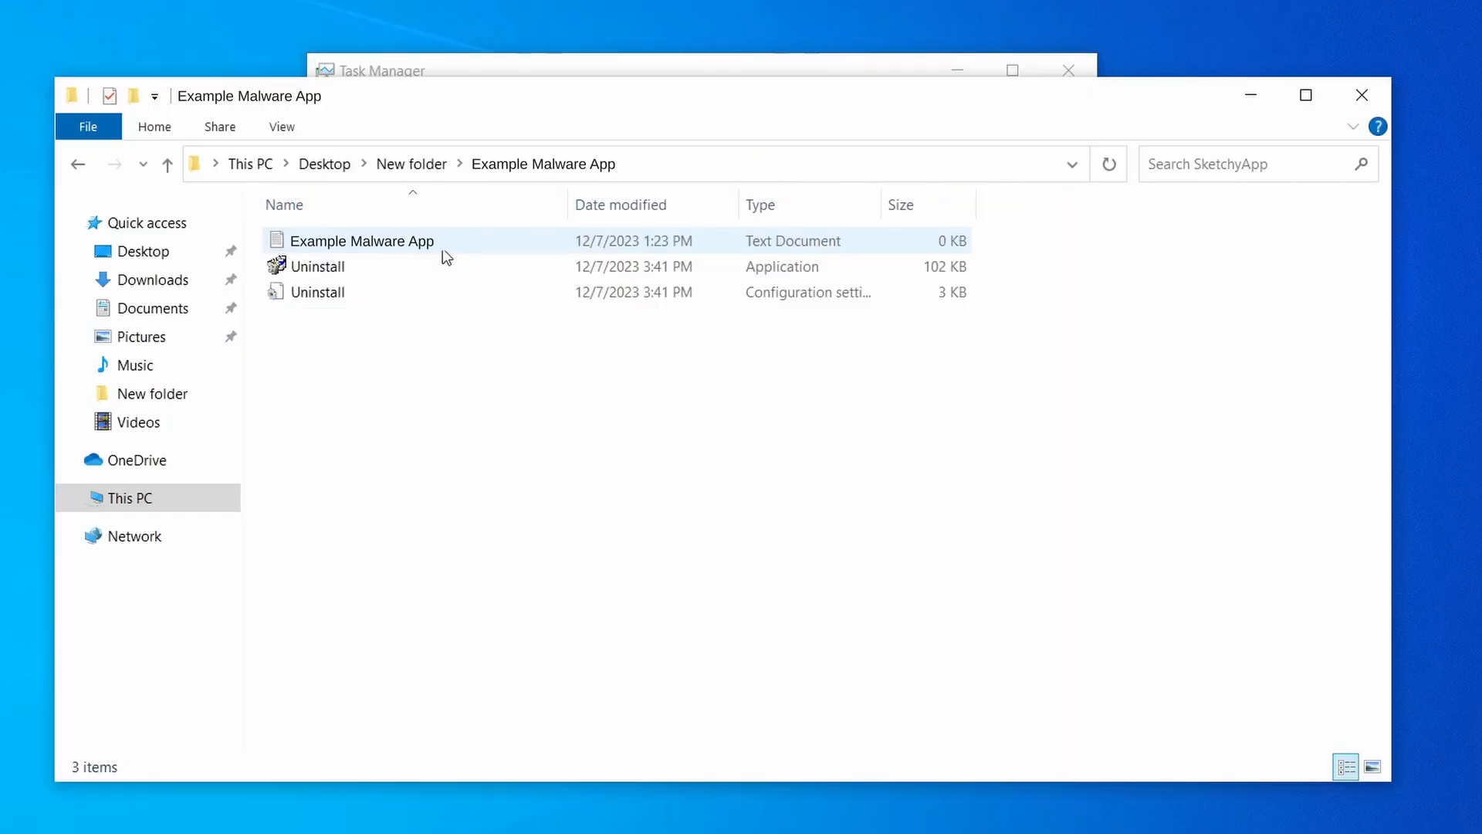
right_click(454, 294)
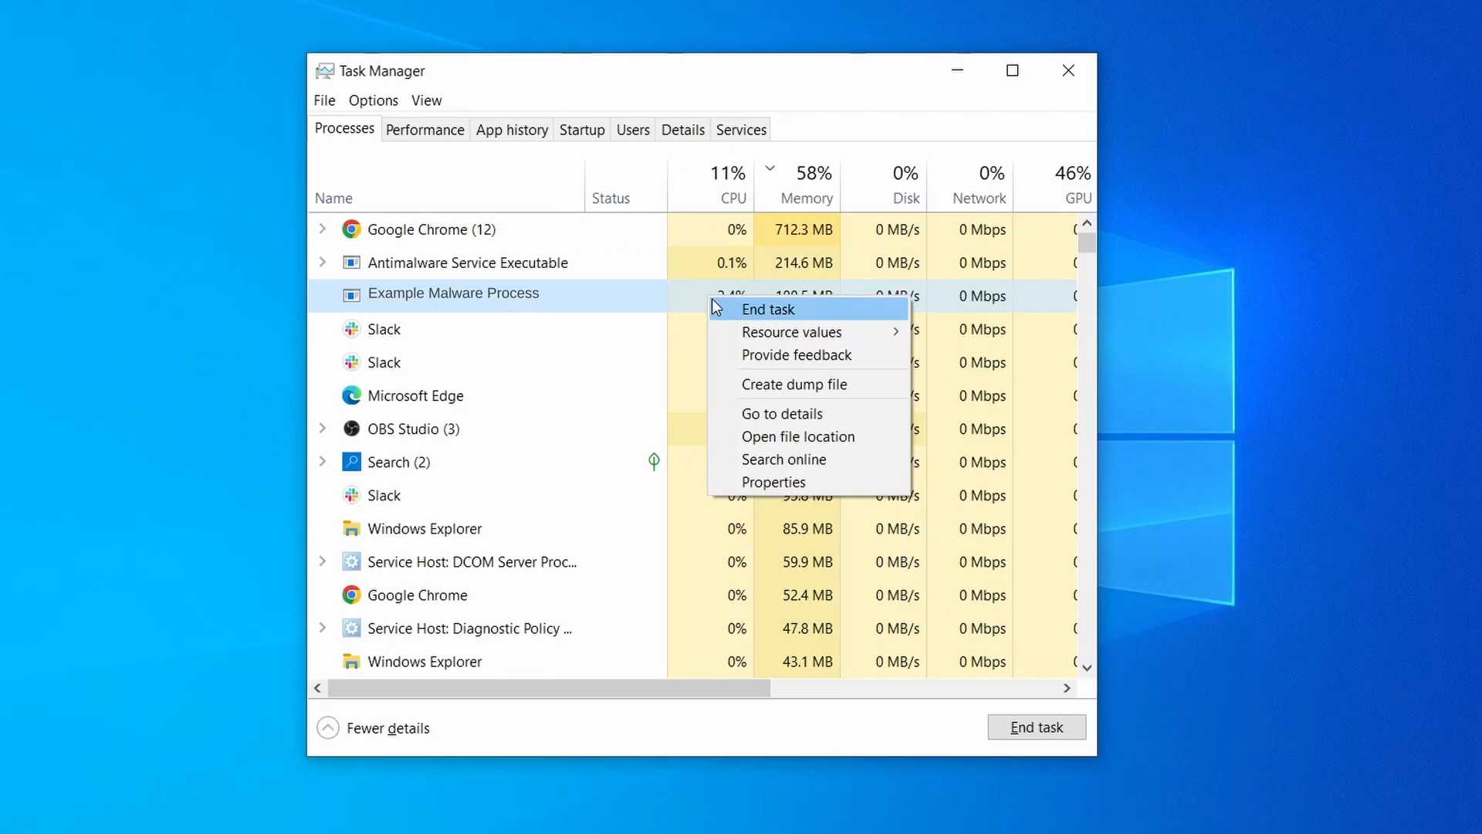
click(797, 435)
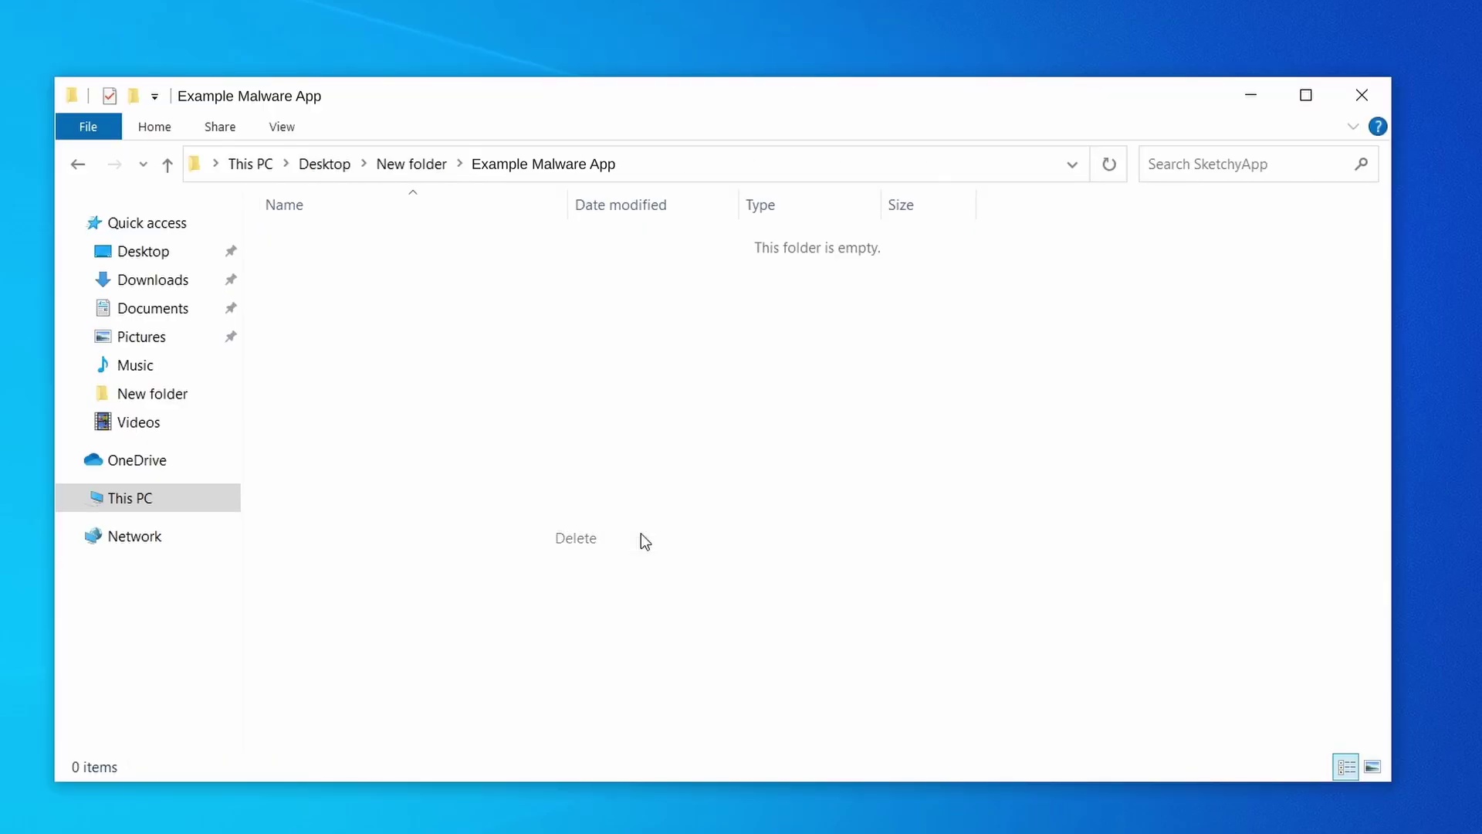
mouse_move(1331, 113)
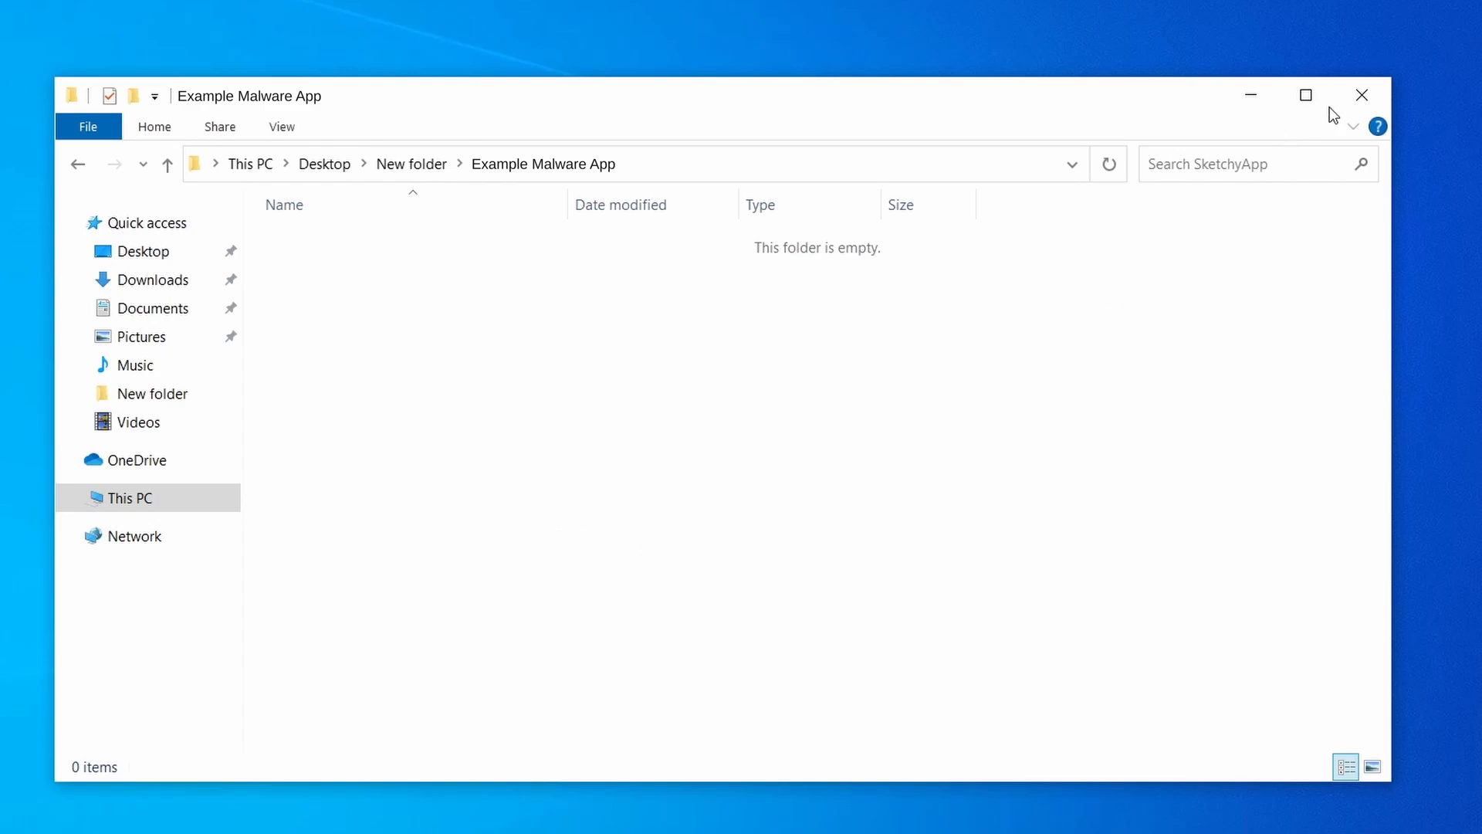
click(1362, 94)
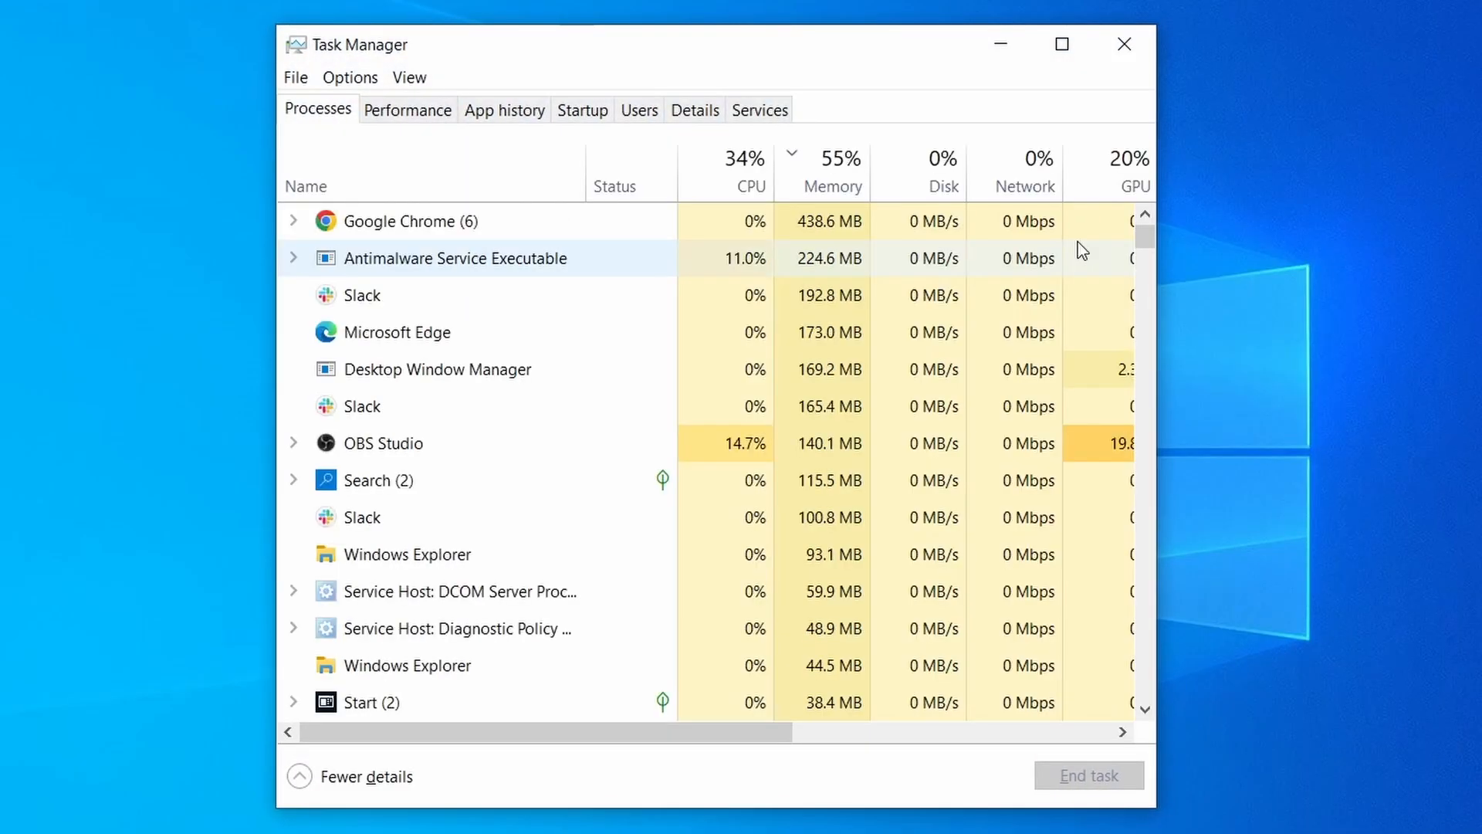
- Locate Example Malware App in the Processes list and end its task
click(750, 171)
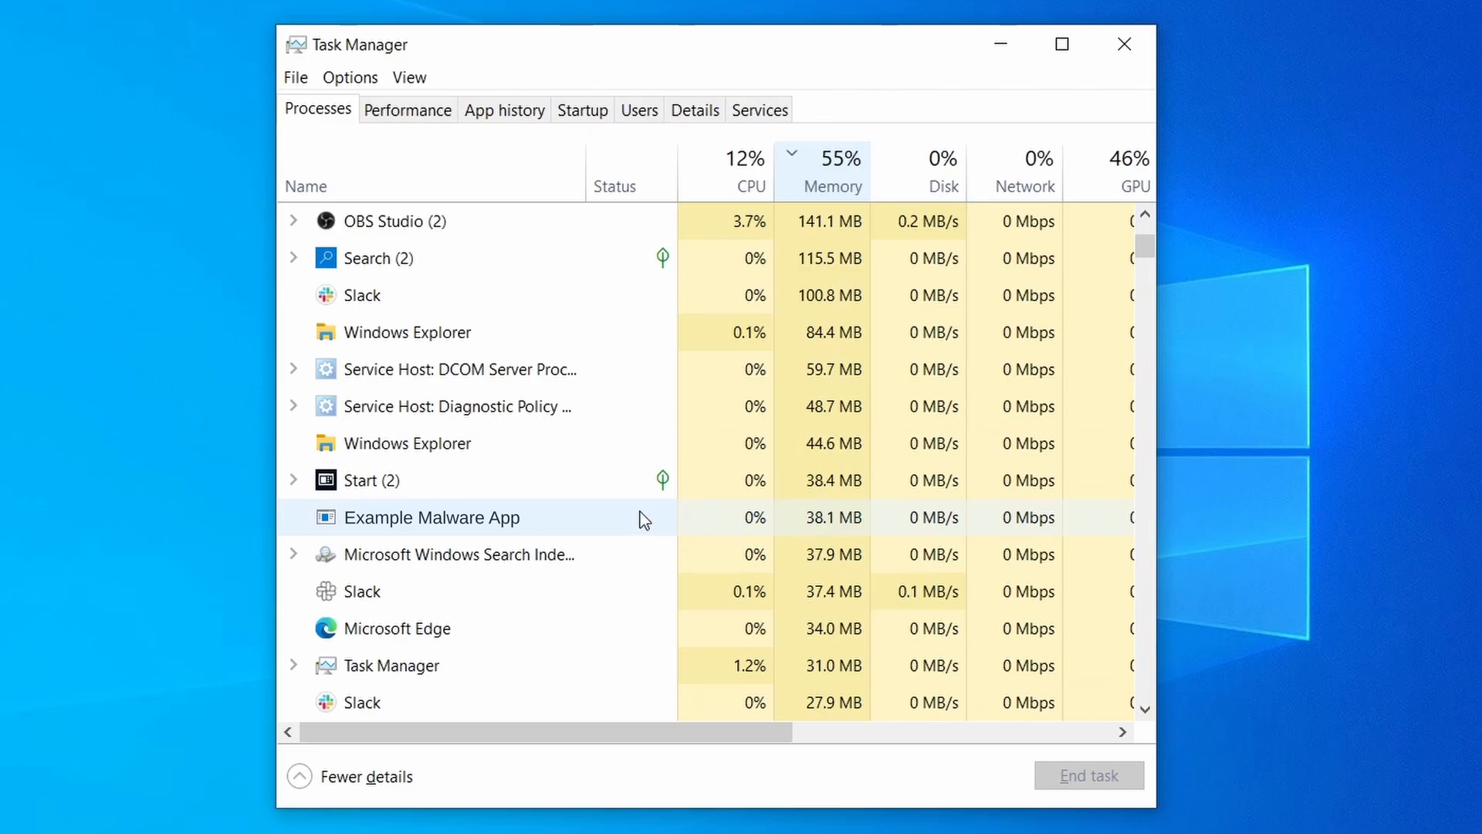
mouse_move(650, 521)
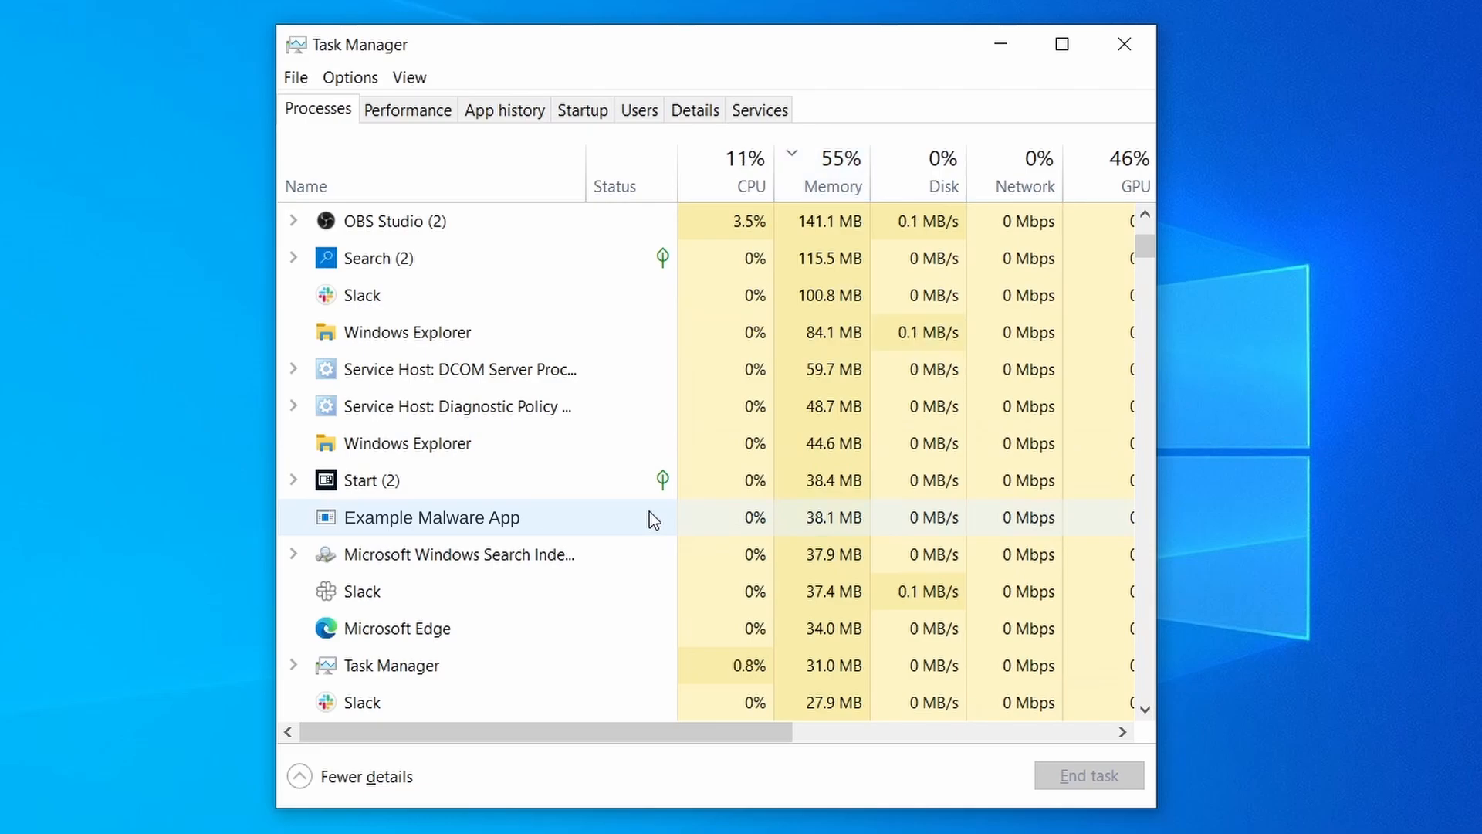
right_click(432, 517)
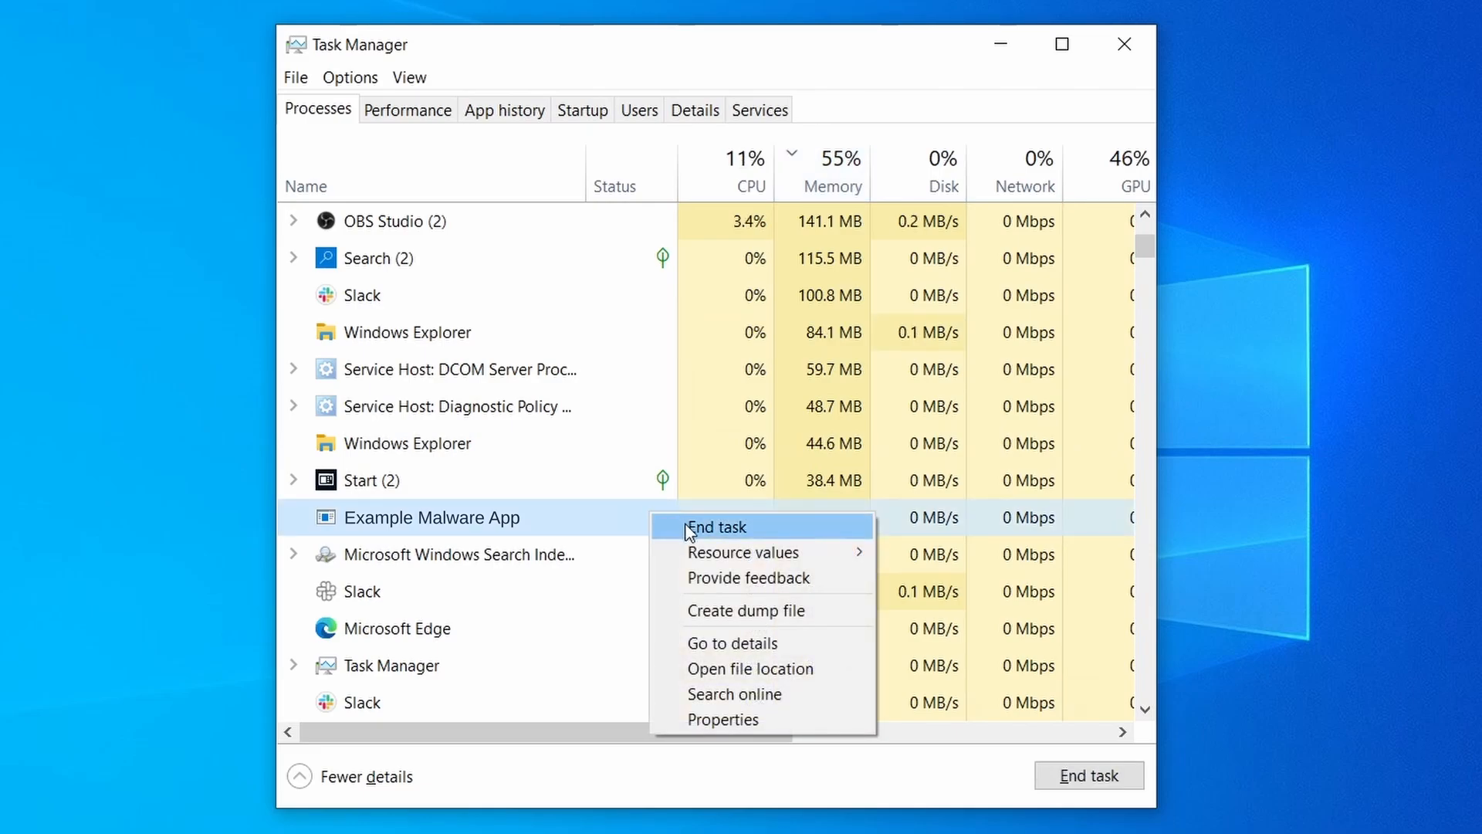
mouse_move(692, 538)
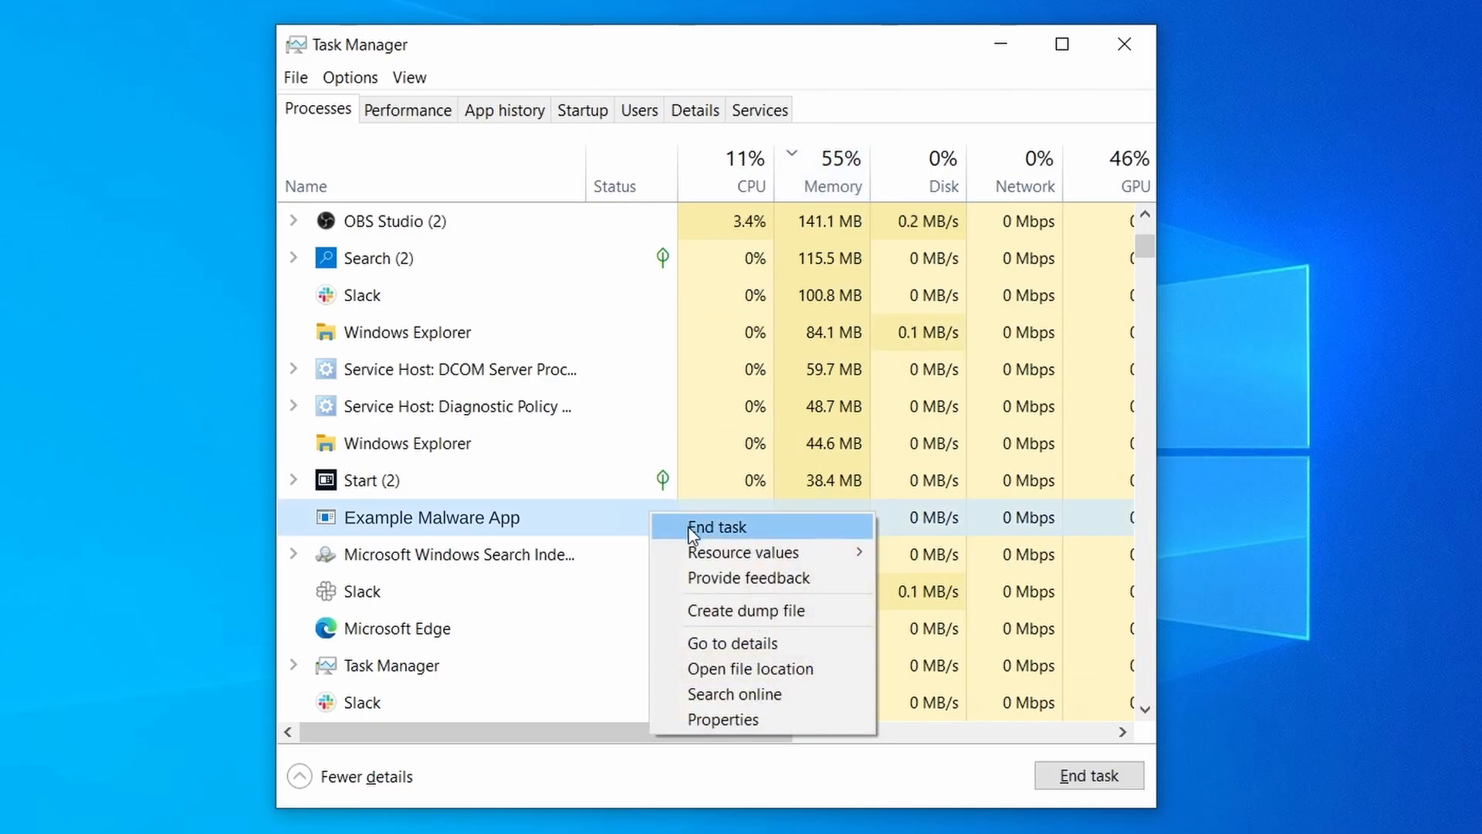
click(717, 526)
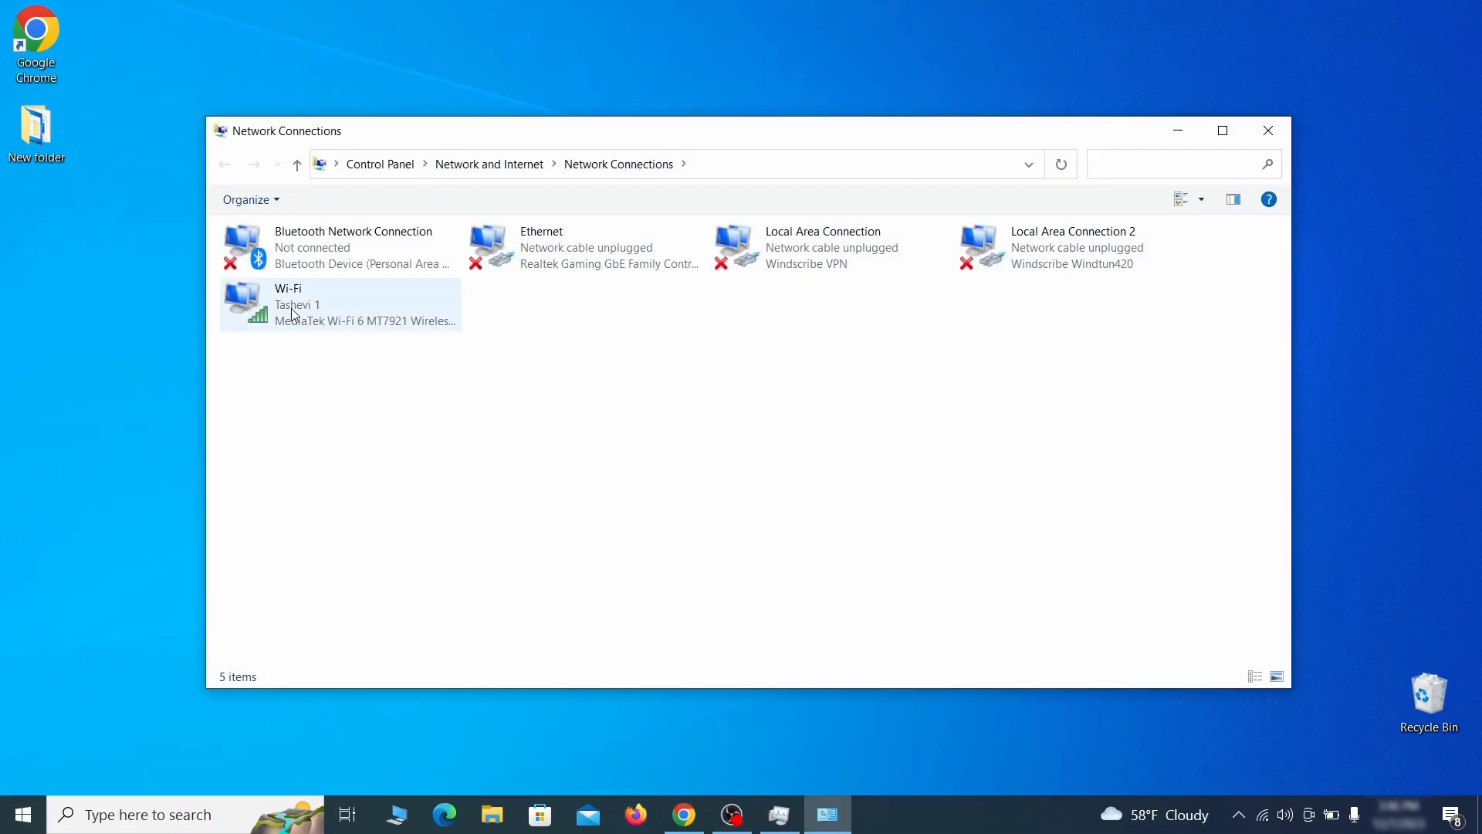
- Open the Wi-Fi connection's properties and its IPv4 (TCP/IPv4) settings
right_click(312, 303)
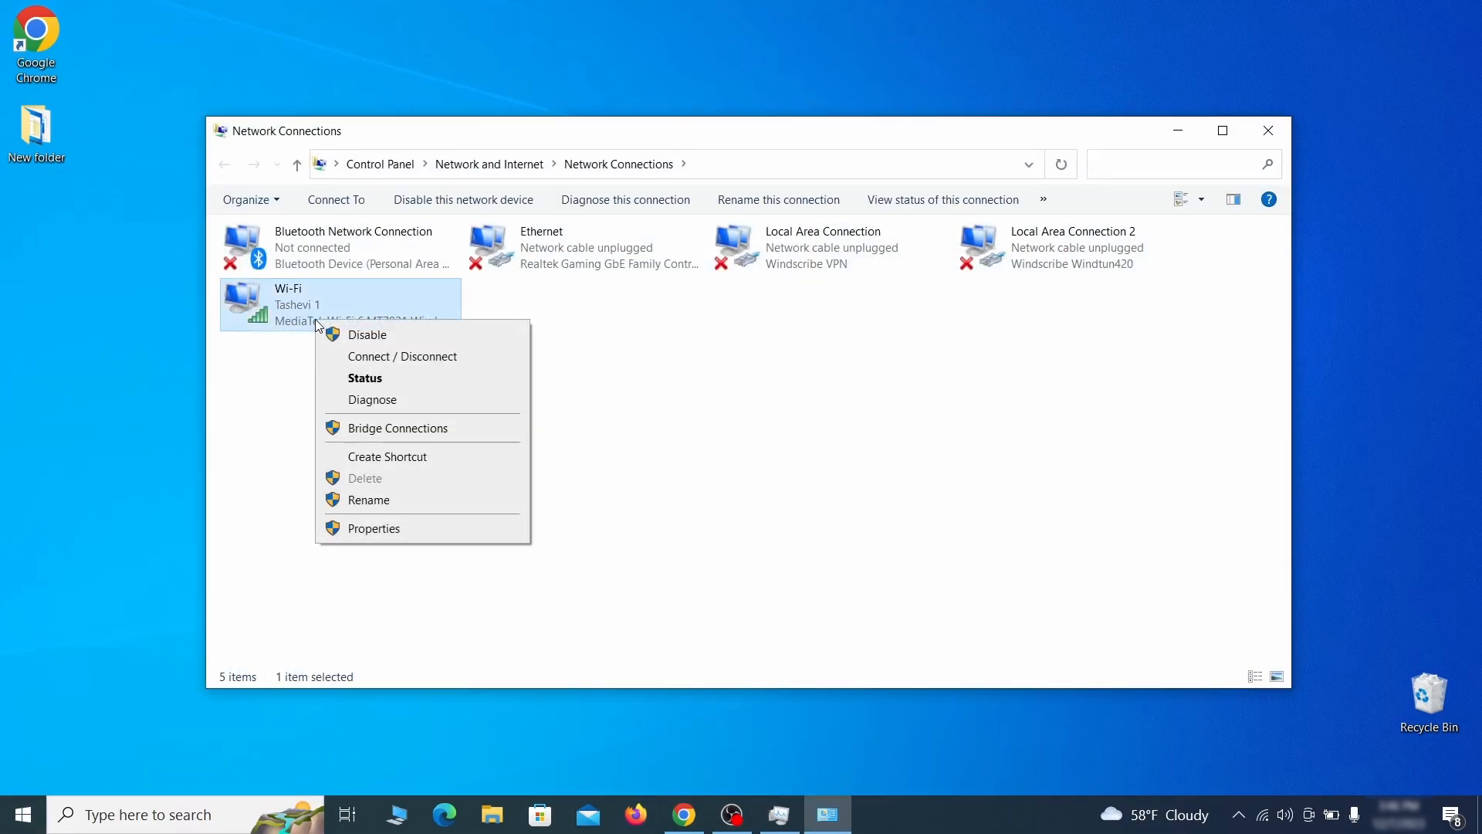
click(373, 528)
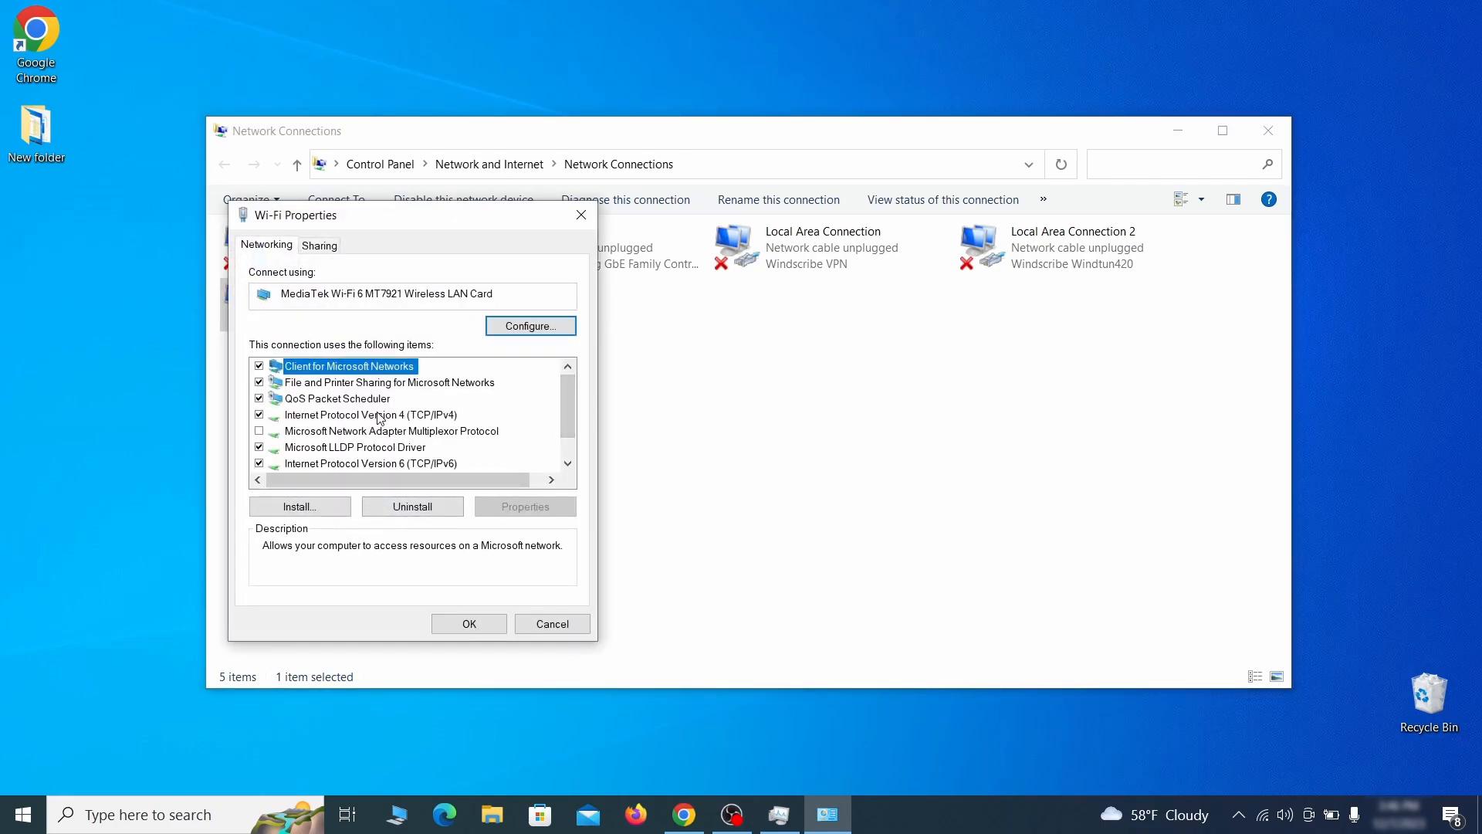
click(373, 415)
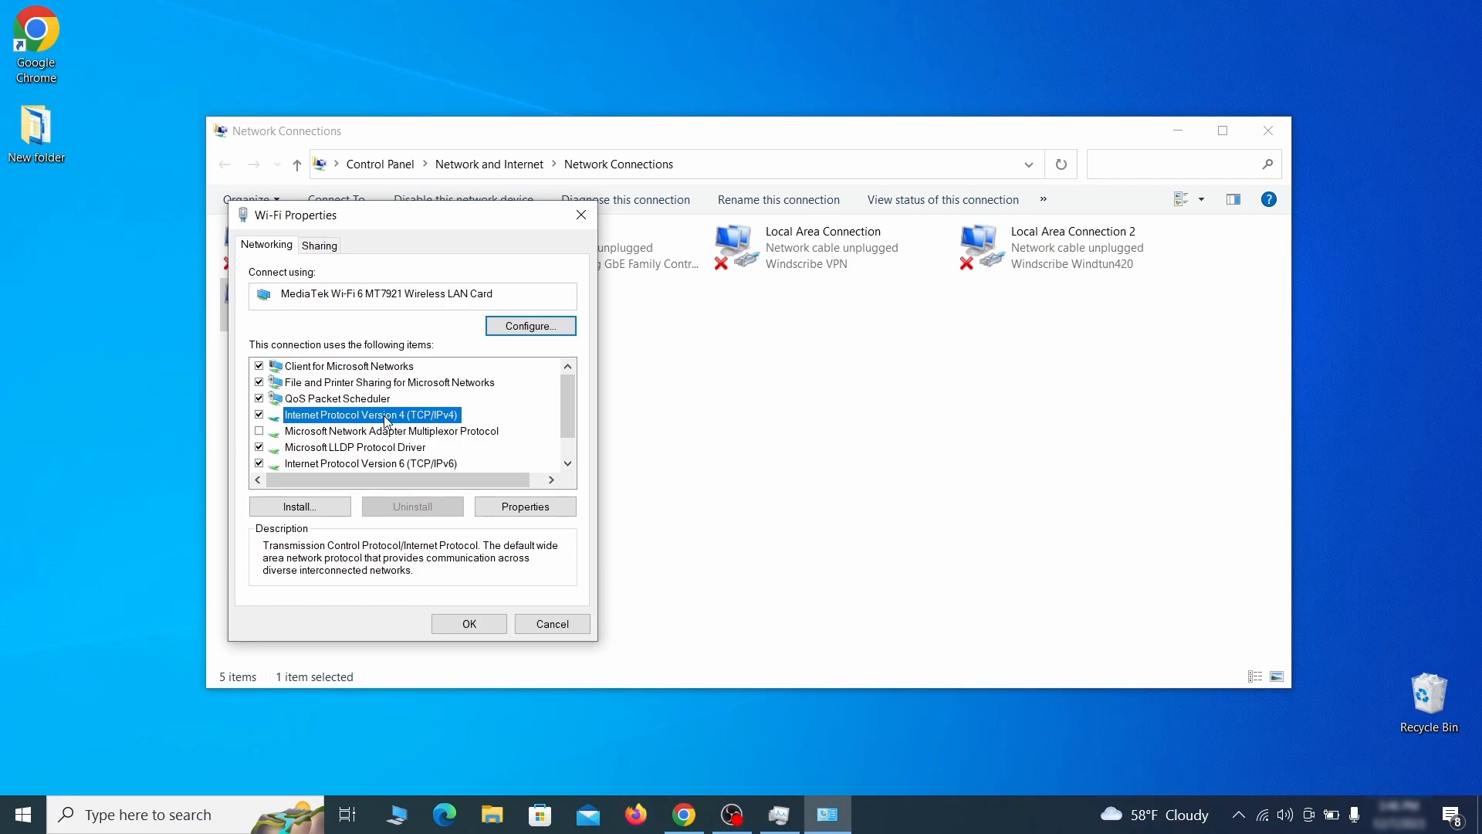
click(525, 506)
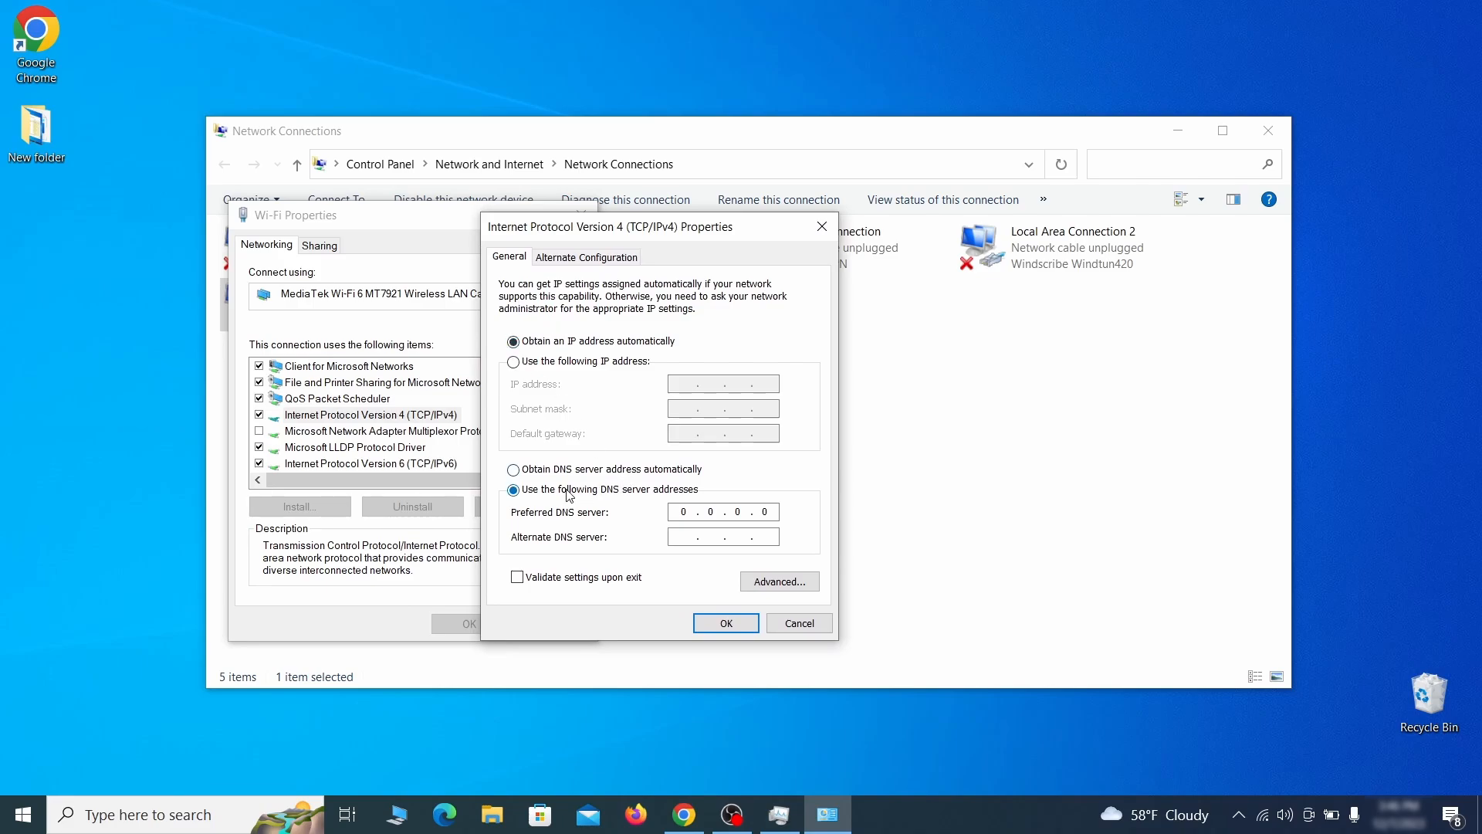
- In Advanced TCP/IP DNS settings, remove the 0.0.0.0 server and confirm automatic DNS
click(778, 581)
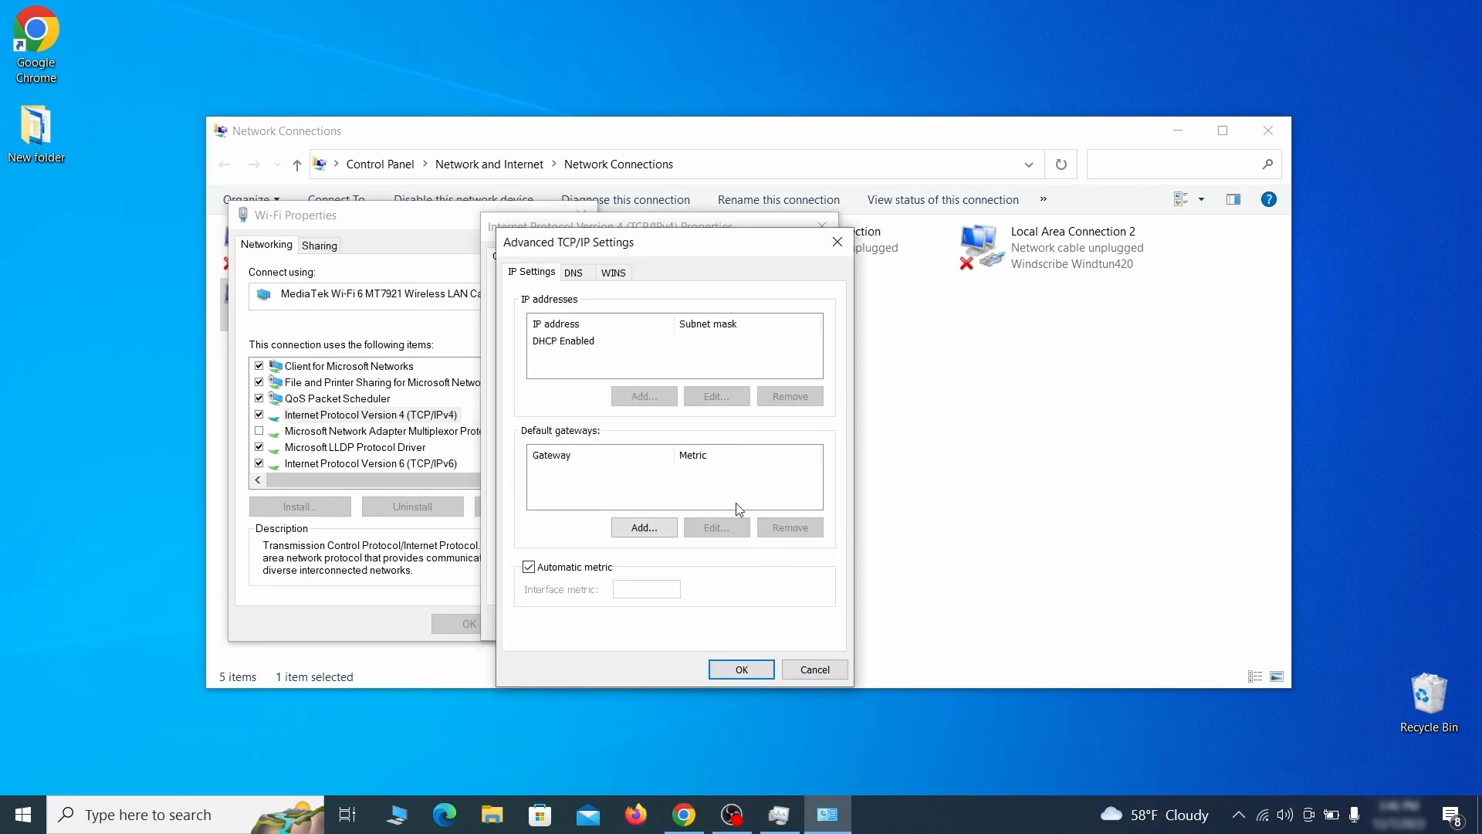
click(574, 272)
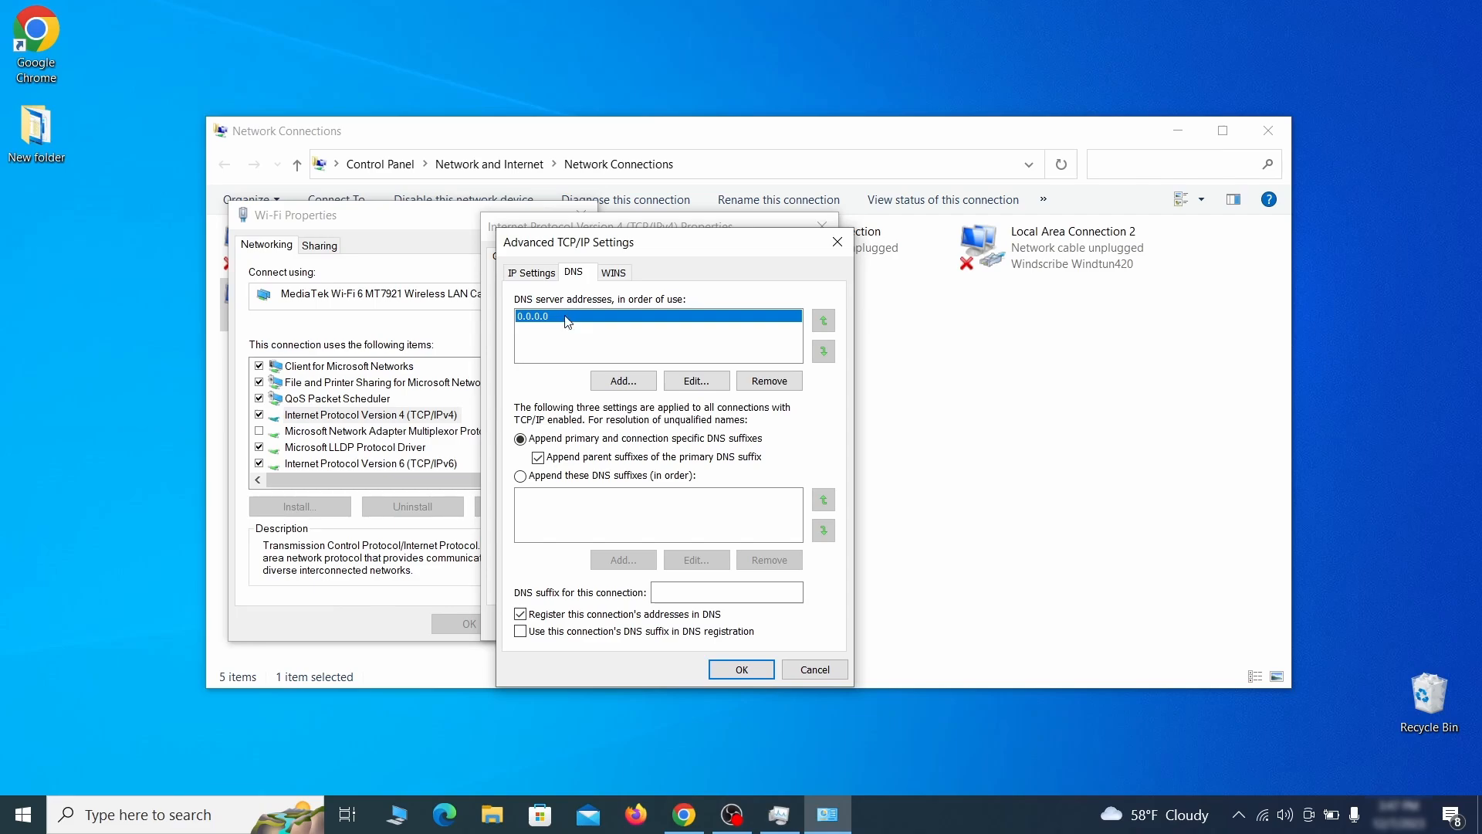
mouse_move(579, 318)
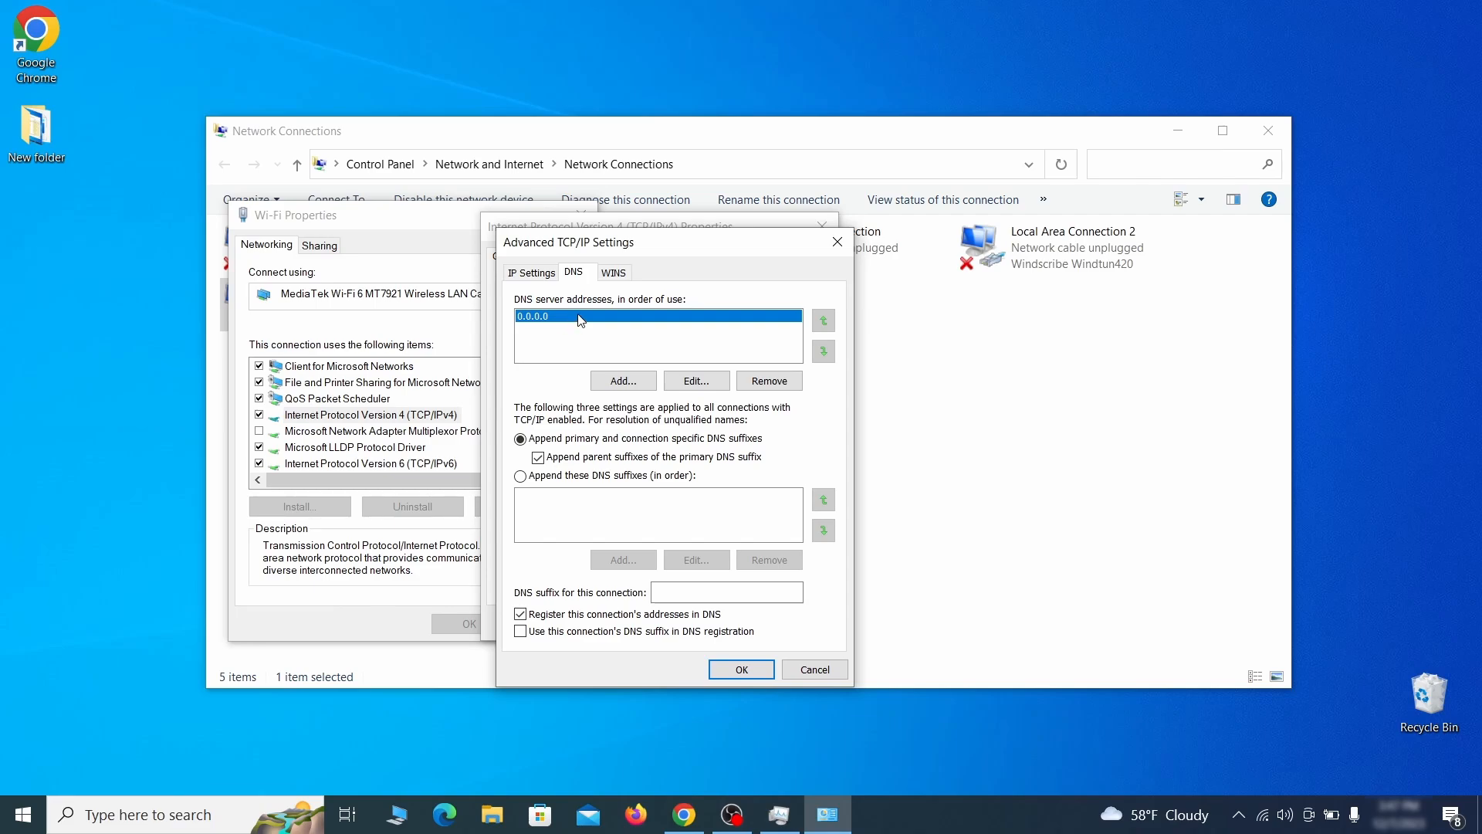
click(769, 380)
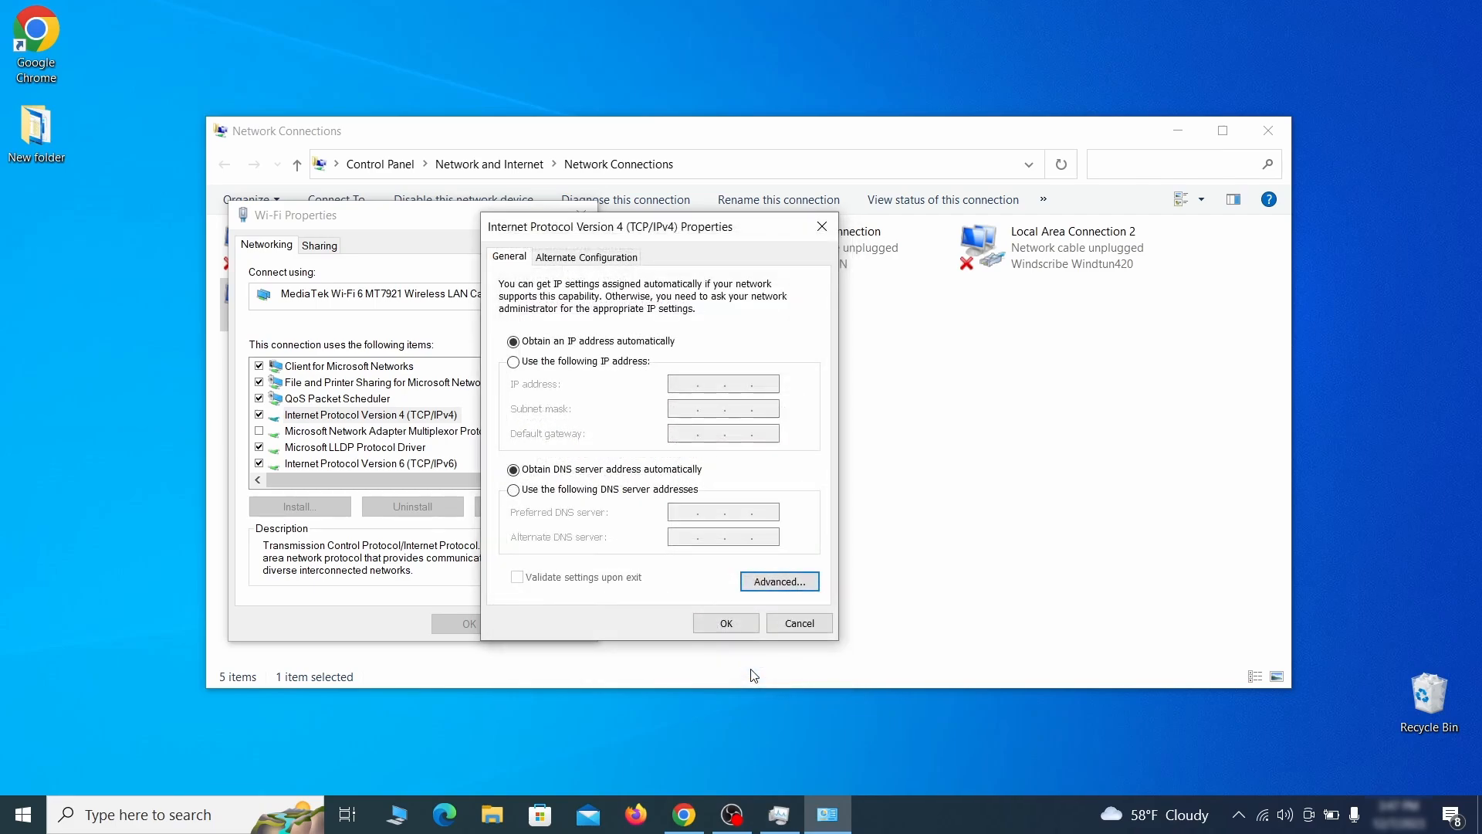
click(725, 622)
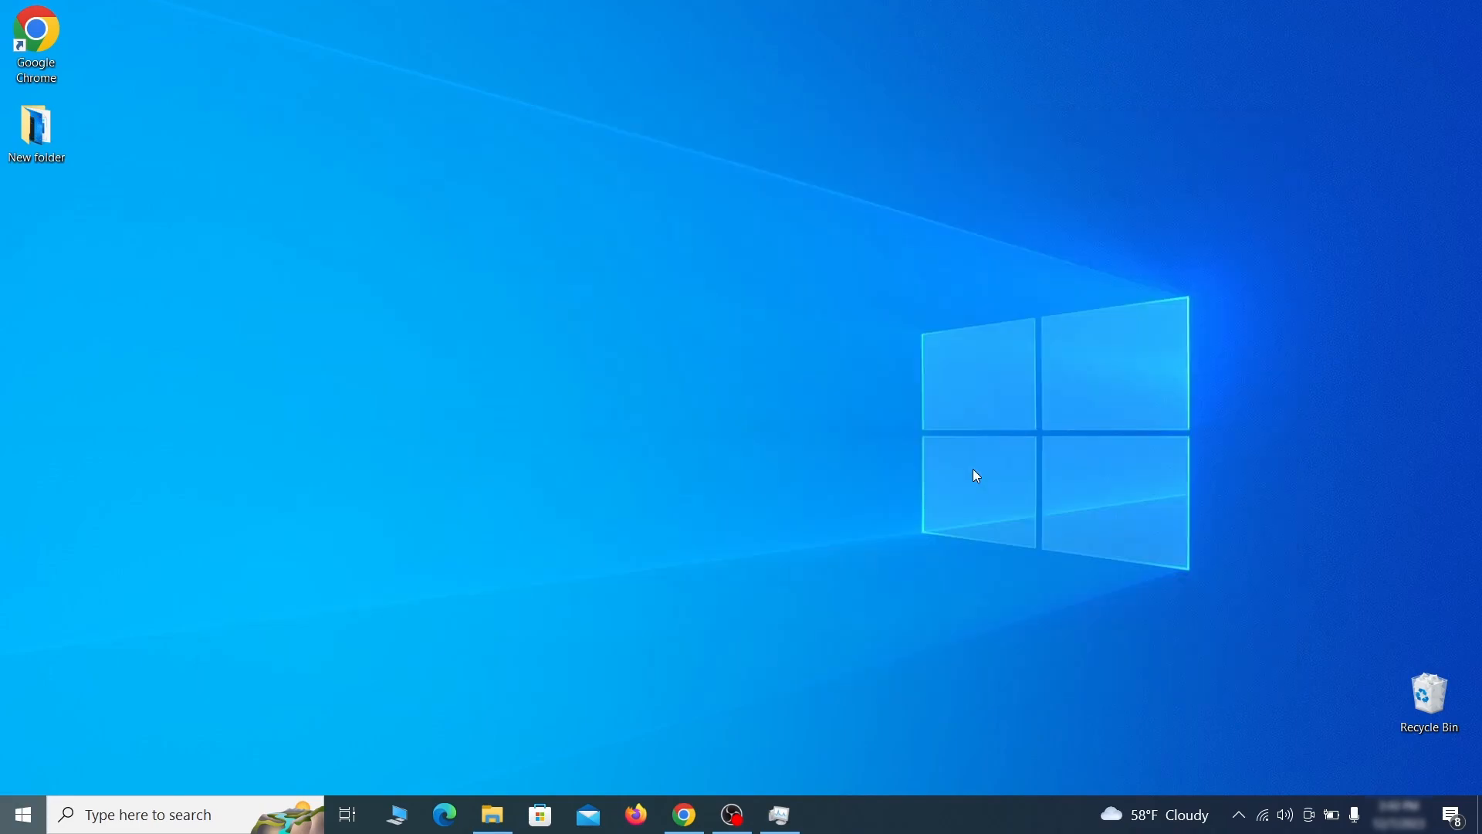
- Locate C:\Windows\System32\drivers\etc\hosts and open it in Notepad
text(C:\Windows\System32\drivers\etc\hosts)
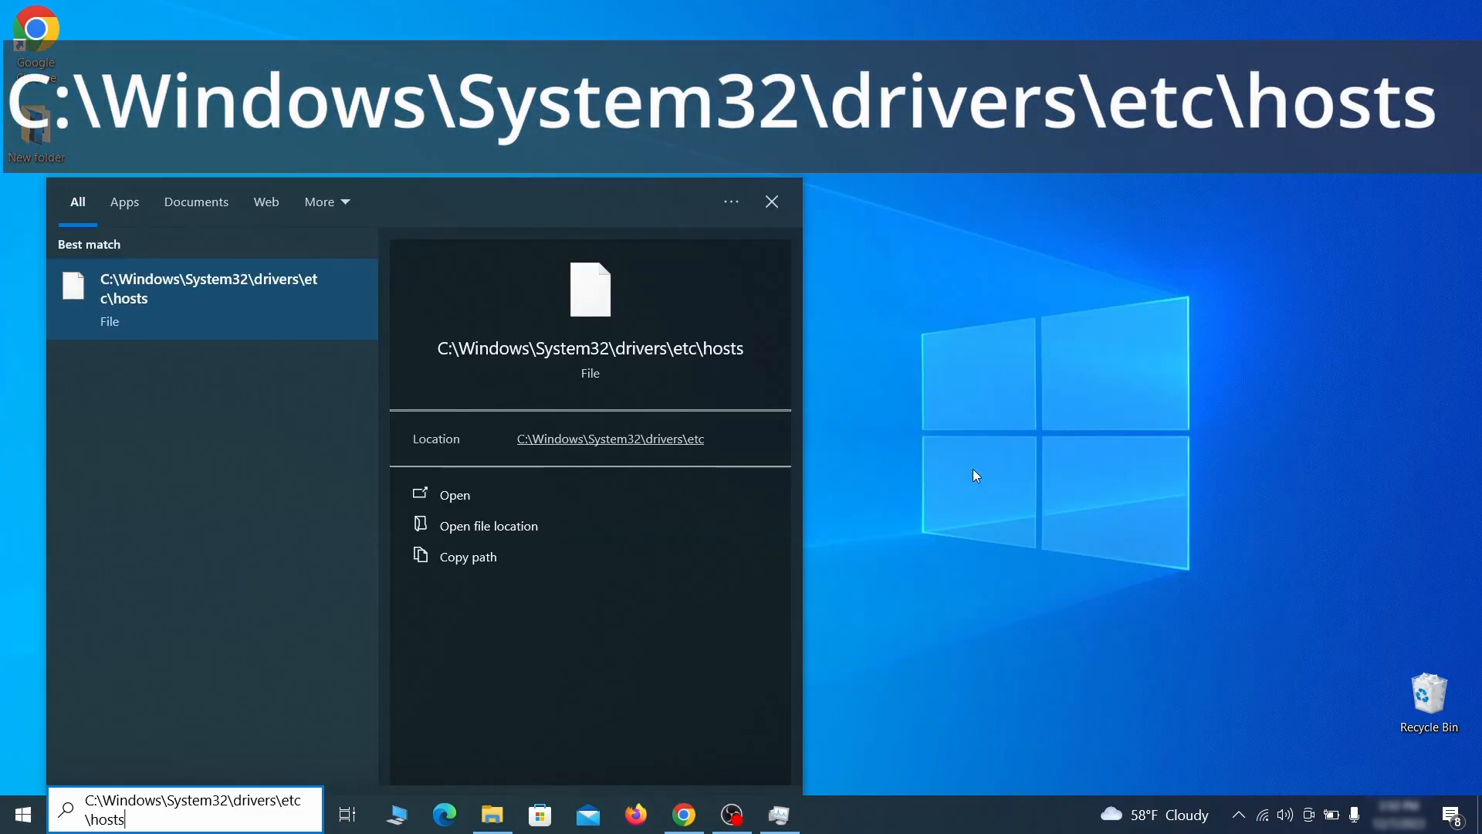
click(454, 494)
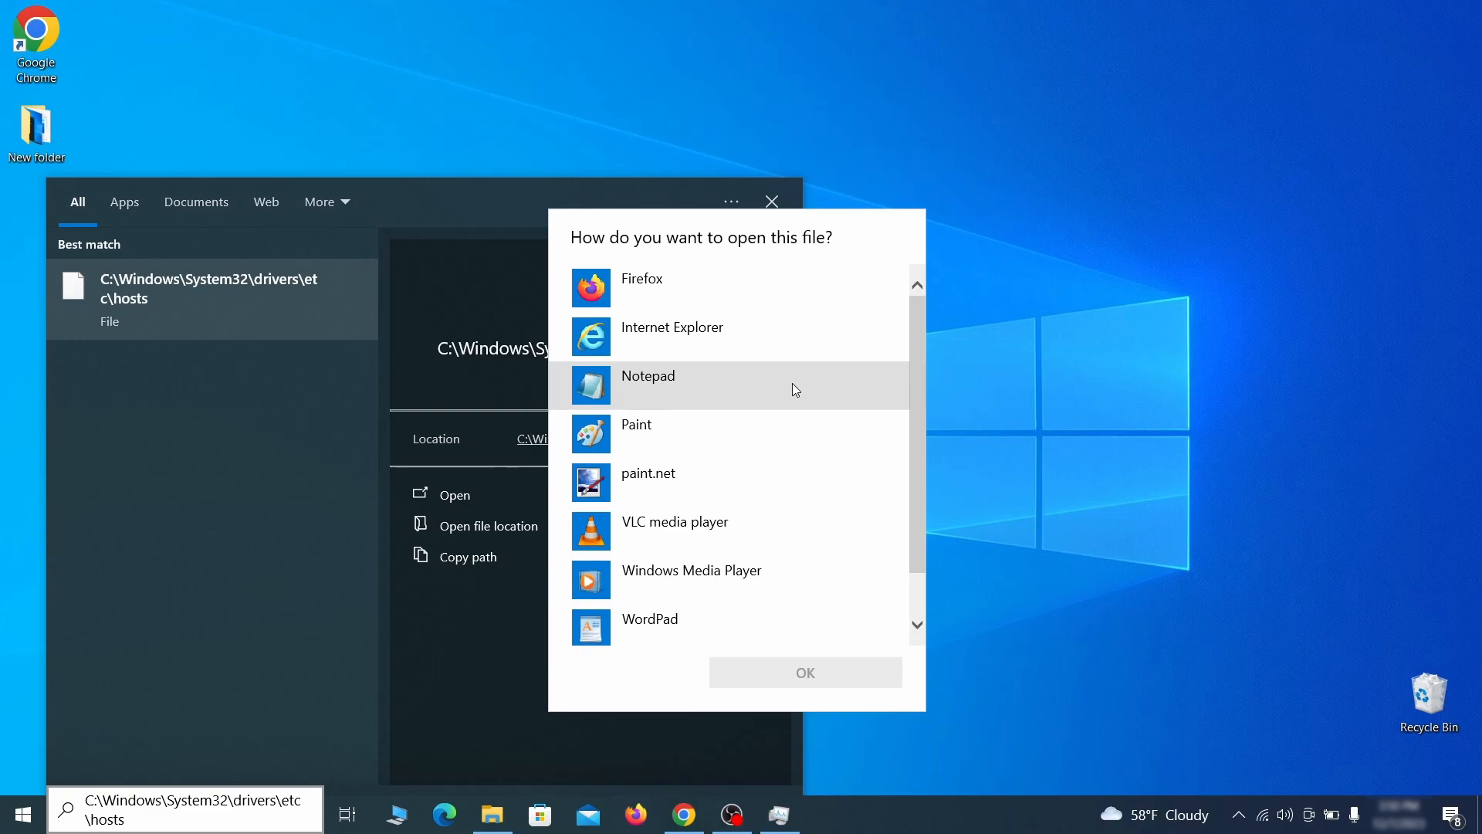
click(804, 672)
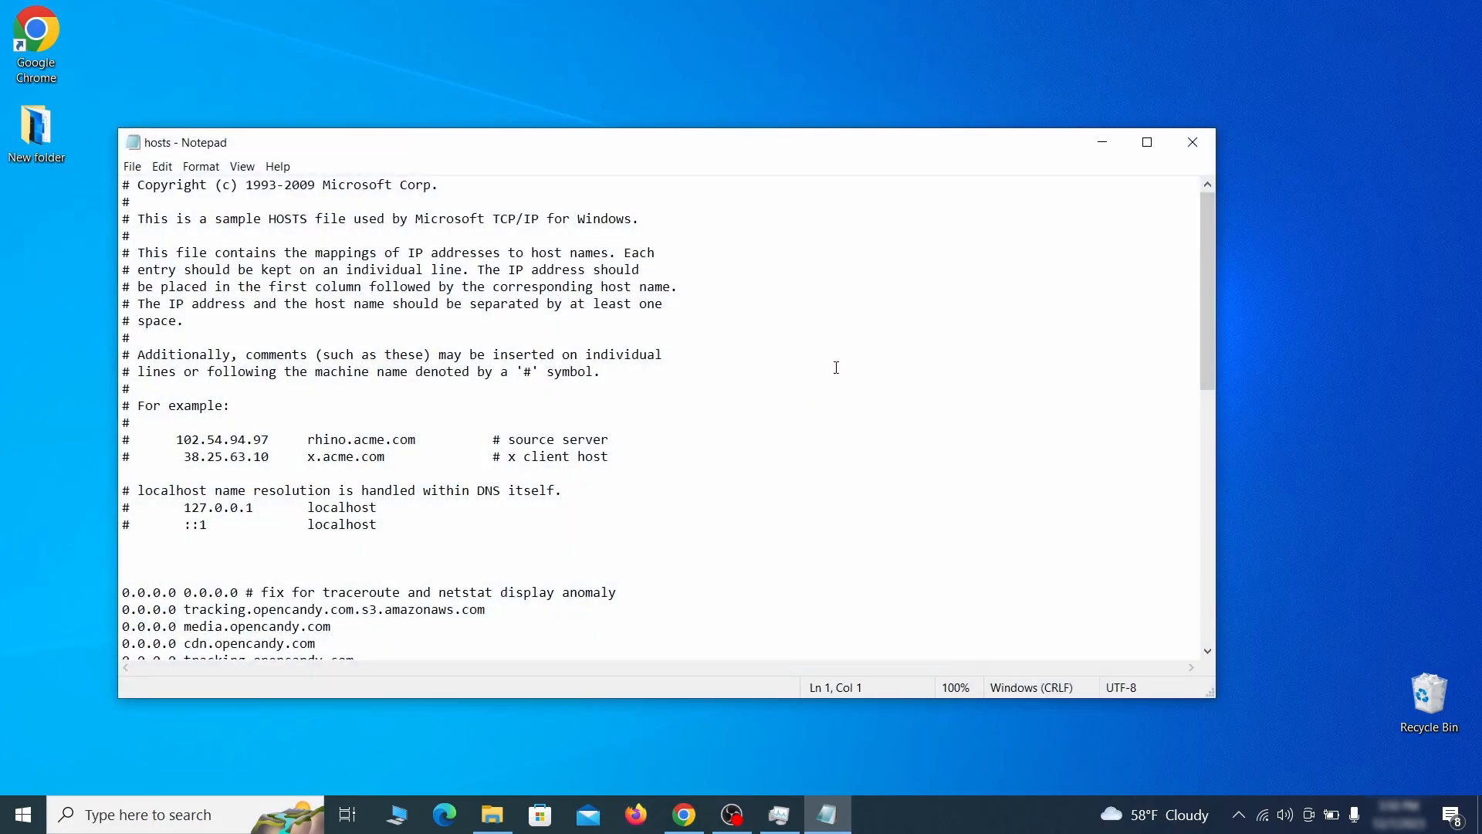
- Delete the 0.0.0.0 blocking entries from the hosts file and save it
double_click(140, 439)
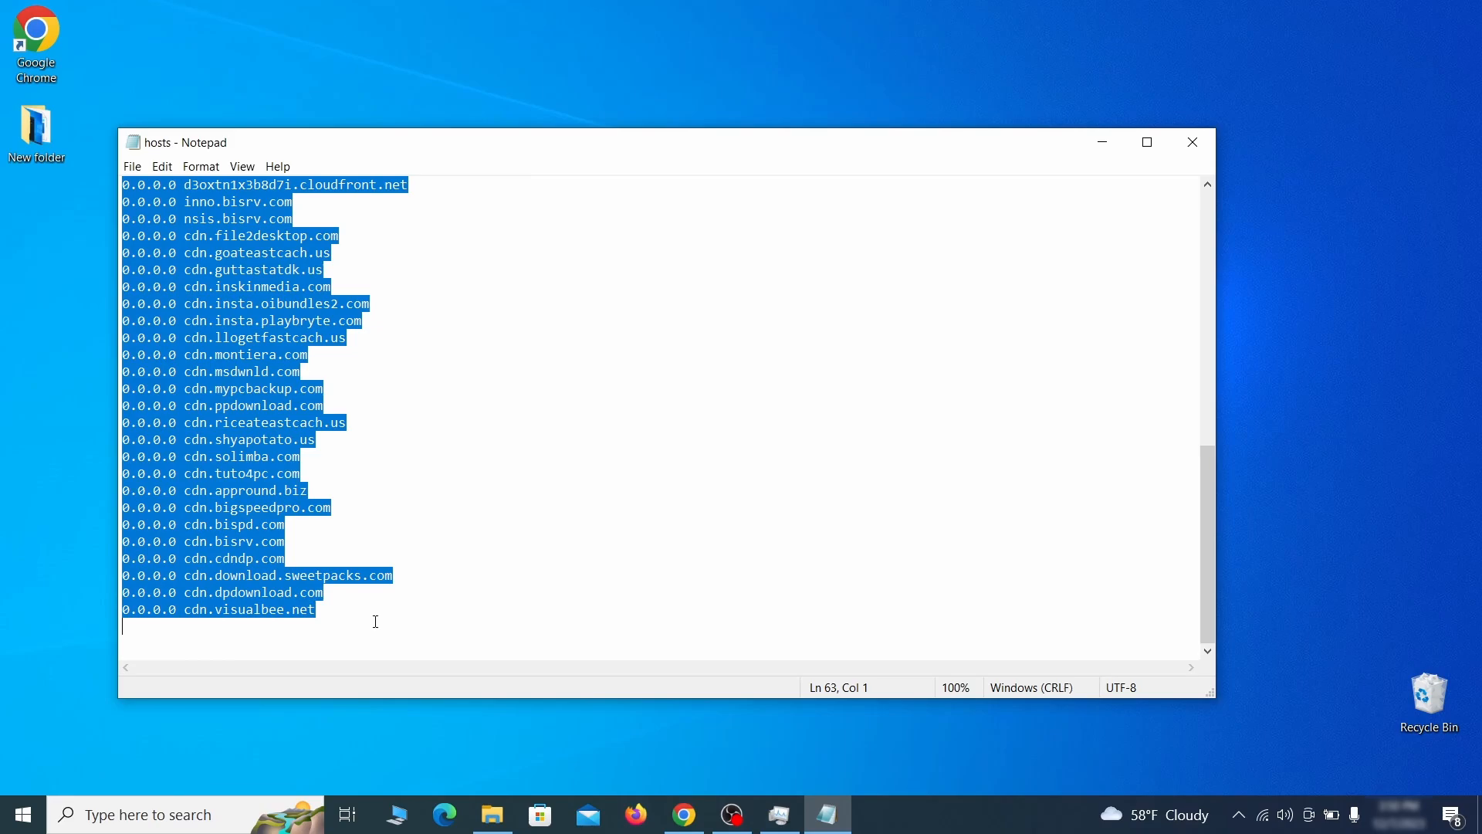
click(132, 167)
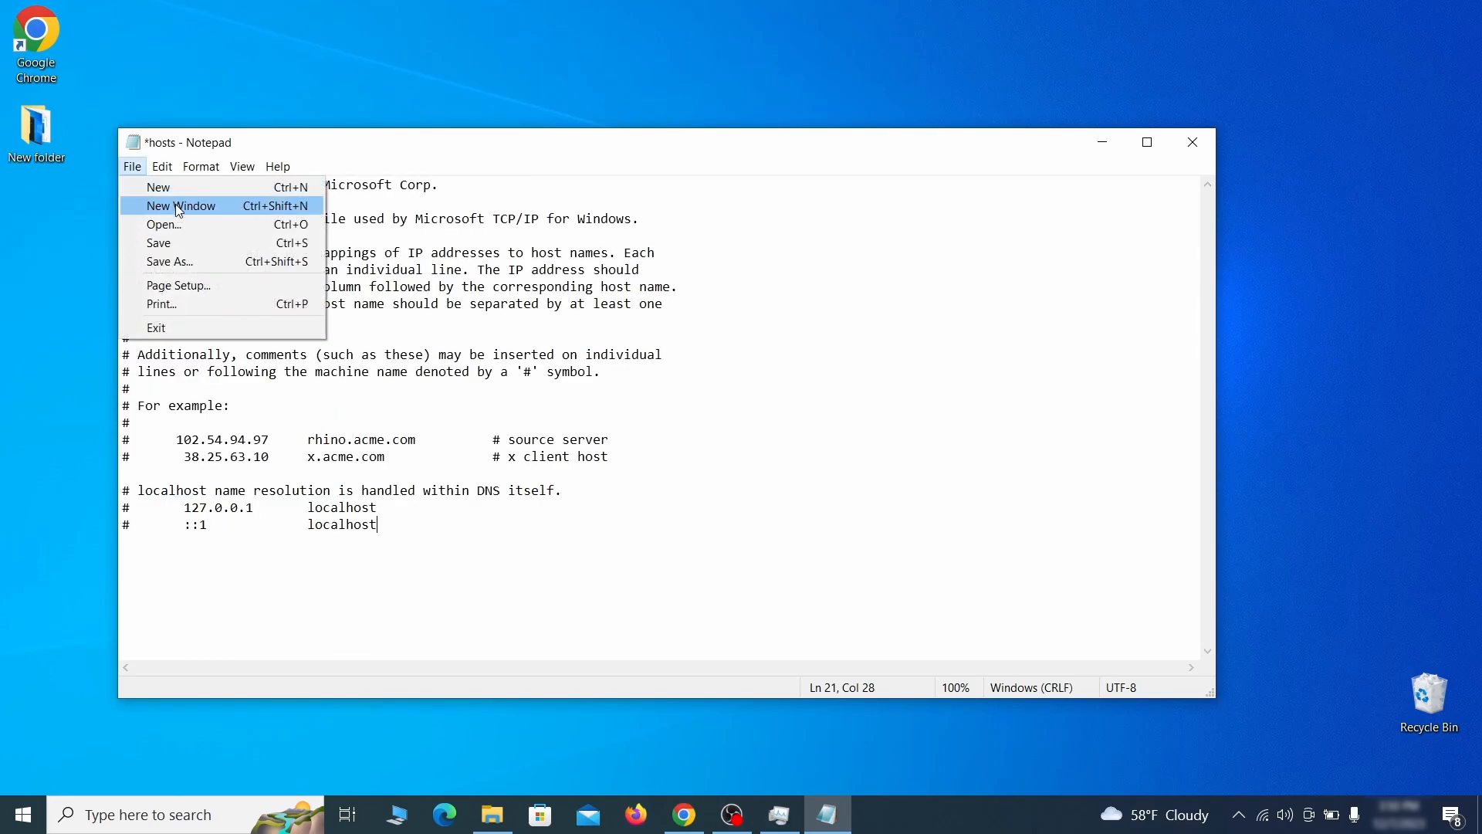
click(158, 243)
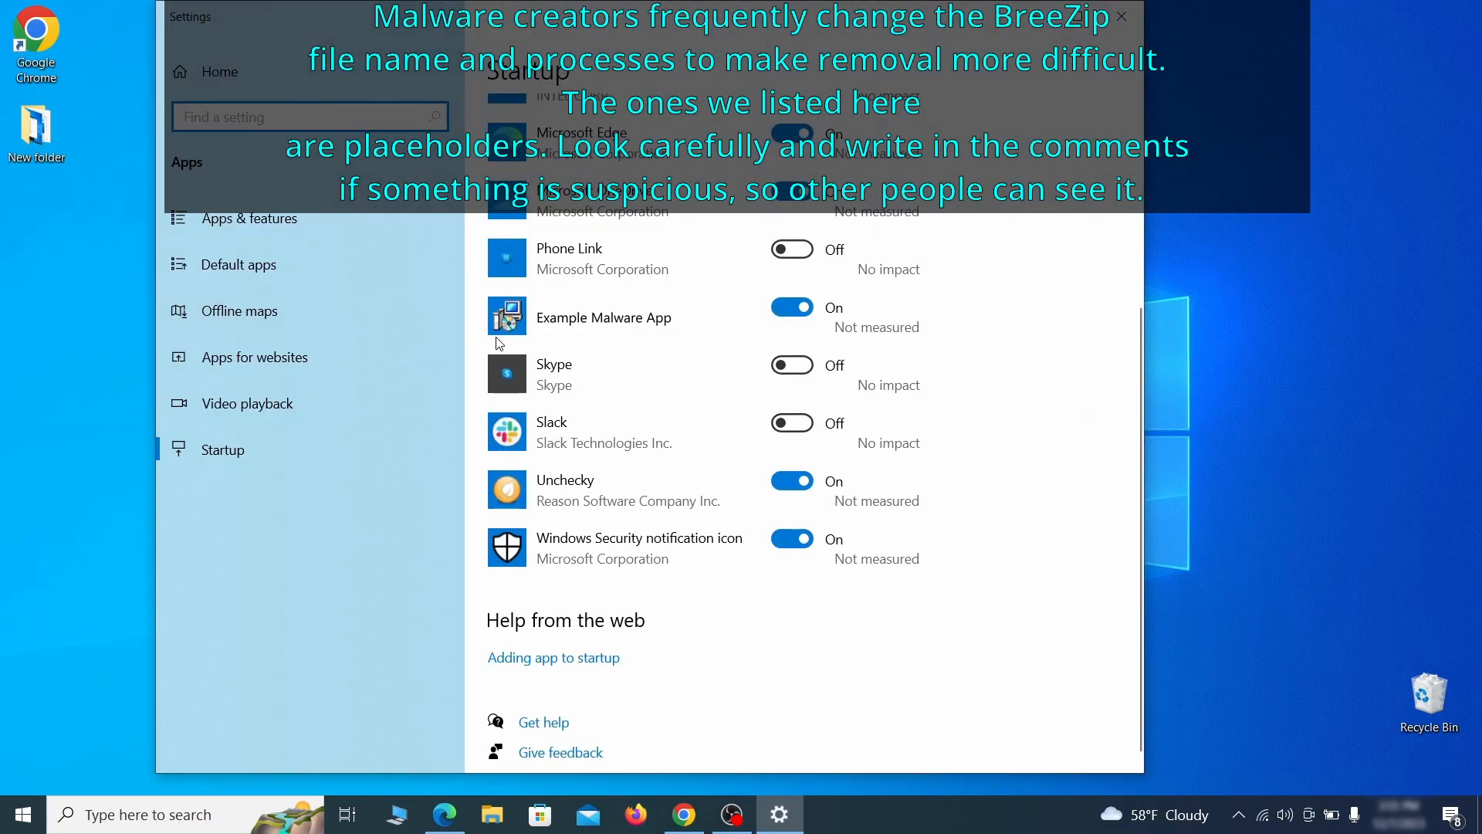
- Switch Example Malware App off in Startup apps, then search Start for Task Scheduler
click(791, 306)
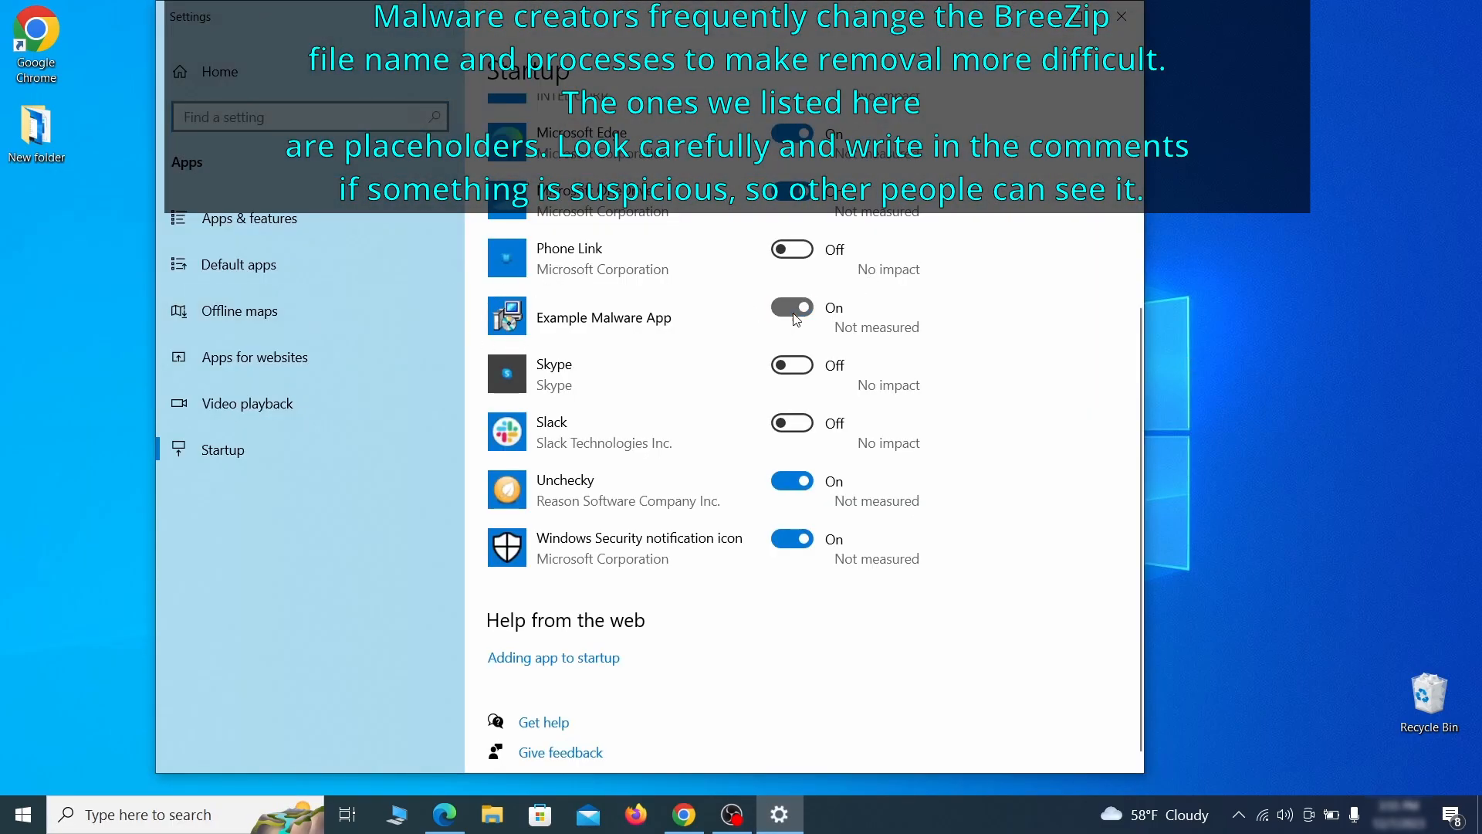
click(790, 306)
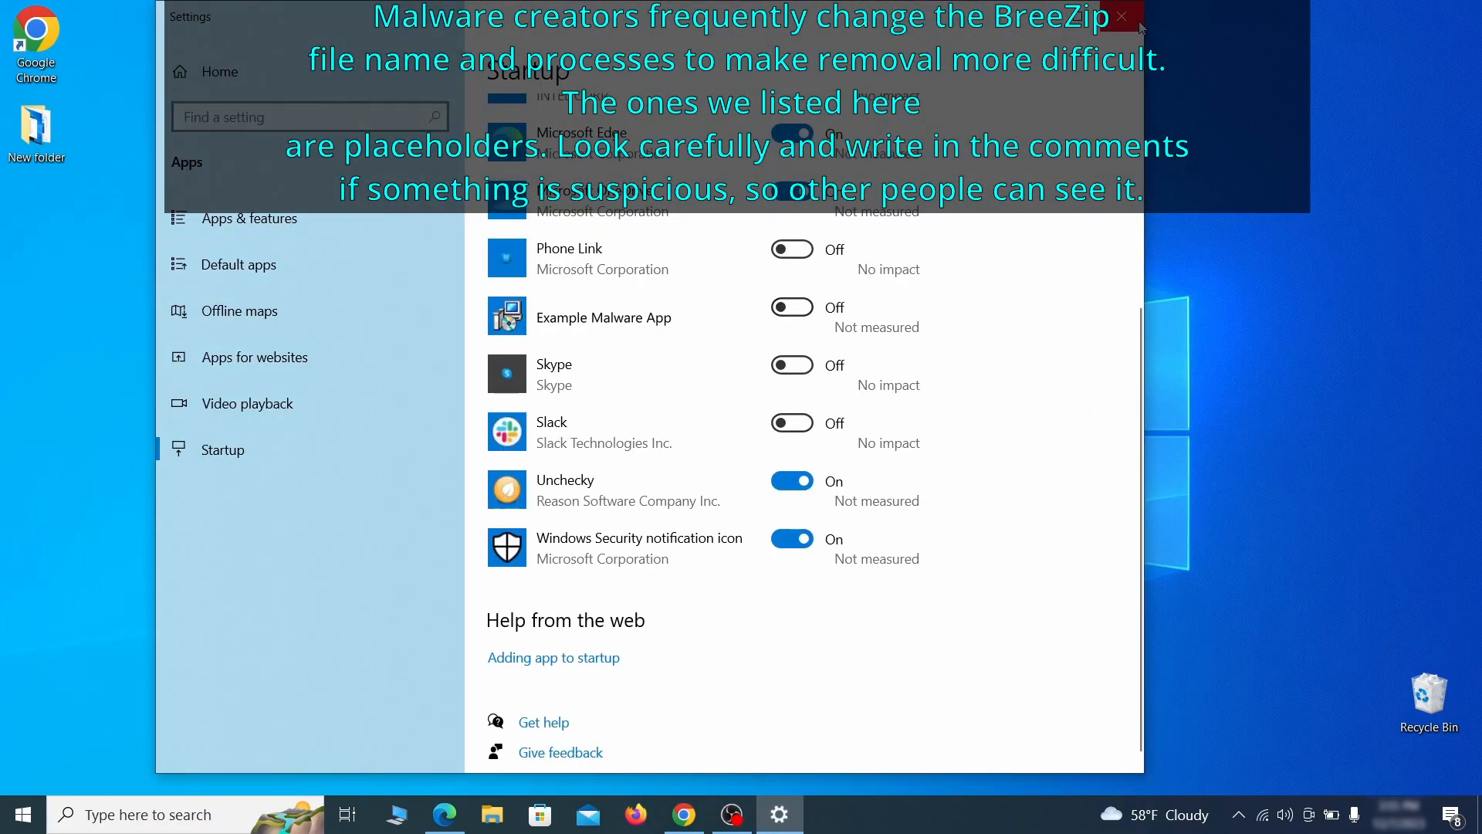
text(task scheduler)
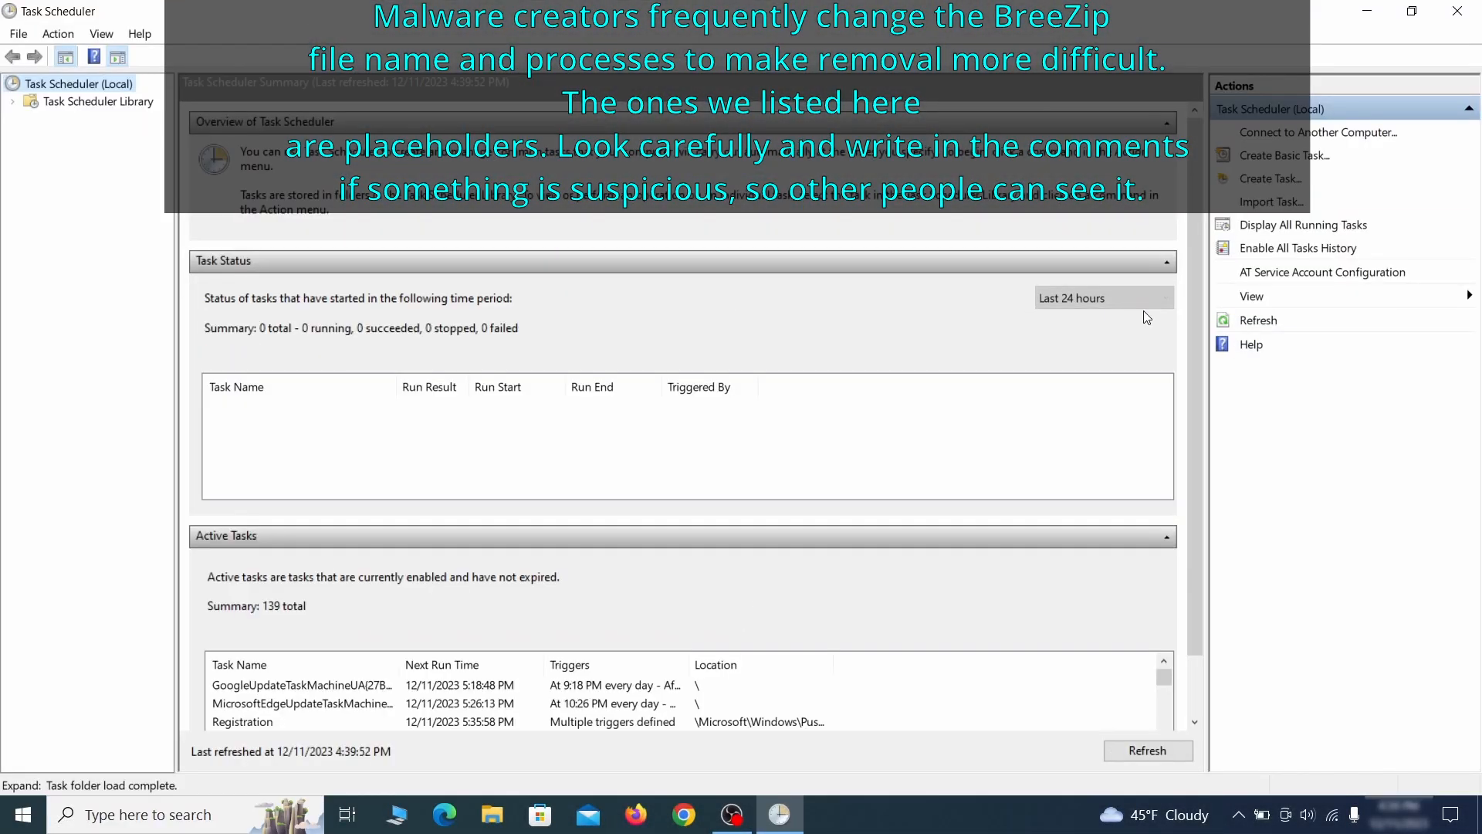
- Review the Example Malware App task's properties and actions (ExampleMalwareApp.exe daily 4:39 PM), then disable it
click(99, 102)
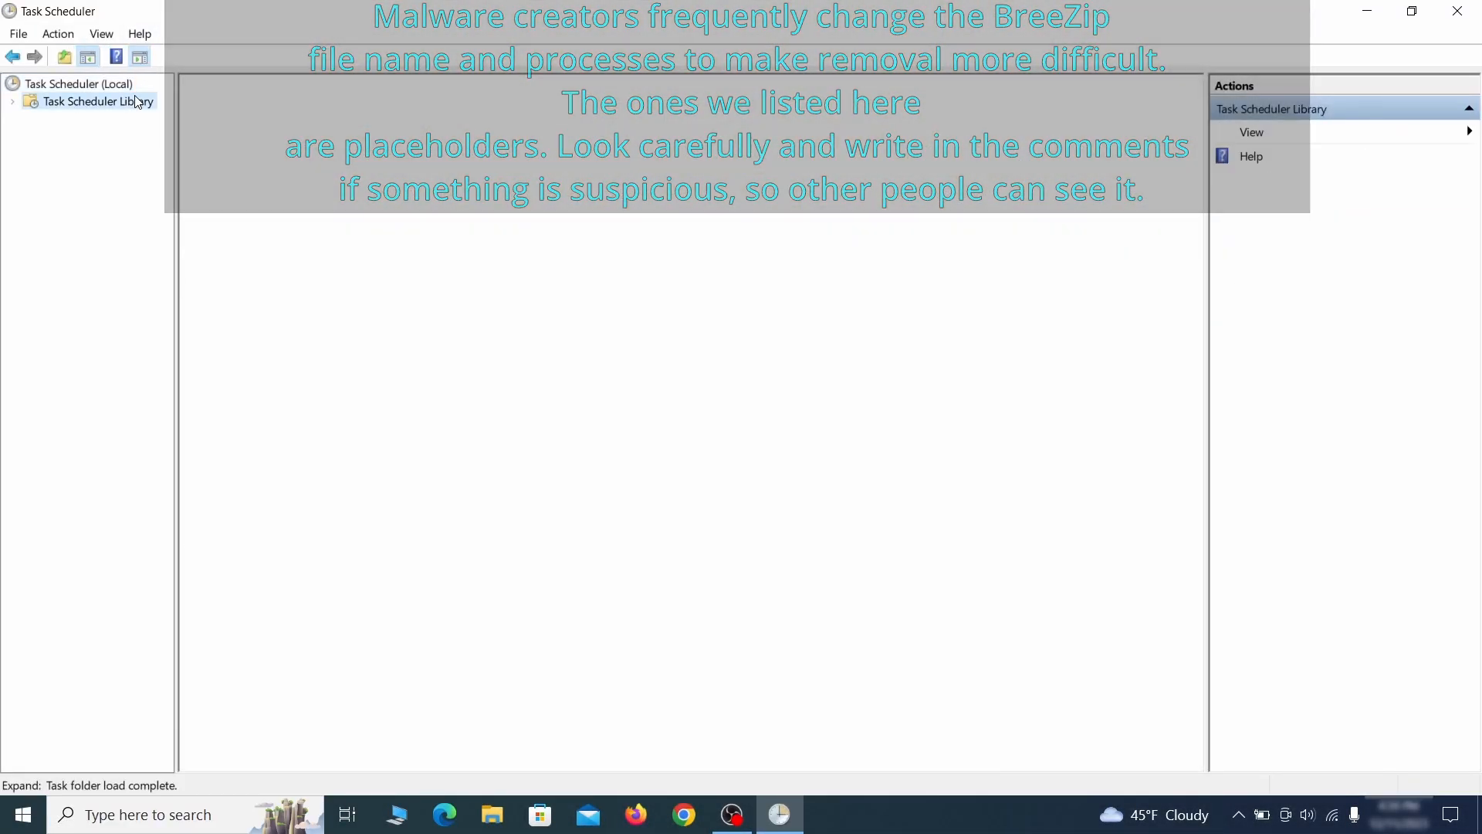
click(97, 102)
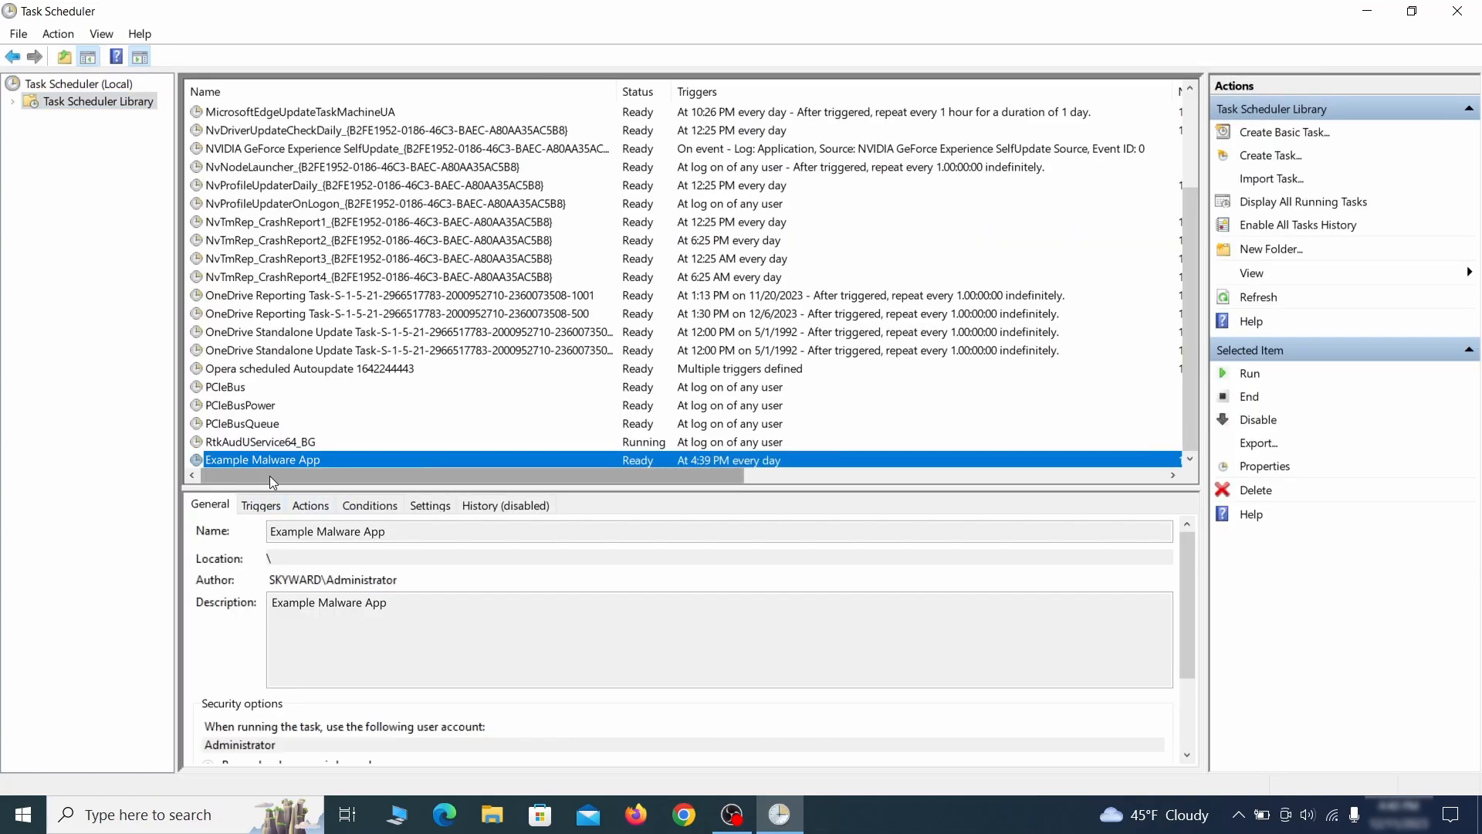
mouse_move(426, 462)
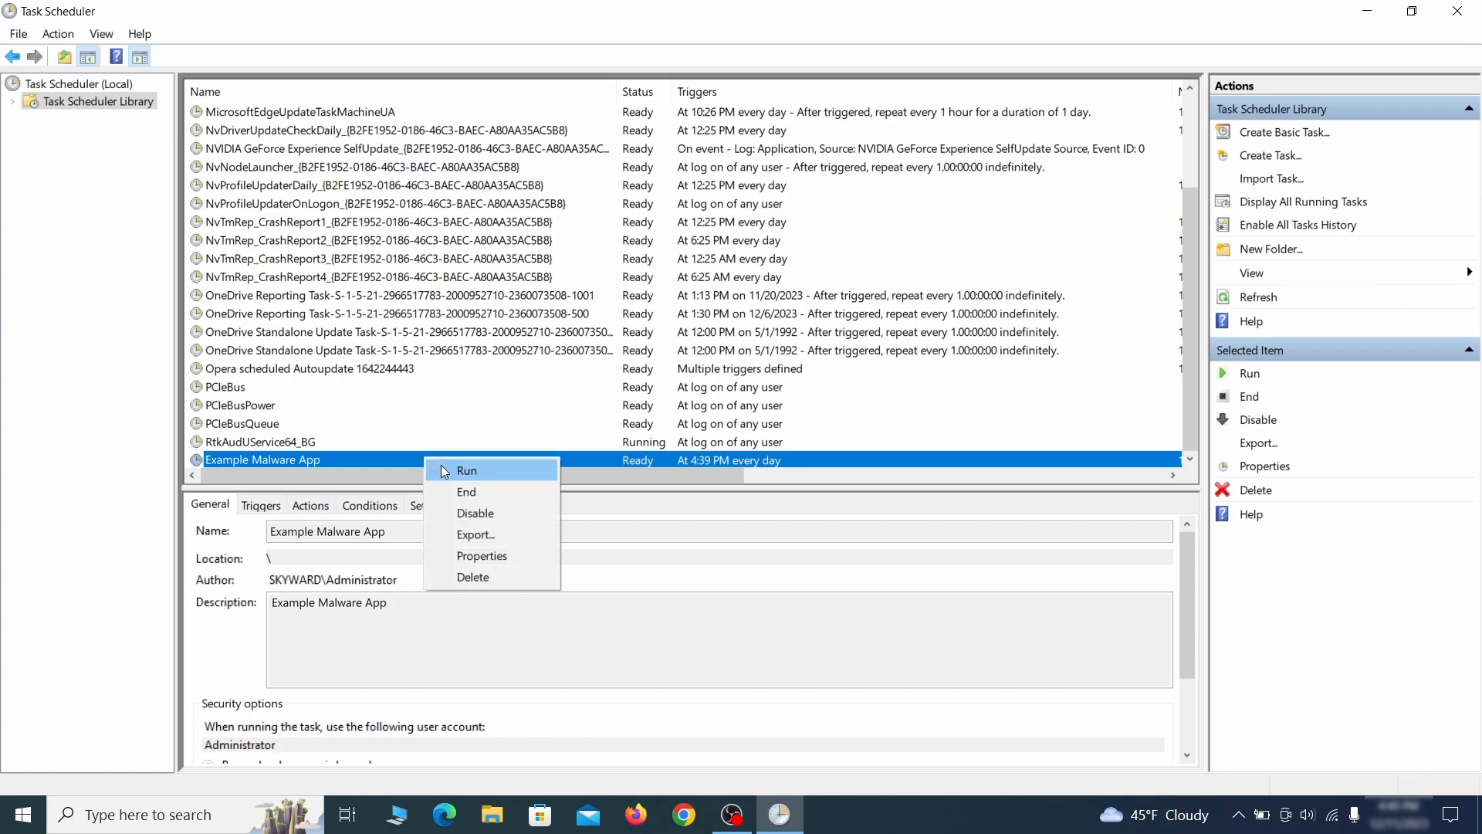
mouse_move(482, 576)
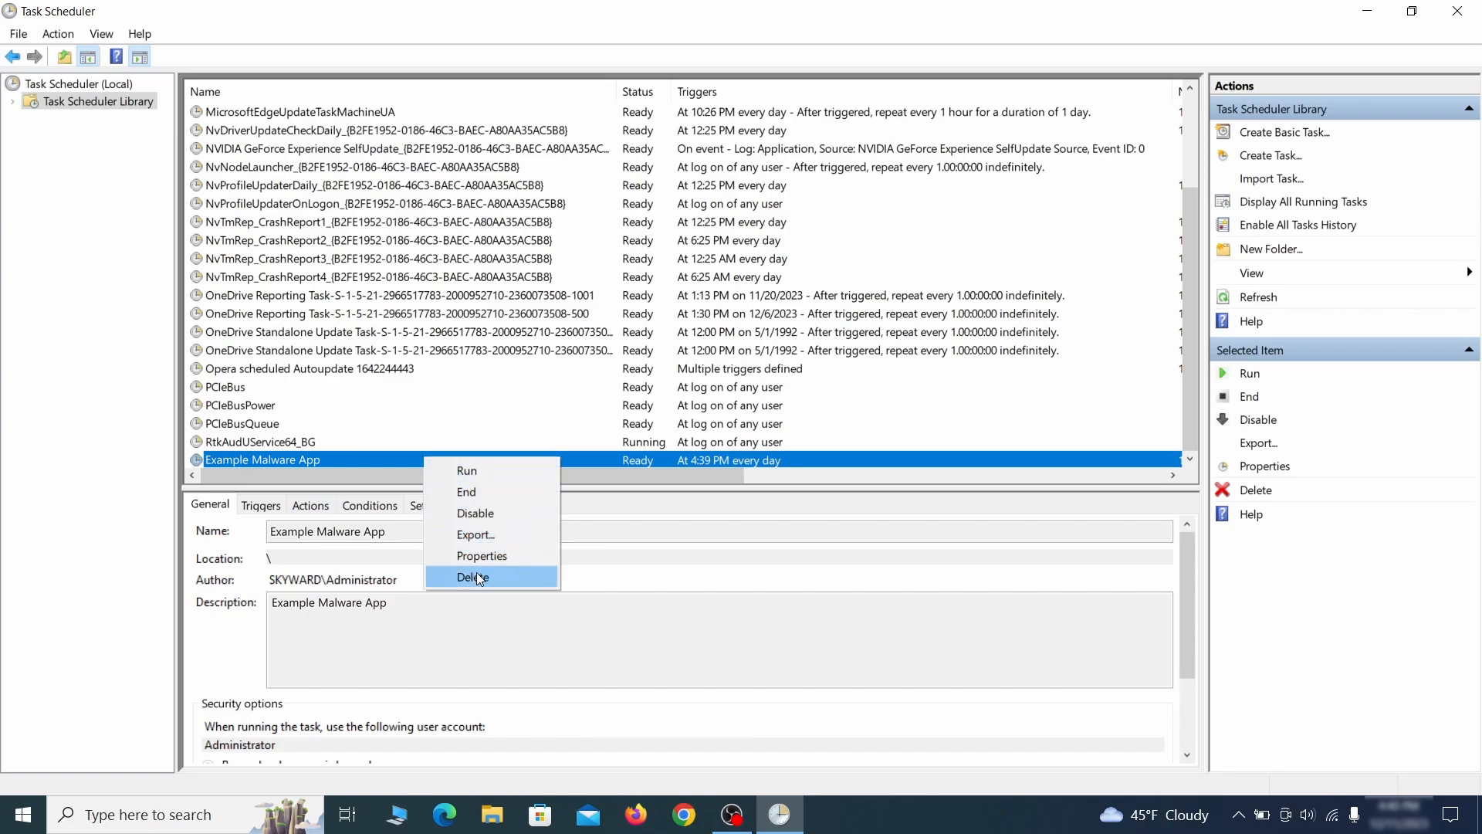
mouse_move(482, 554)
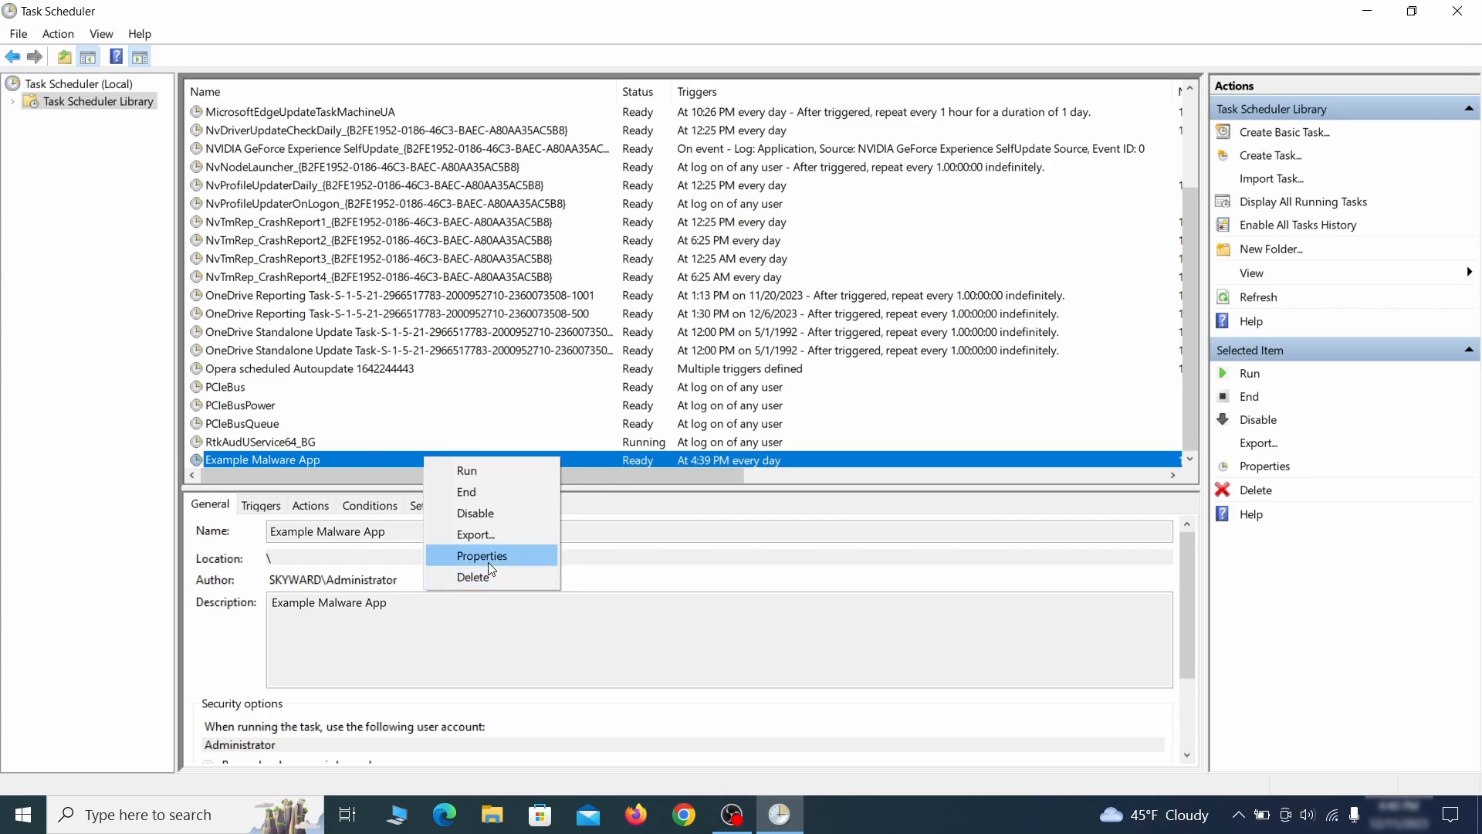
click(482, 555)
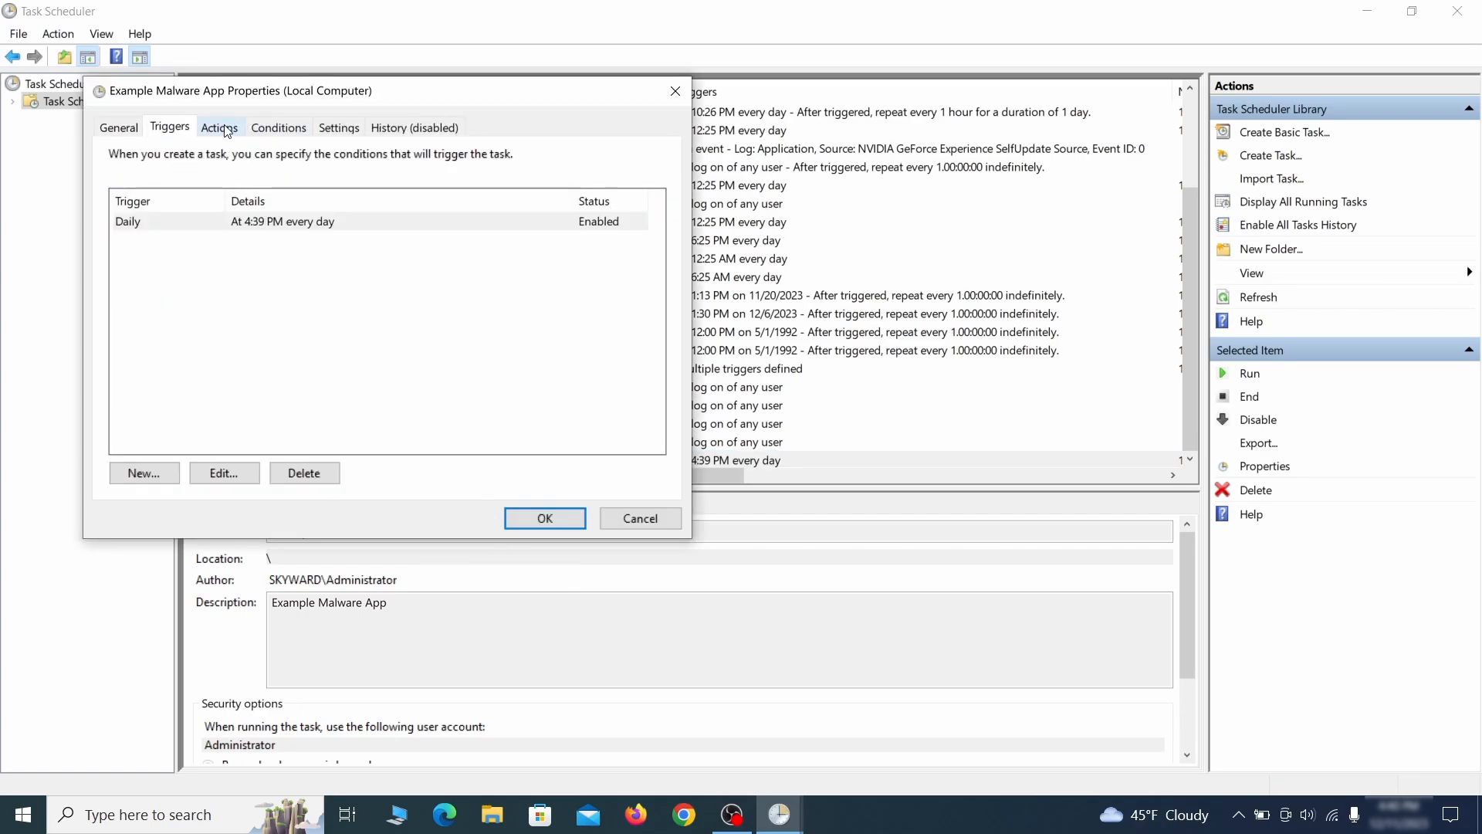
click(217, 128)
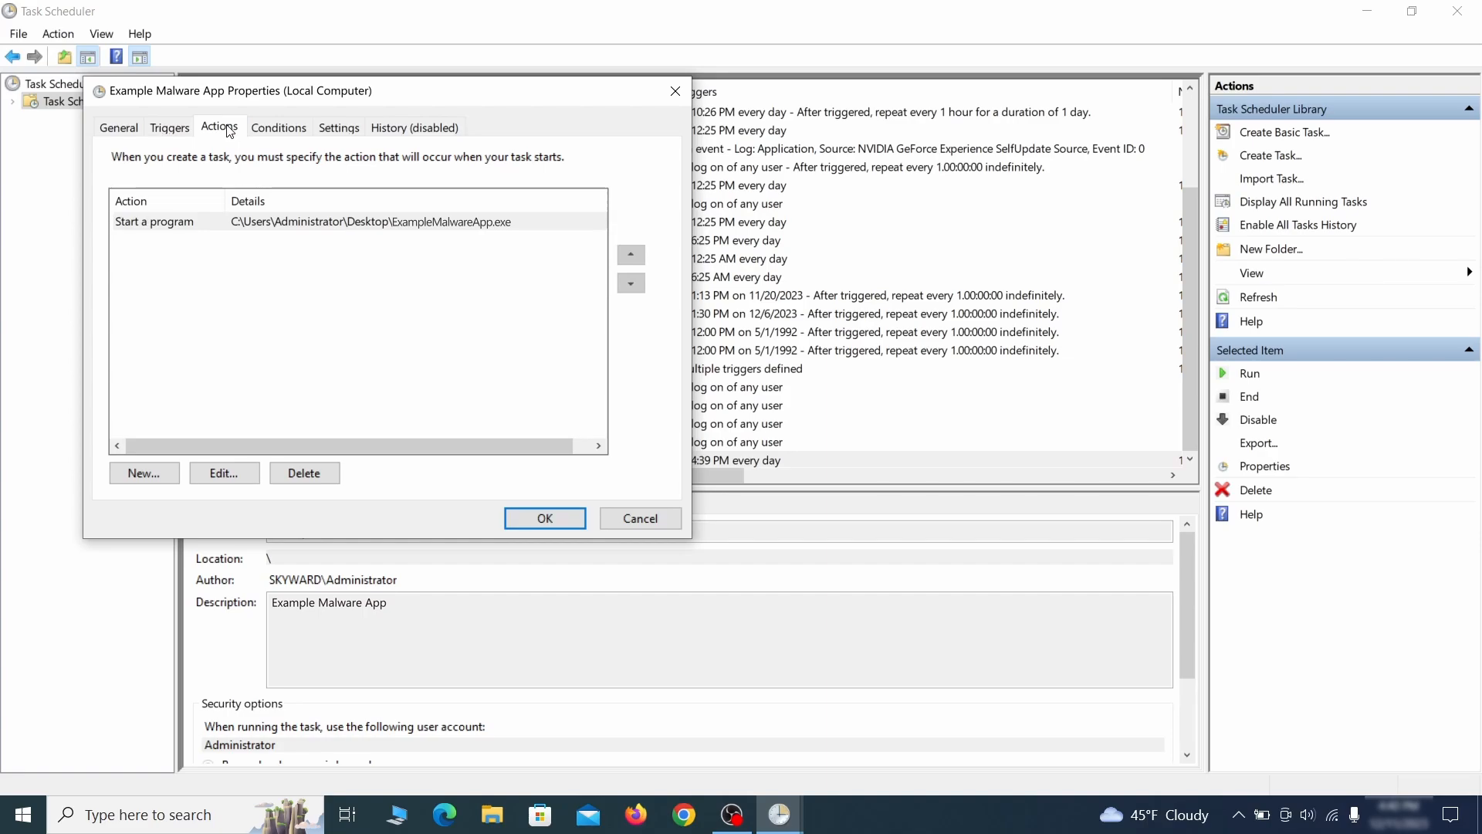
right_click(263, 460)
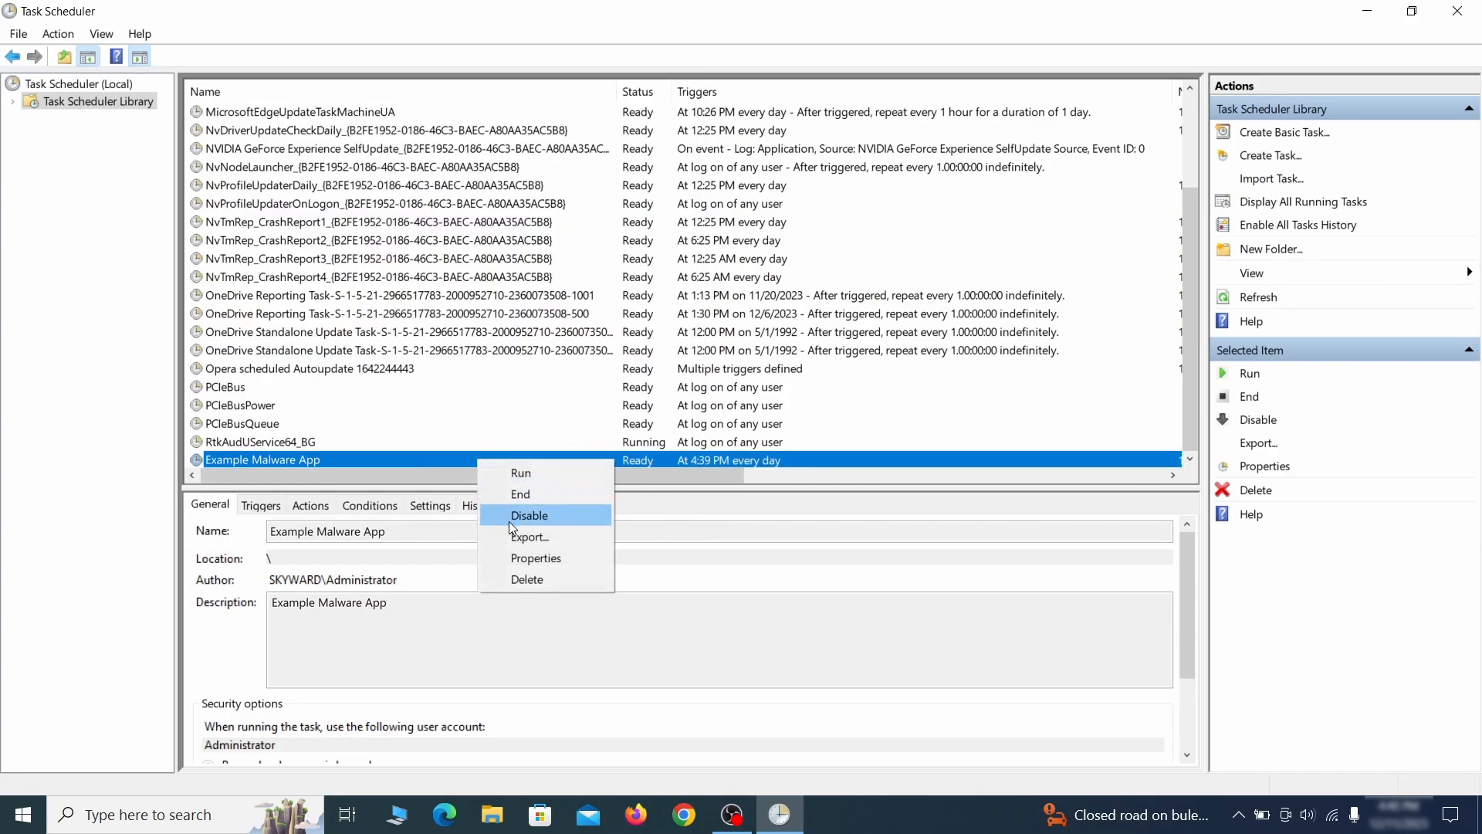
click(526, 579)
text(reged)
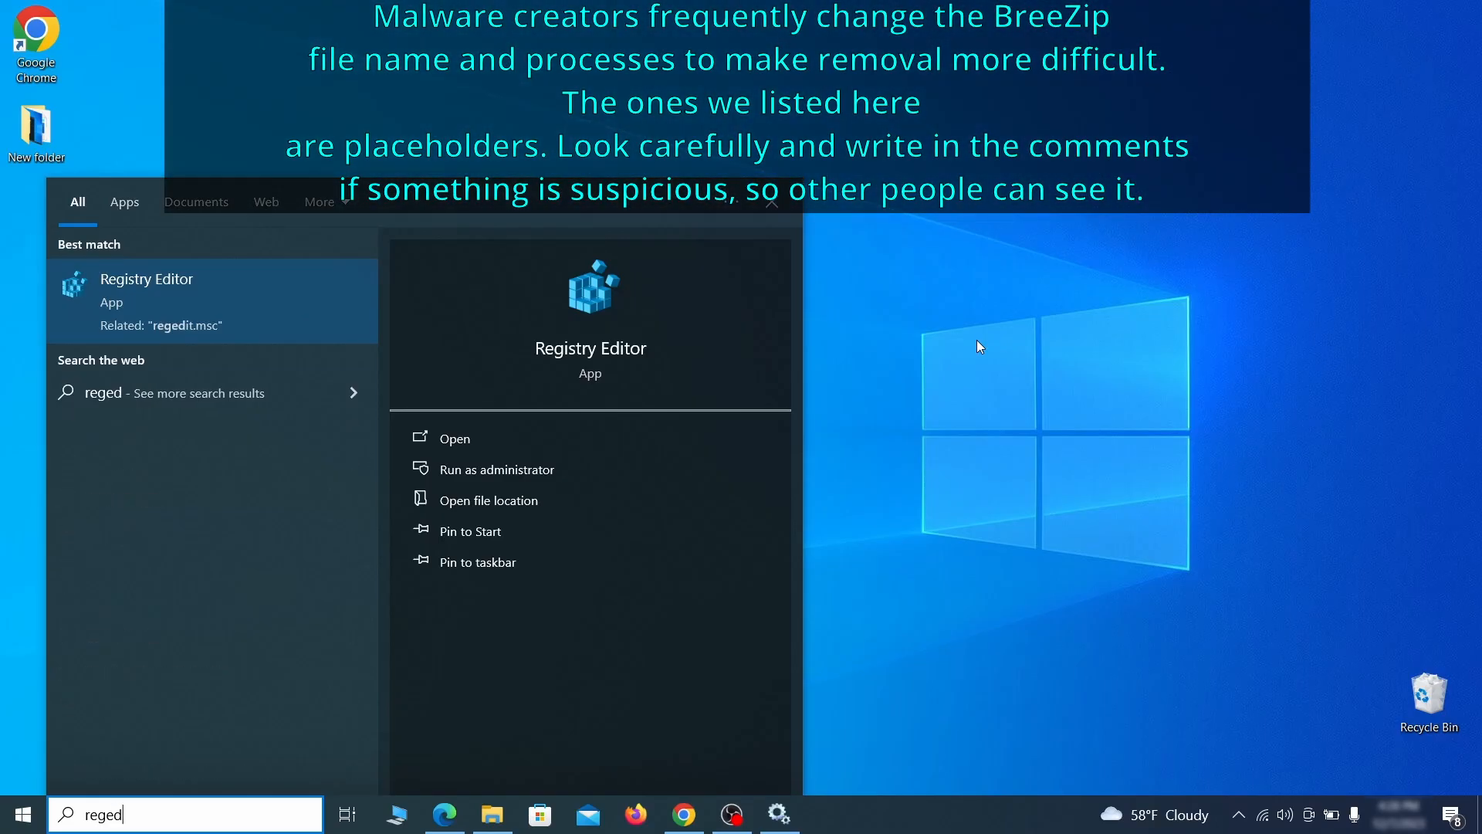
- Launch Registry Editor and export HKEY_CURRENT_USER to the desktop as Registry Backup 1
text(it)
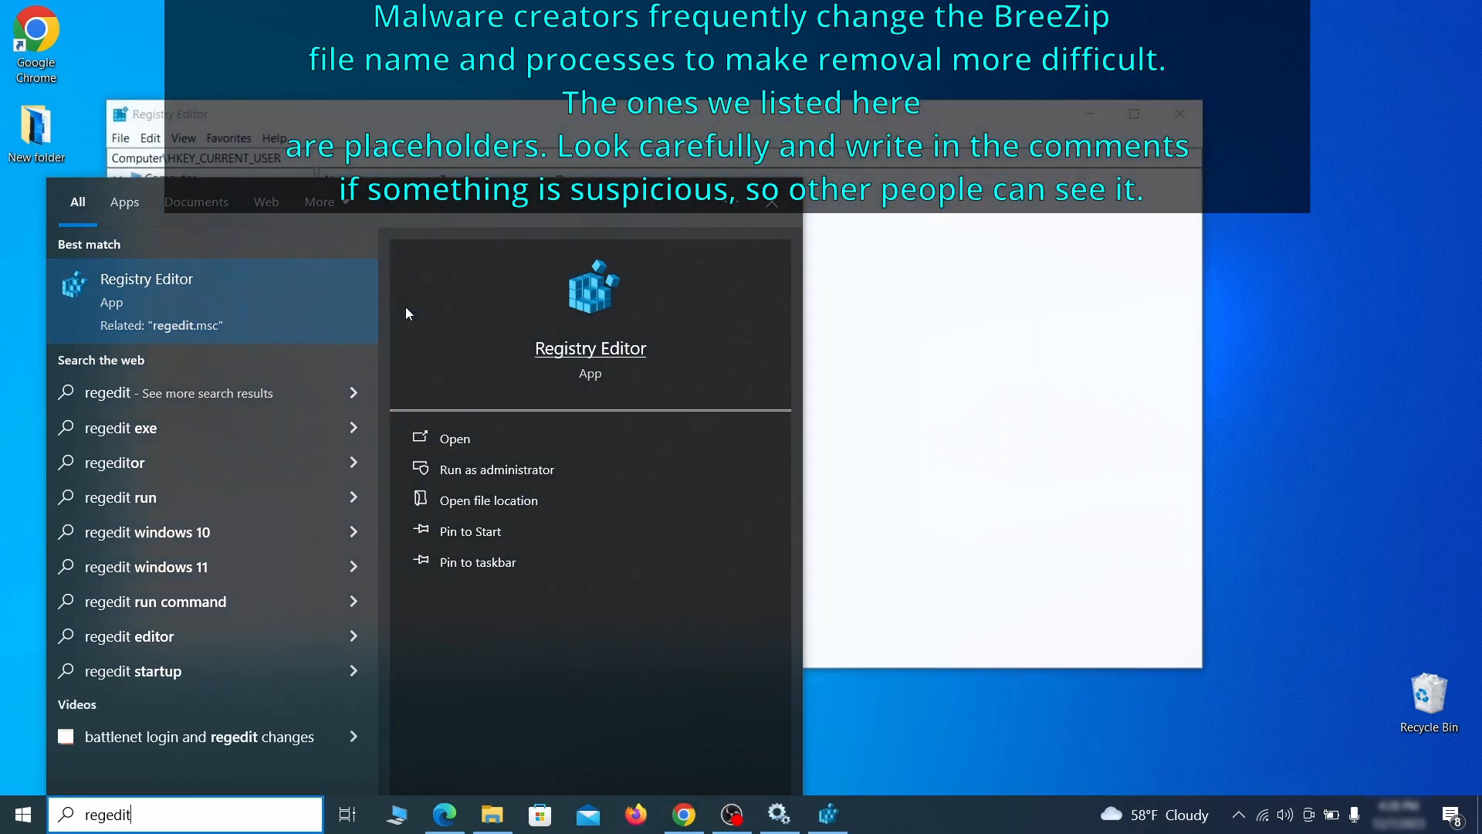
click(454, 437)
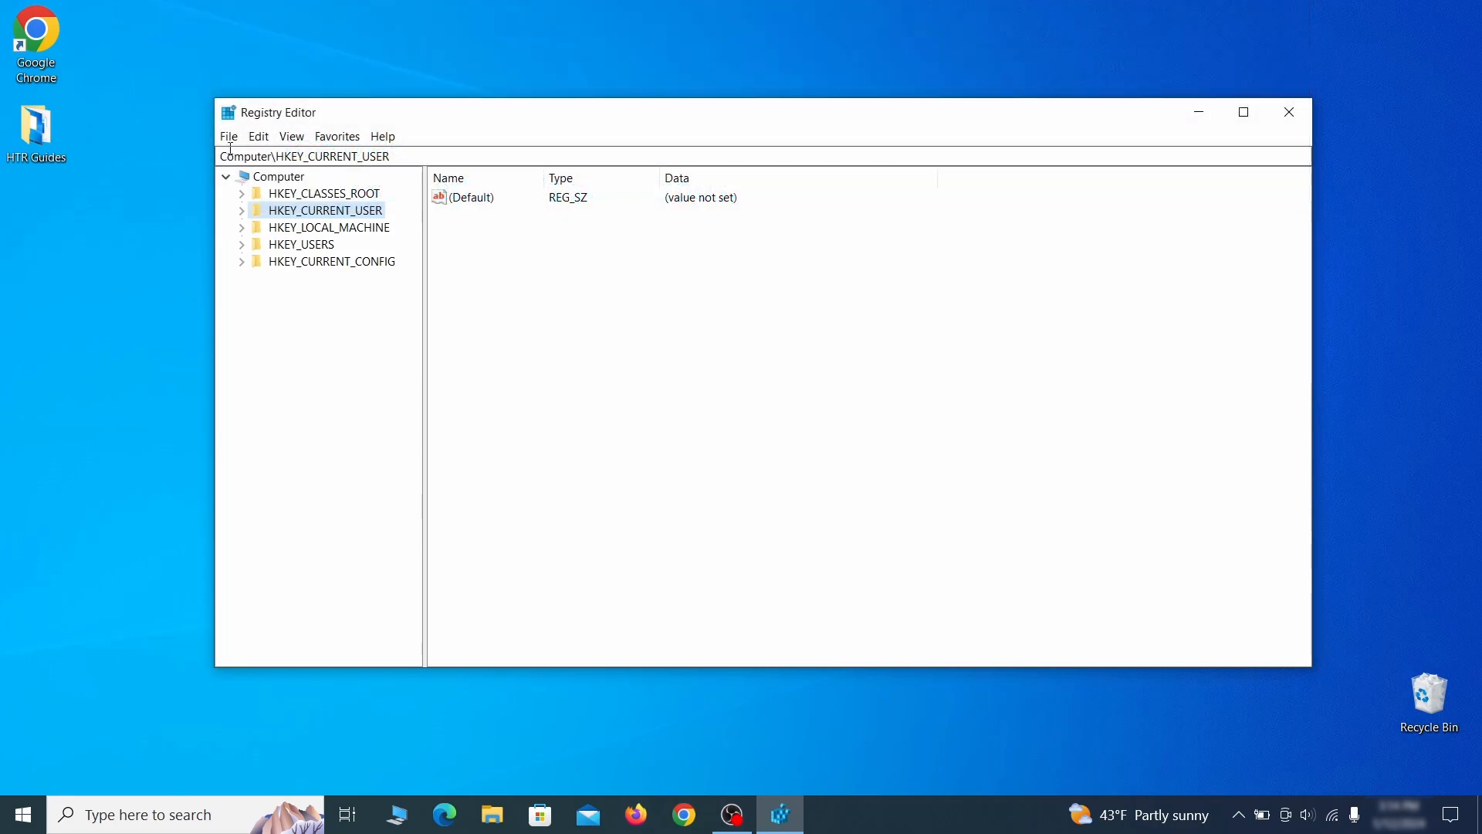
click(229, 136)
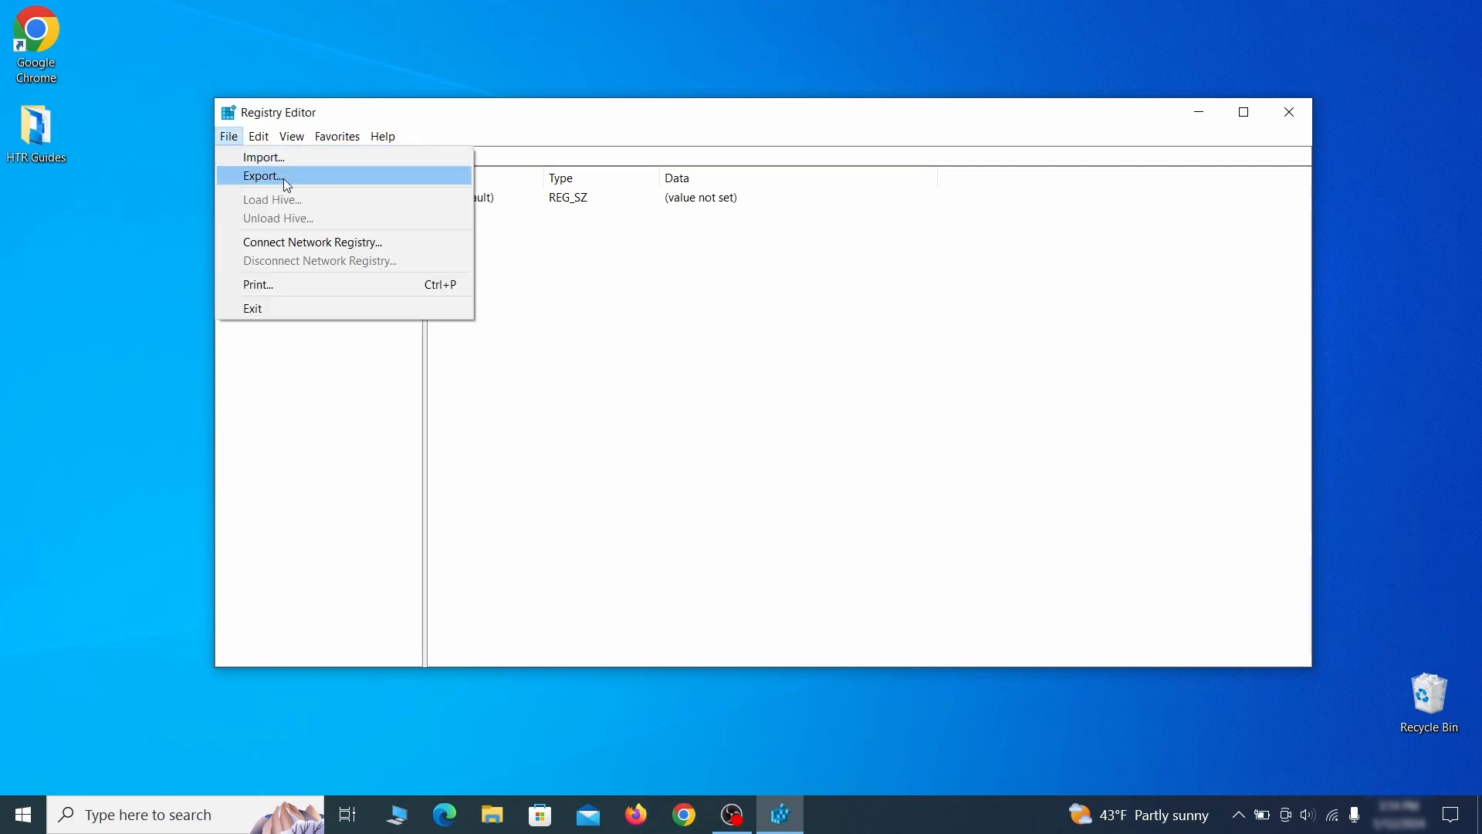
click(262, 176)
text(Registry Back)
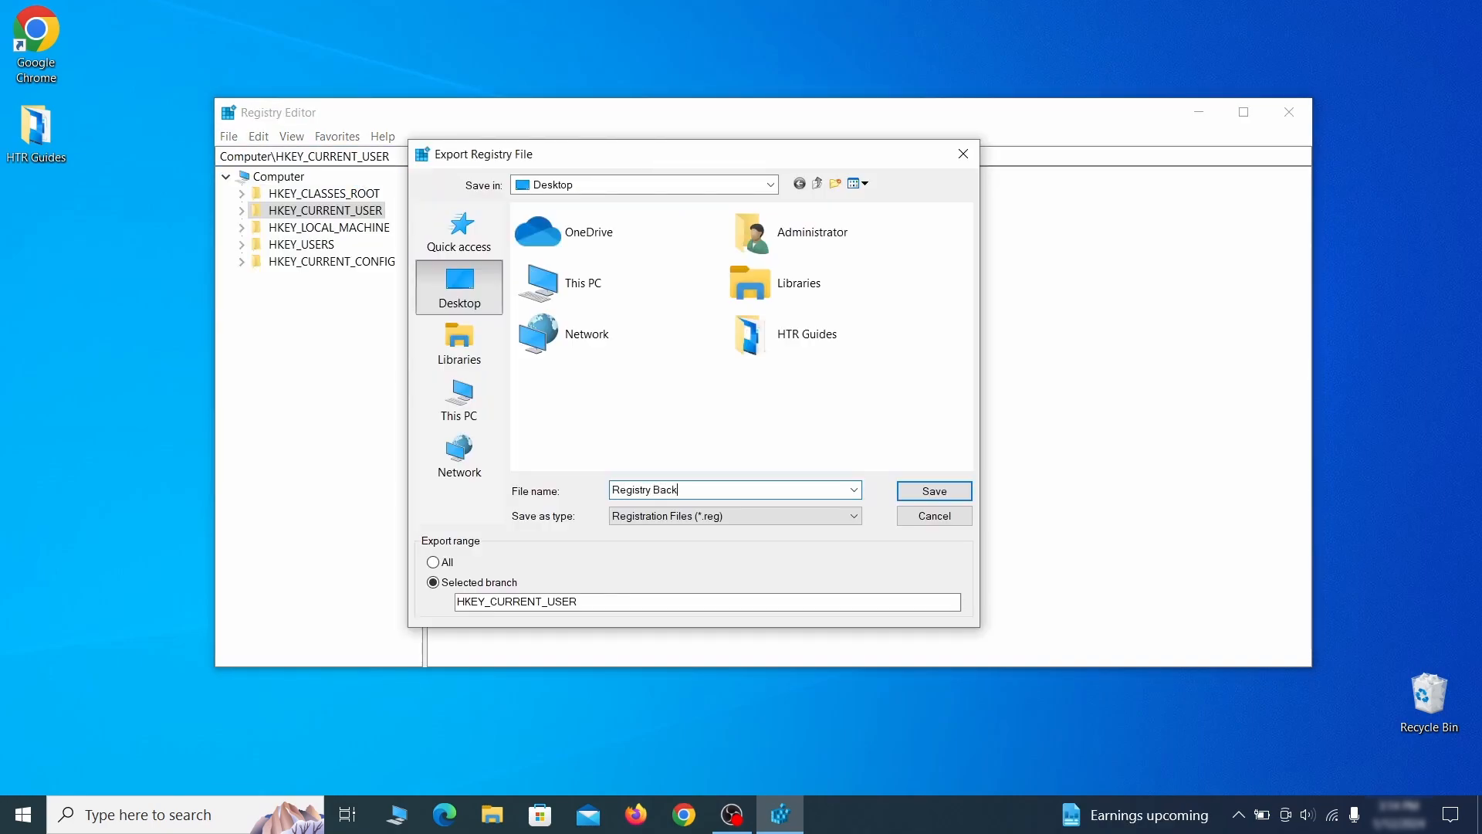
text(up 1)
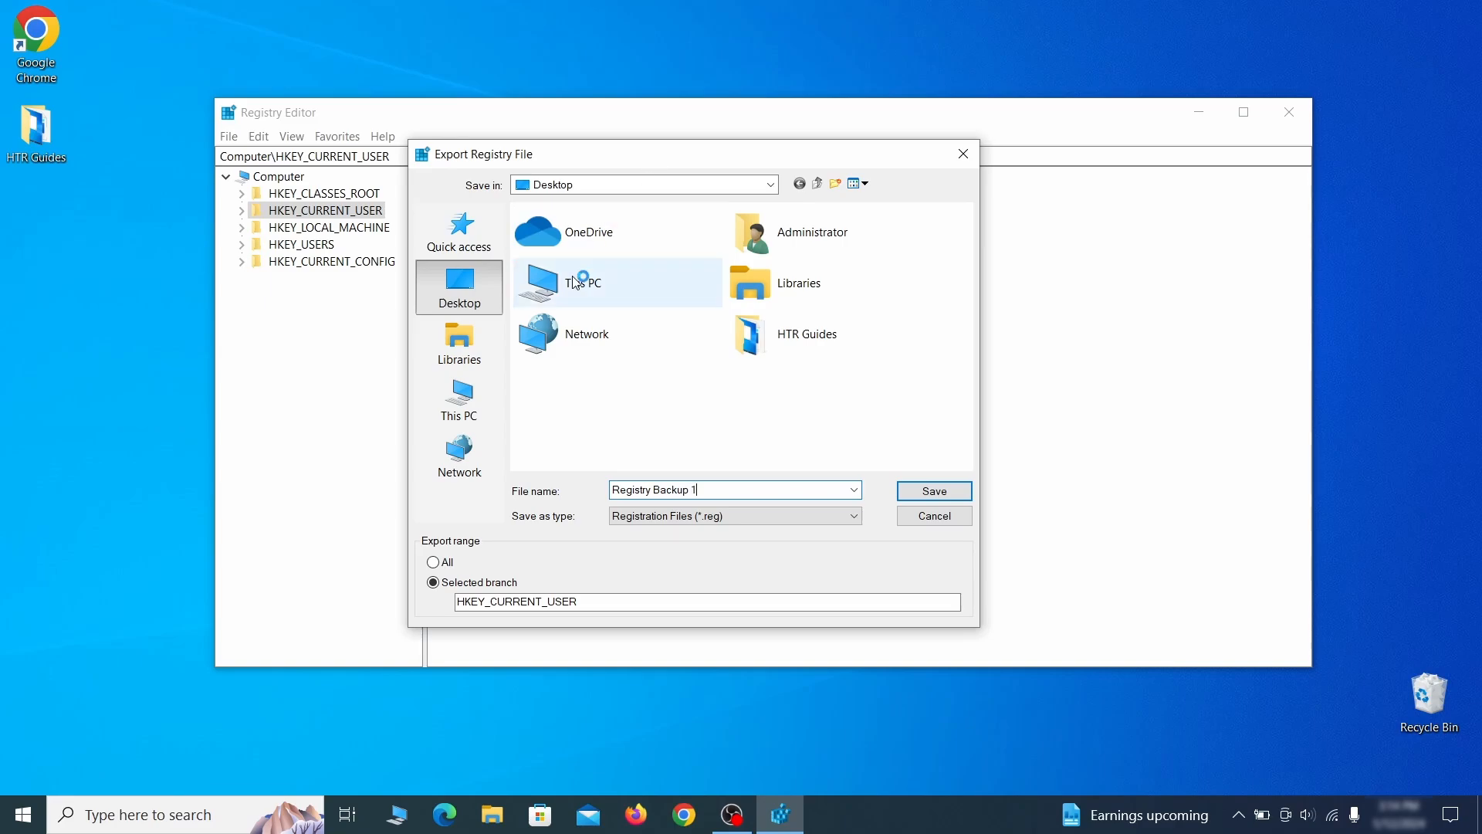
click(932, 489)
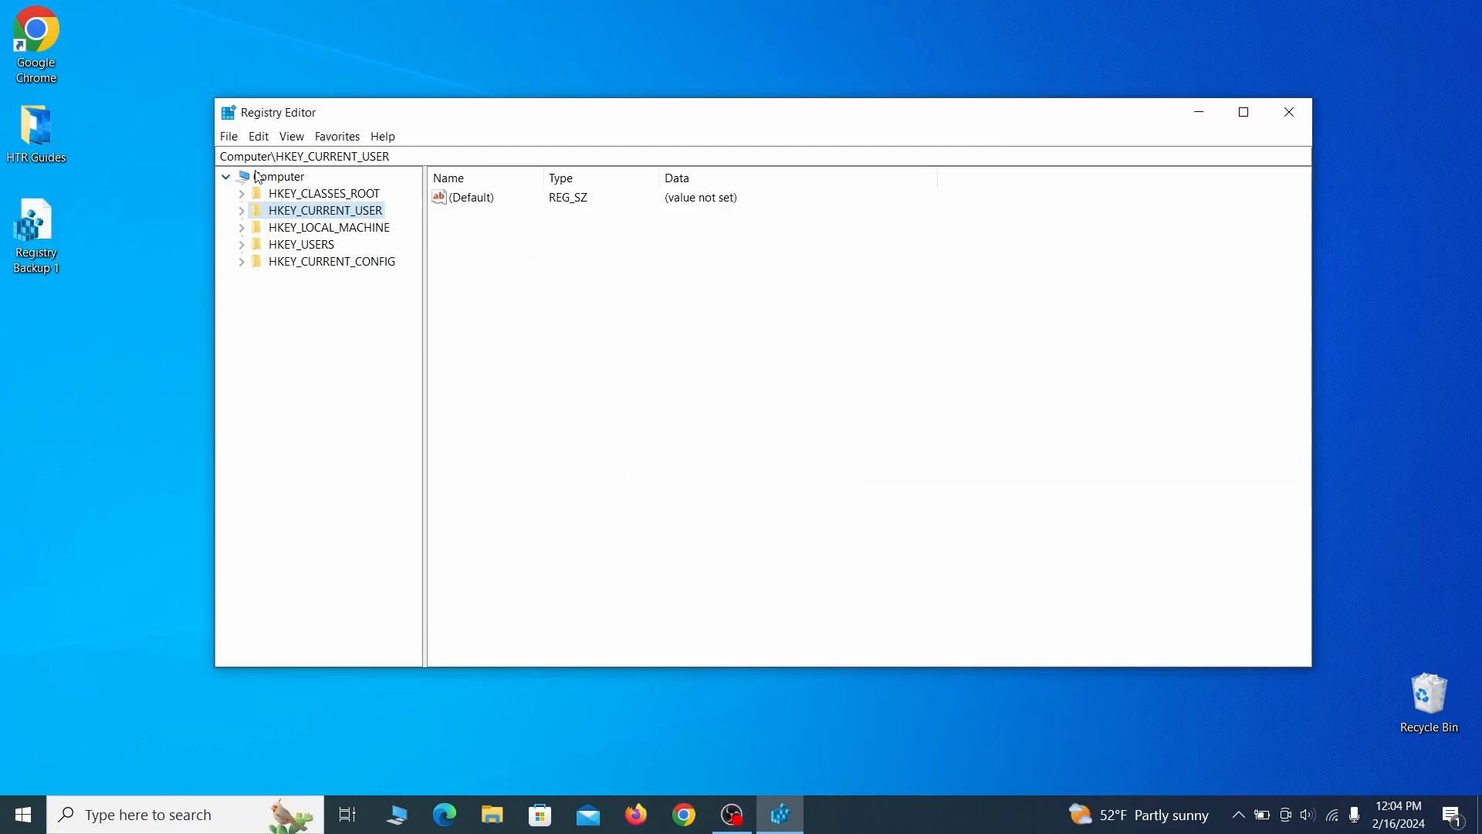
- Import the Registry Backup 1 file back from the desktop
click(229, 135)
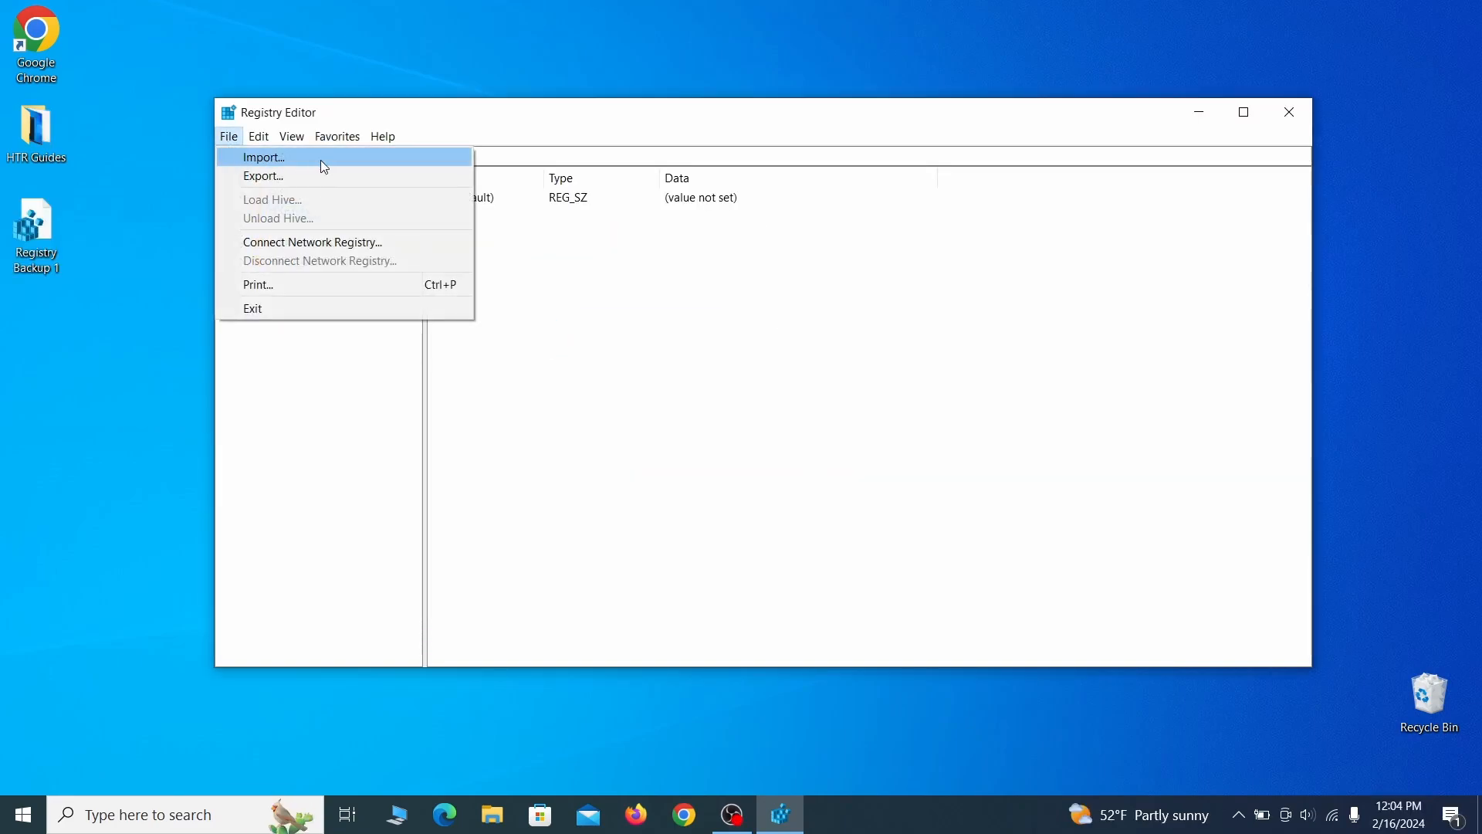
click(265, 158)
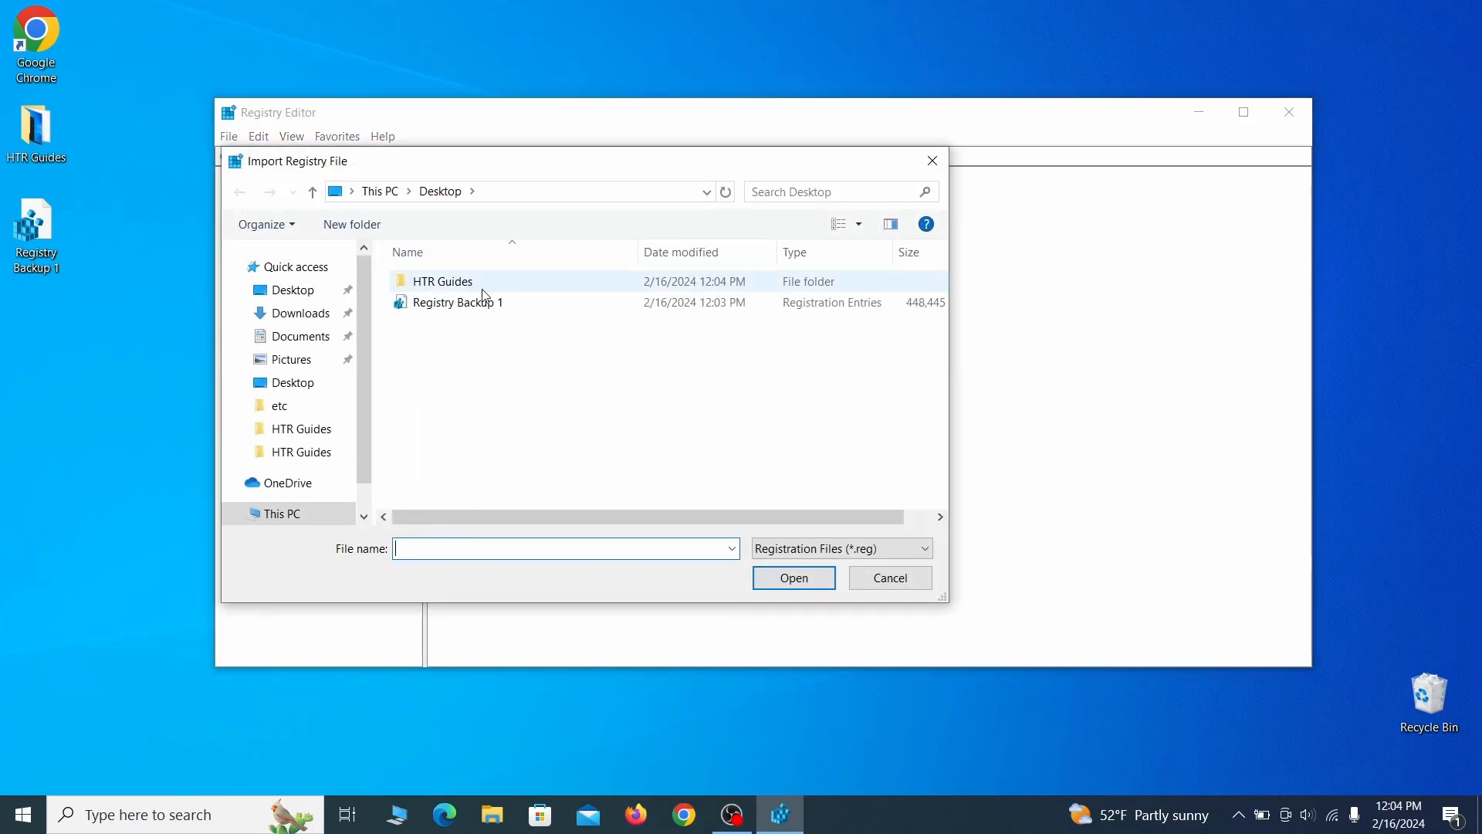
click(457, 301)
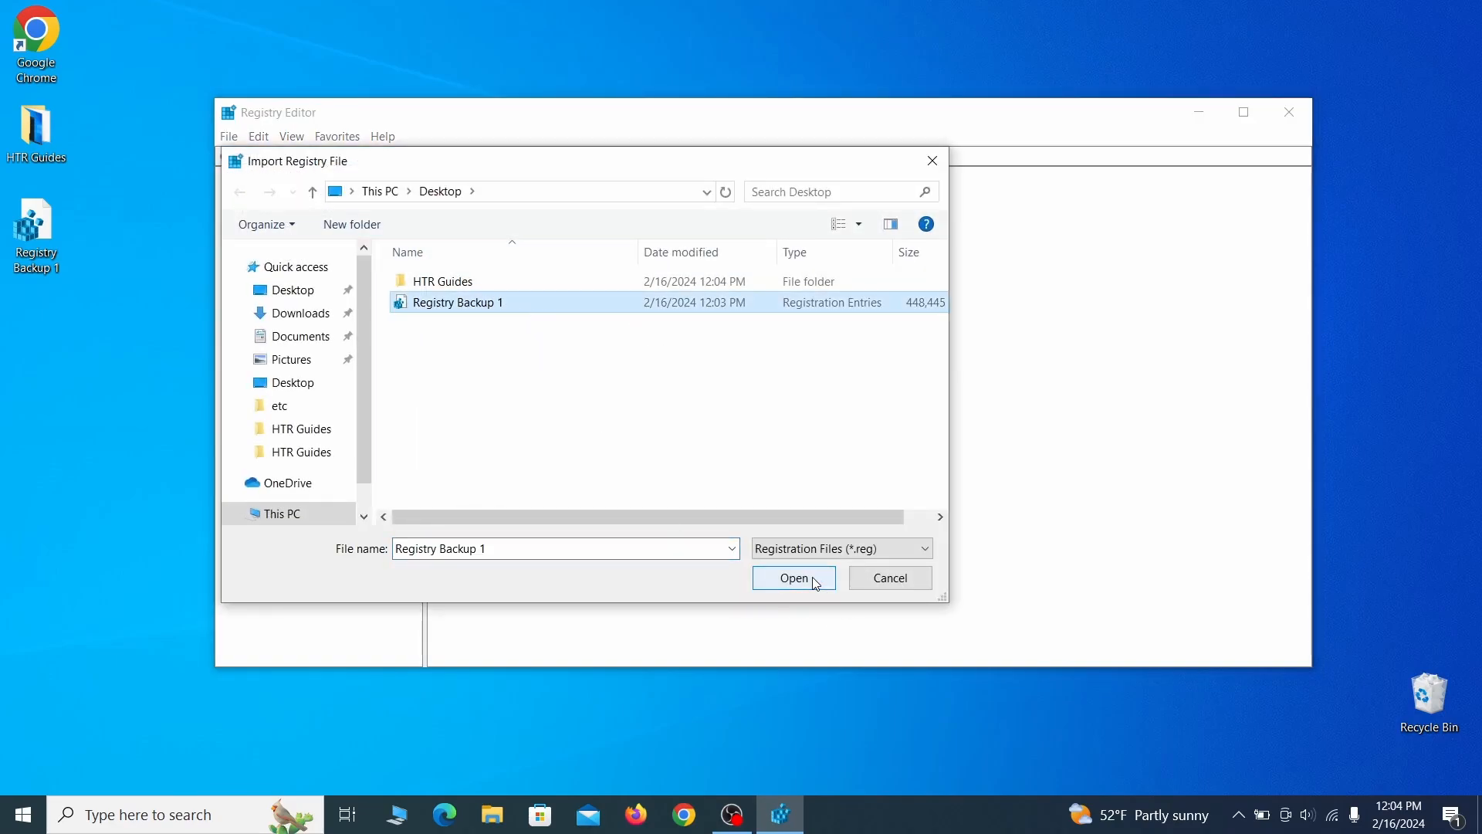
click(229, 136)
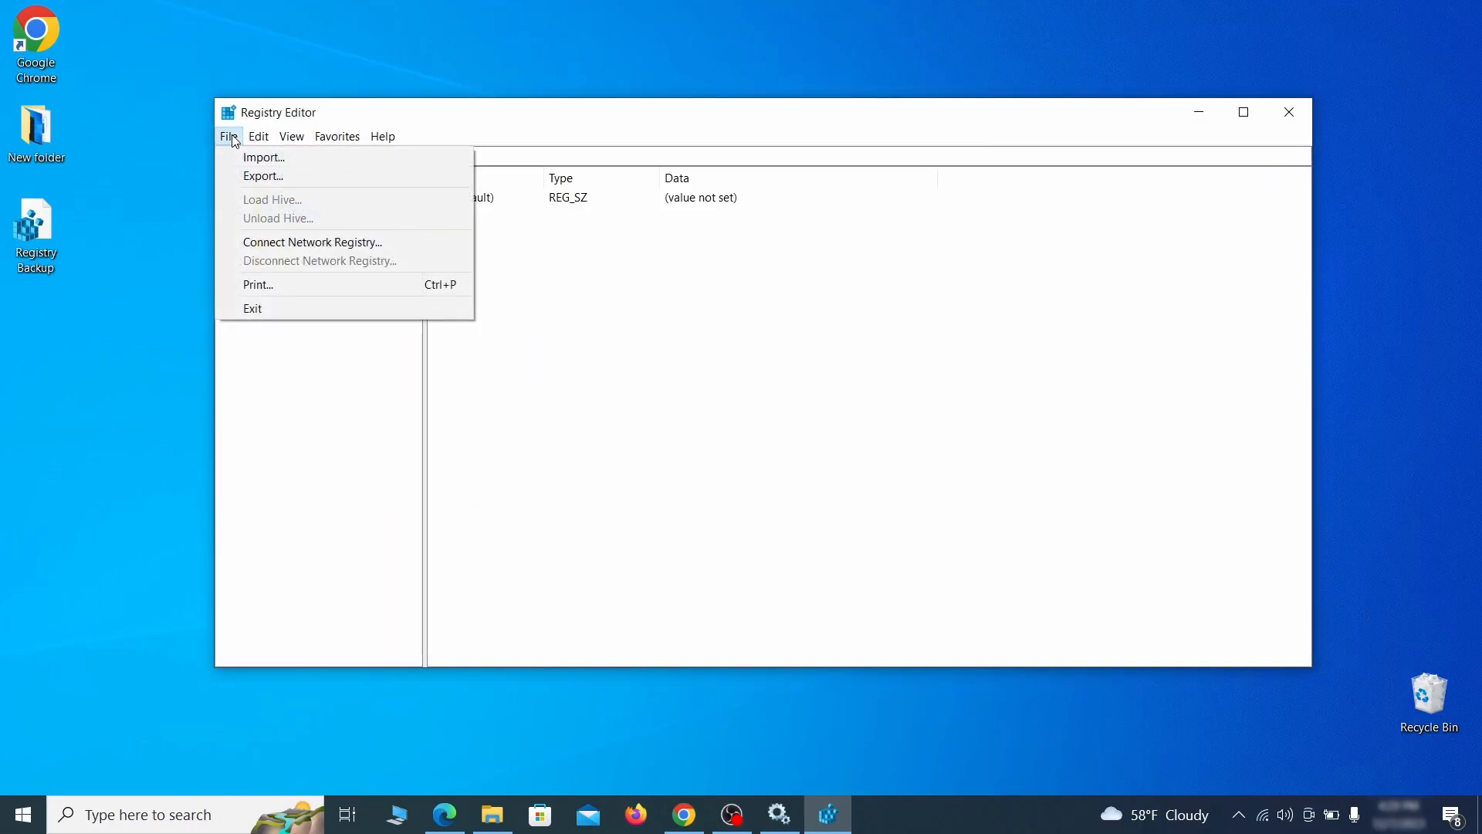
- Find the 'Example Malware App' key under SOFTWARE\InstallBuilders and bring up its options
click(258, 136)
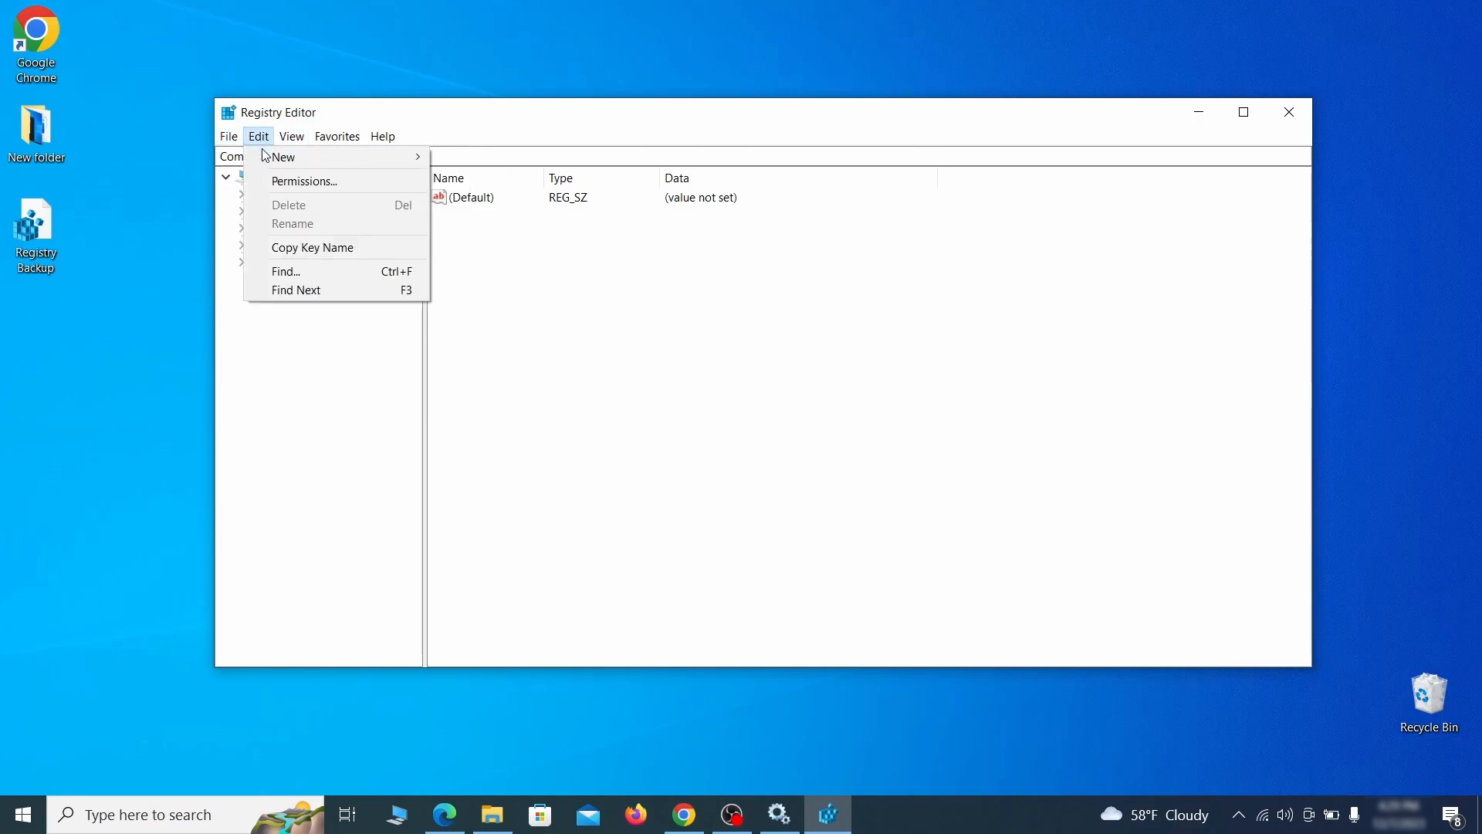
click(285, 272)
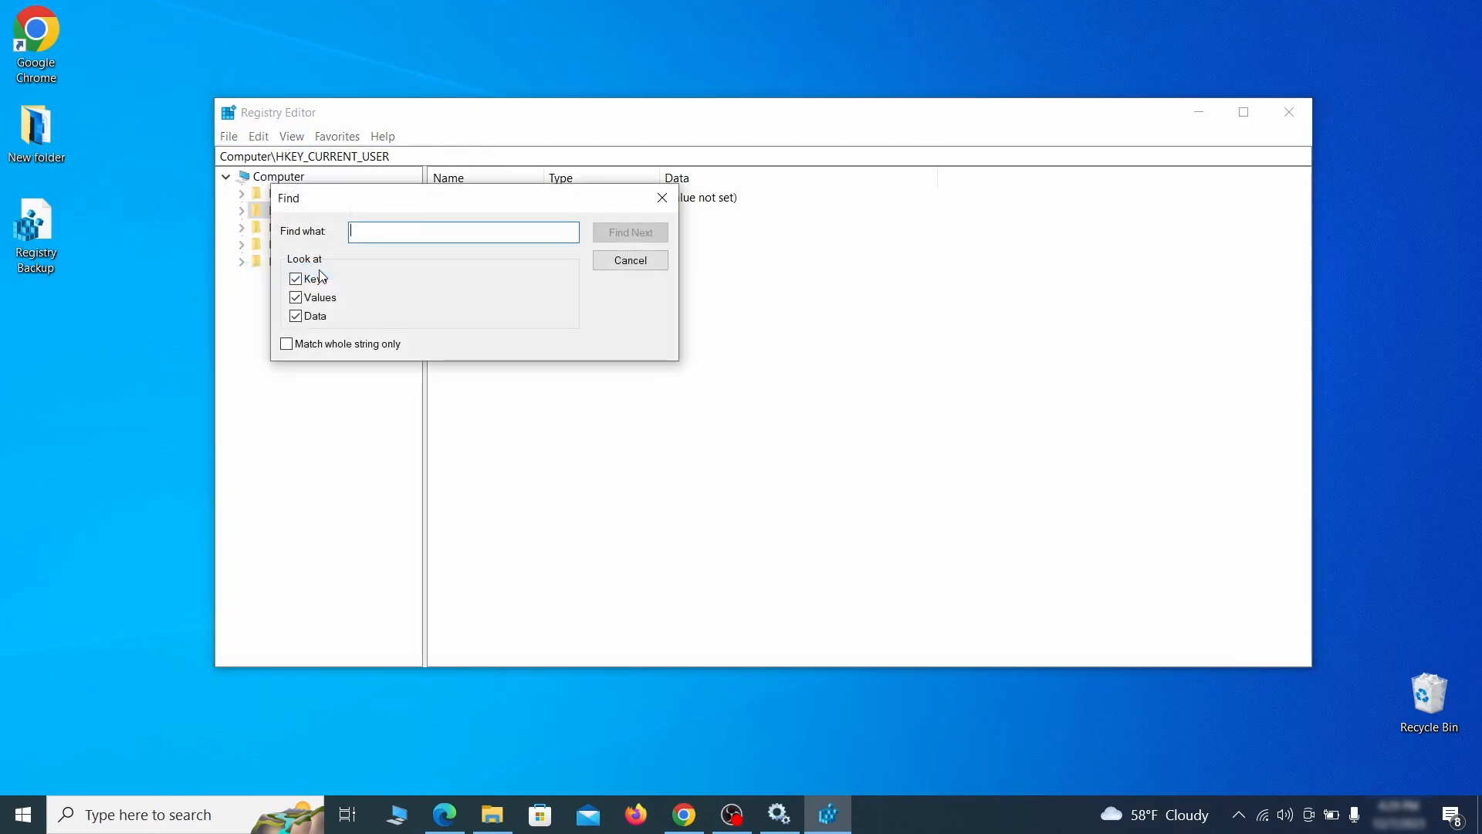
text(Example Malw)
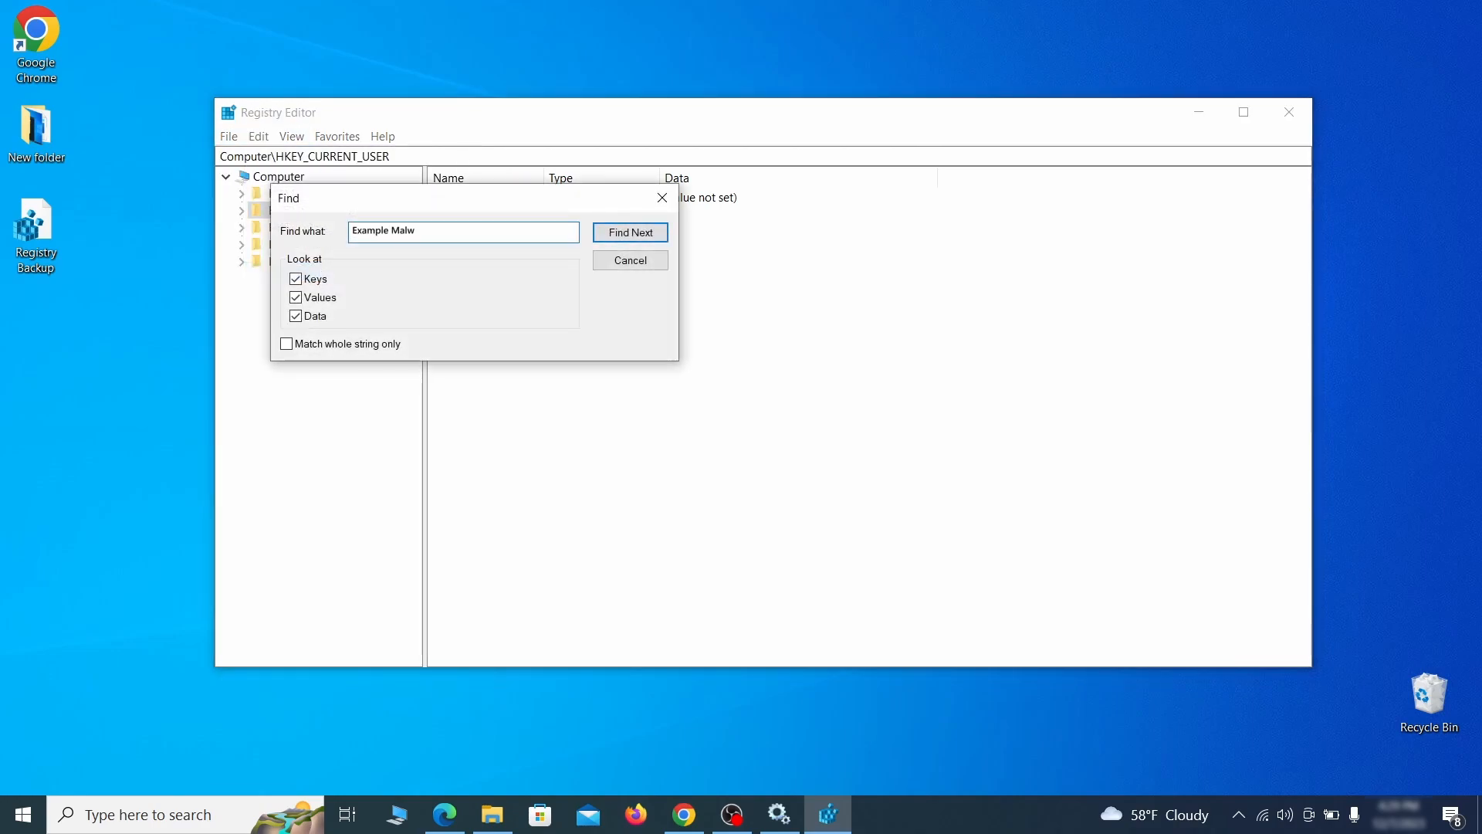
text(are App)
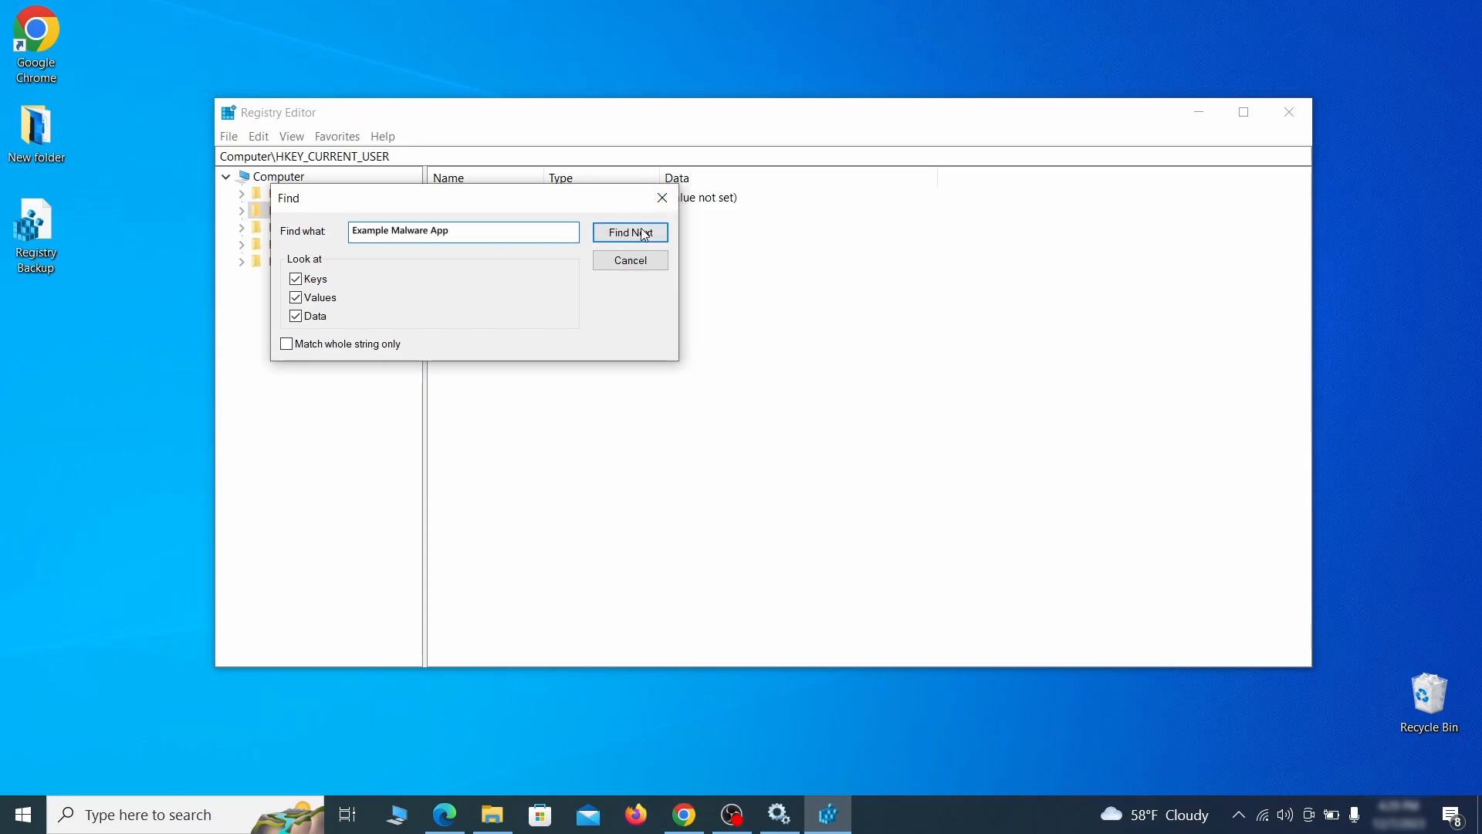
click(630, 233)
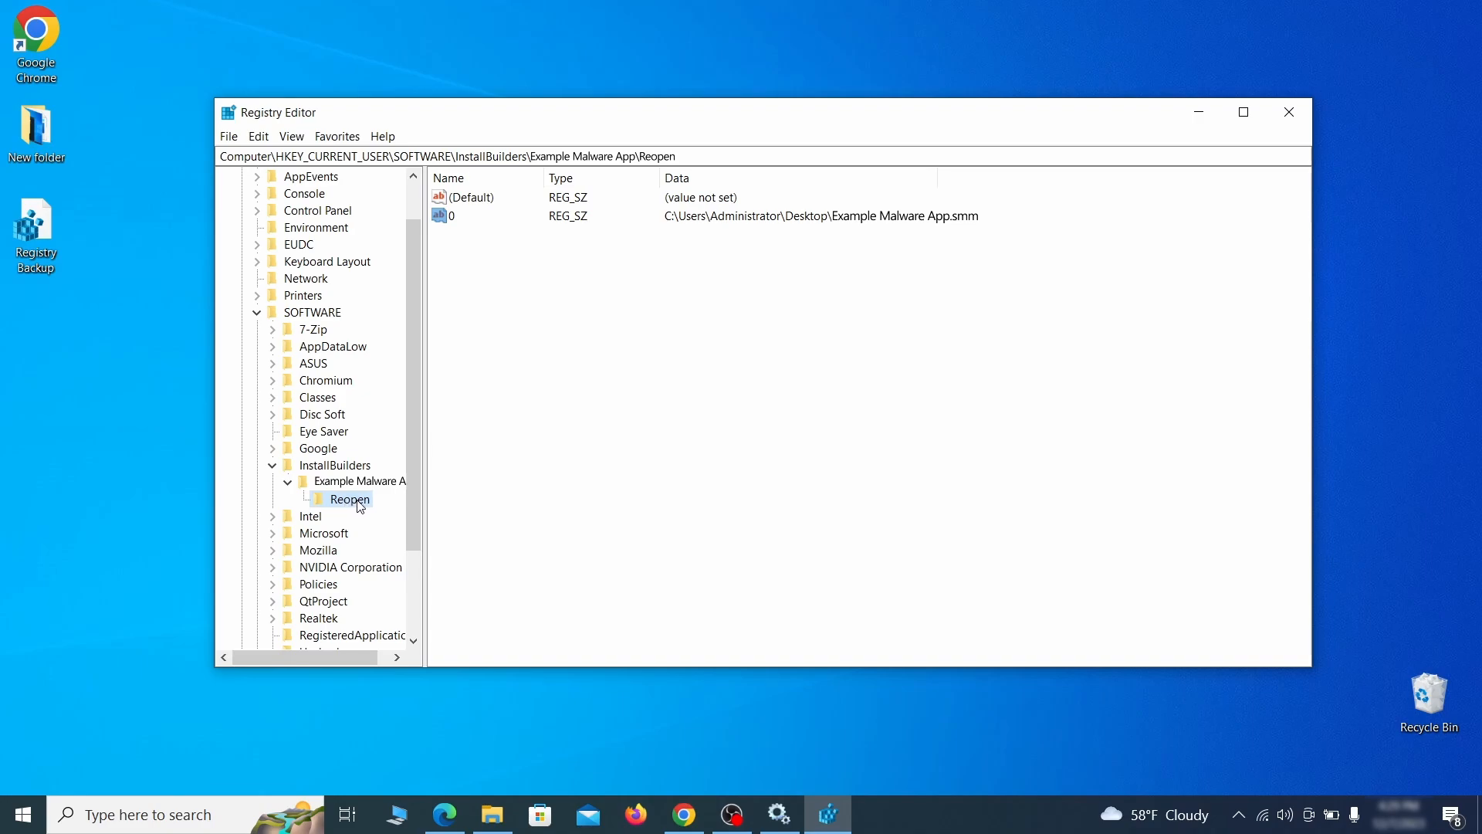
right_click(351, 499)
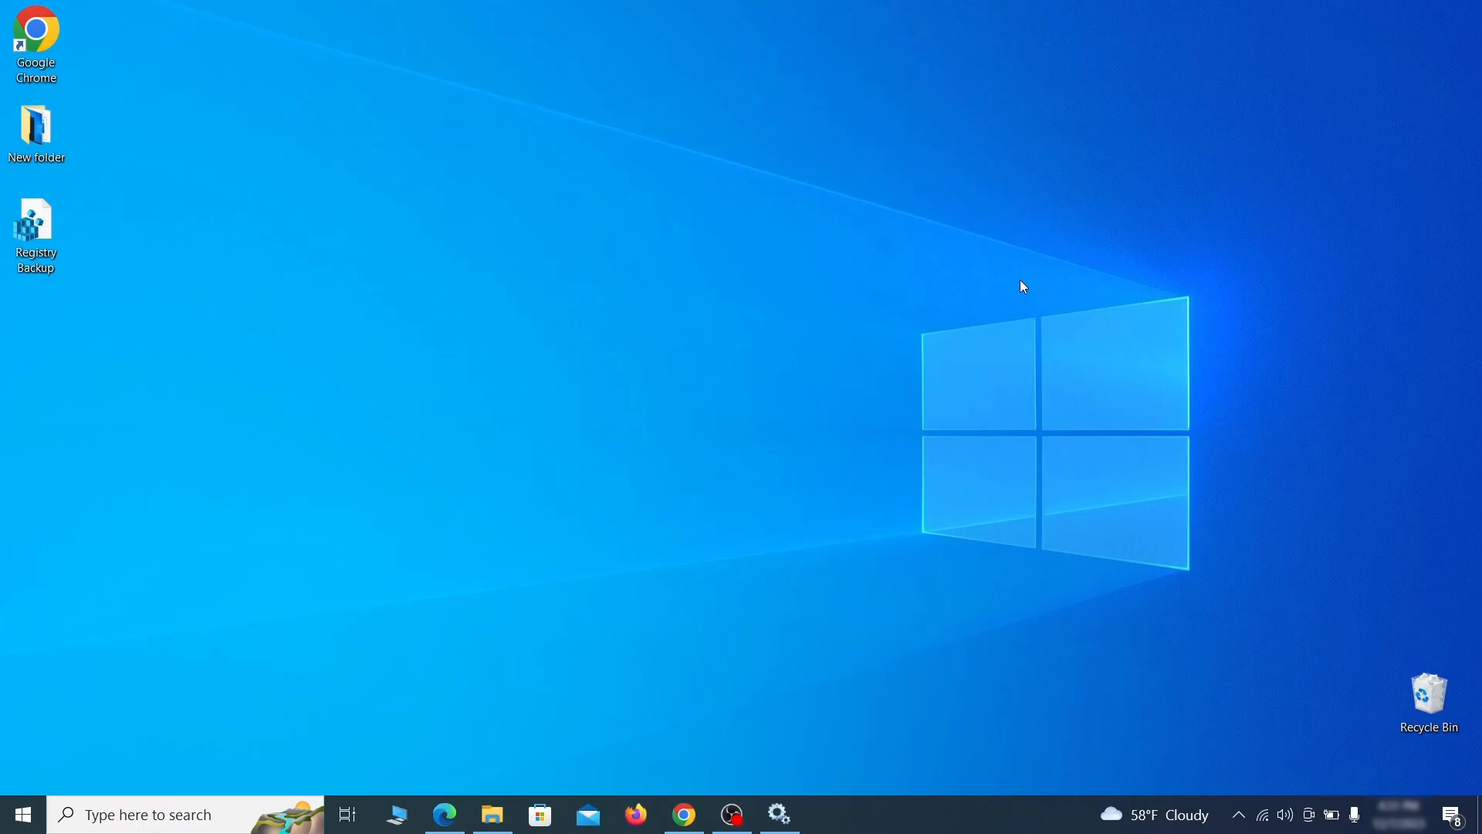
- Run a Malicious Software Removal Tool full scan via Run, which detects nothing, and finish
key(Win+r)
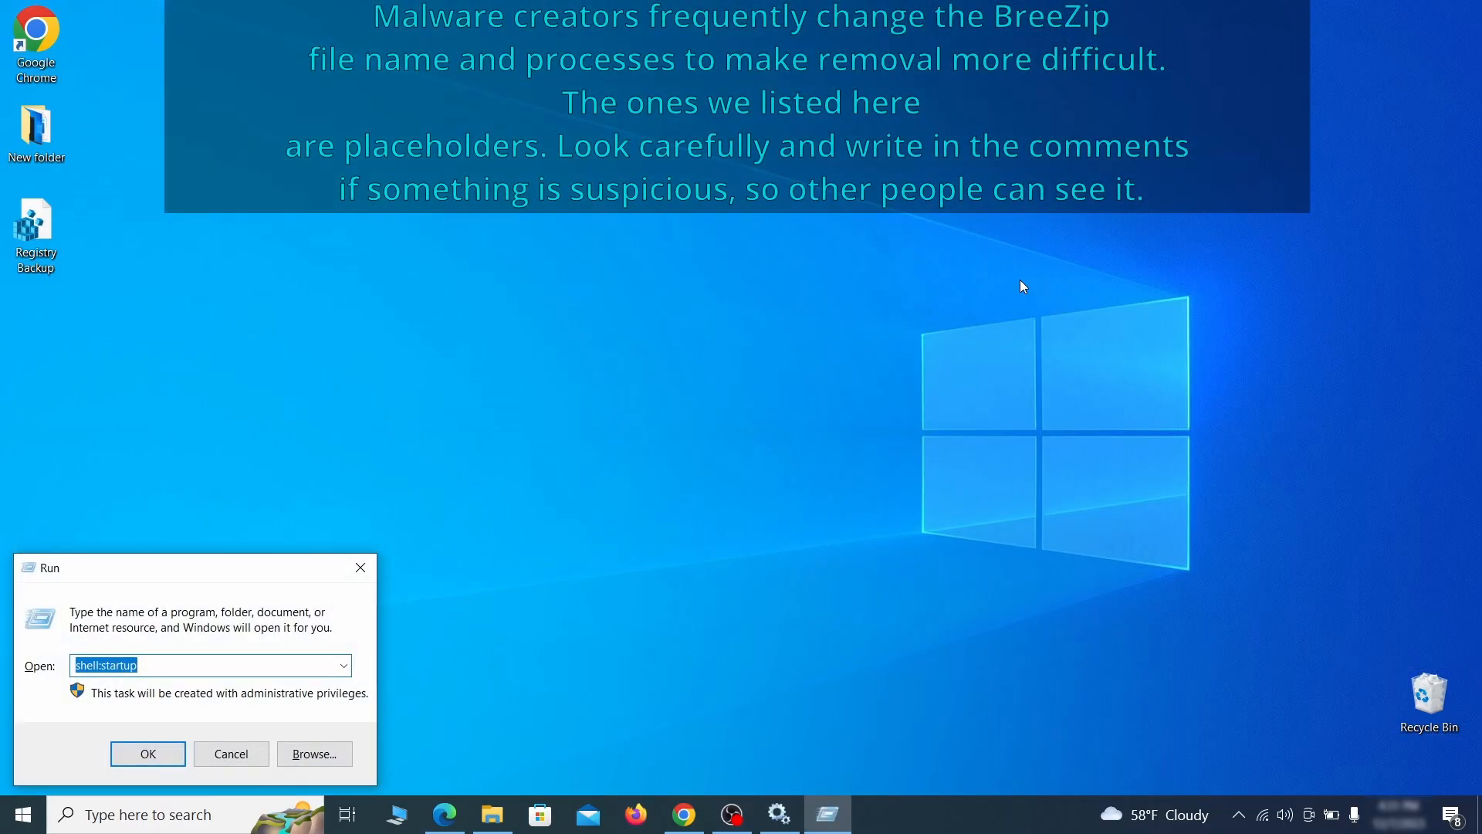
text(M)
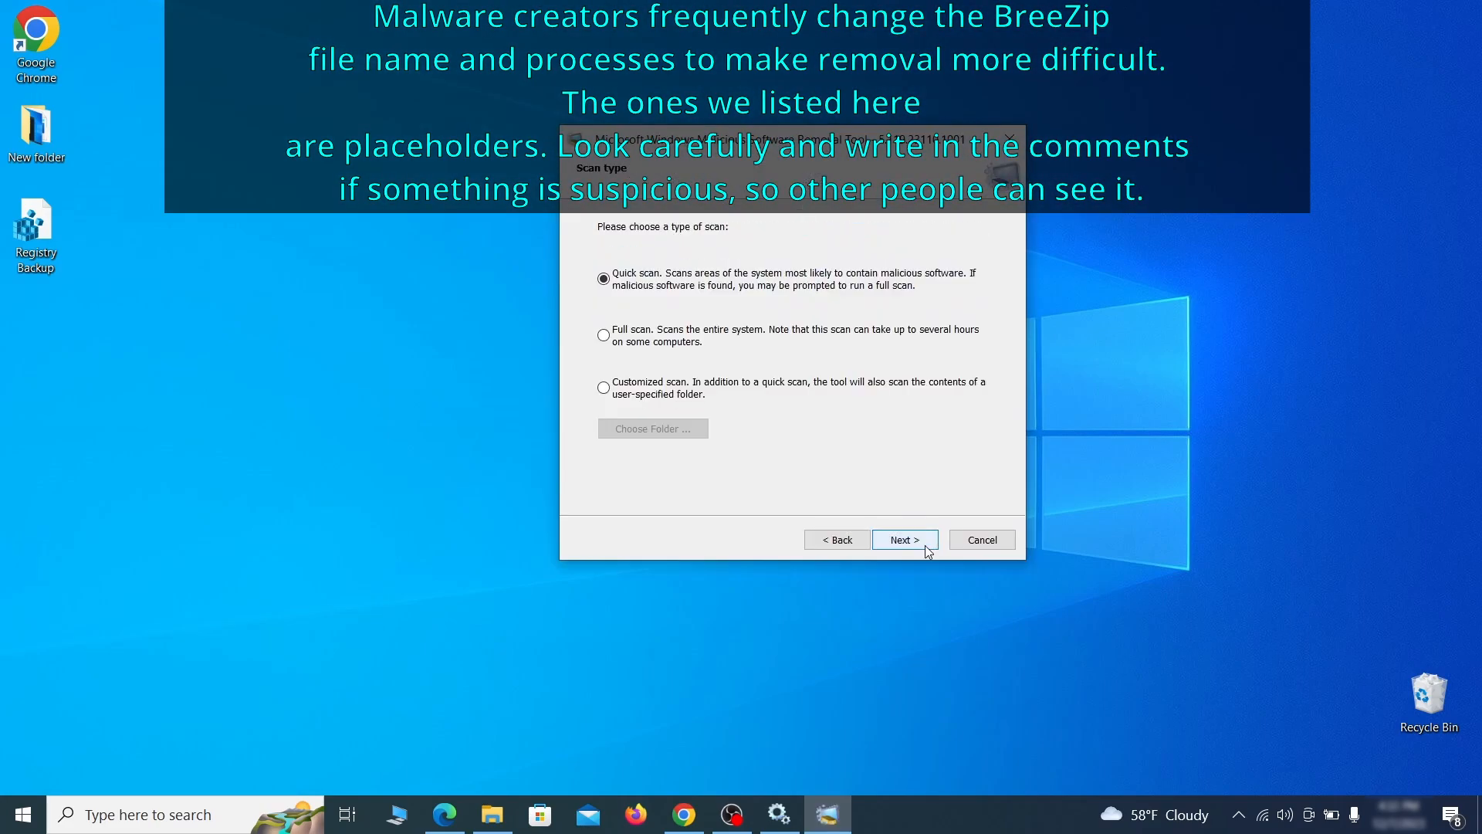
click(604, 335)
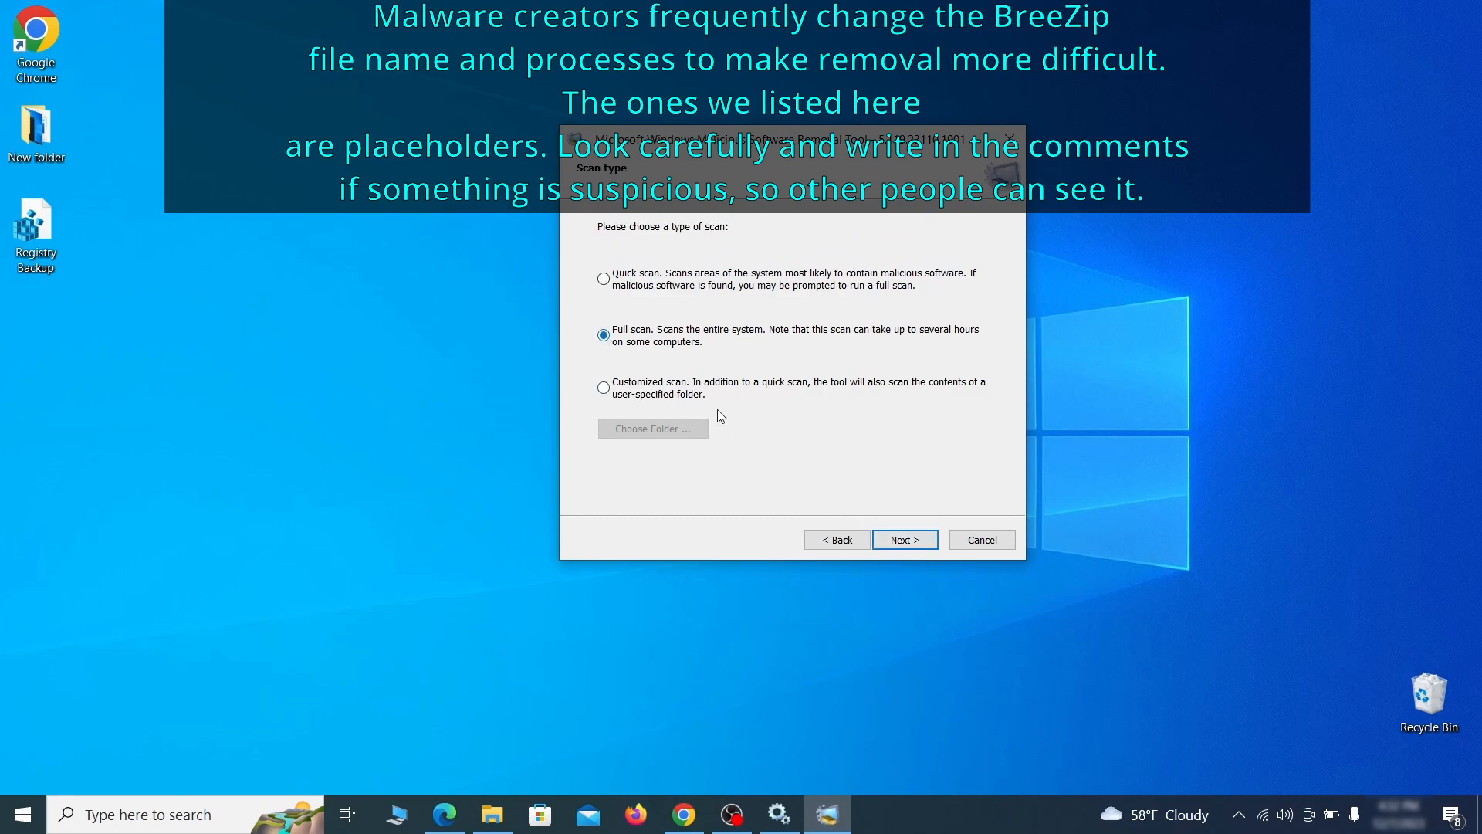
click(903, 539)
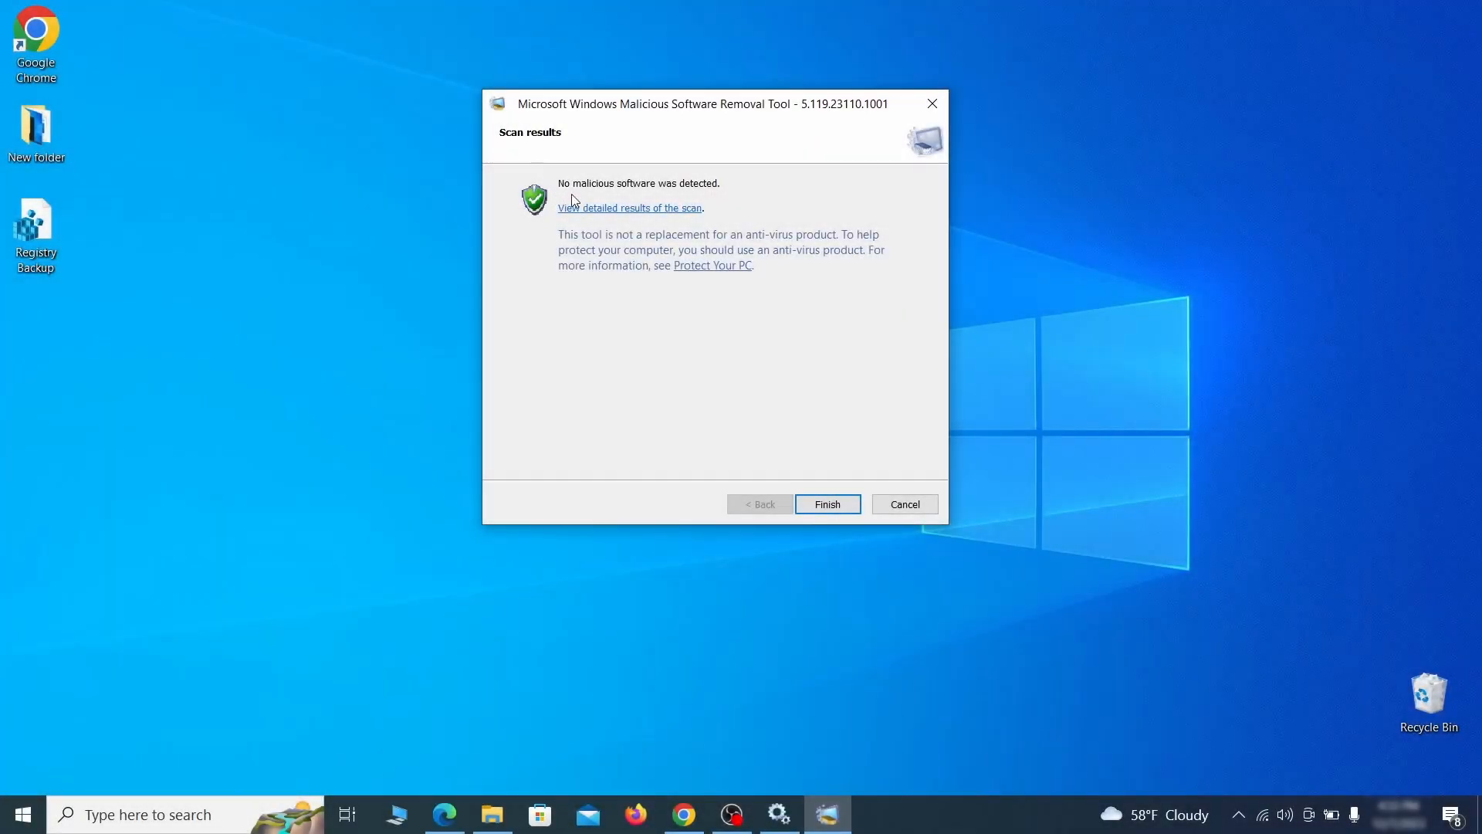
mouse_move(778, 225)
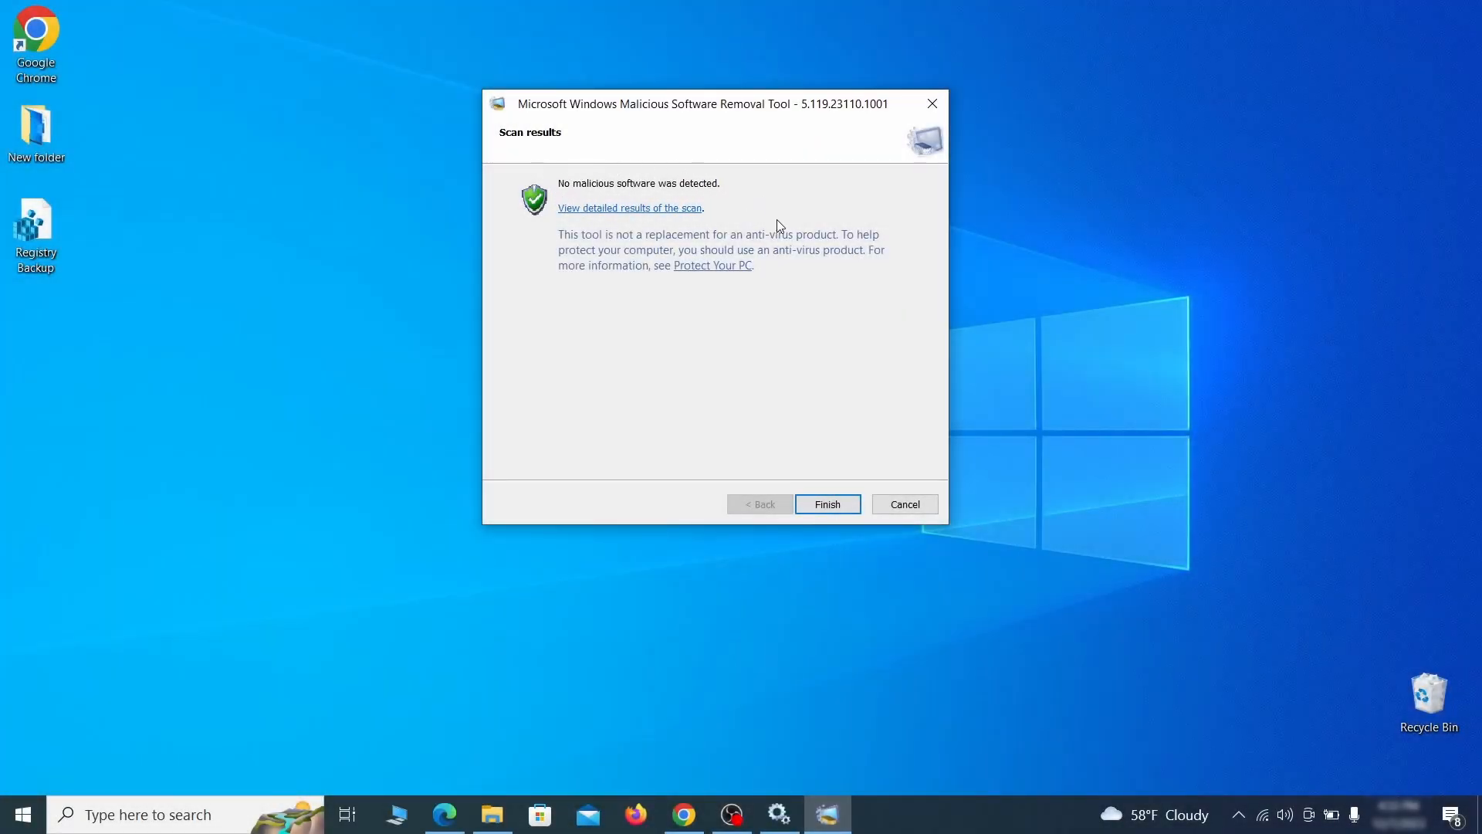
click(824, 503)
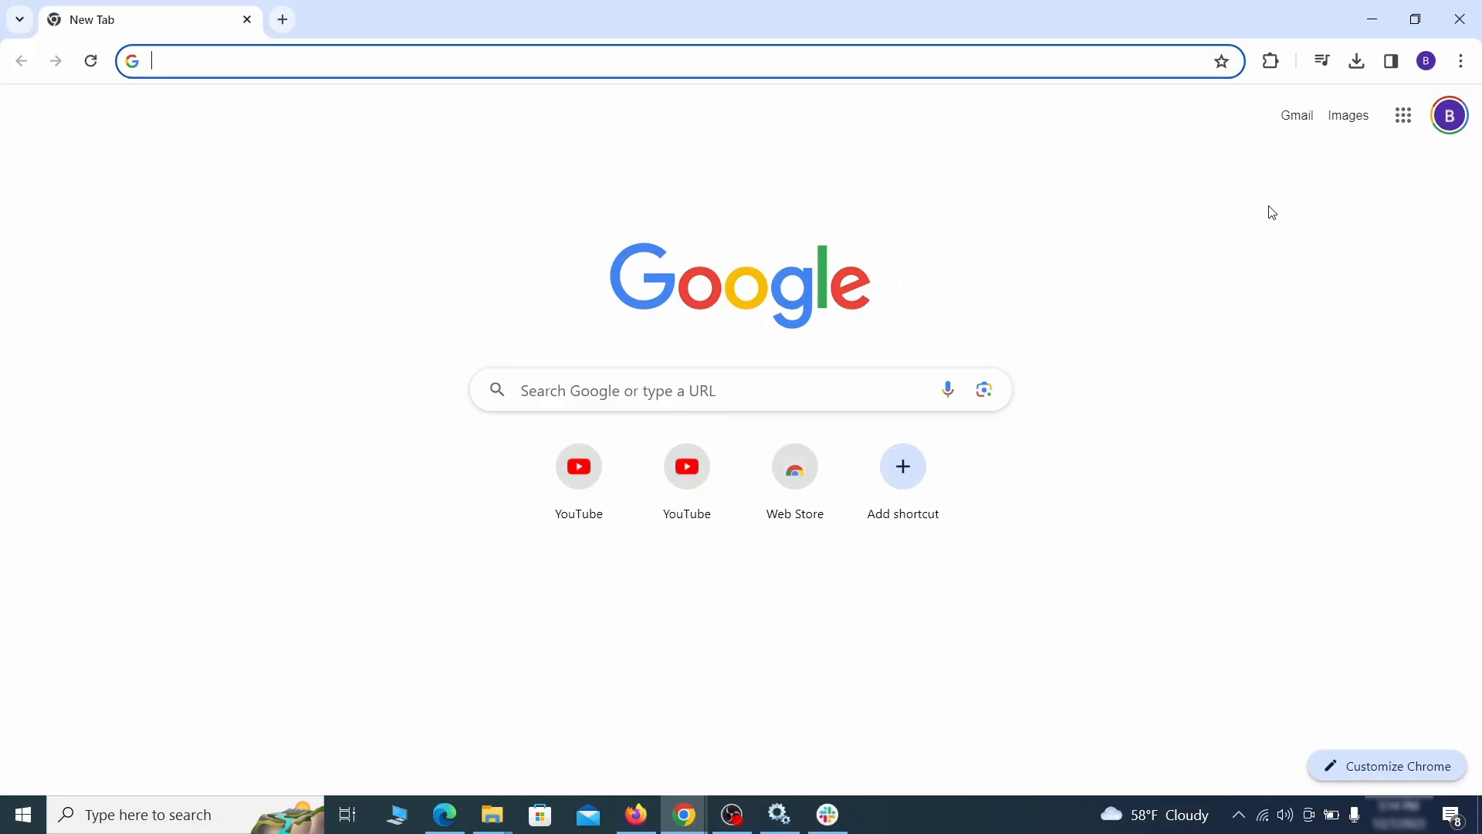
- Turn off and remove the Add to Zola Button extension from Chrome's extensions page
click(1460, 61)
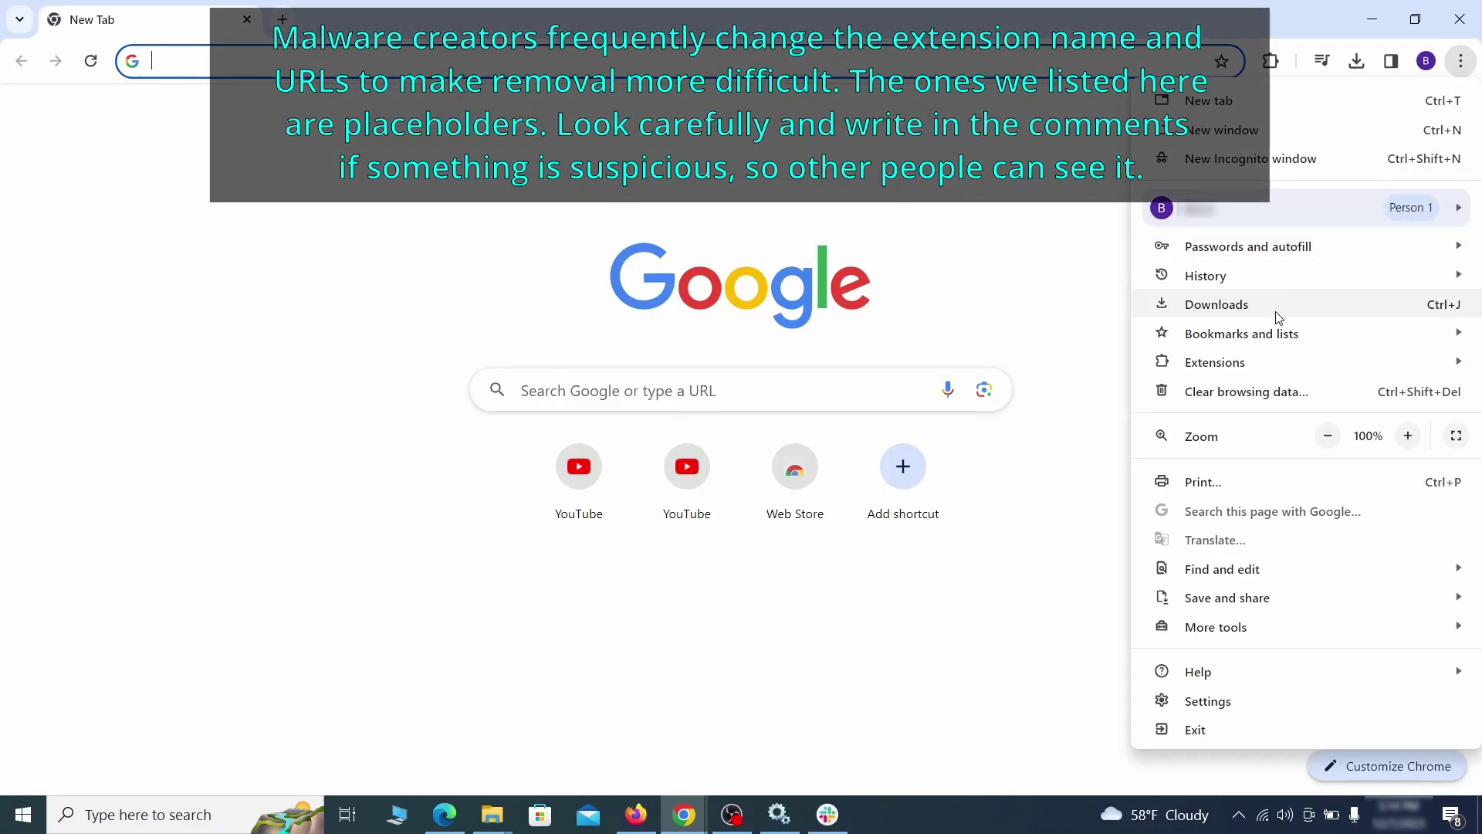
click(1216, 361)
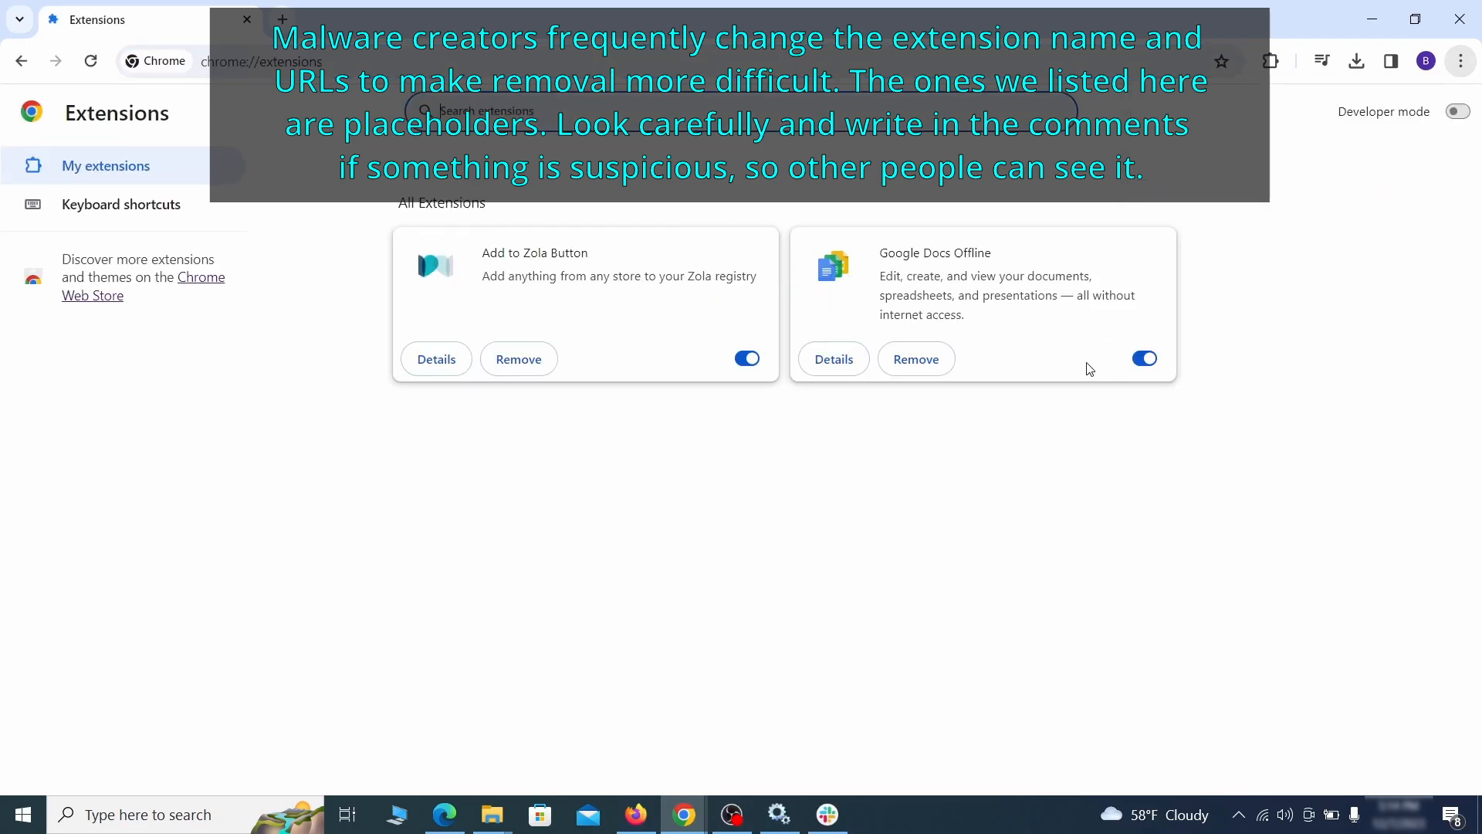
mouse_move(350, 301)
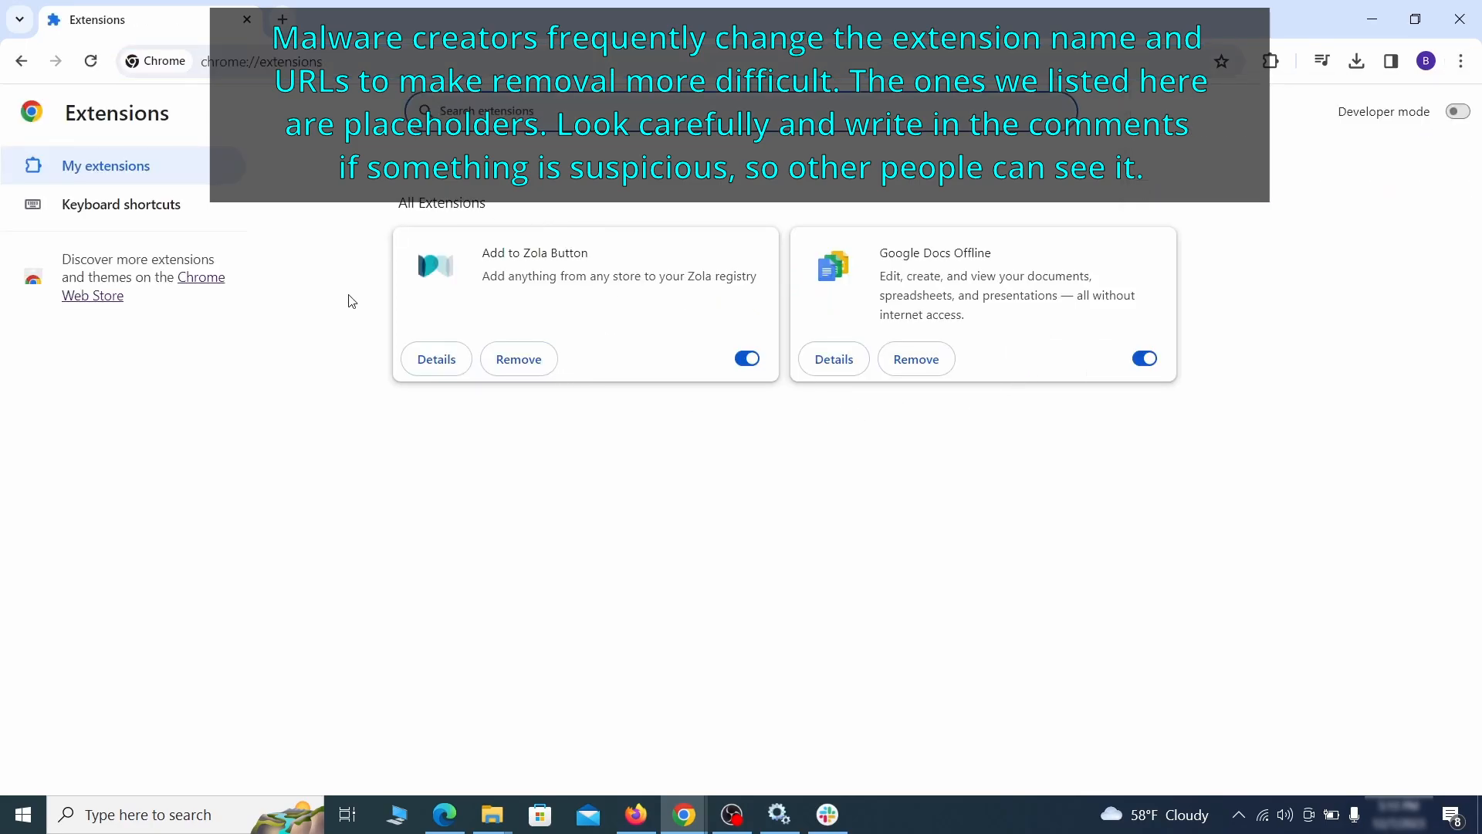
mouse_move(635, 394)
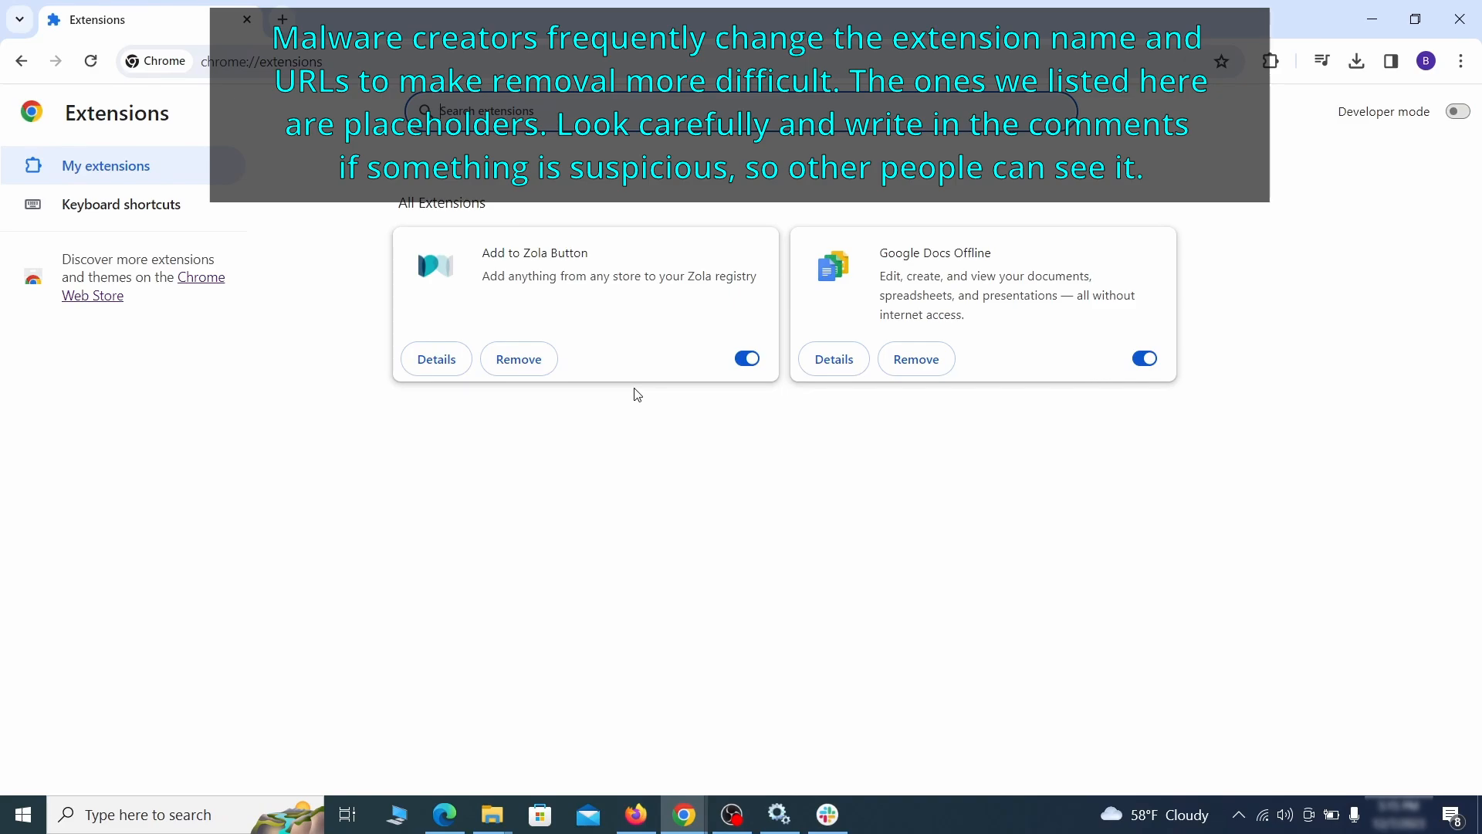
click(746, 357)
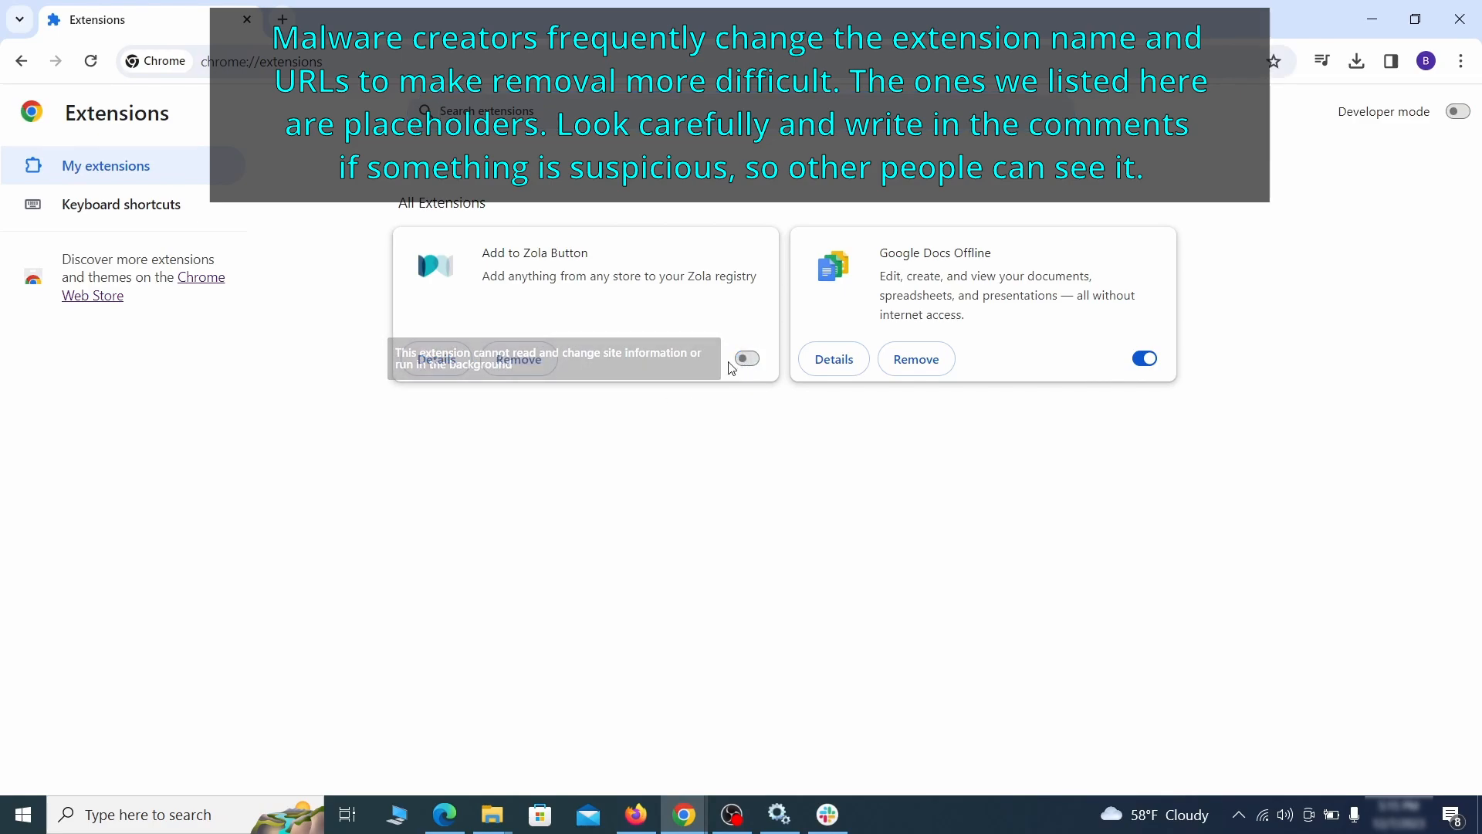
click(519, 358)
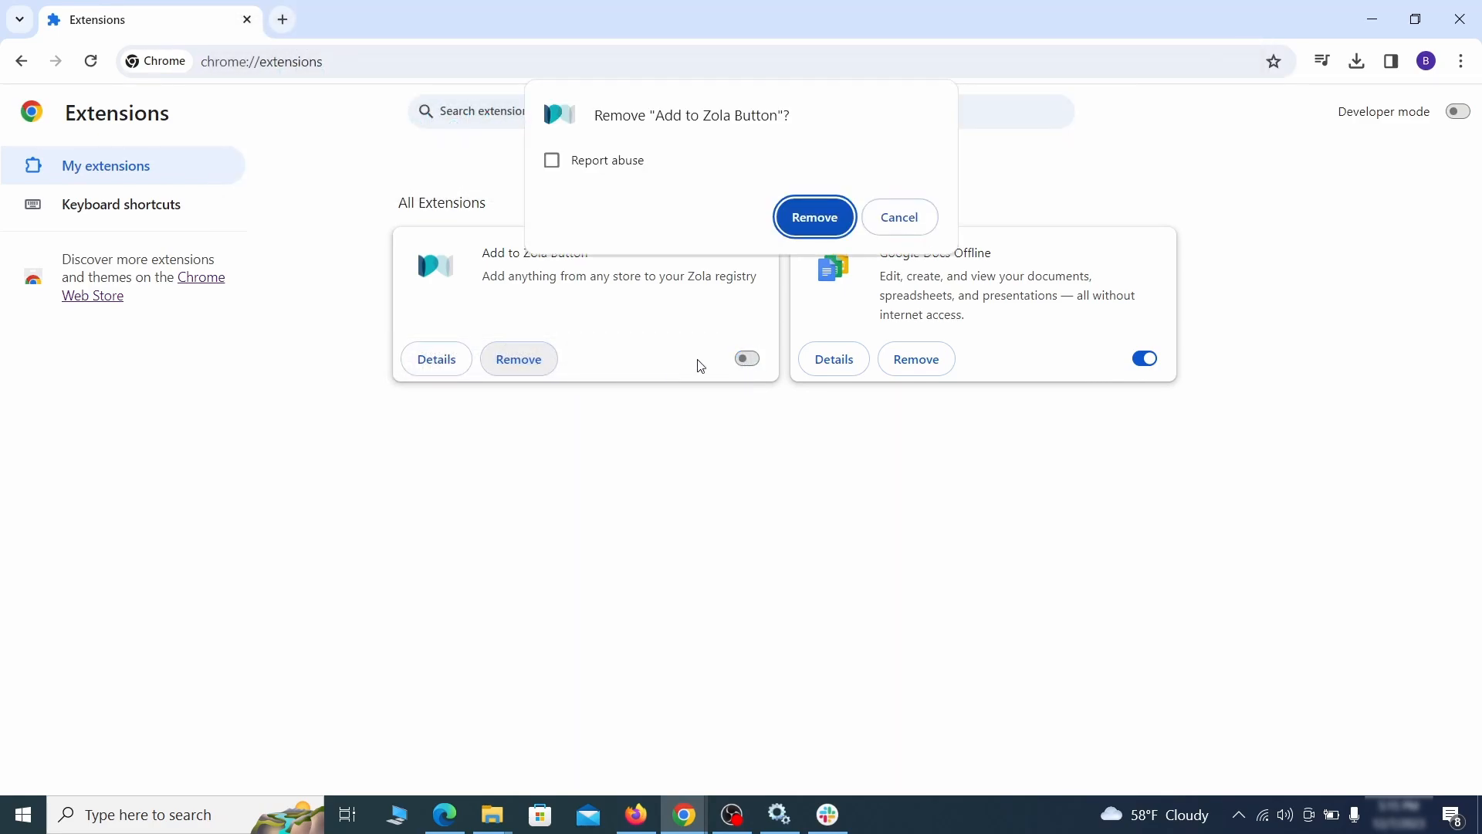
click(814, 216)
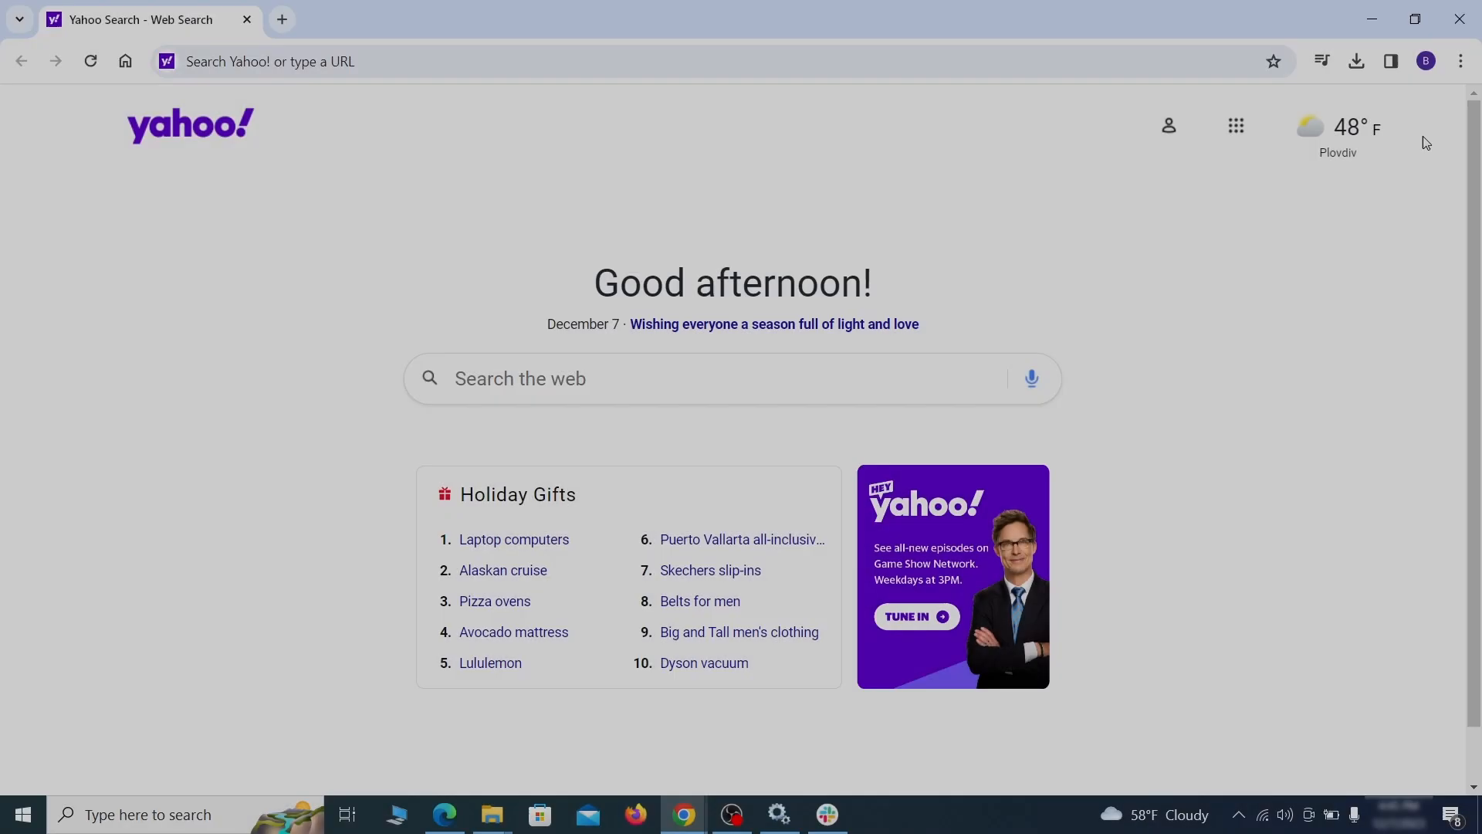
- Clear Chrome's Advanced browsing data including autofill, site settings and hosted app data, keeping passwords
click(1461, 62)
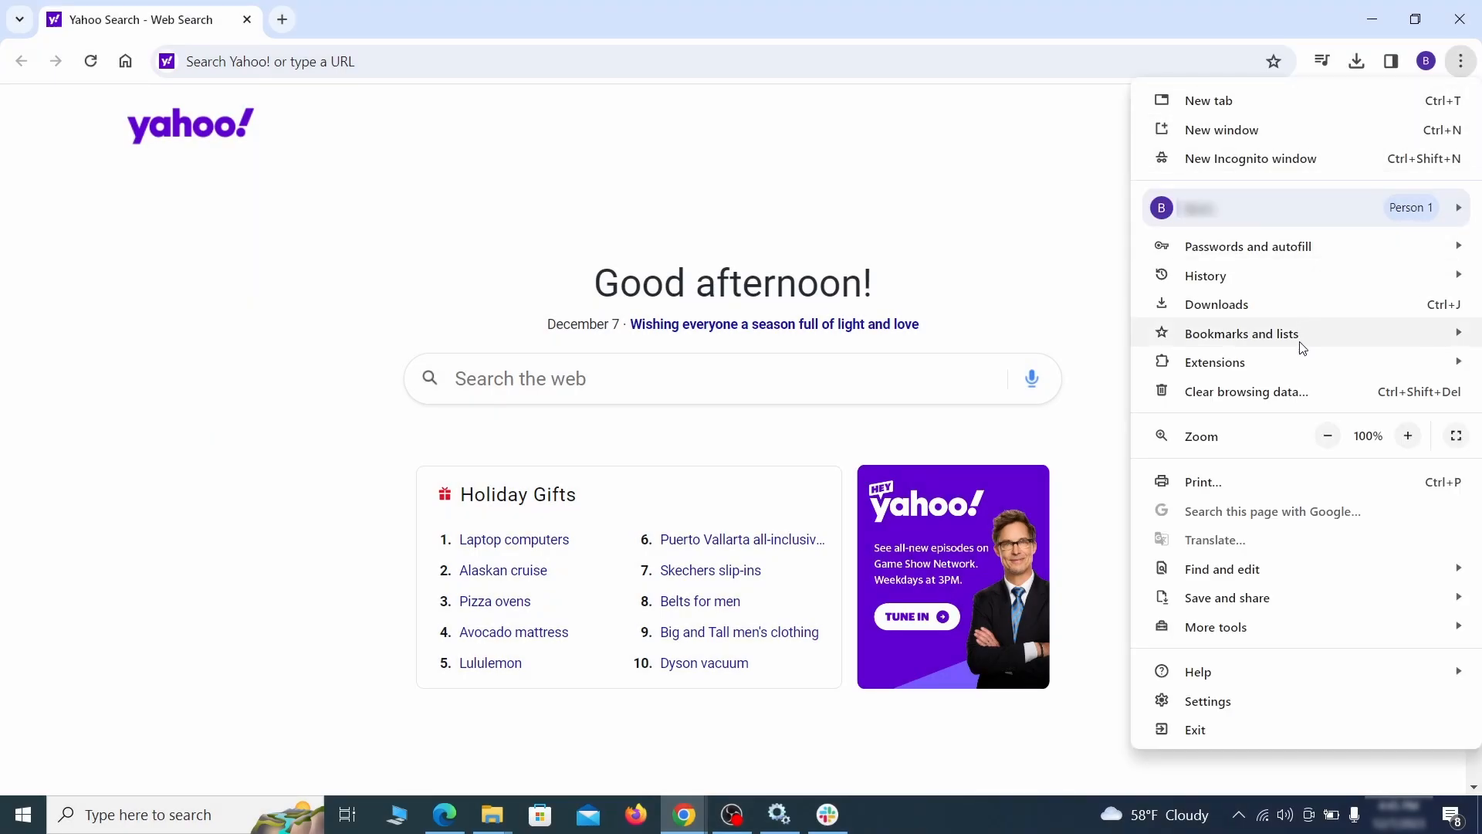
click(1207, 701)
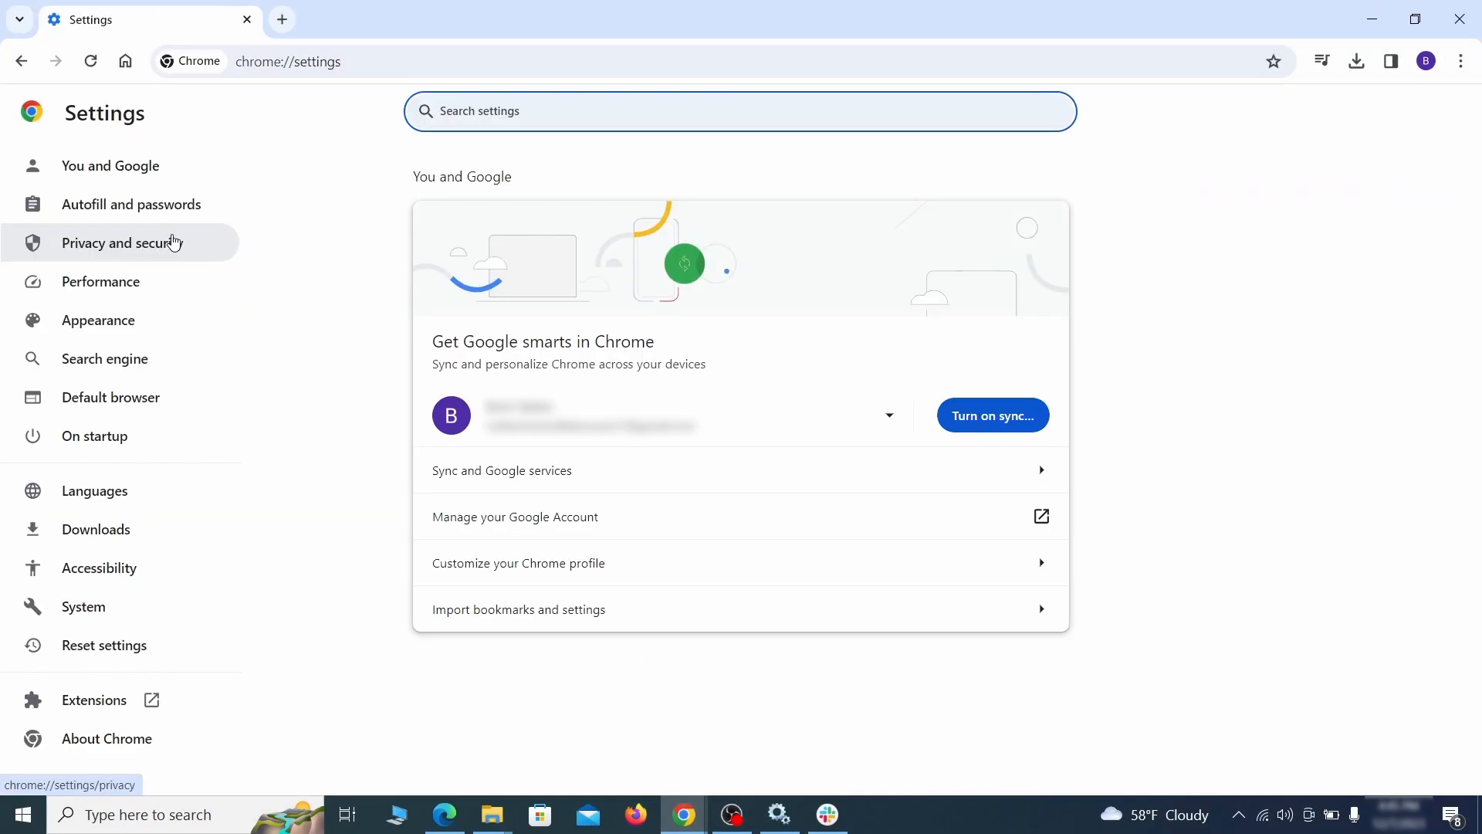
click(124, 243)
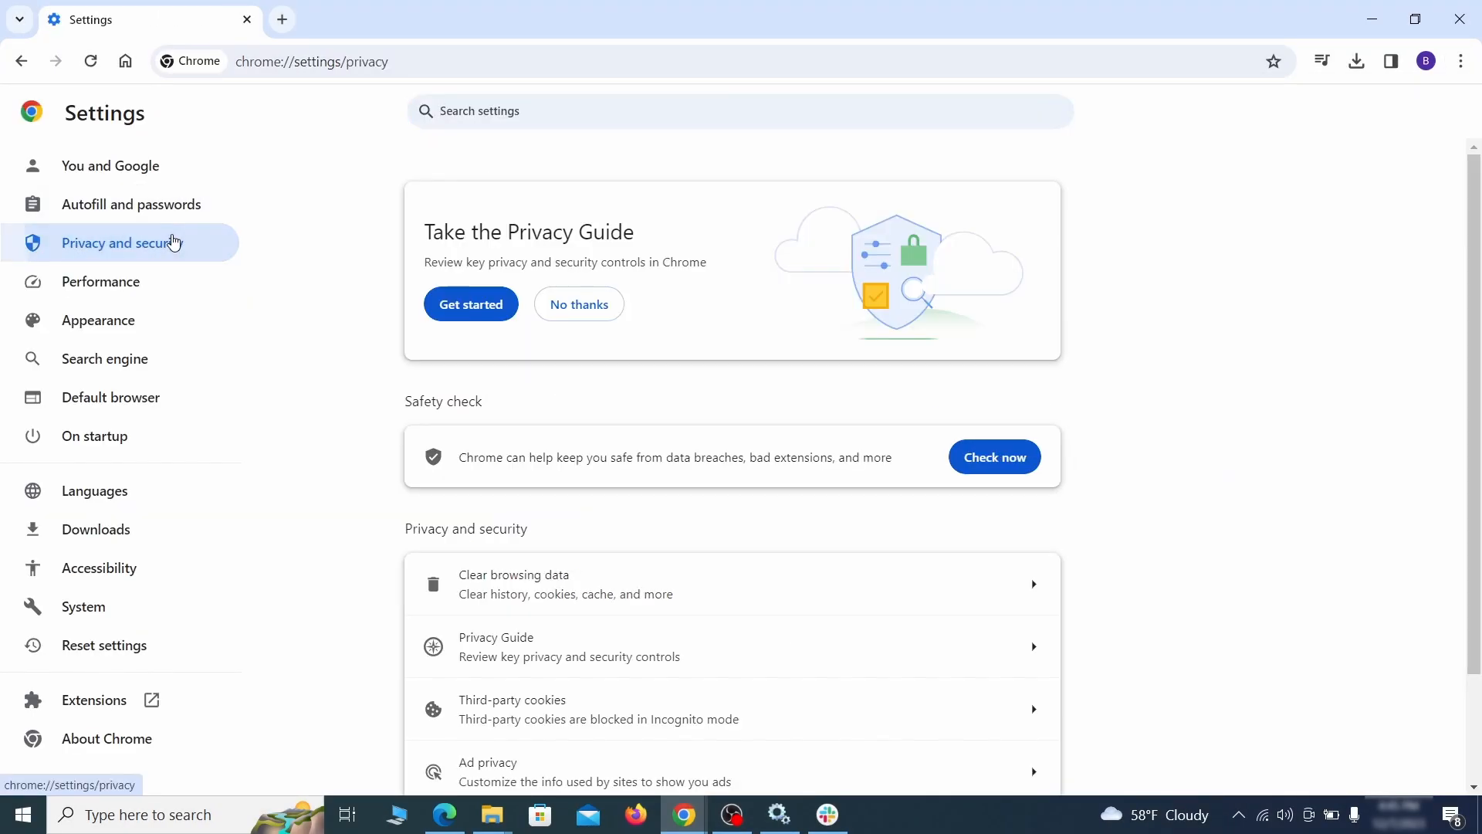
scroll(down, 3)
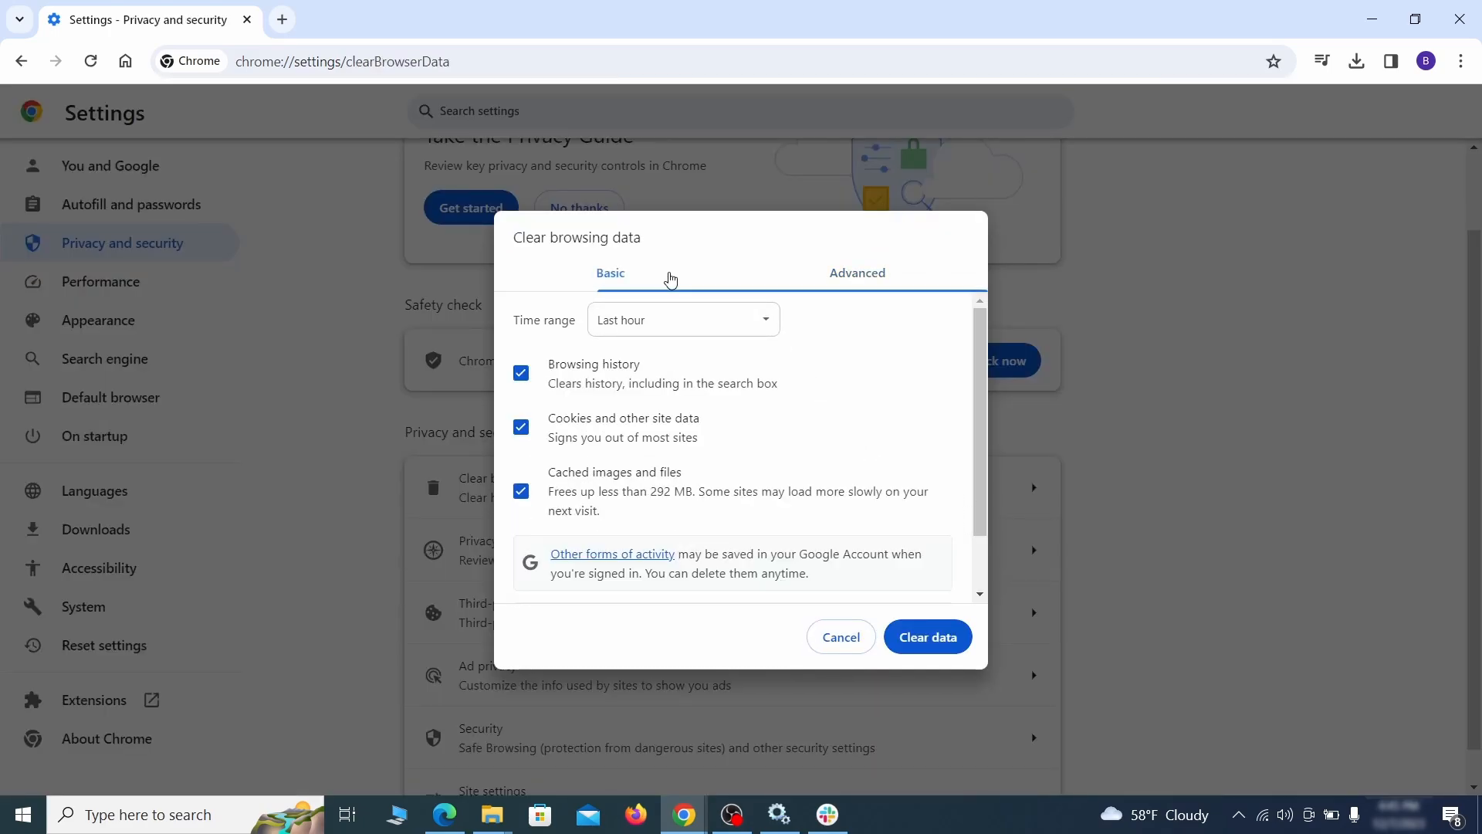
click(856, 273)
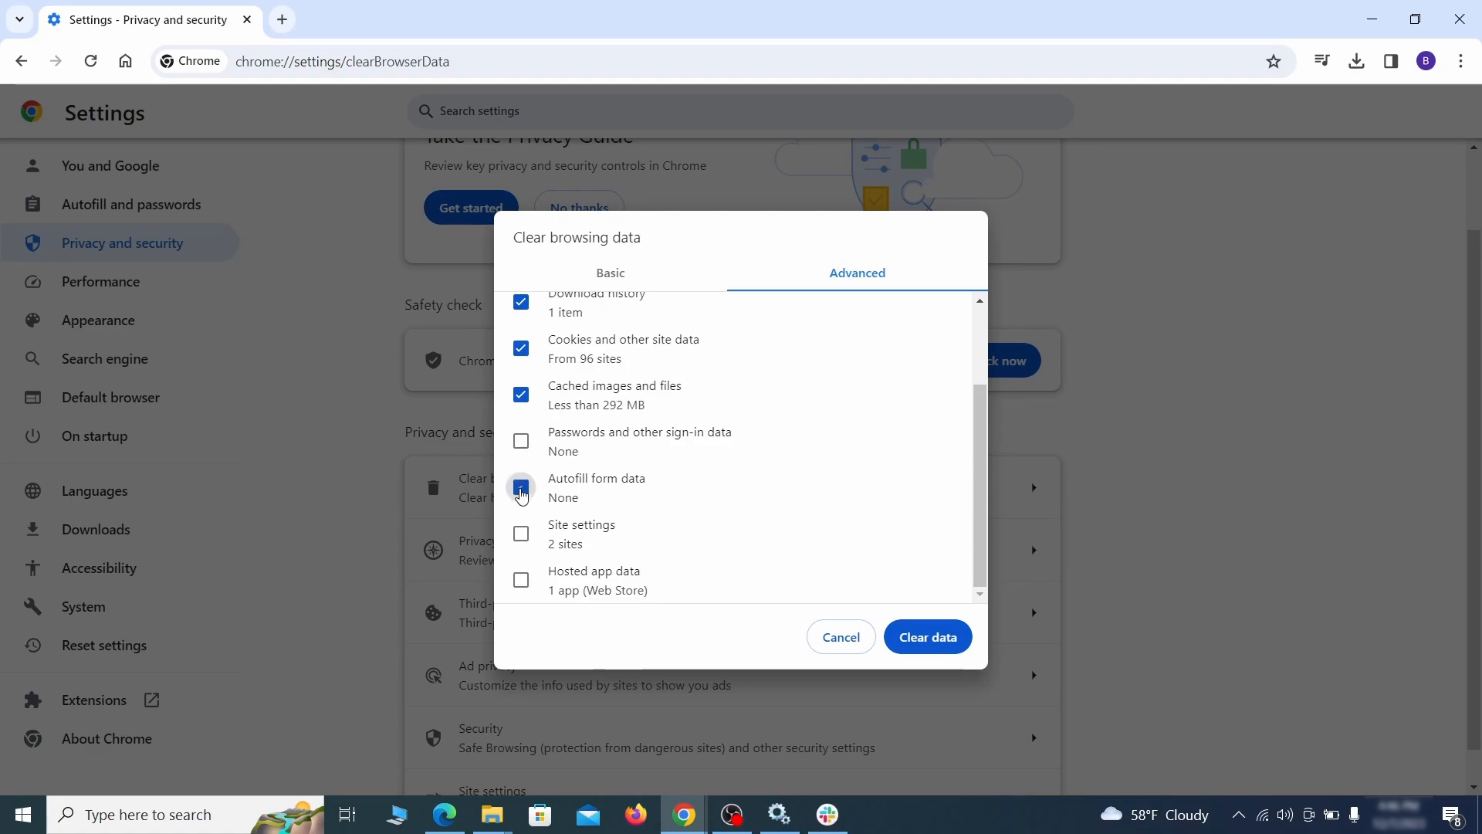
click(520, 486)
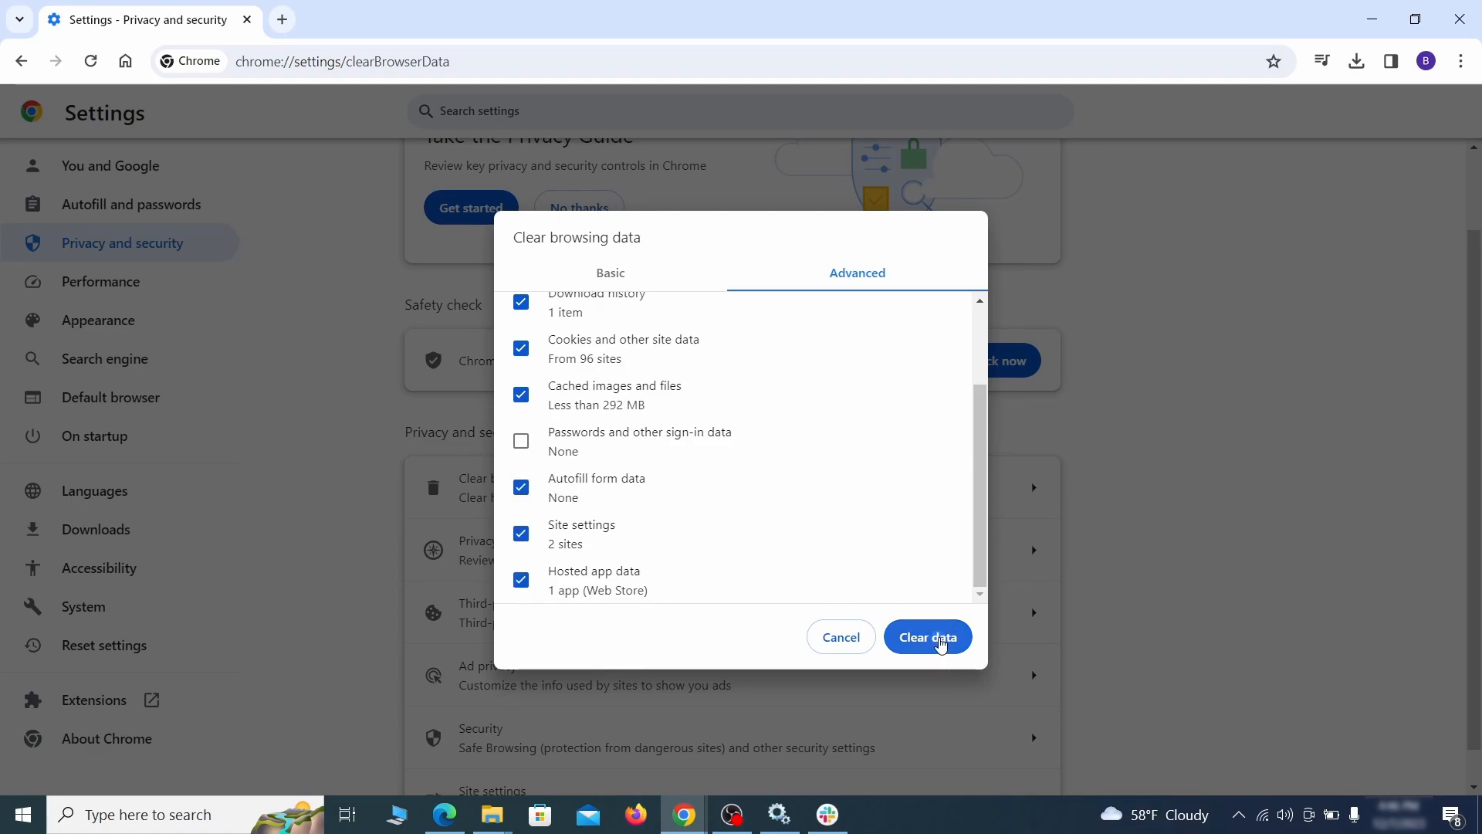
click(926, 637)
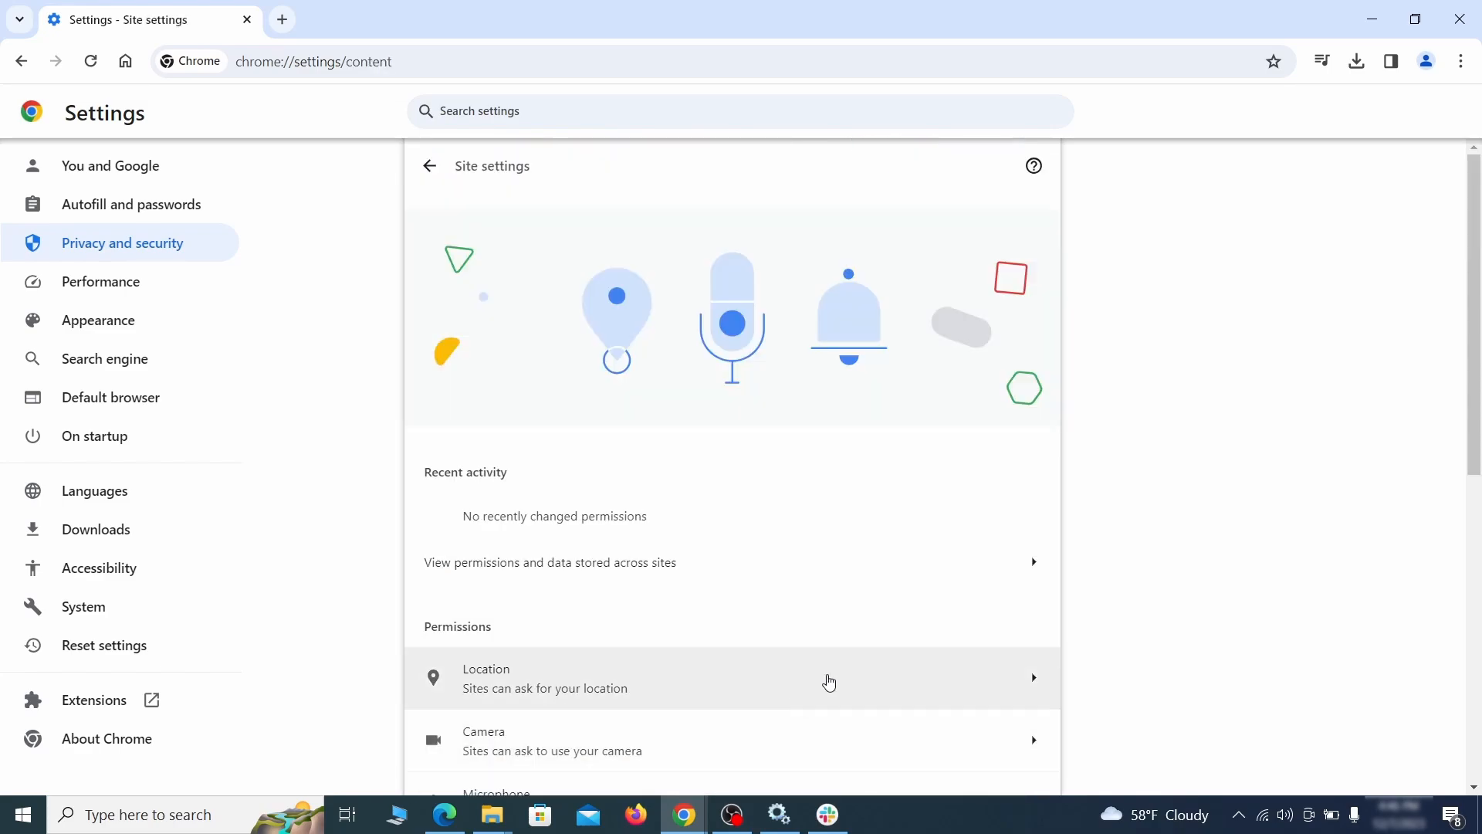
- Remove ExampleRougeURL.com from allowed notifications and from third-party cookie exceptions
scroll(down, 3)
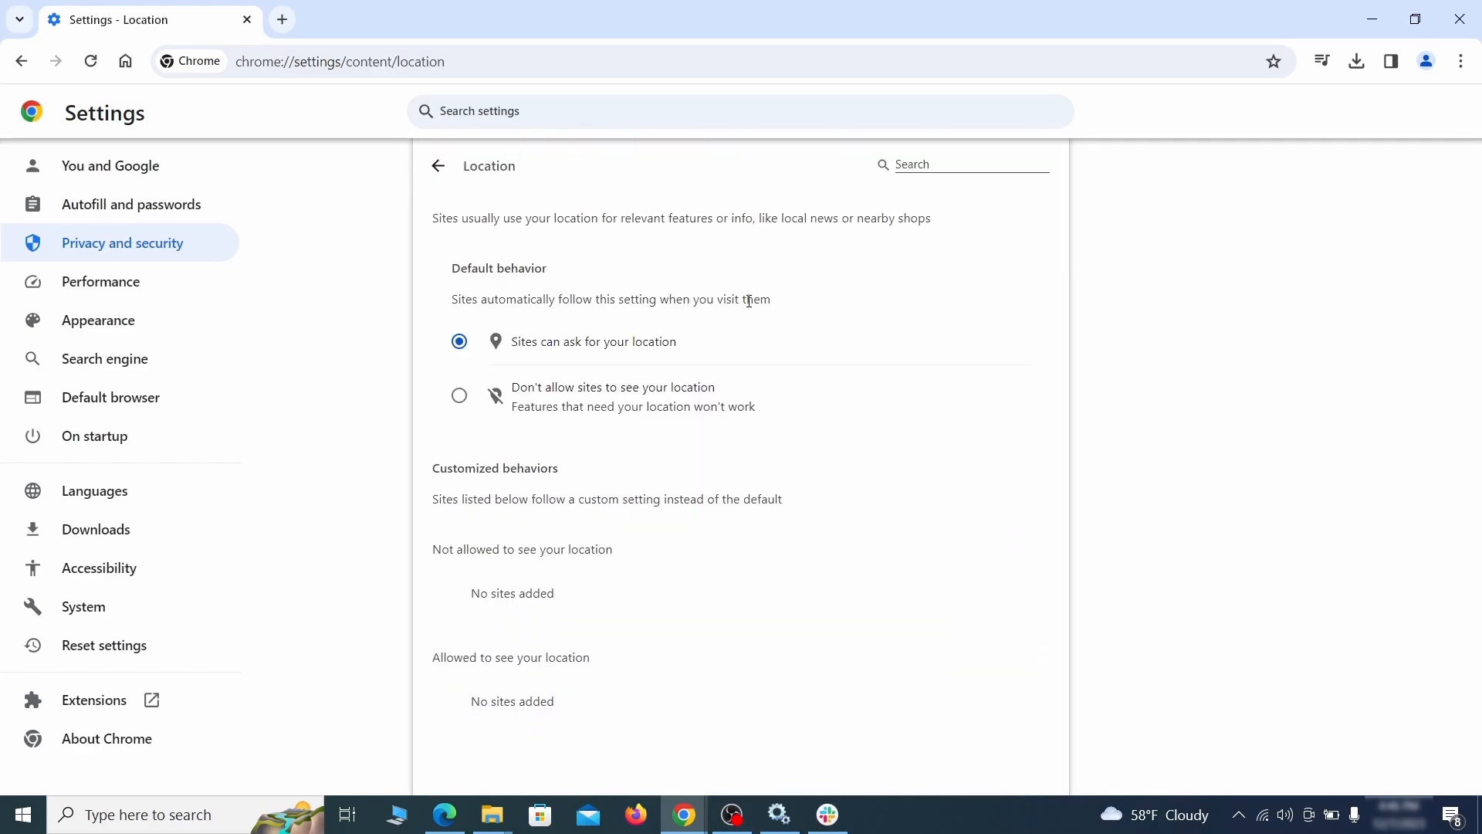
click(437, 166)
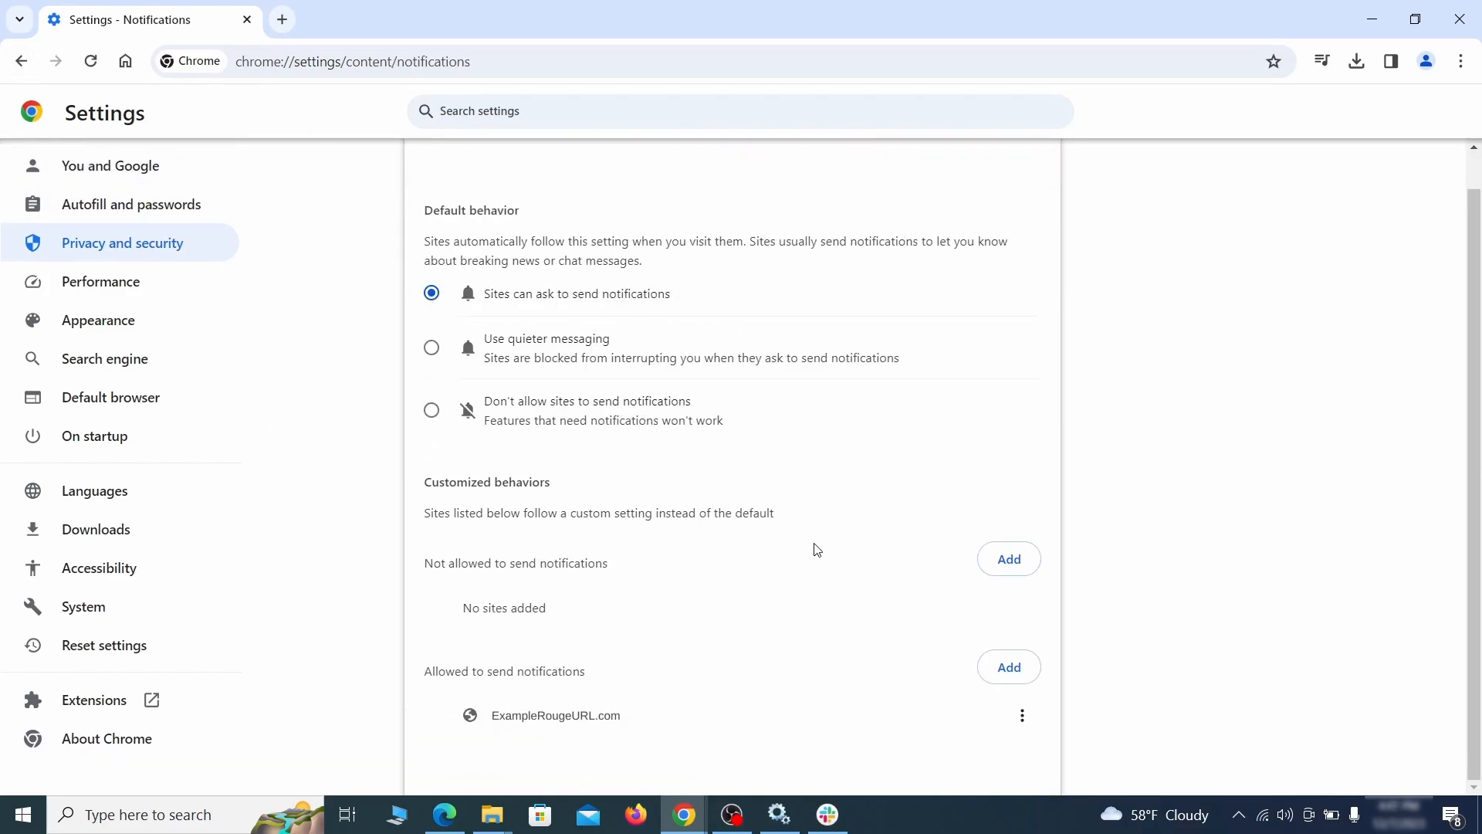
mouse_move(1022, 715)
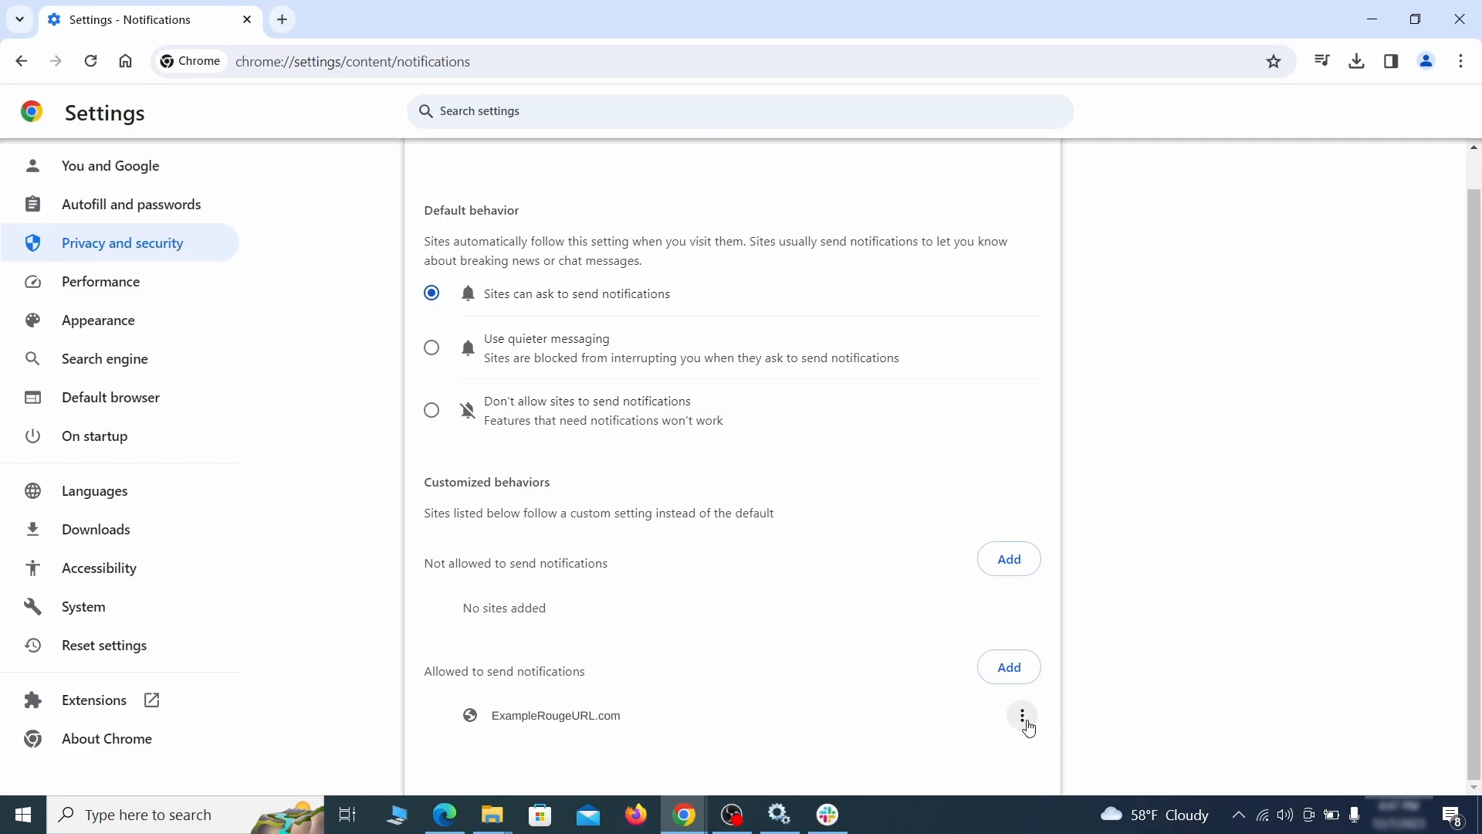
click(21, 62)
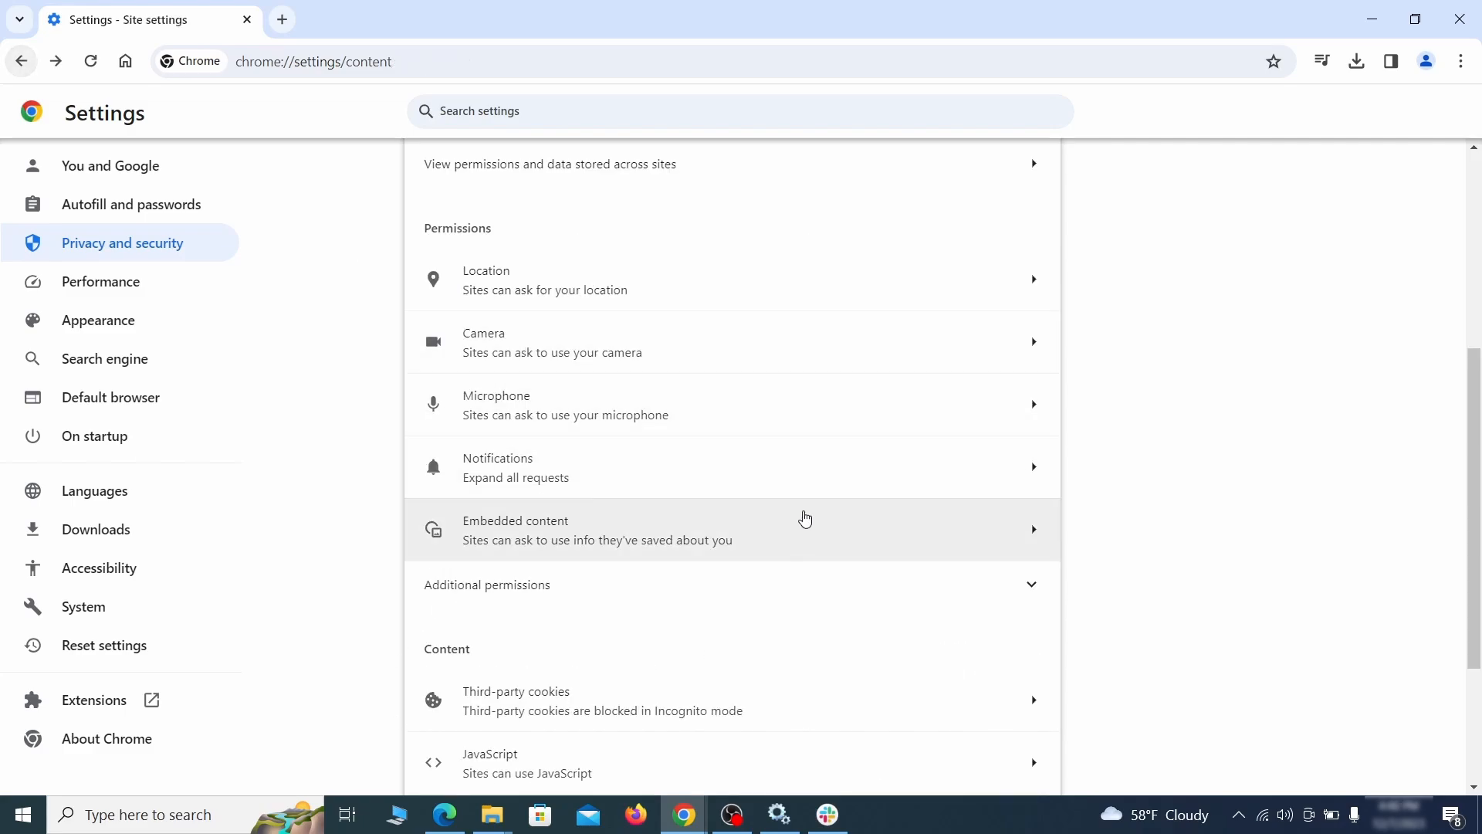
click(600, 699)
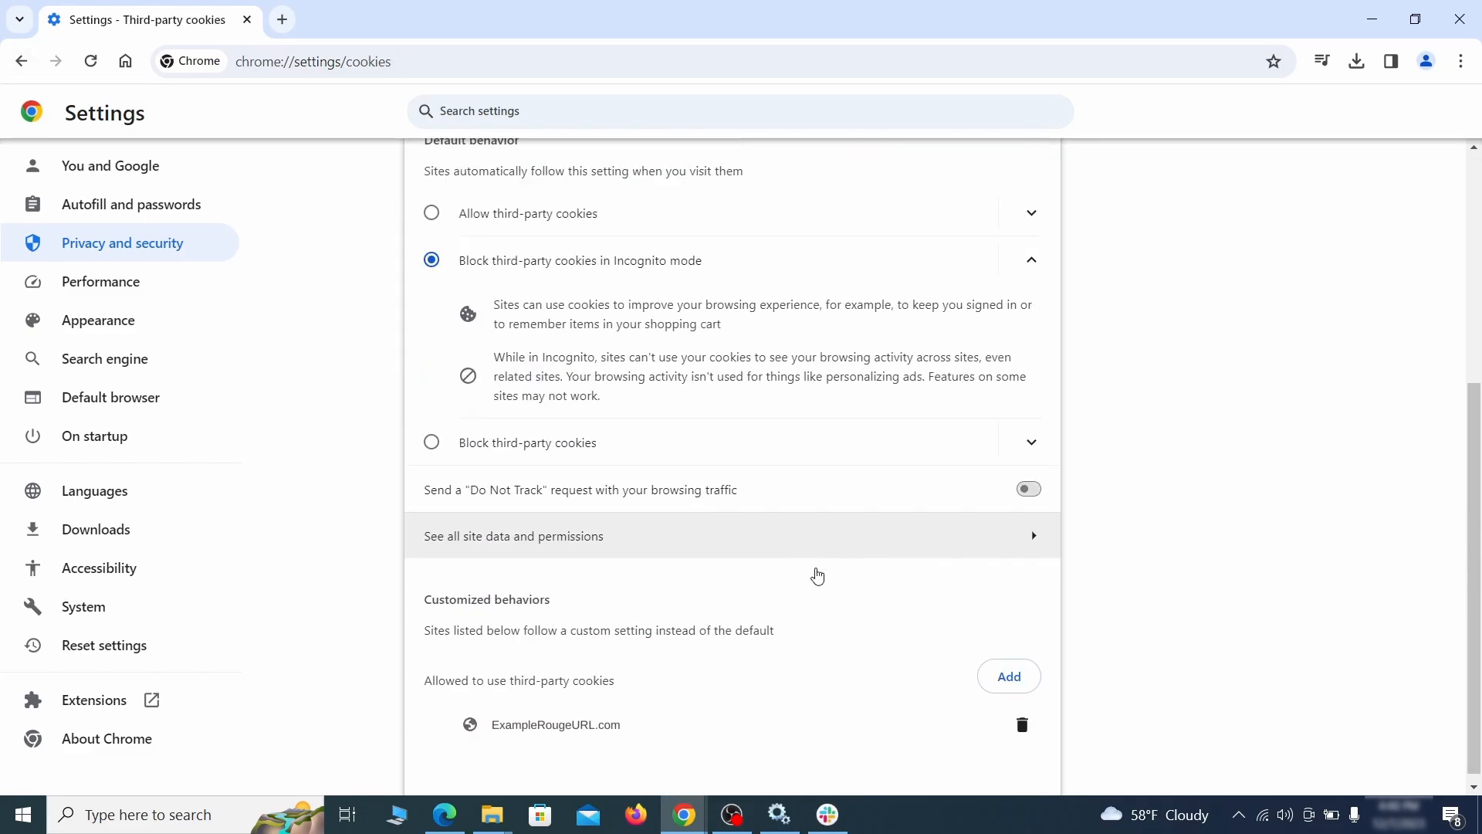
click(21, 62)
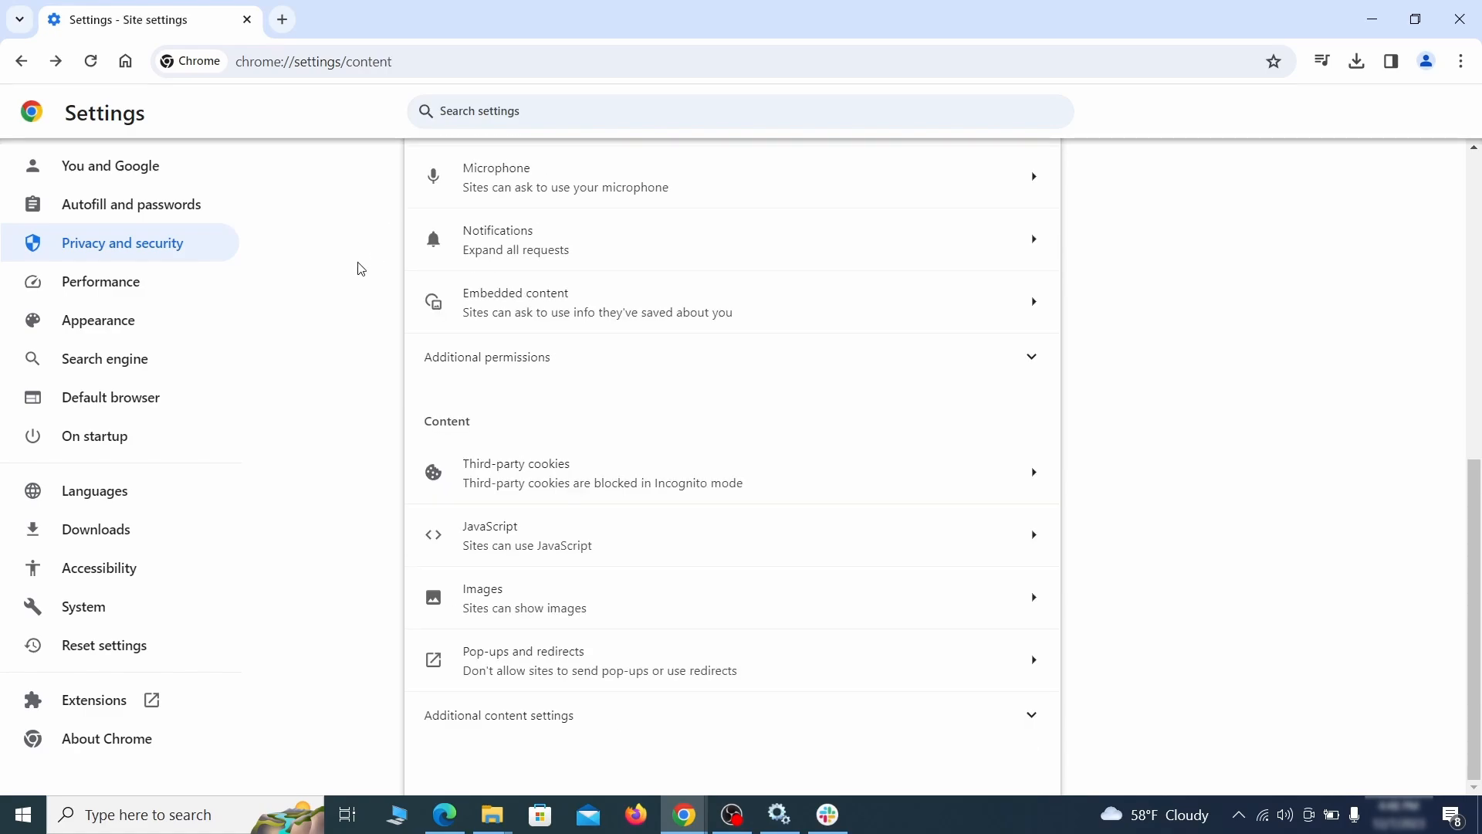
click(97, 320)
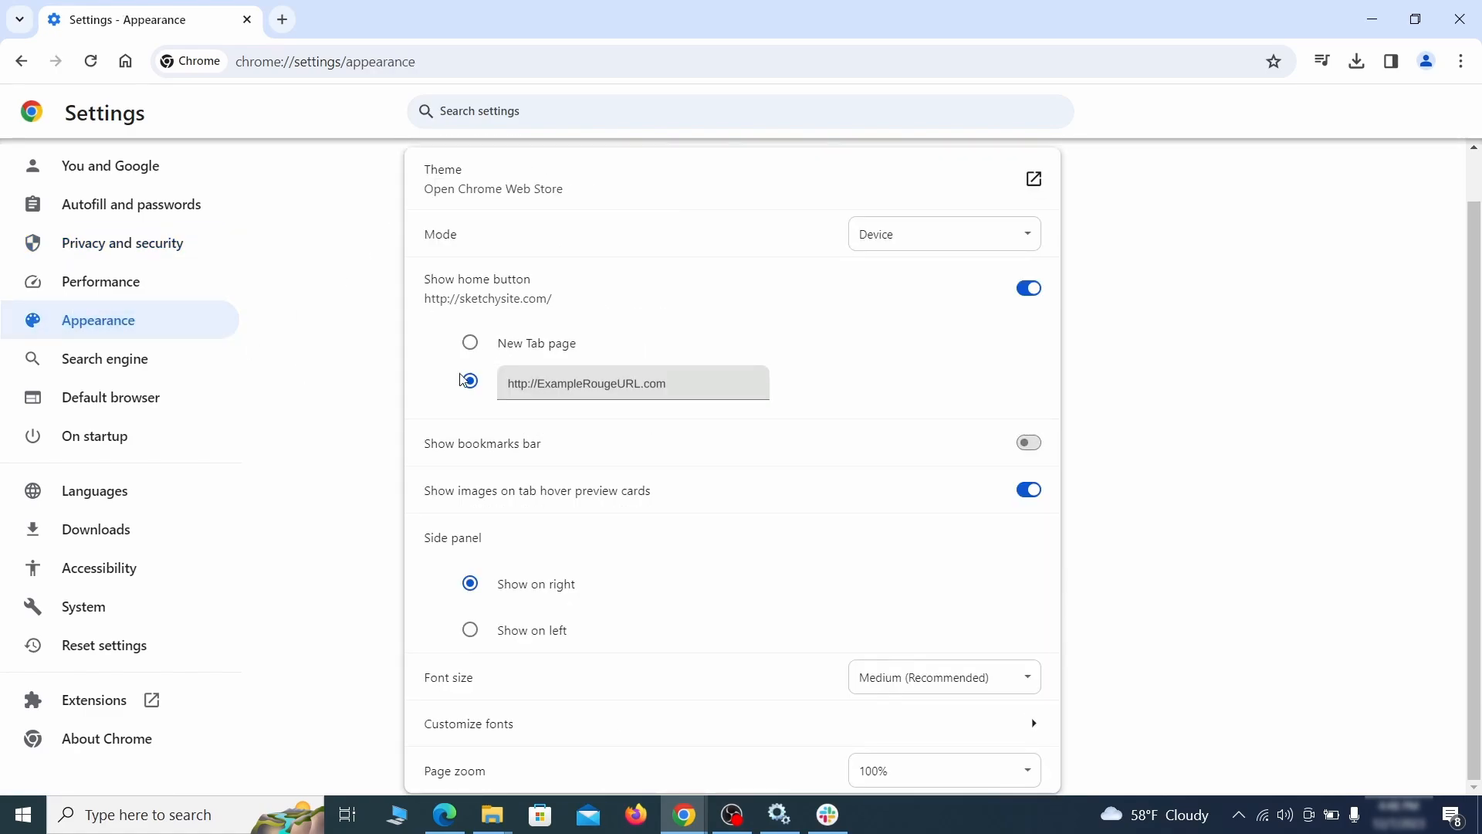
- Erase the ExampleRougeURL.com home page address and turn off the home button
triple_click(586, 383)
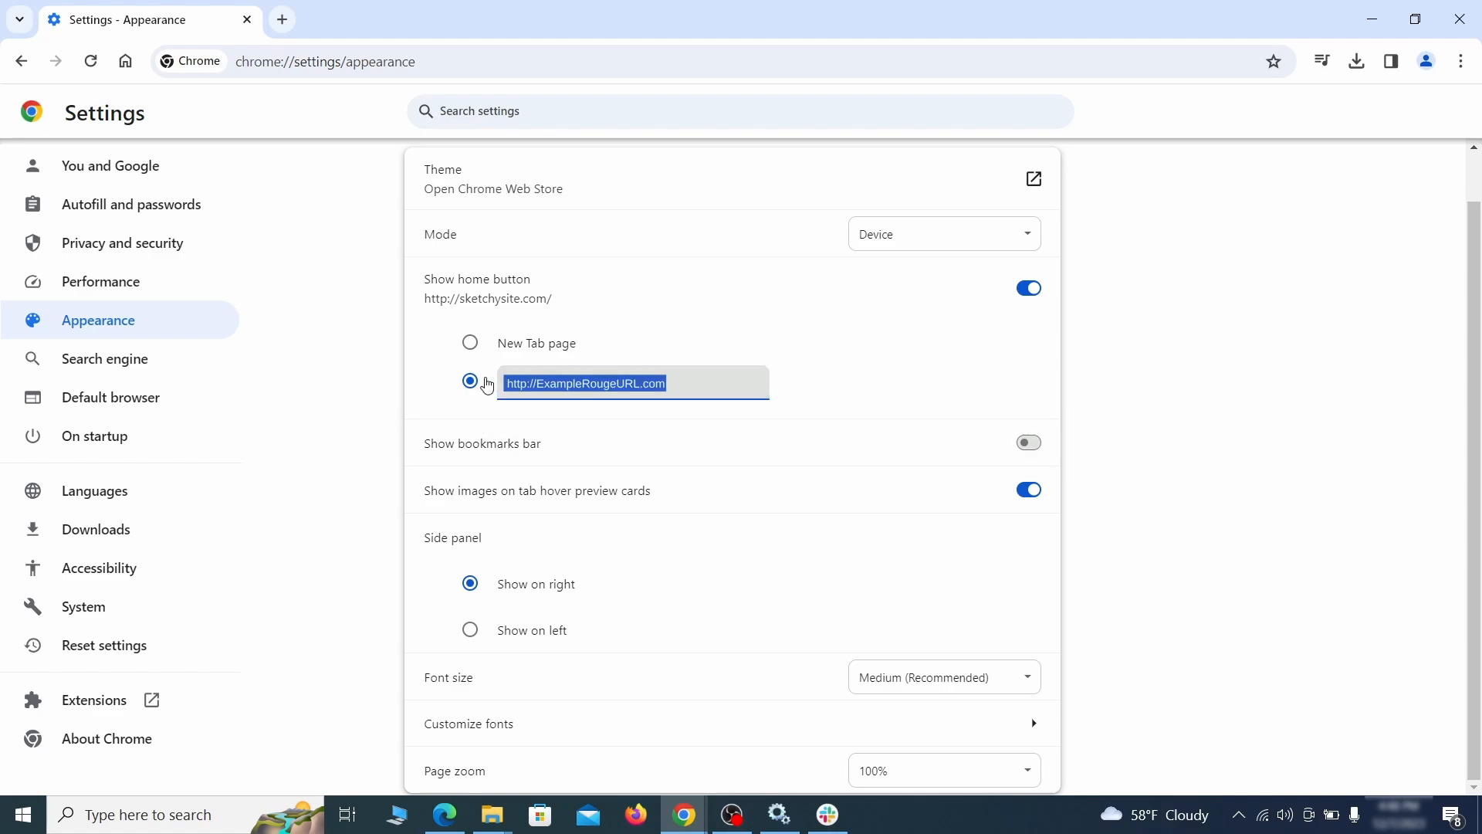
key(Delete)
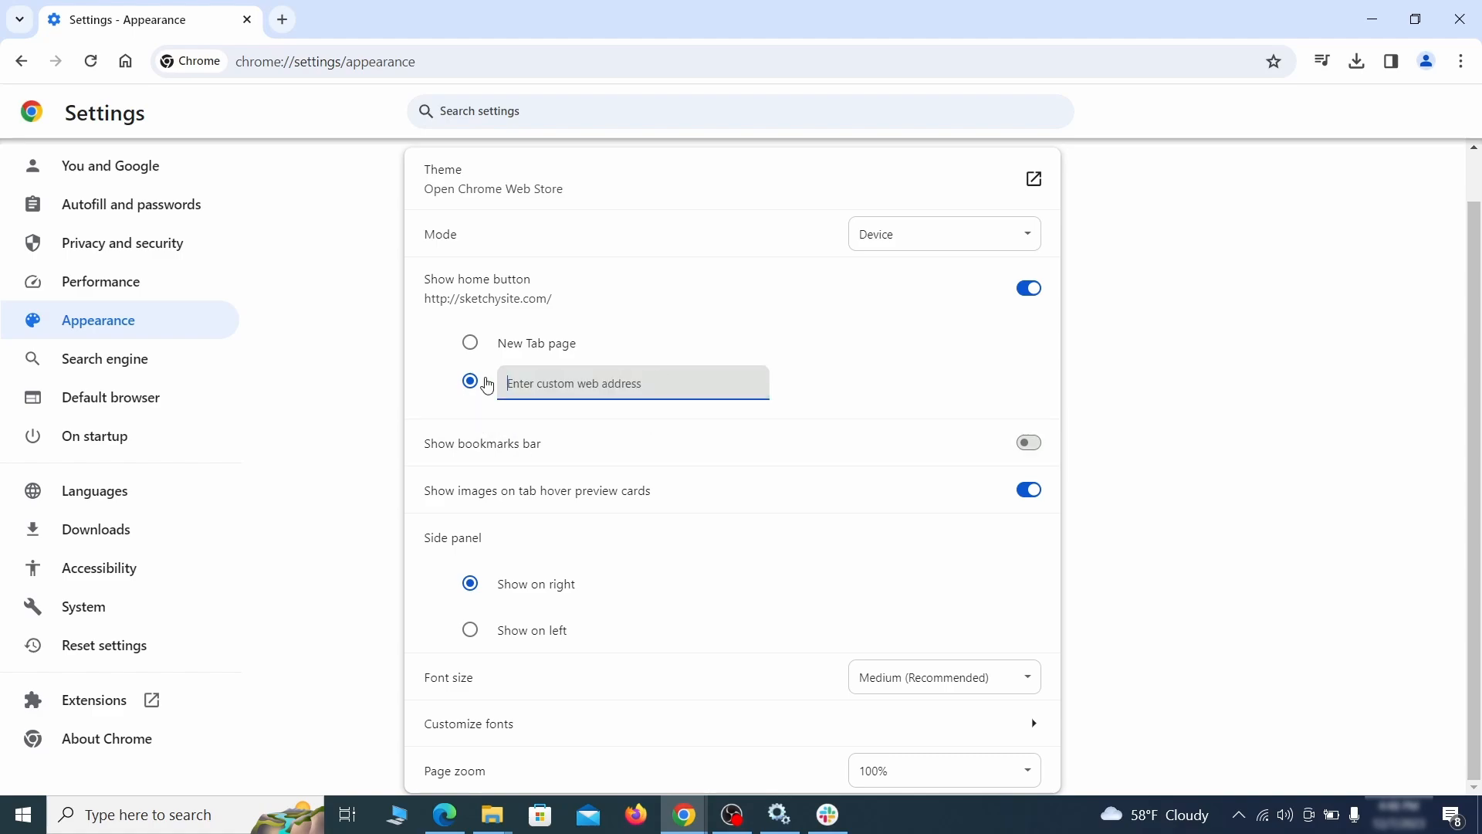
click(1028, 288)
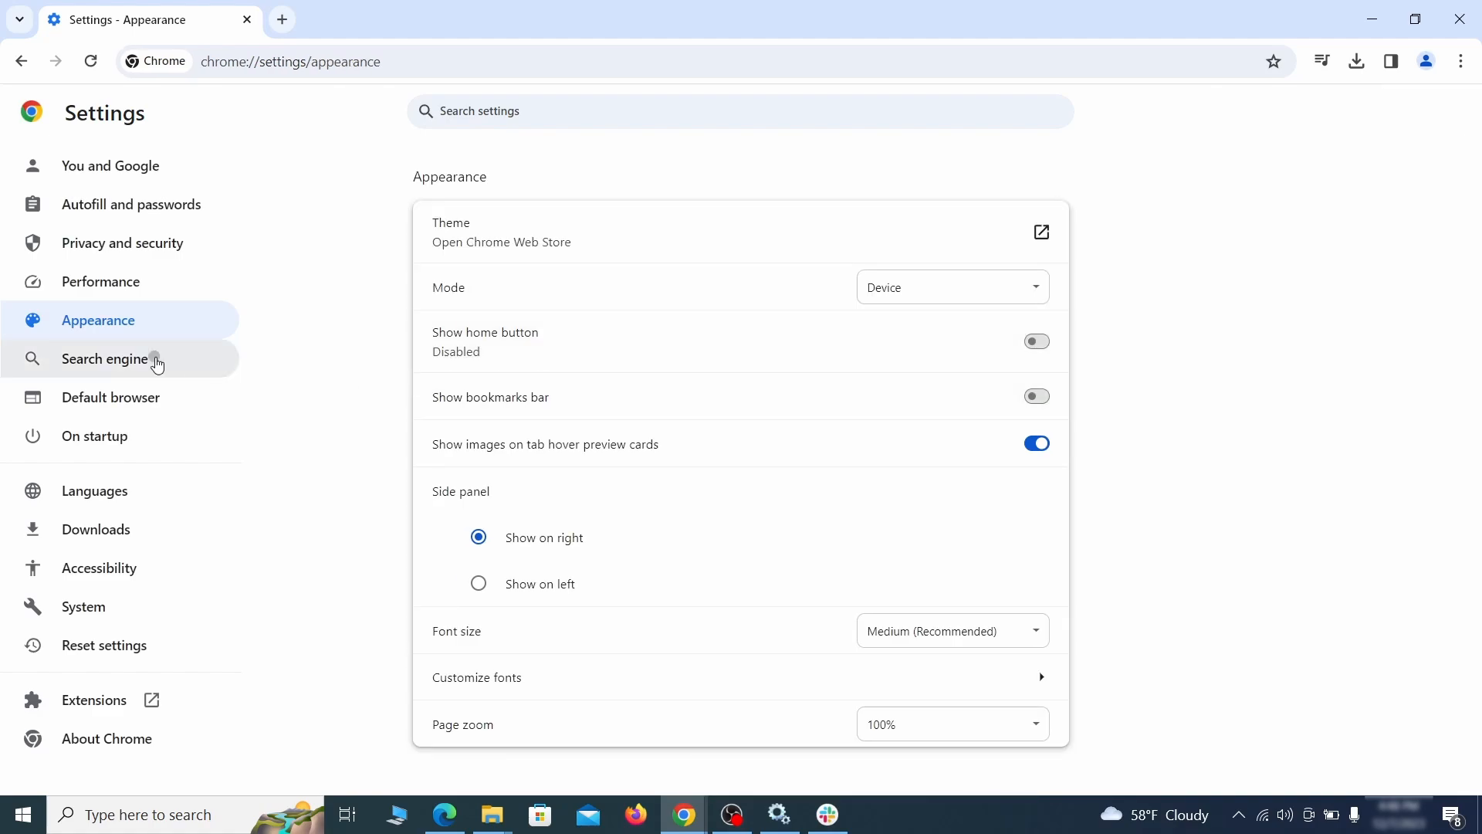
- Make Google the default search engine and delete the ExampleRougeURL.com site search shortcut
click(105, 358)
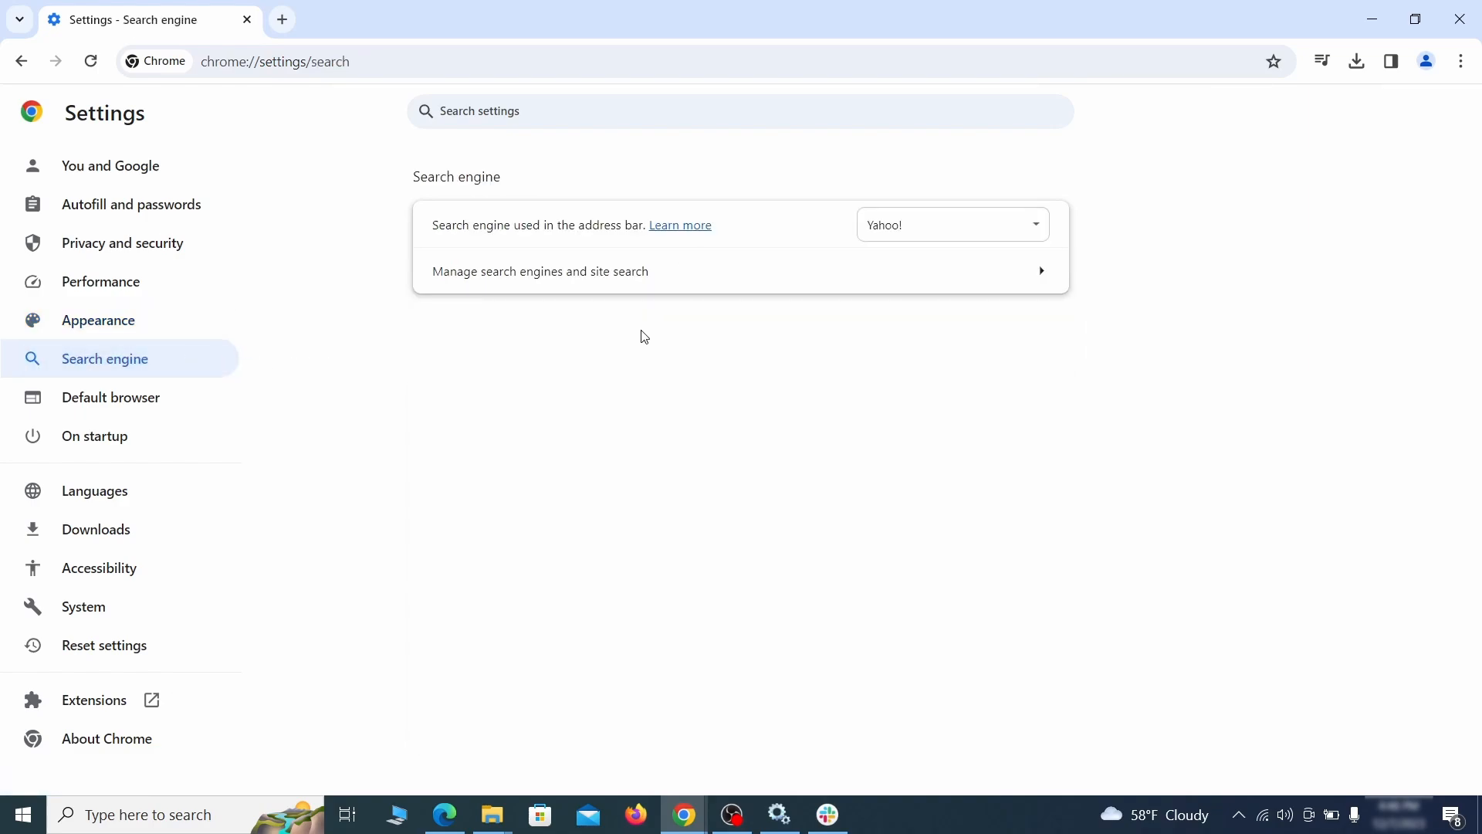
click(949, 225)
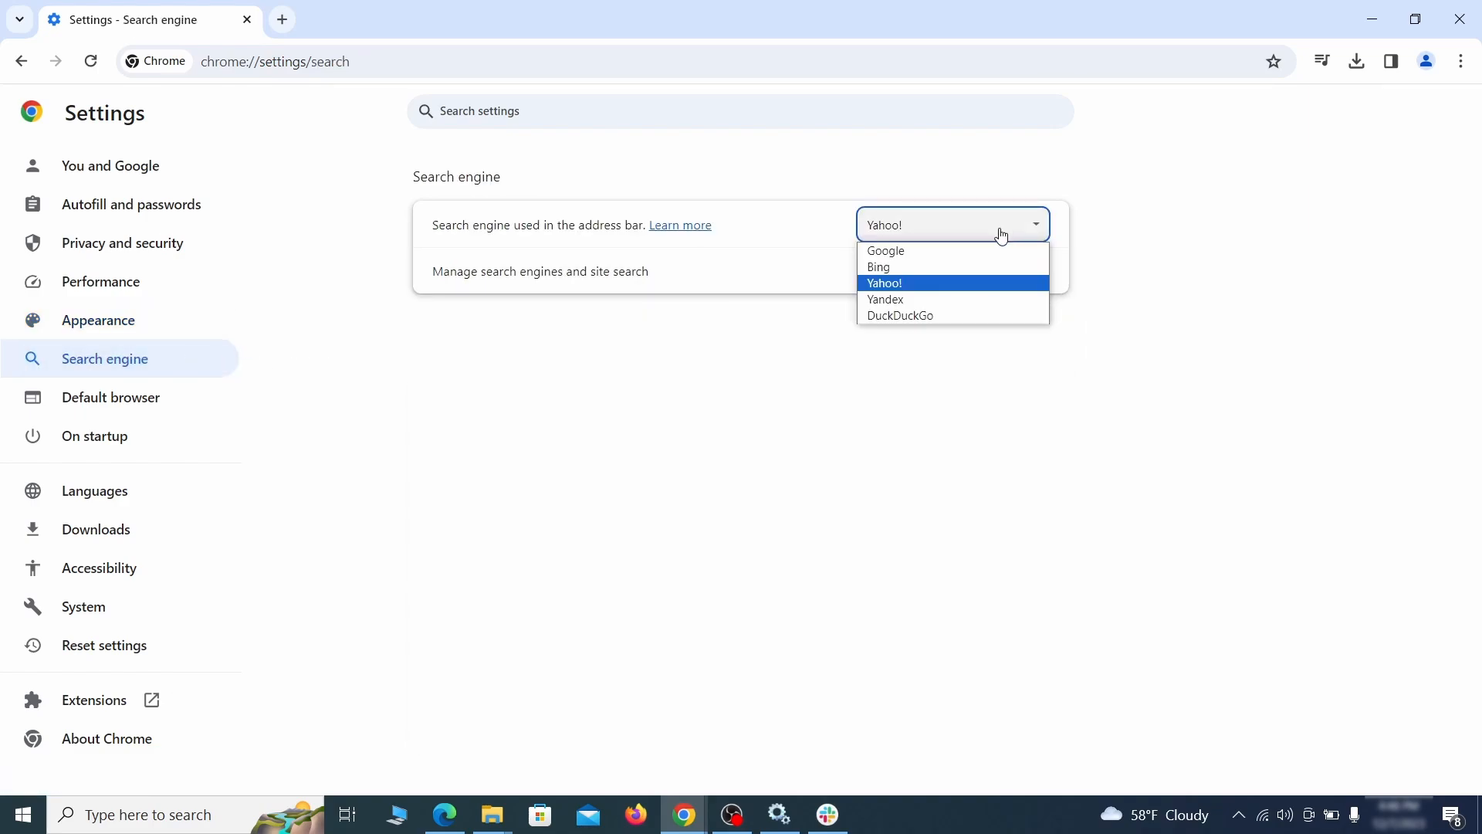
click(539, 275)
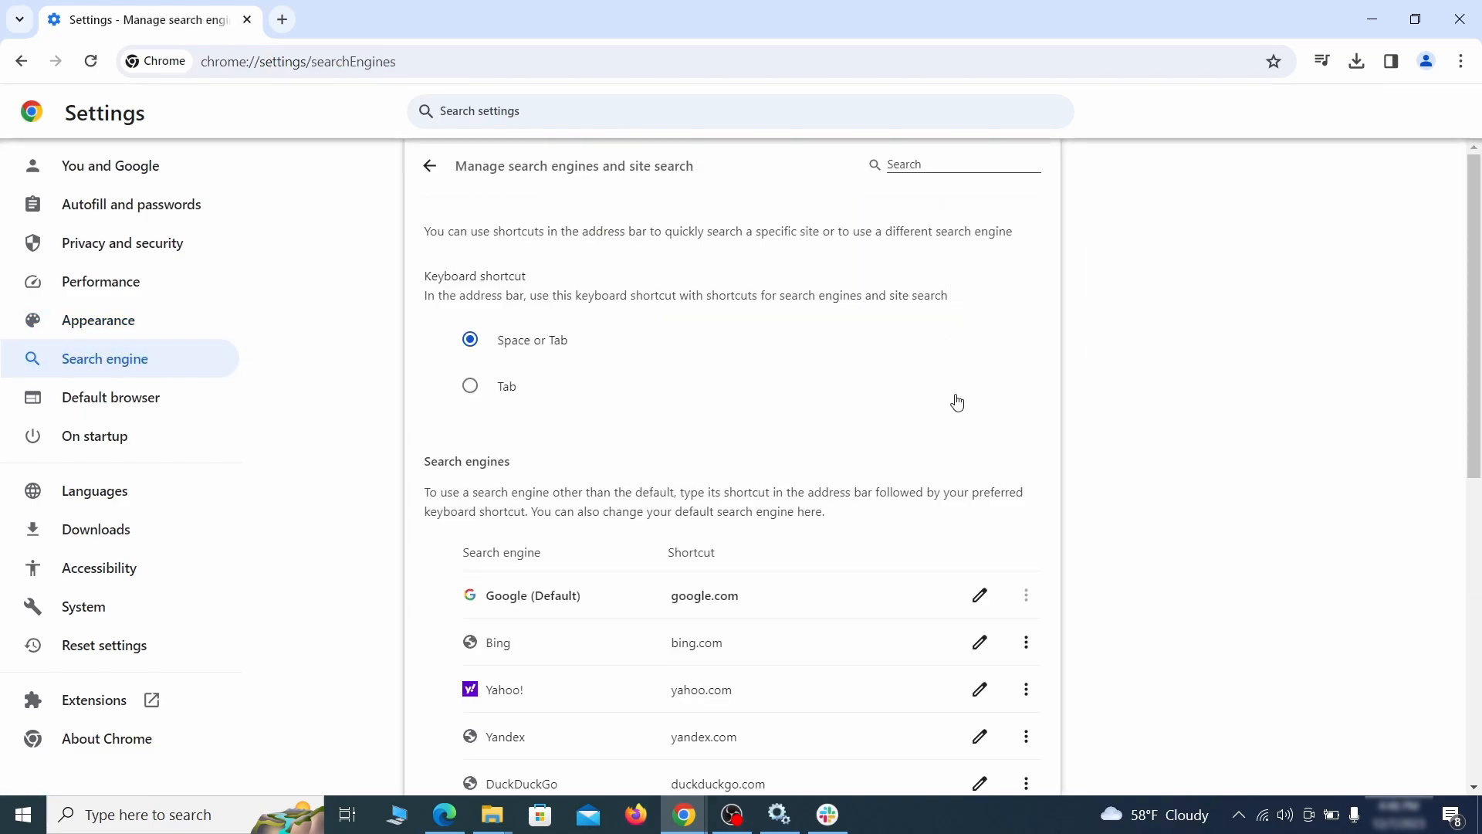
click(1025, 474)
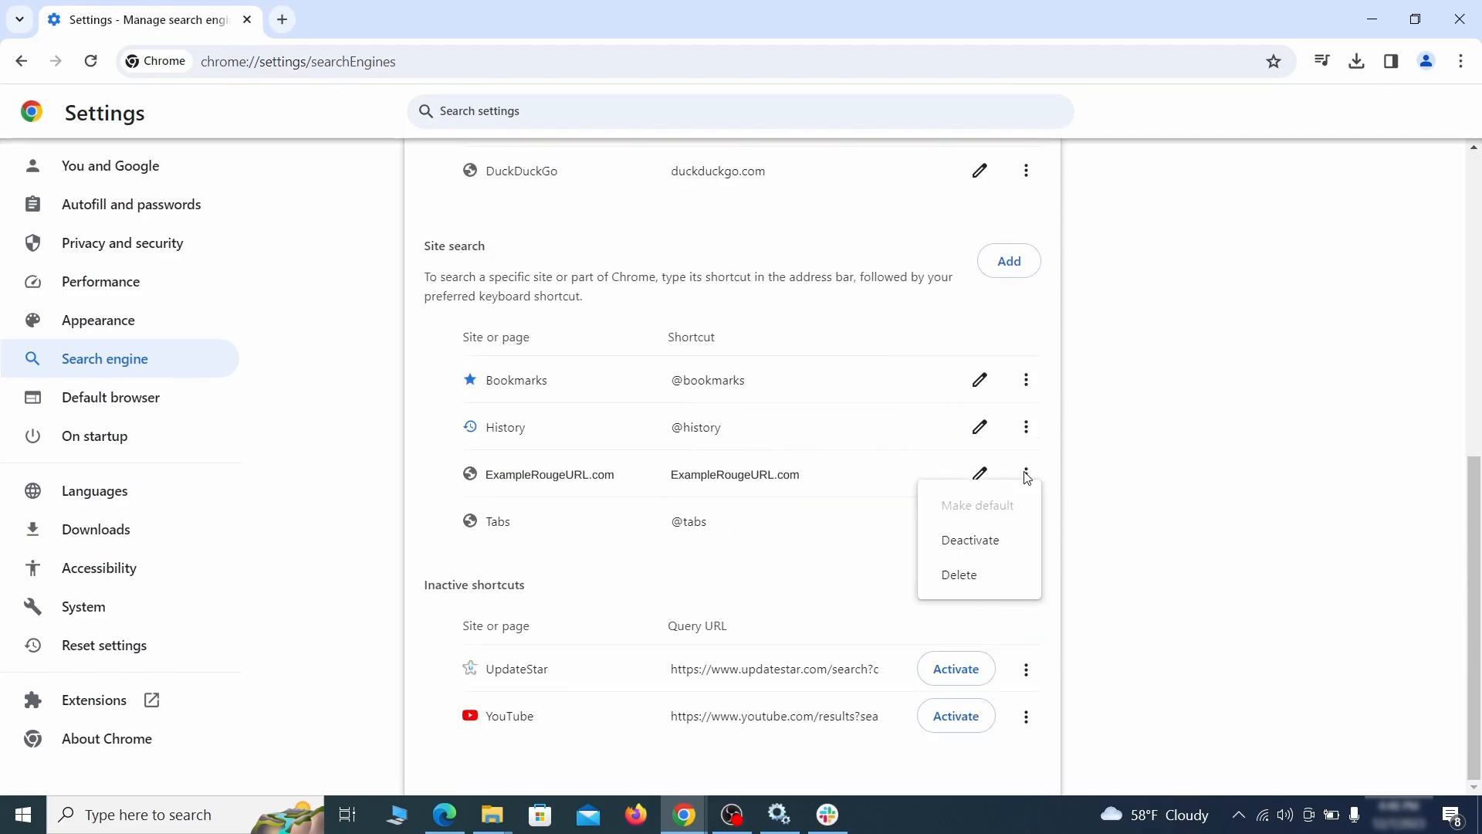
click(959, 575)
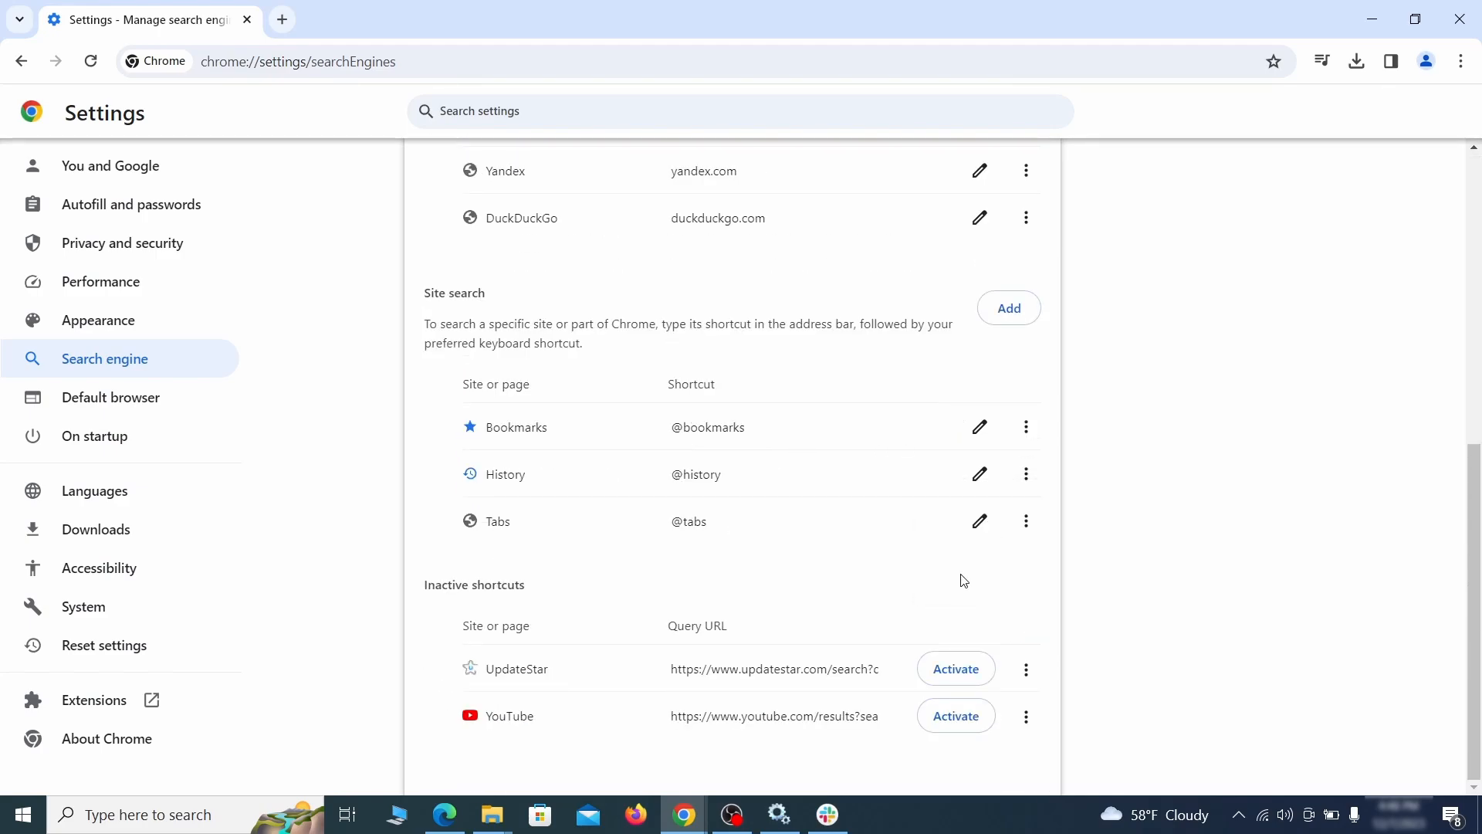
mouse_move(148, 423)
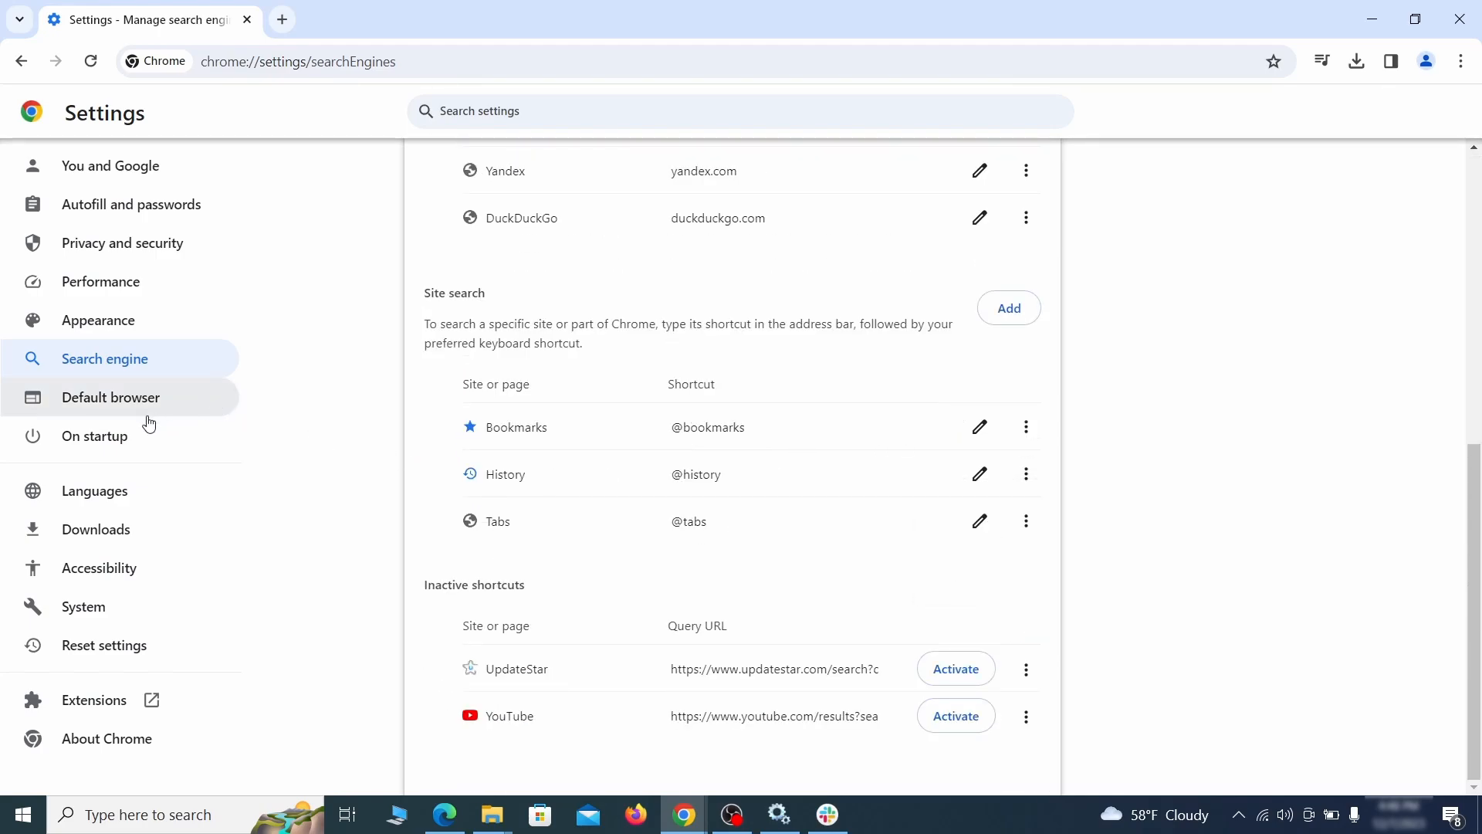
- Remove ExampleRougeURL.com from On startup so Chrome opens the New Tab page
click(94, 435)
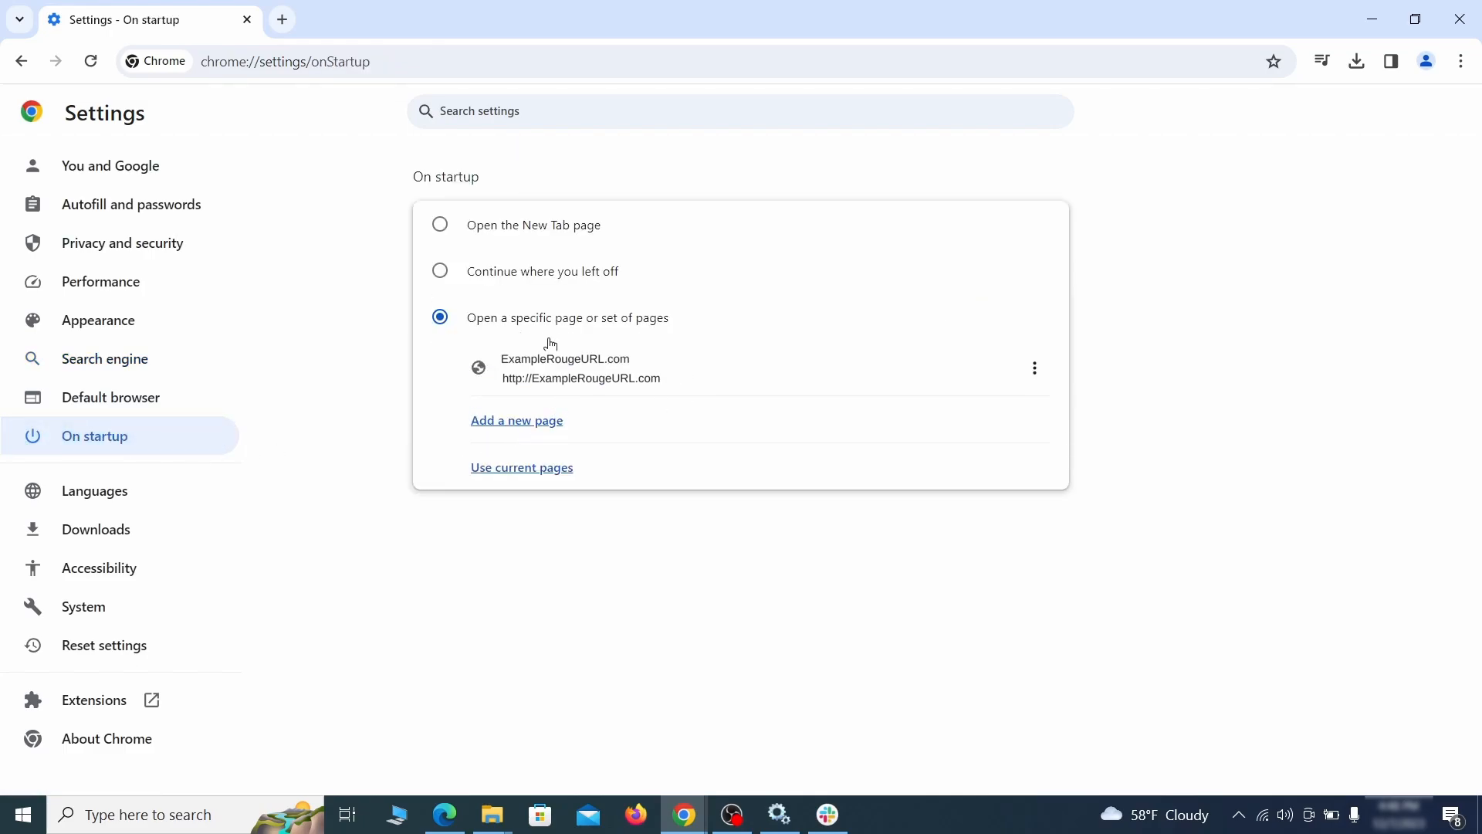
mouse_move(1033, 367)
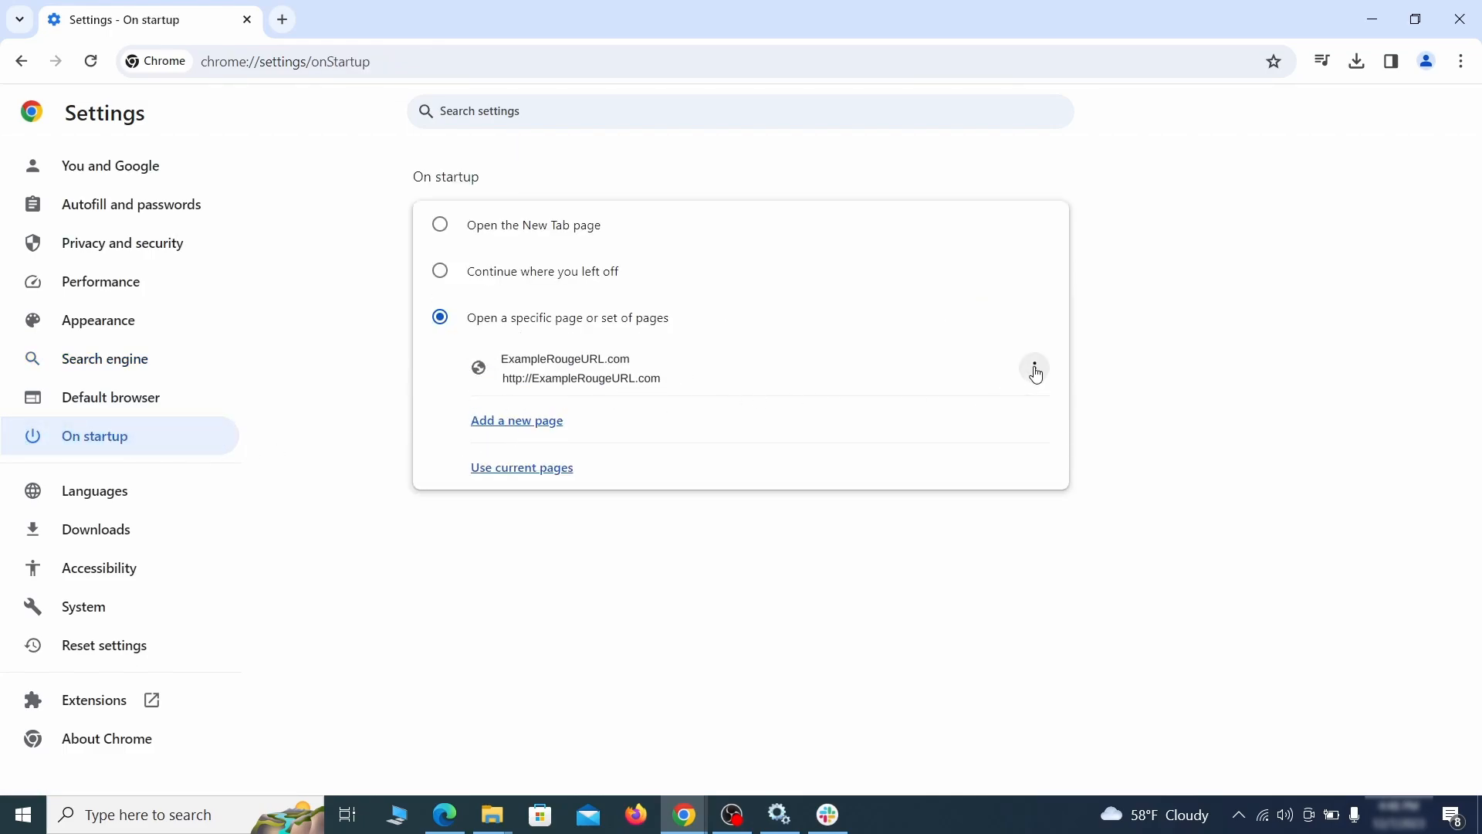
click(1033, 369)
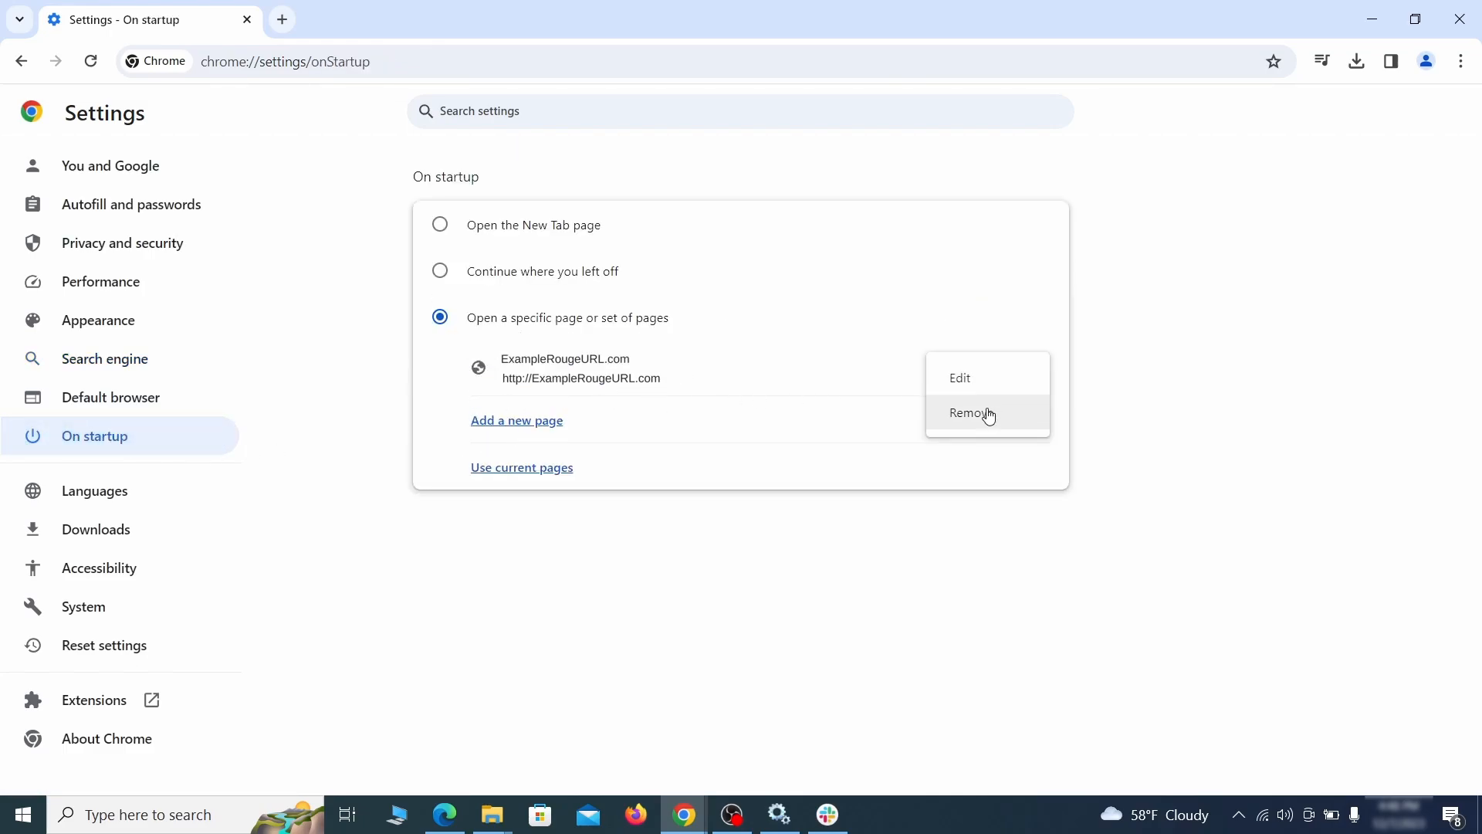
click(967, 414)
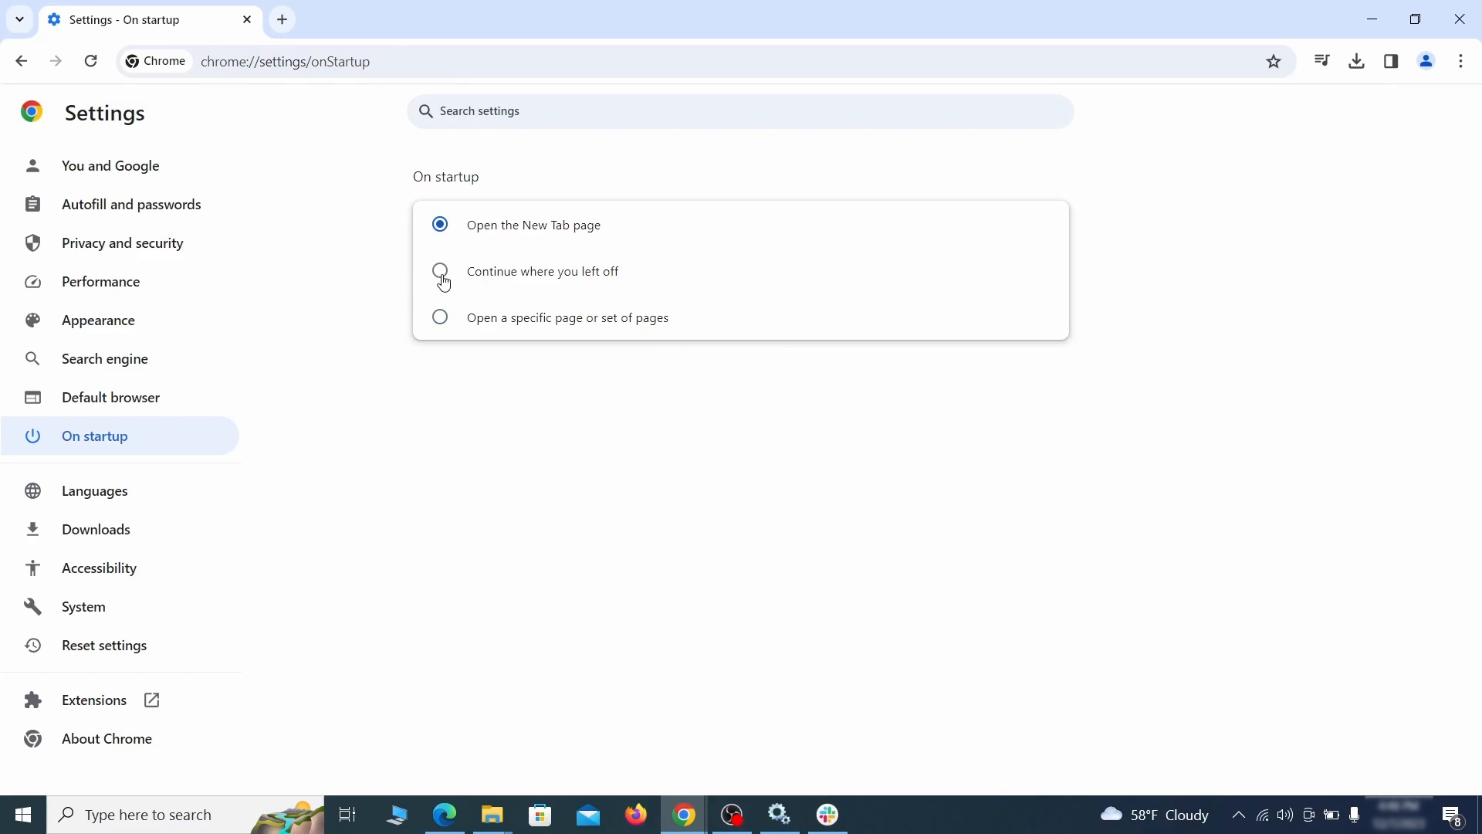
click(636, 813)
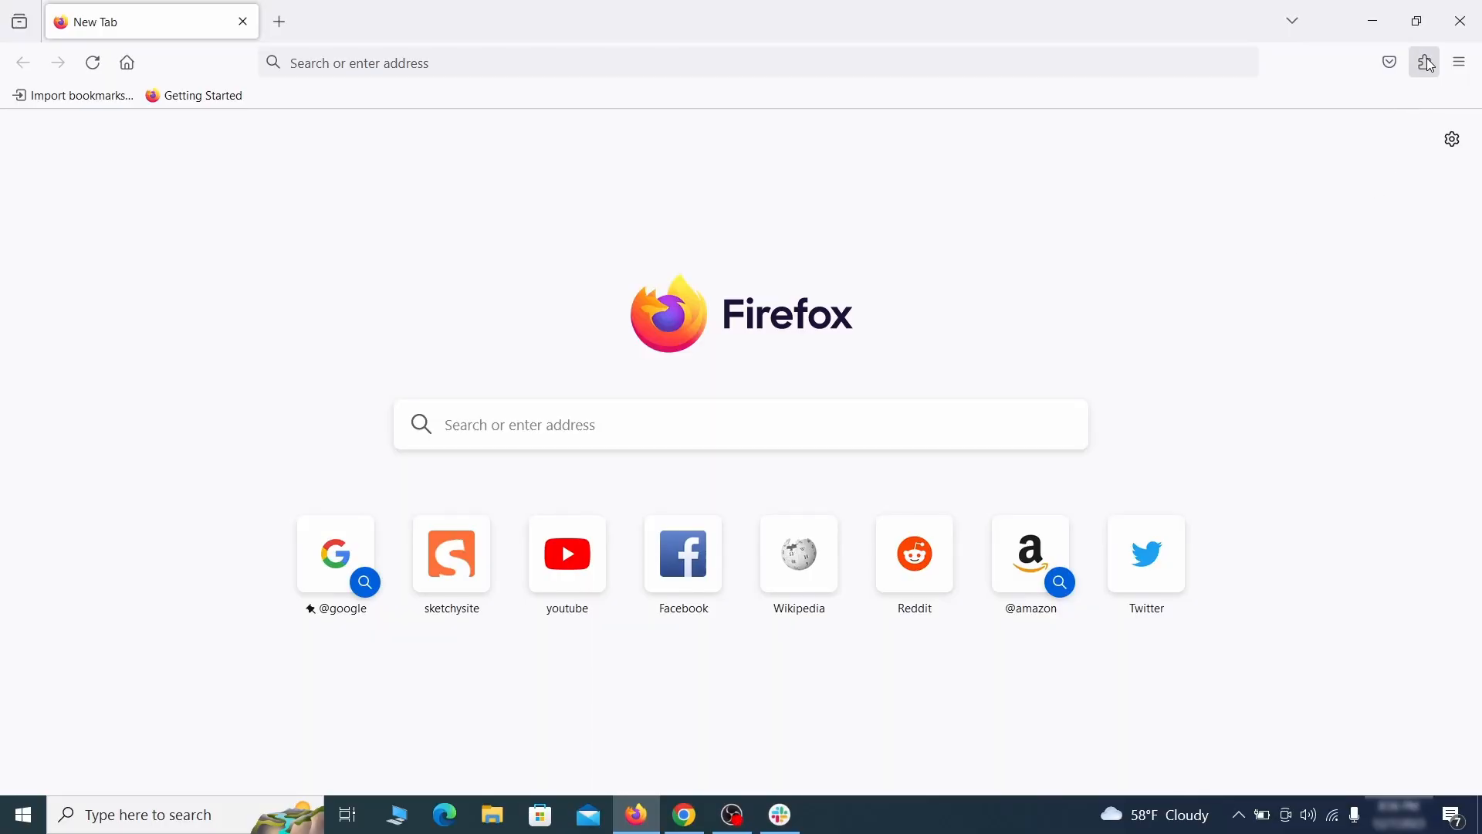
- Disable and remove the Contenu+ extension from Firefox's Add-ons Manager
click(1423, 62)
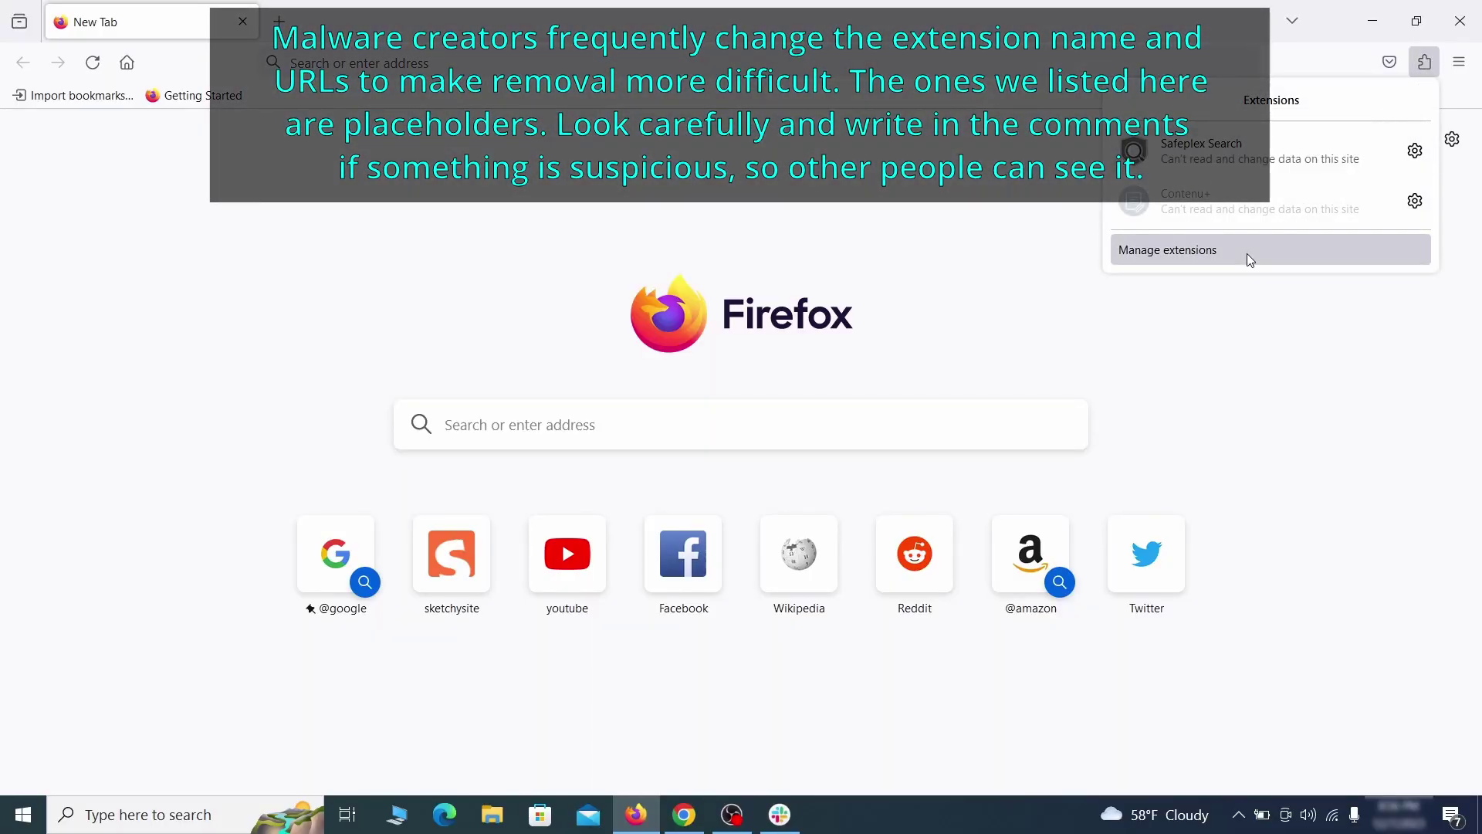
click(1167, 250)
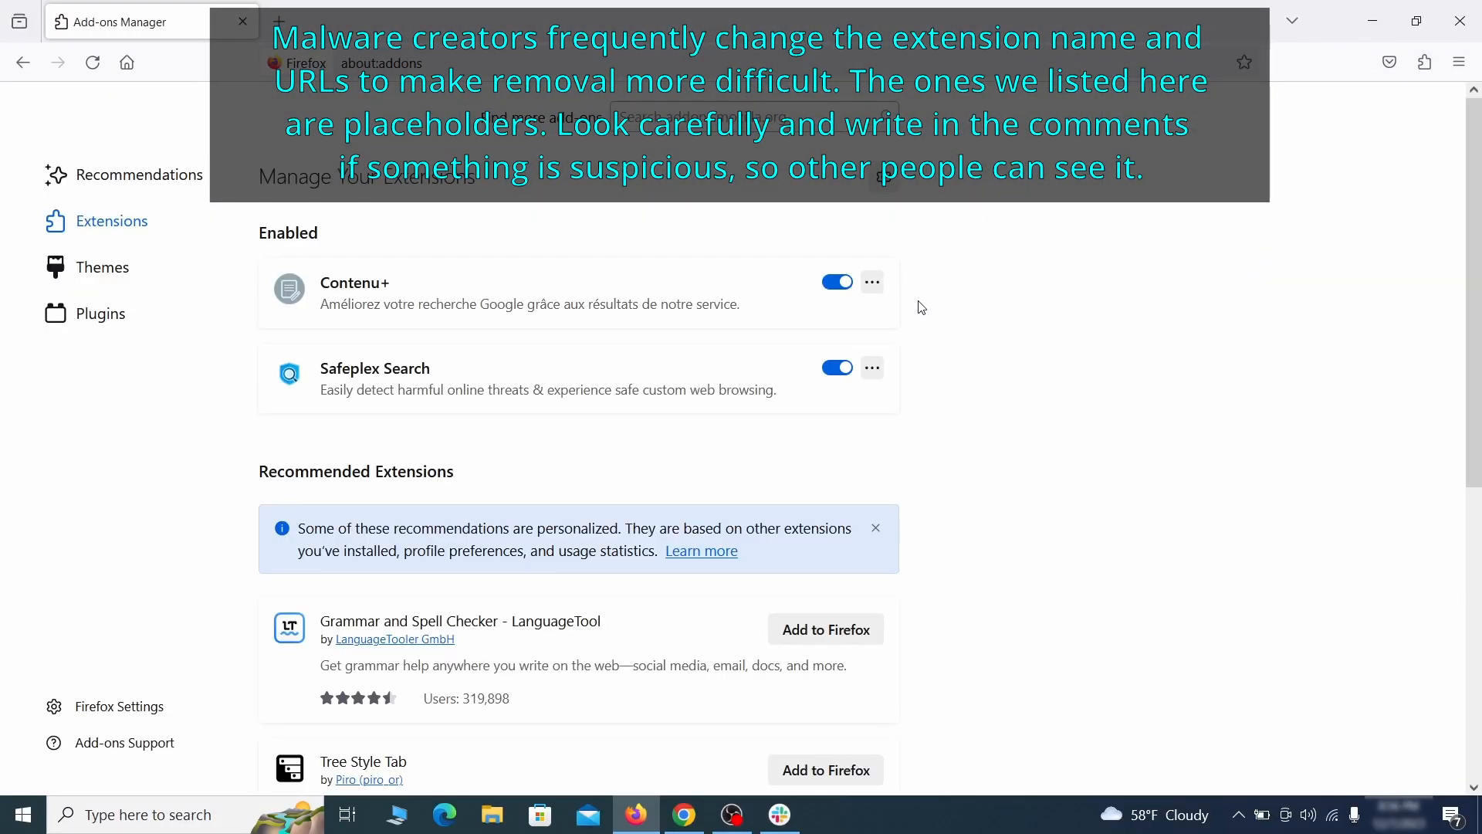
click(871, 281)
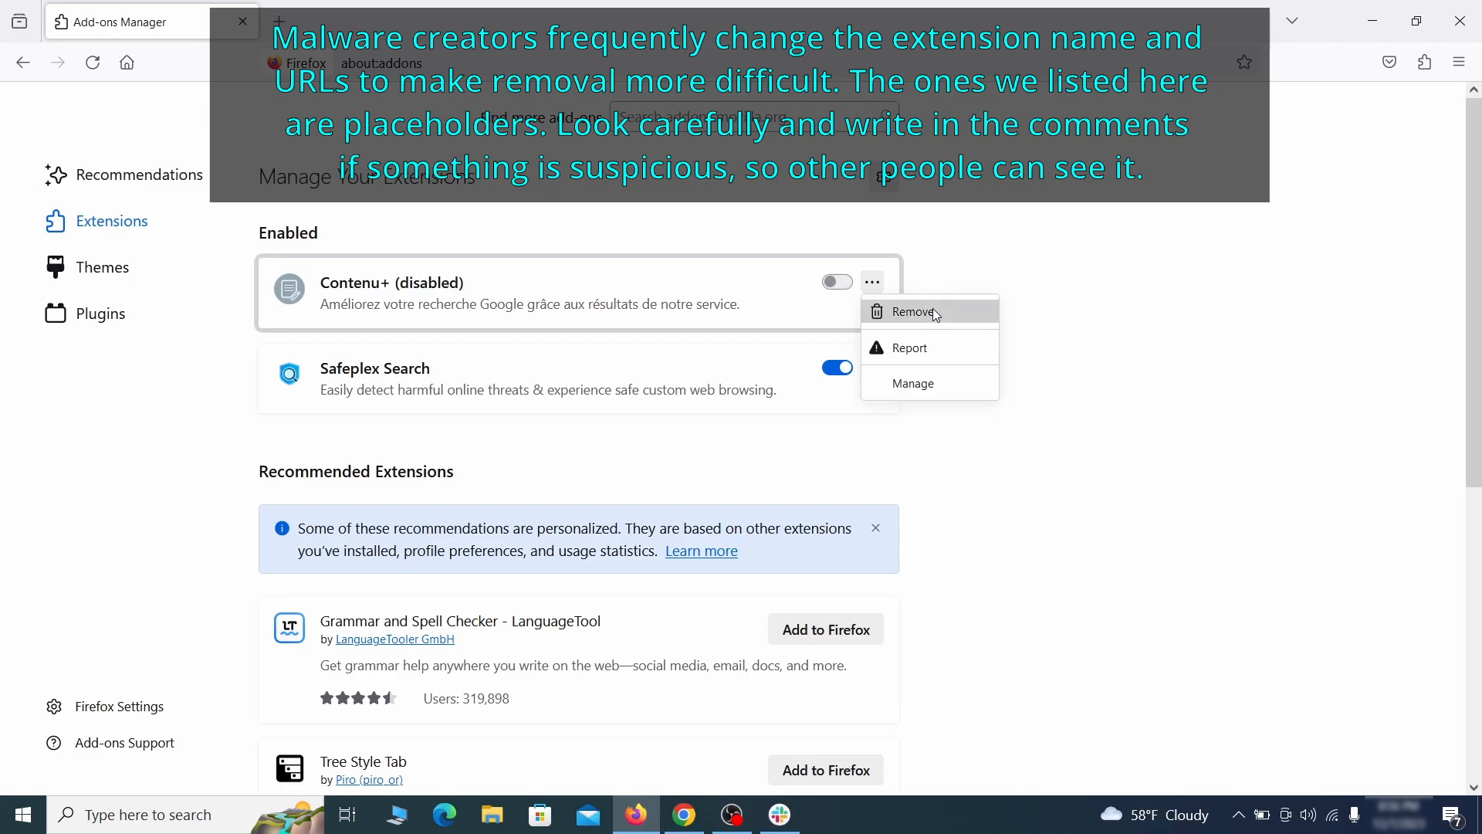
click(914, 312)
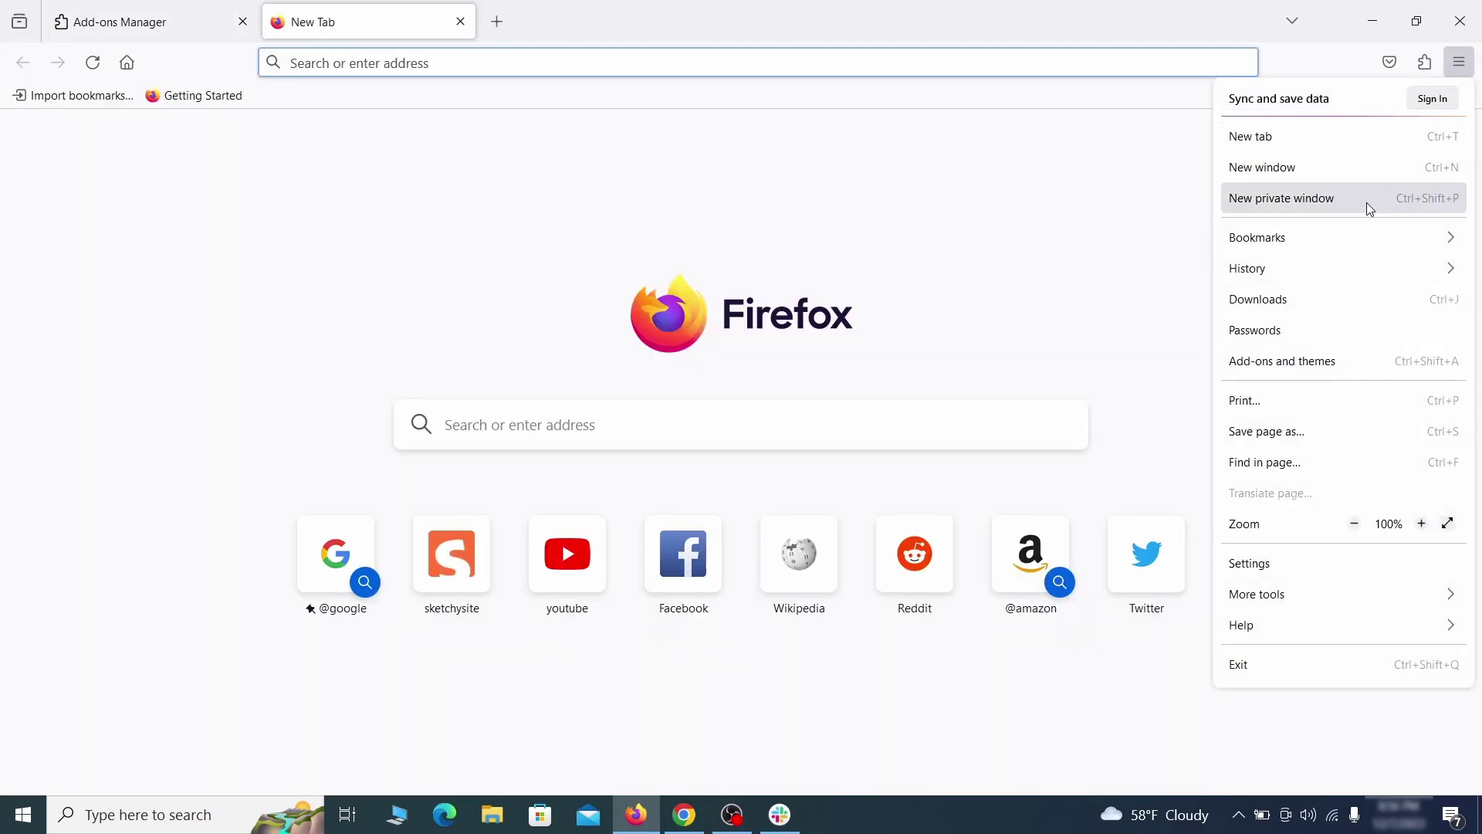
- Erase the ExampleRougeURL.com address from Firefox's Home settings custom homepage field
click(1249, 563)
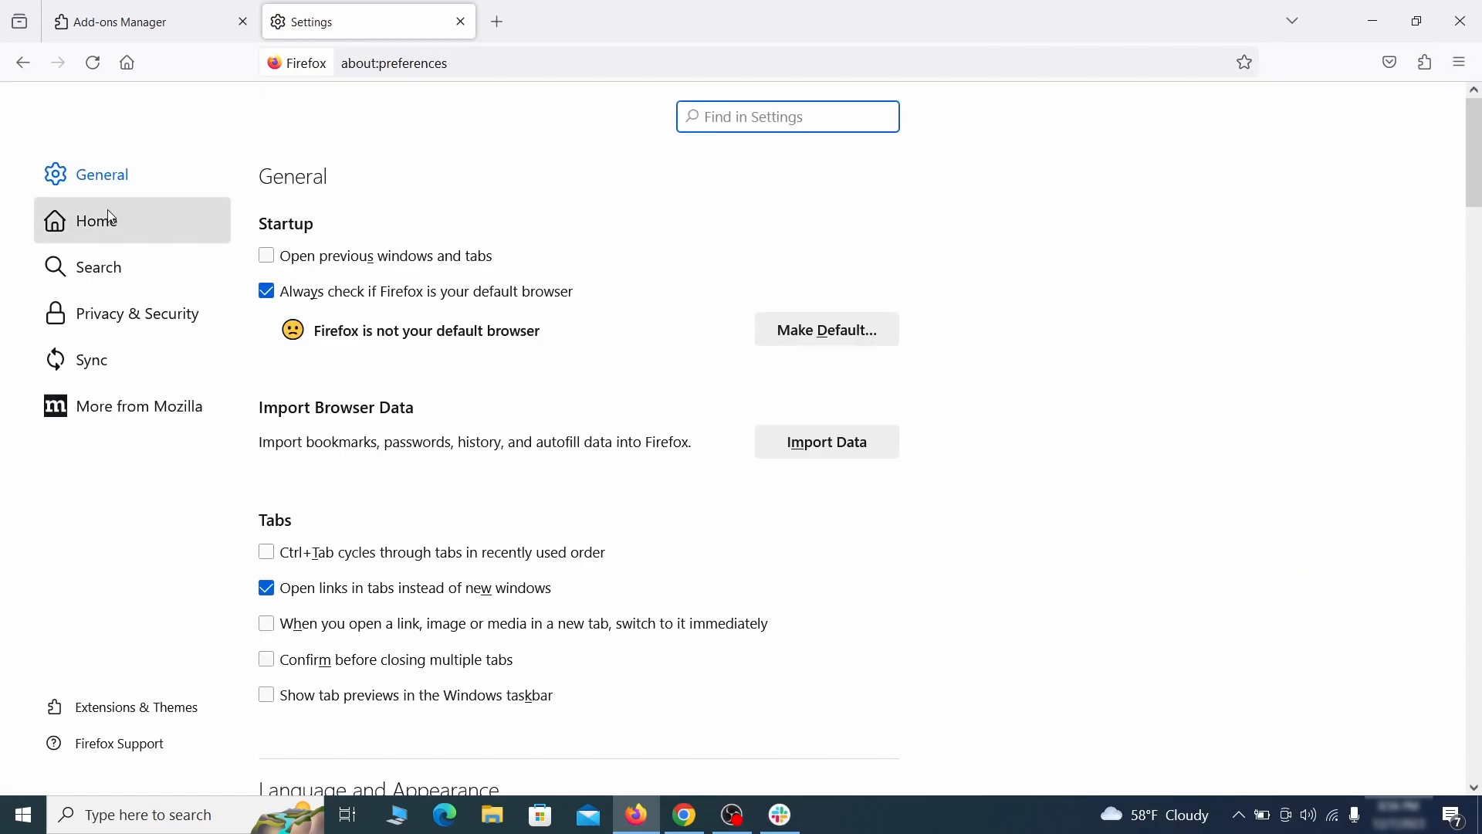
click(96, 221)
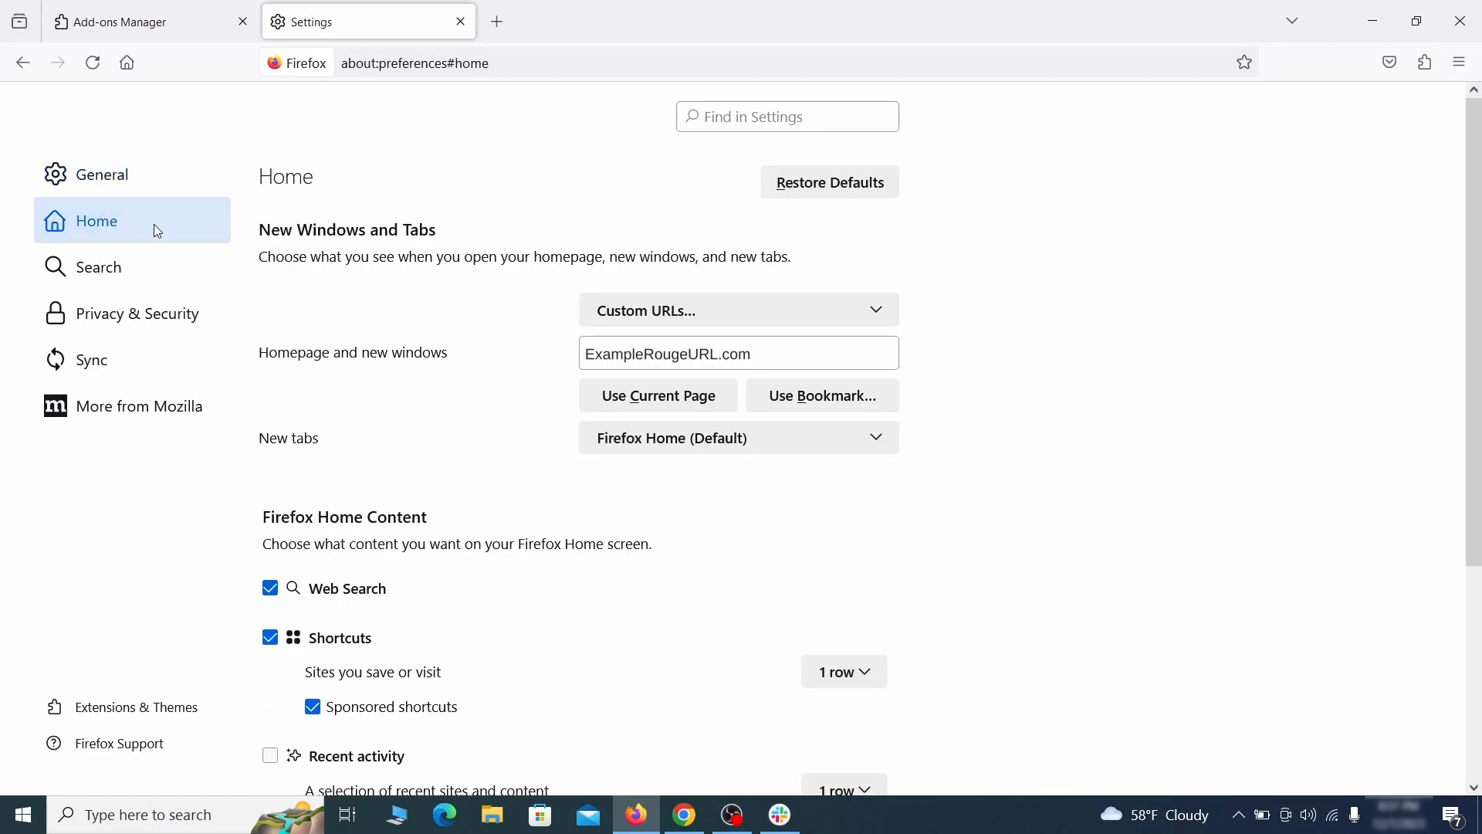
triple_click(738, 354)
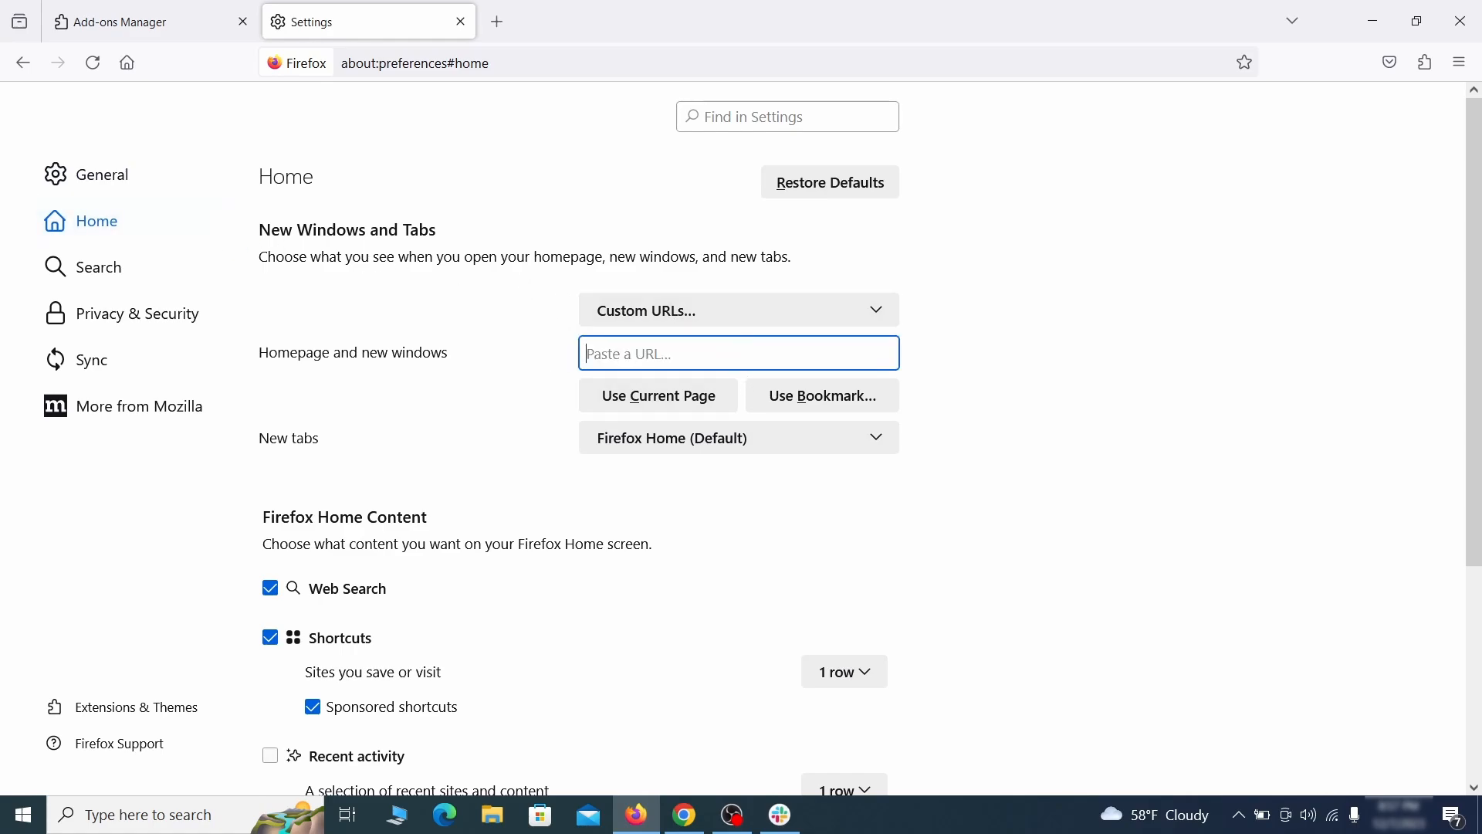
- Make Google the default search engine and remove the 'web search by Yahoo' (Safeplex Search) shortcut
click(98, 267)
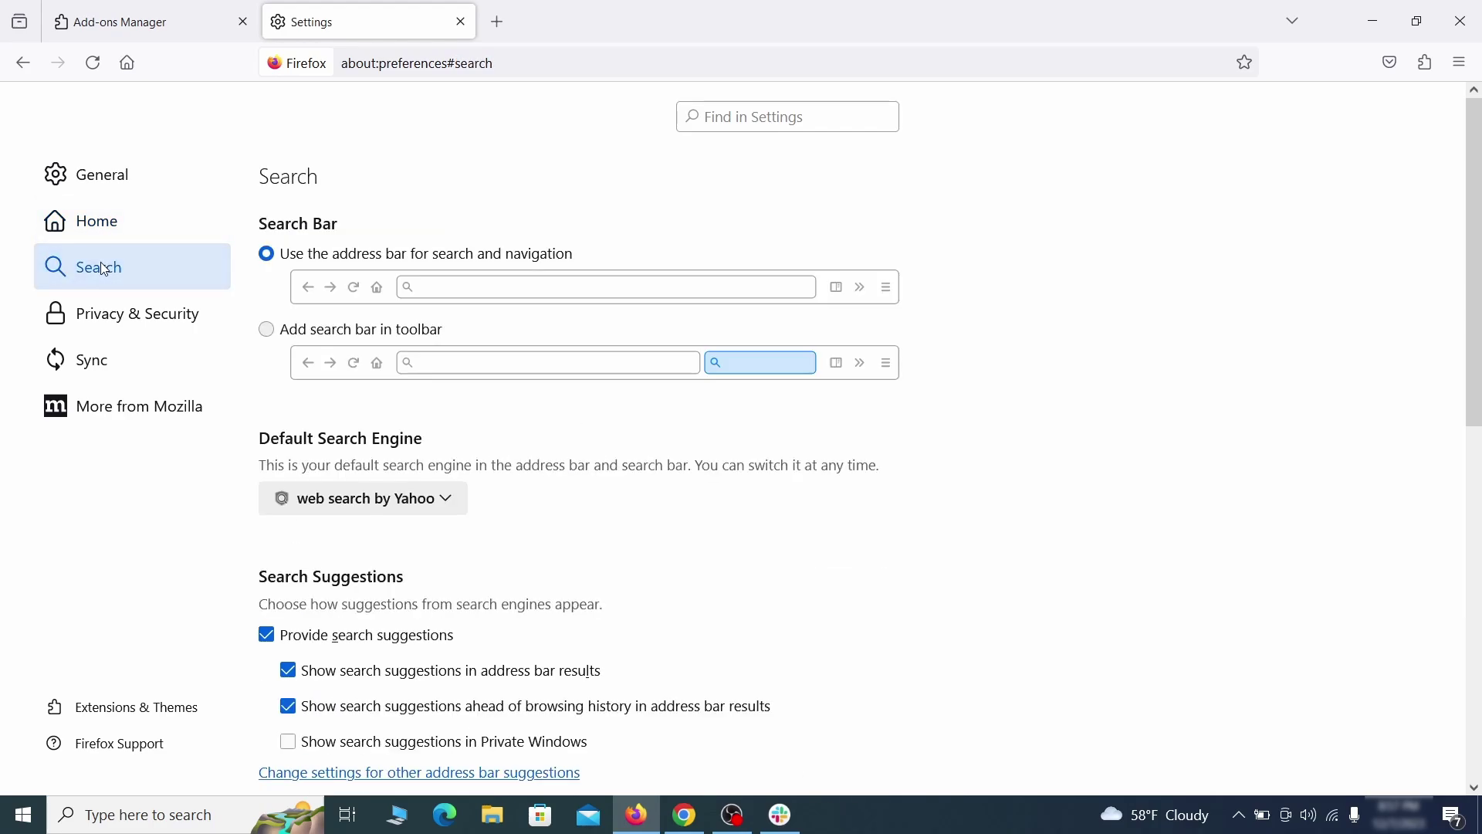
scroll(down, 3)
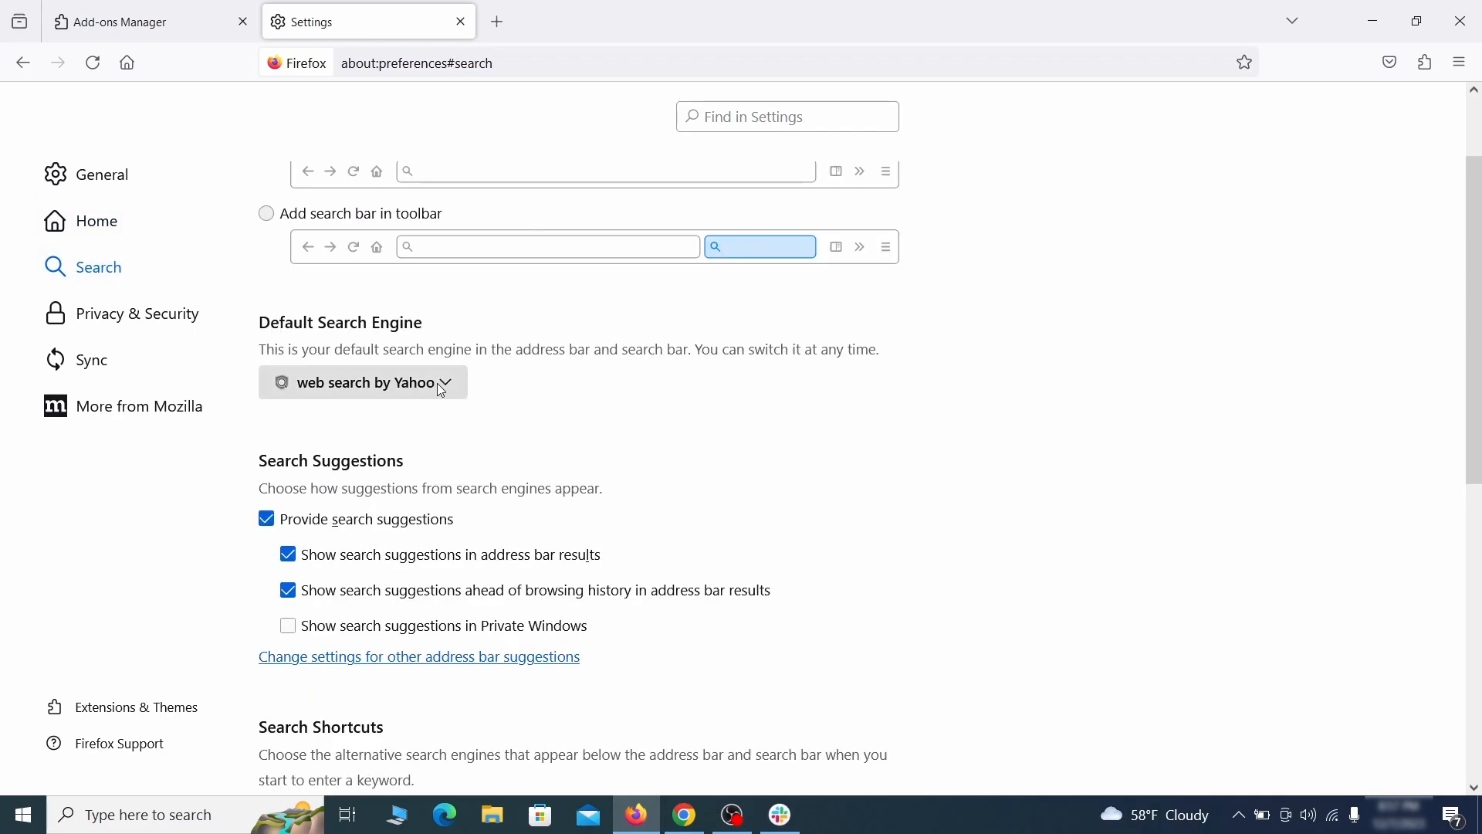
mouse_move(350, 354)
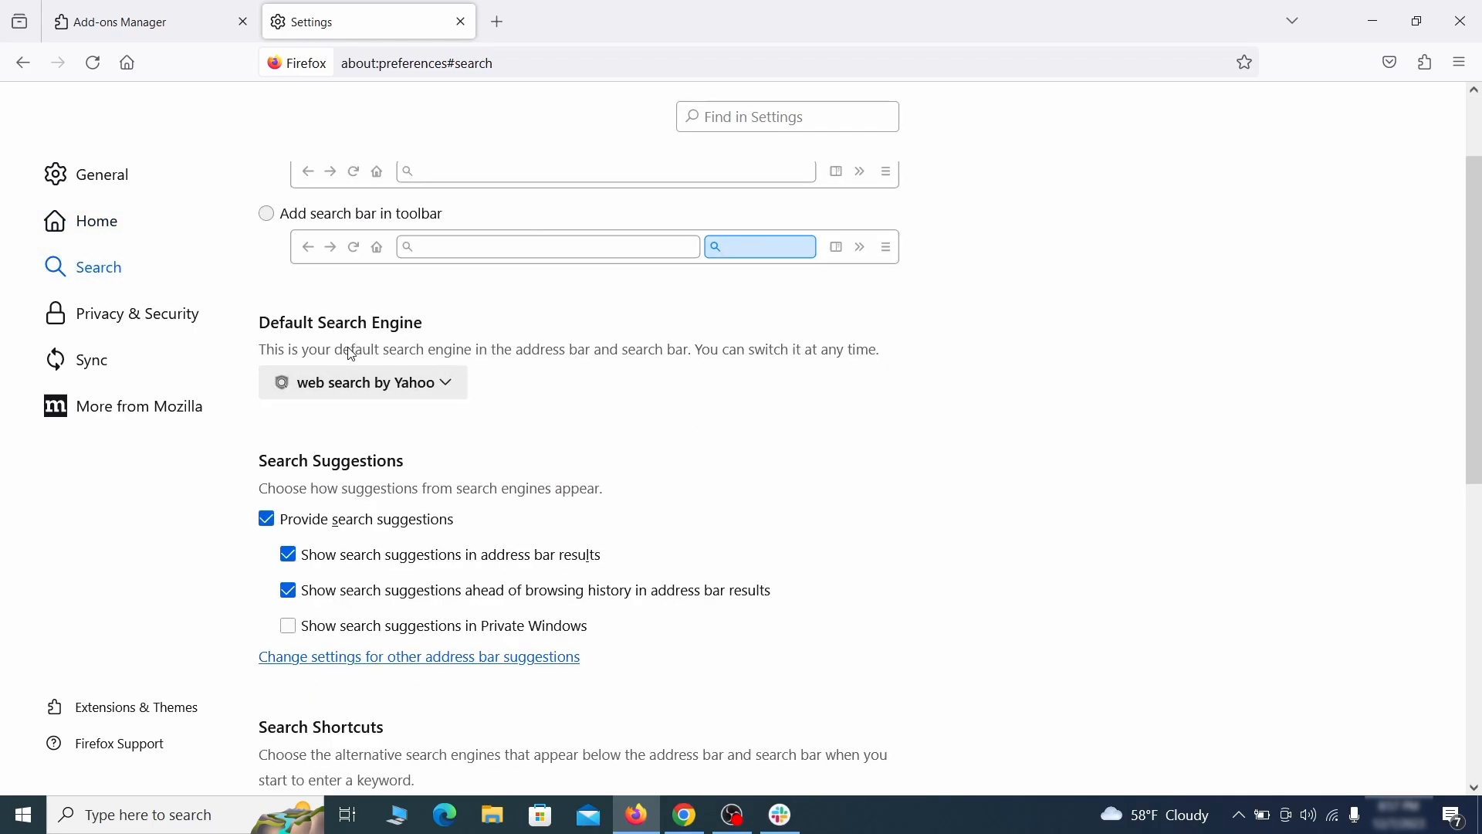
click(361, 382)
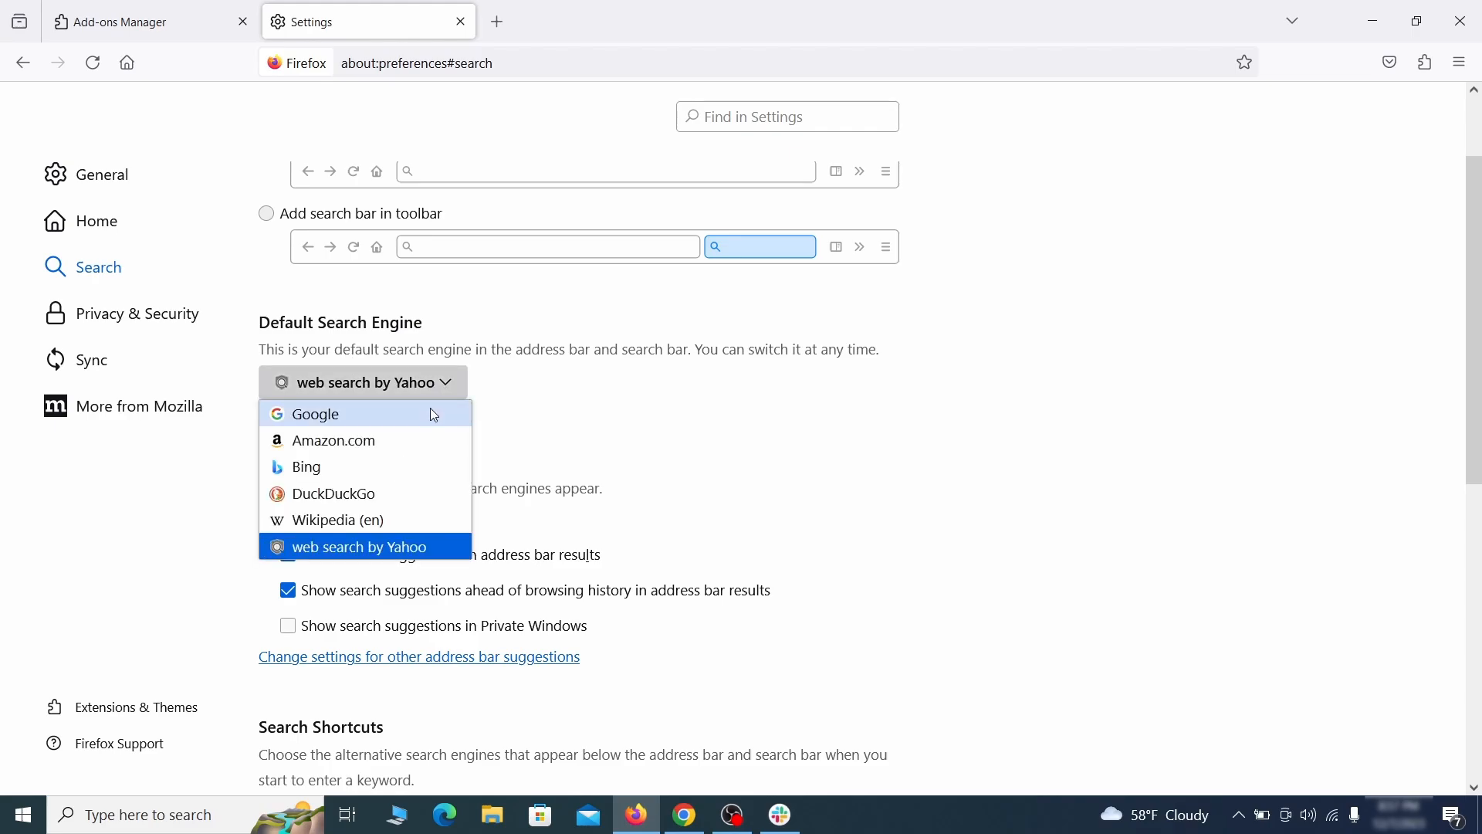
click(315, 414)
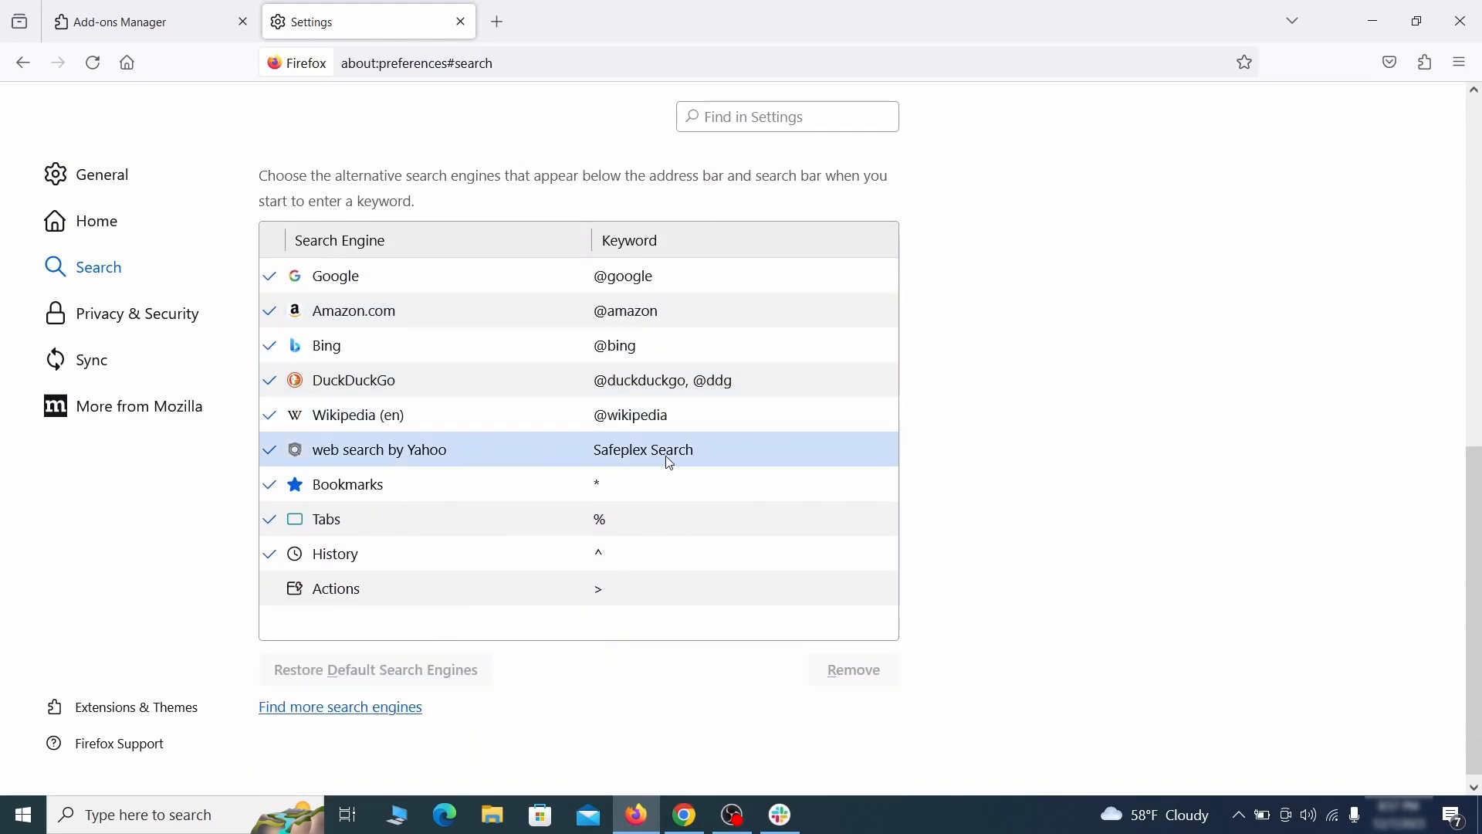
click(379, 449)
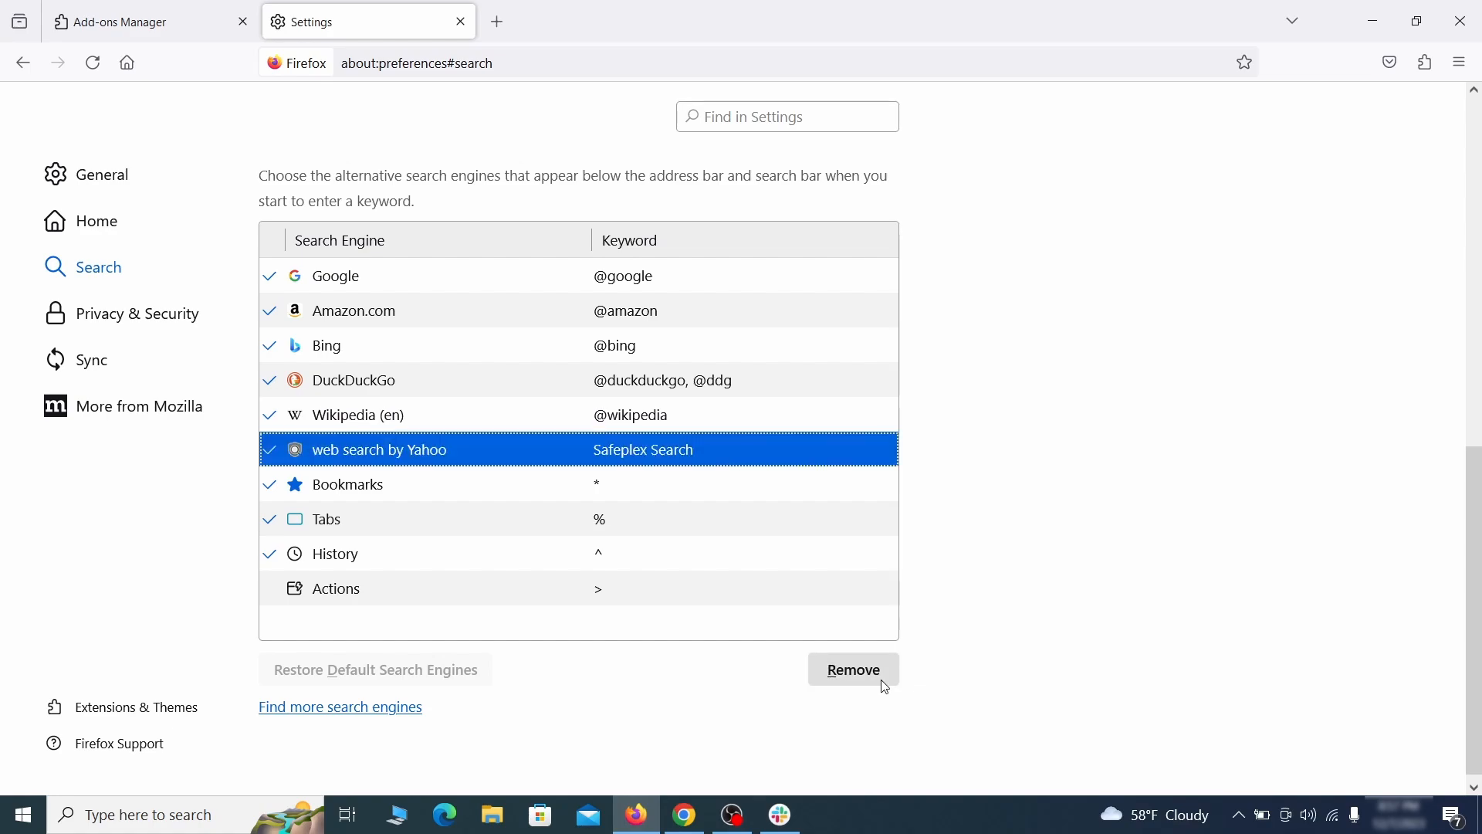
click(852, 669)
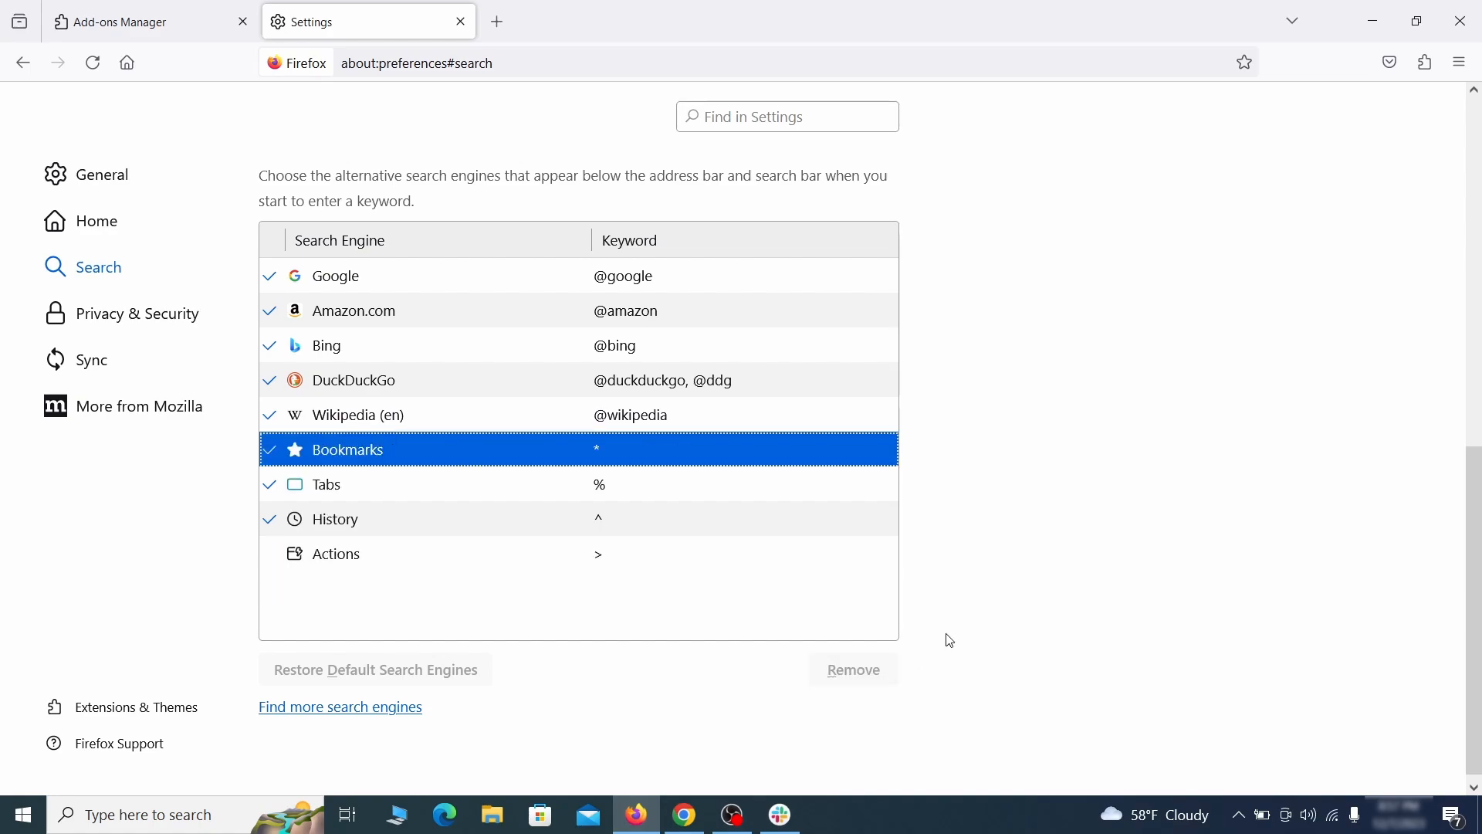
scroll(up, 3)
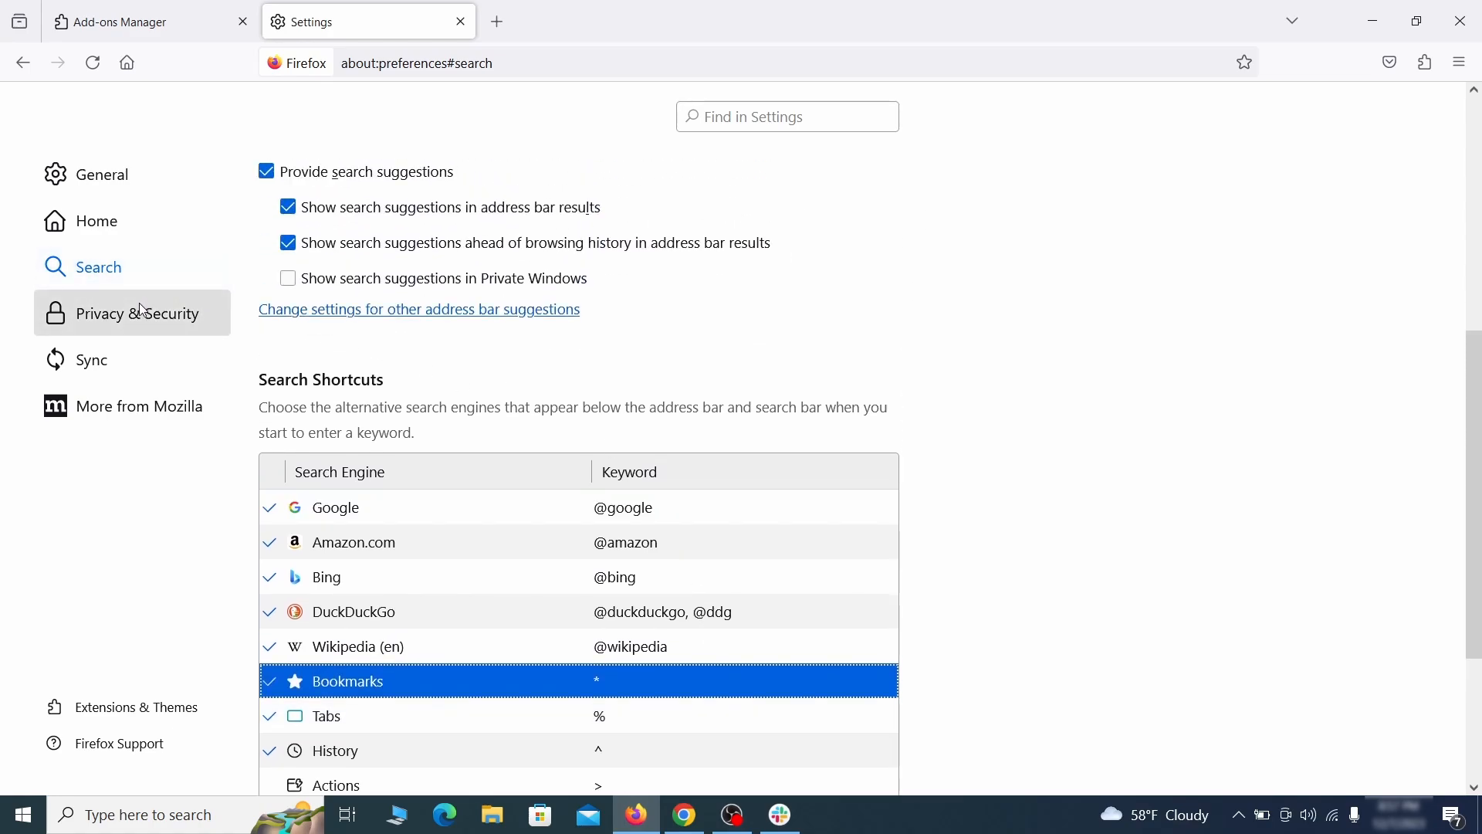
- Clear all Firefox cookies, site data and cached web content under Privacy & Security
click(138, 314)
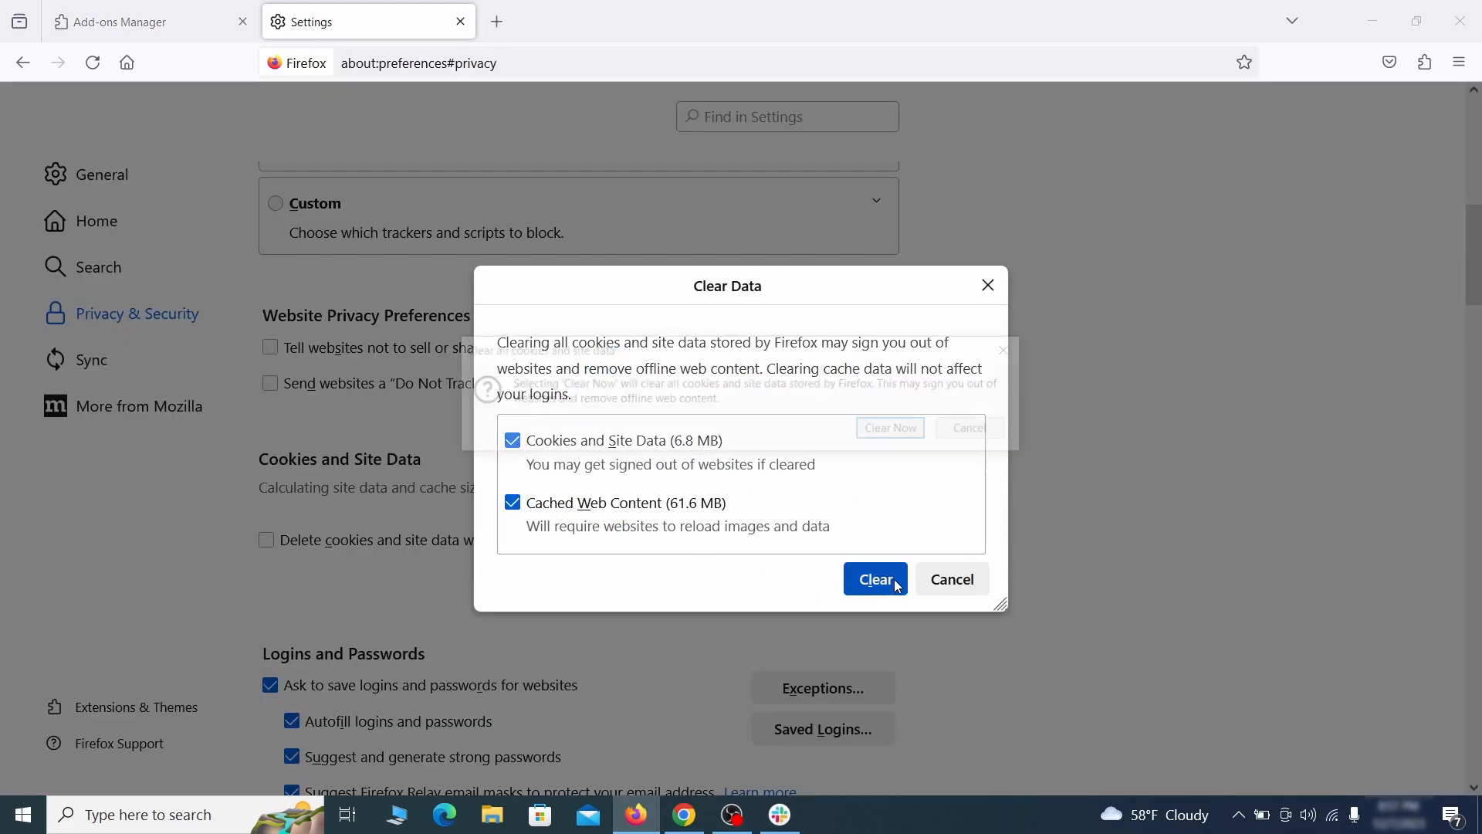
click(874, 579)
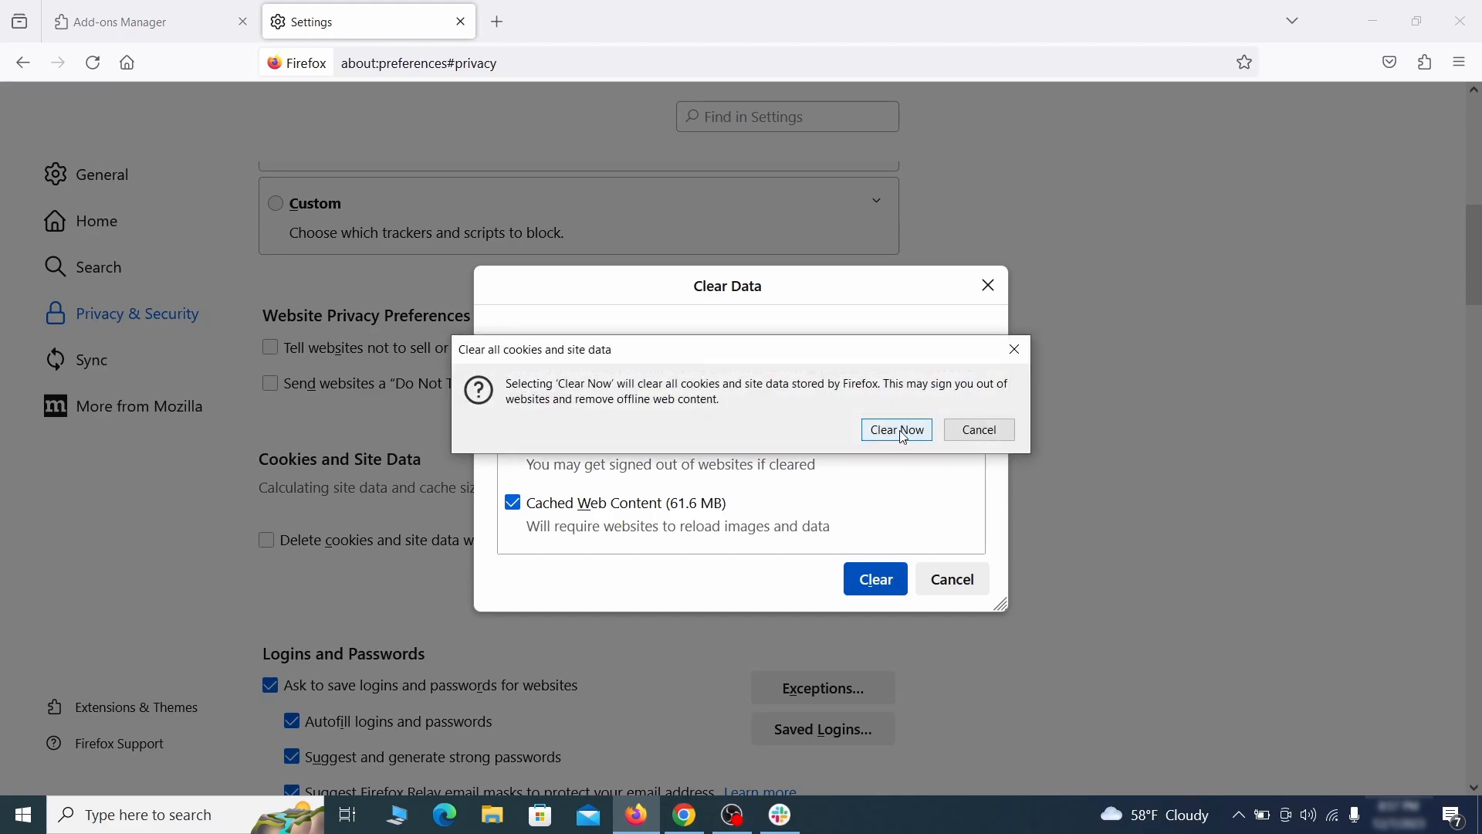
click(895, 429)
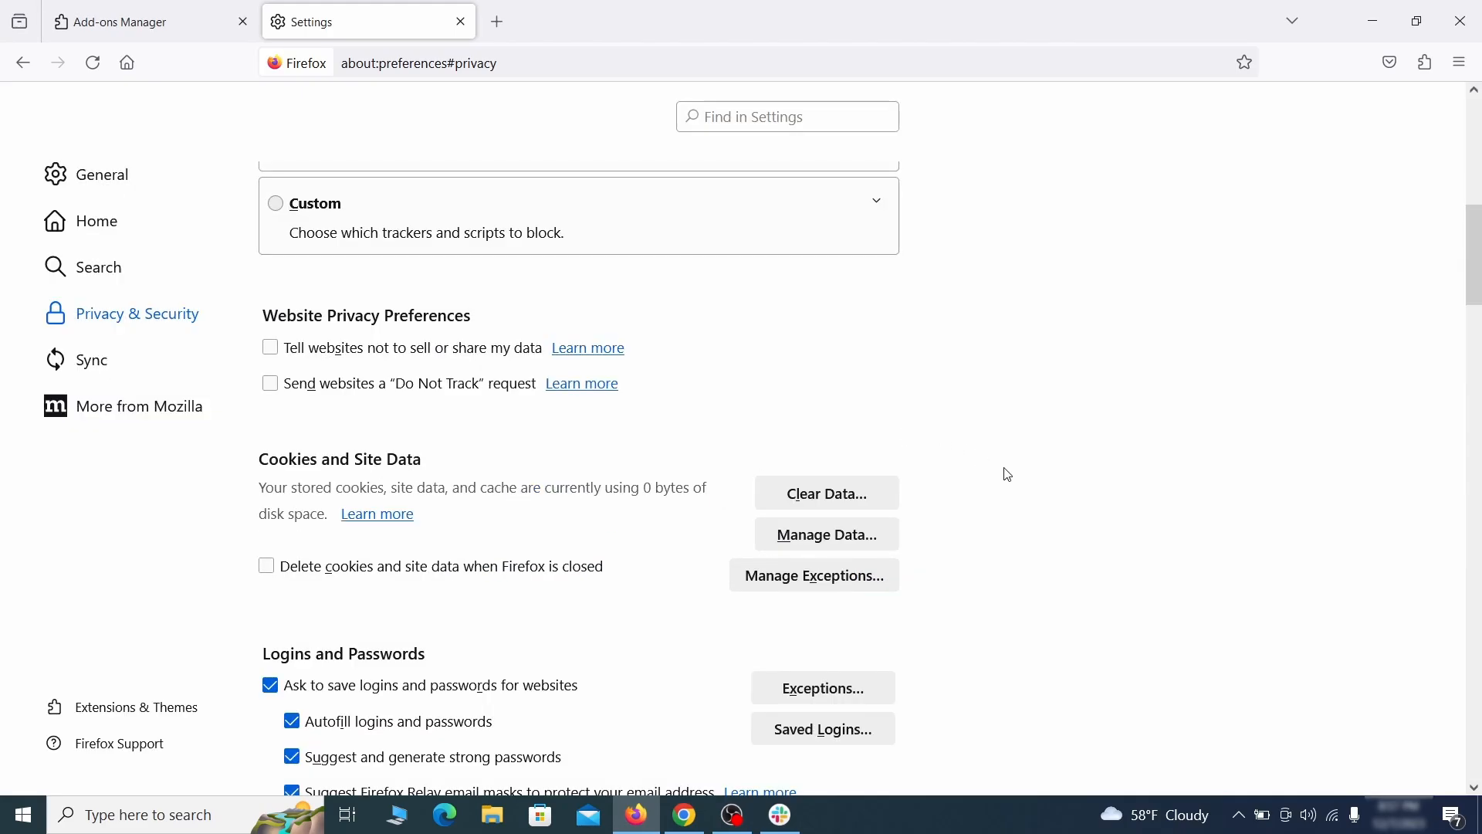
scroll(down, 3)
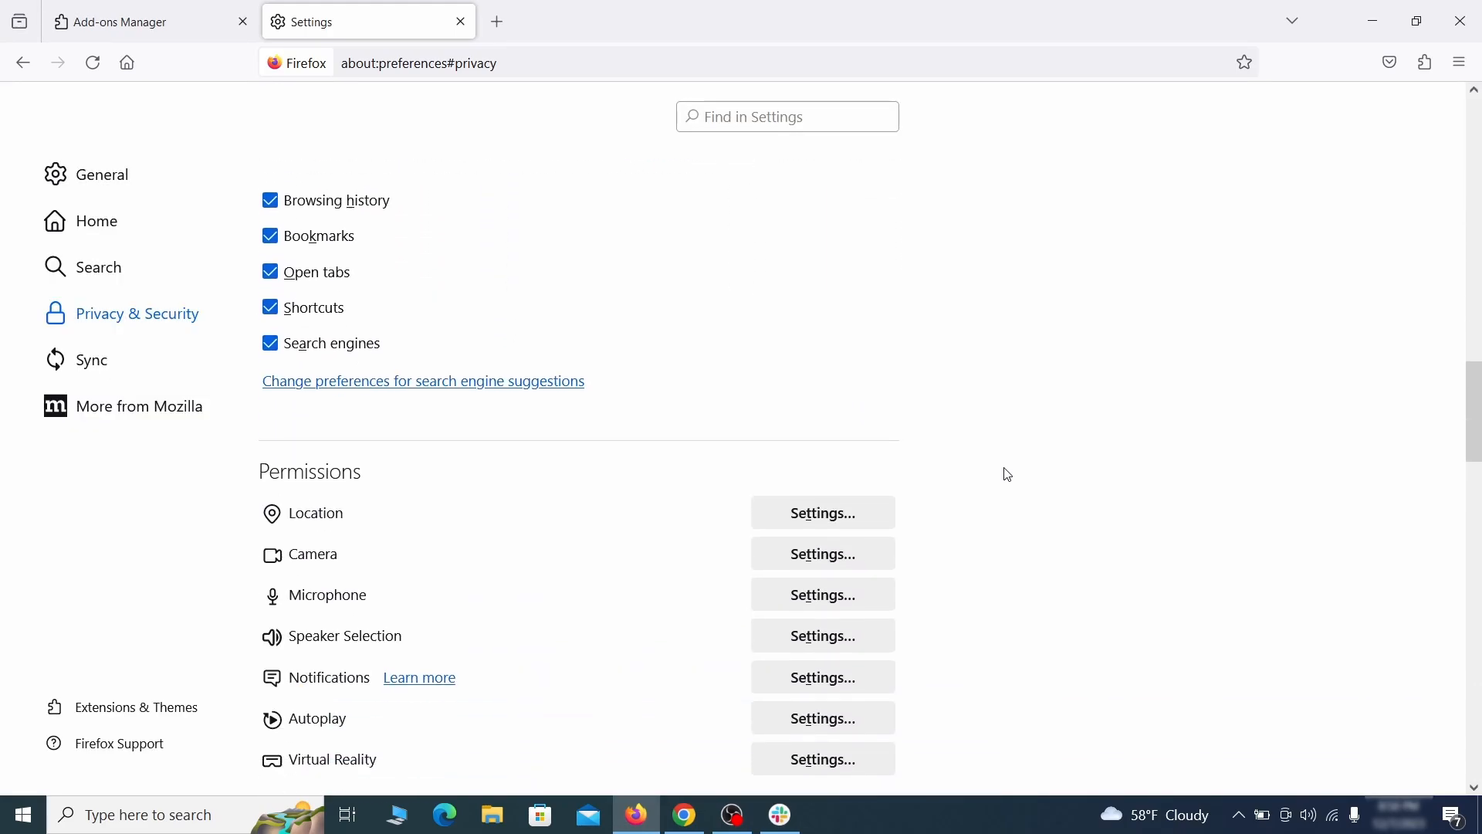
scroll(down, 3)
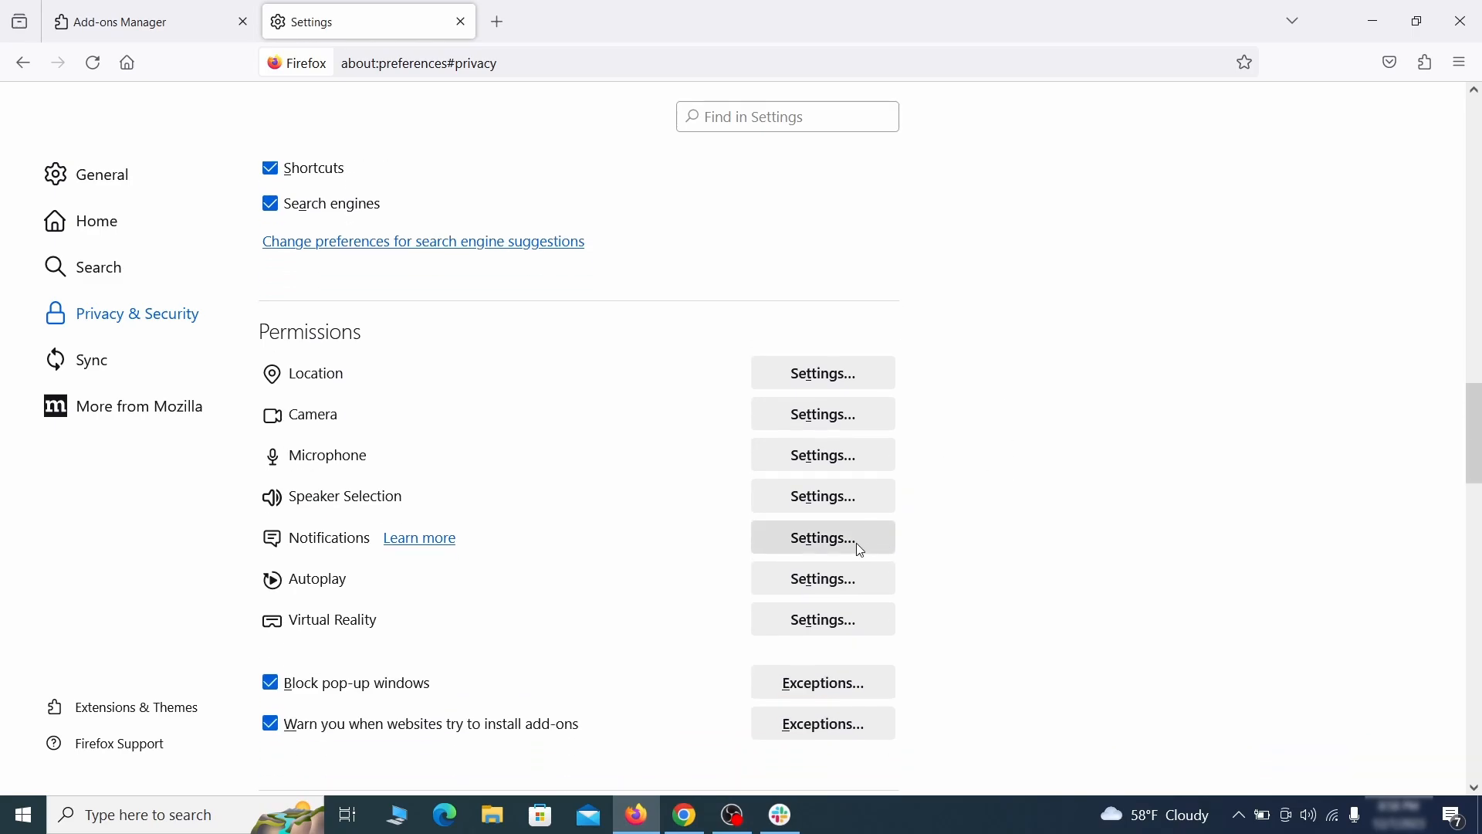
click(821, 537)
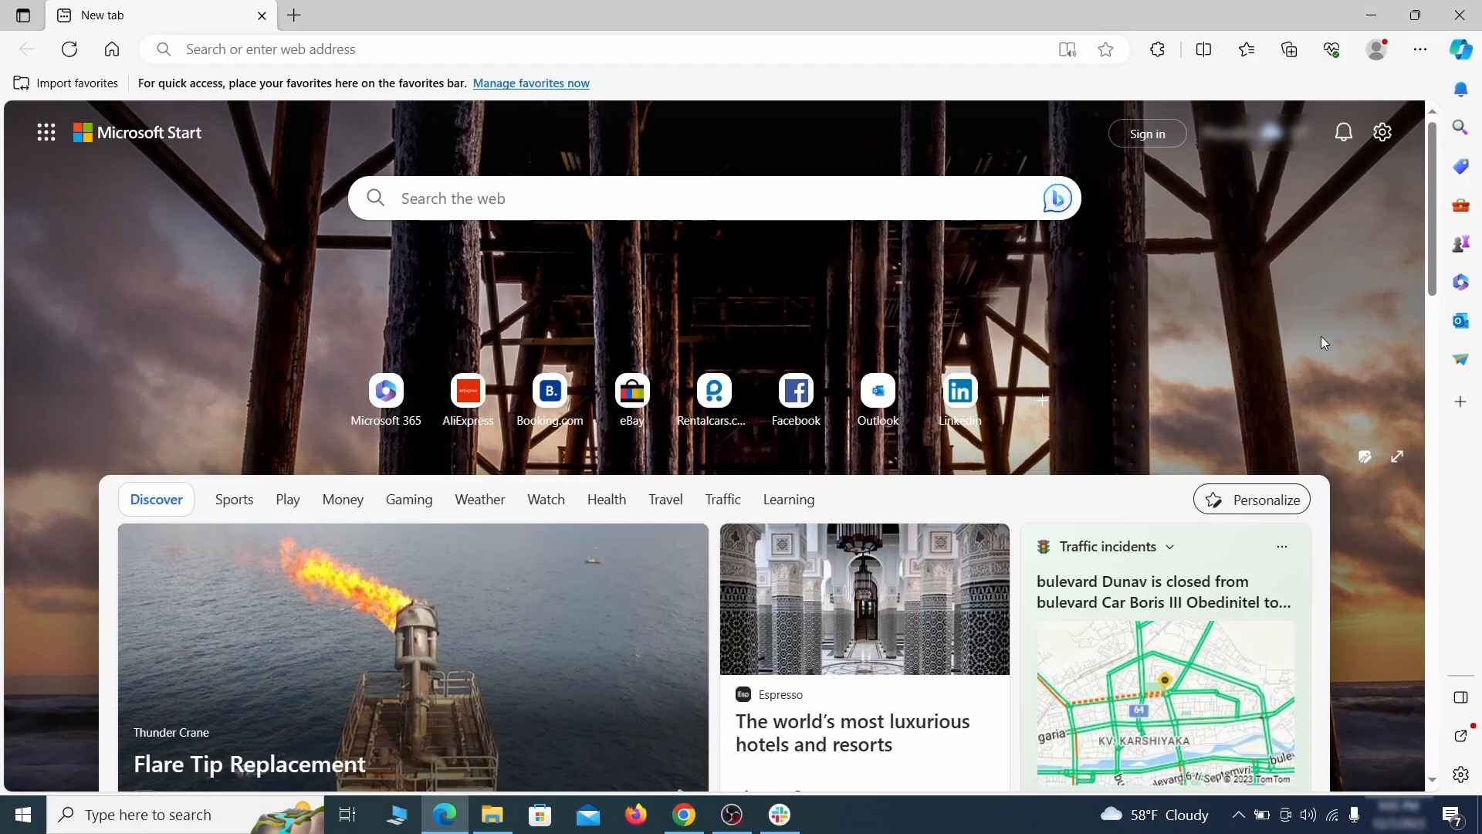
mouse_move(1419, 49)
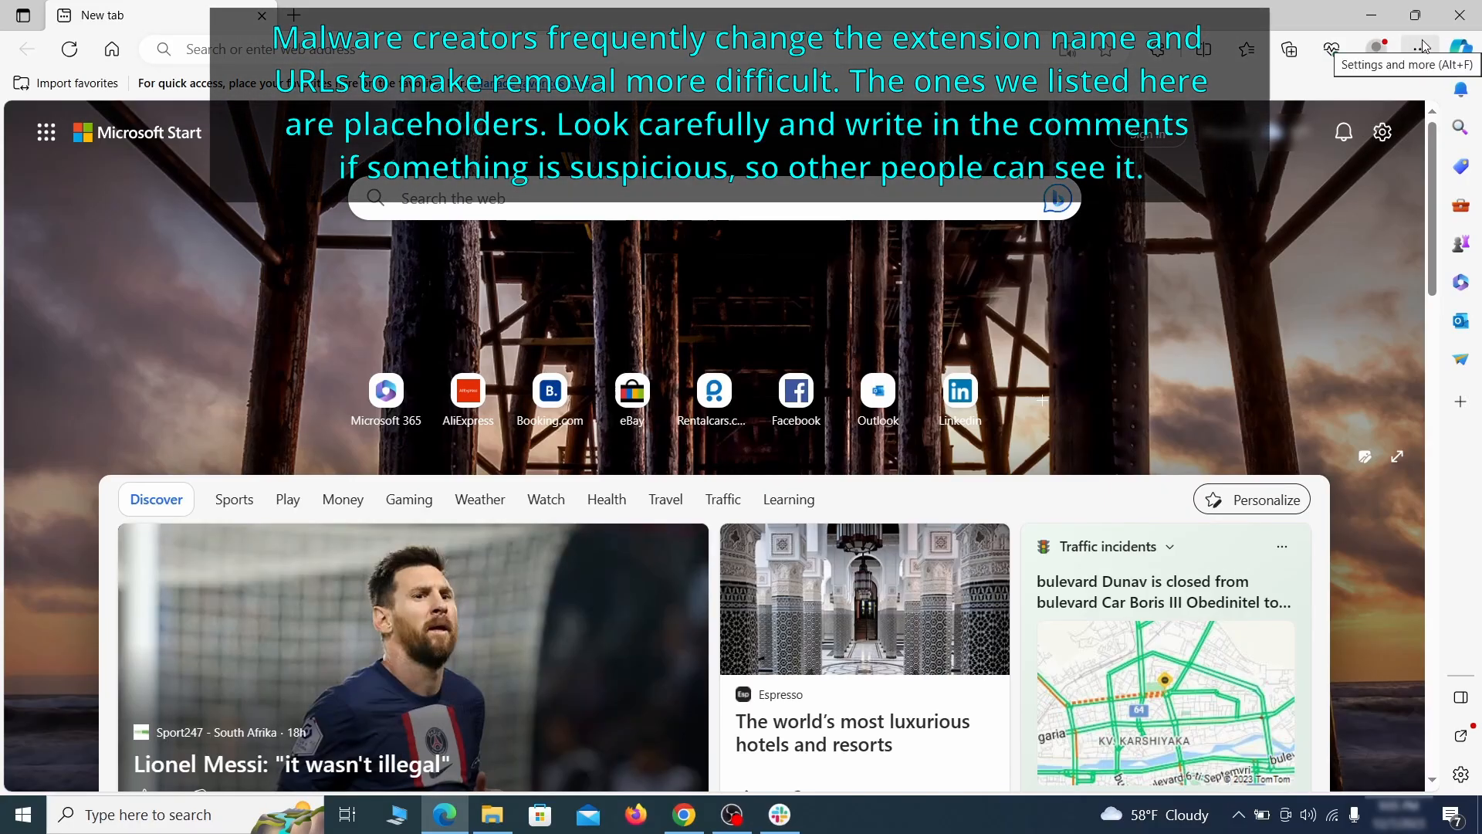
- Switch off and remove the Quidco Cashback Reminder extension in Edge
click(1331, 50)
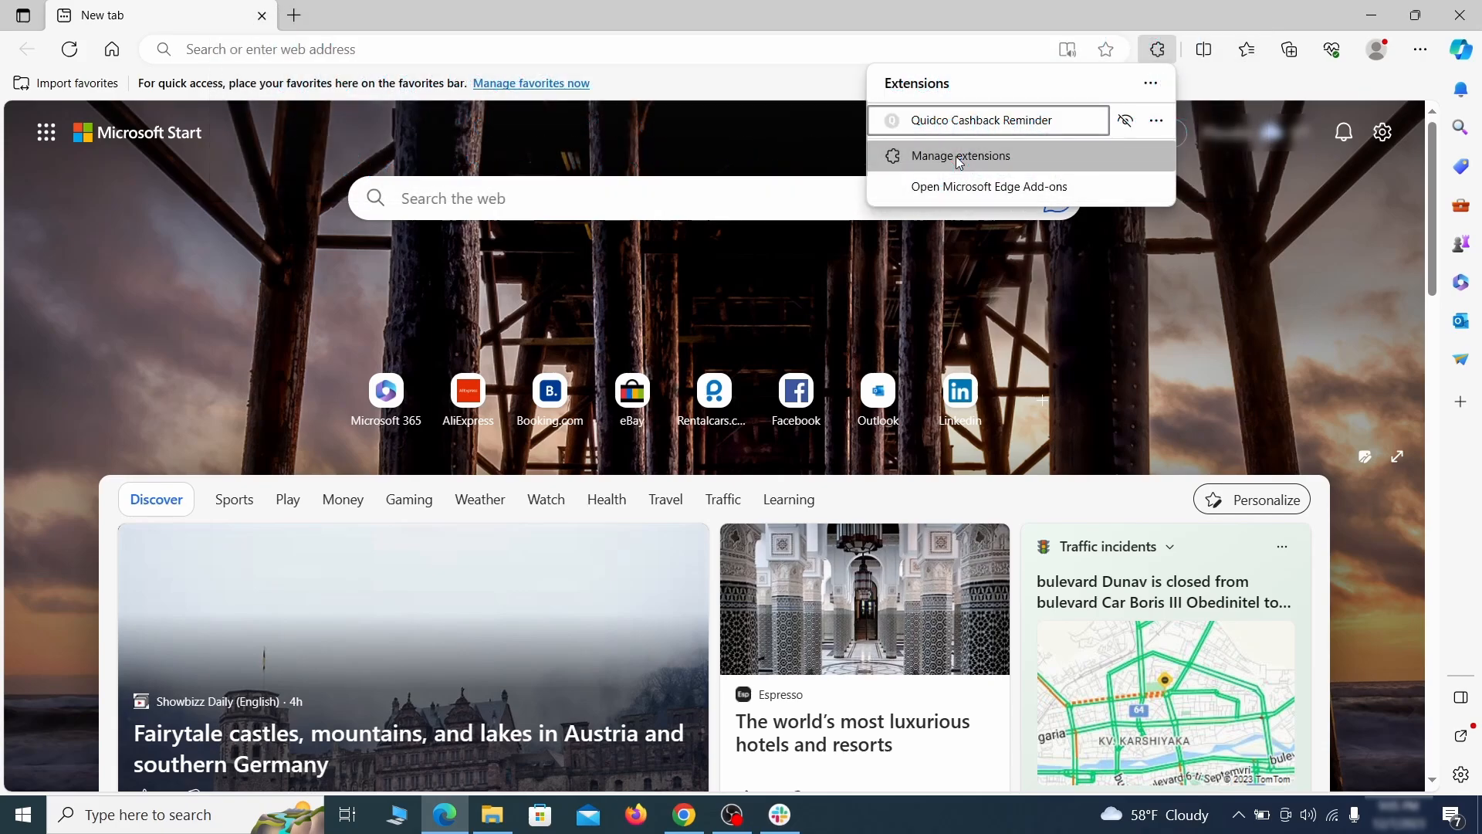
click(959, 155)
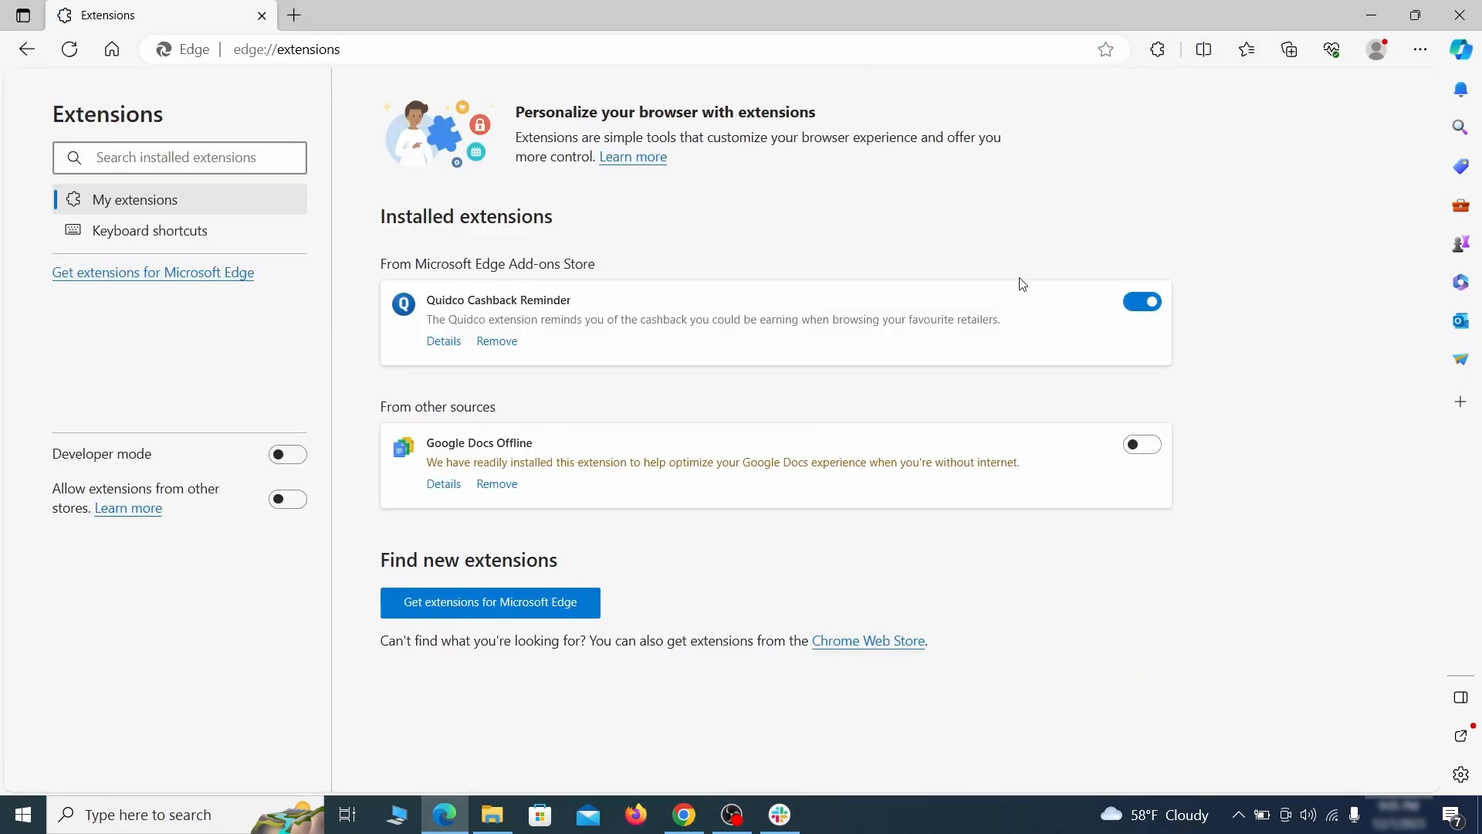
click(1143, 301)
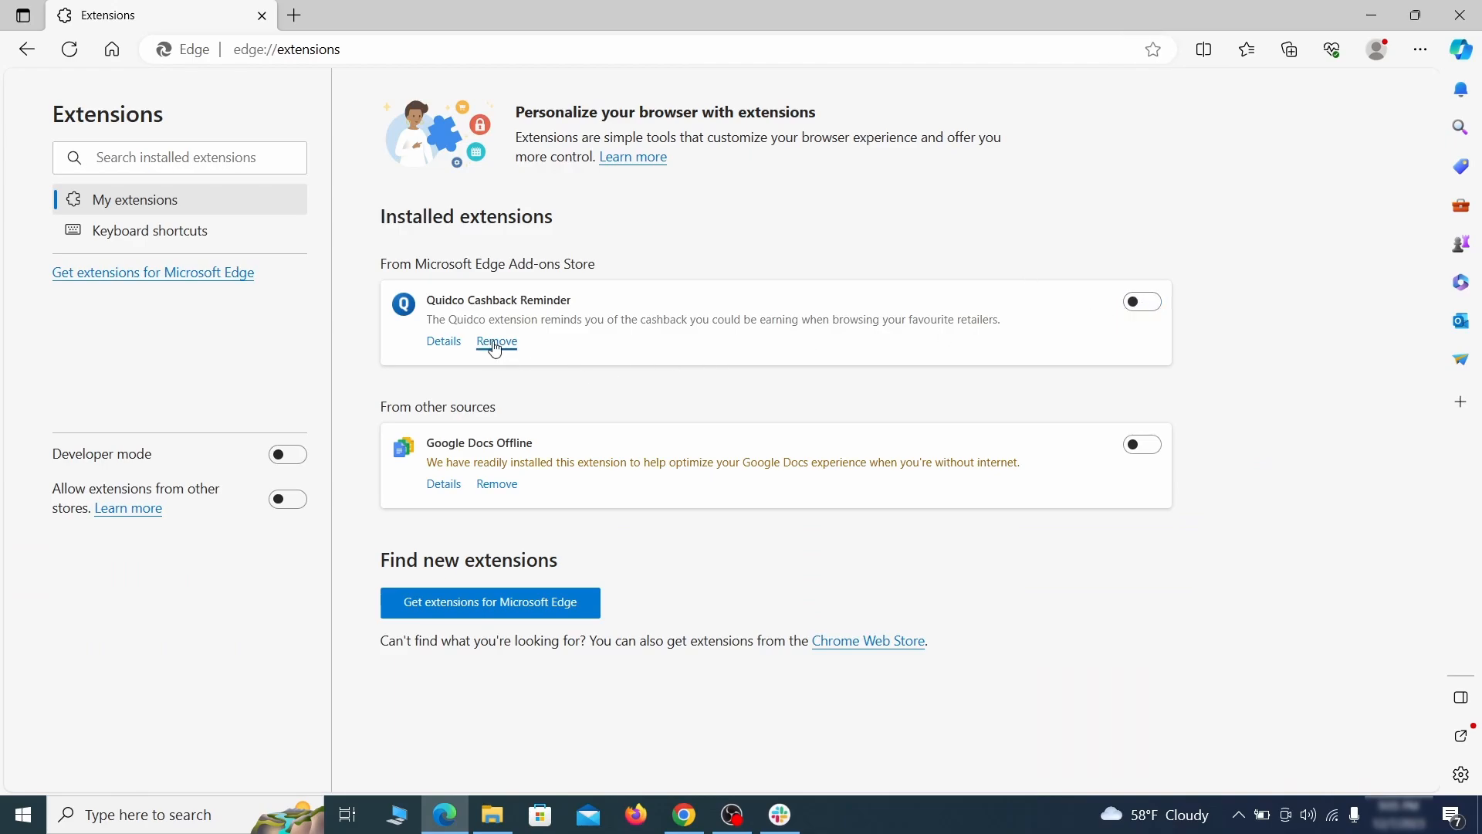
click(496, 339)
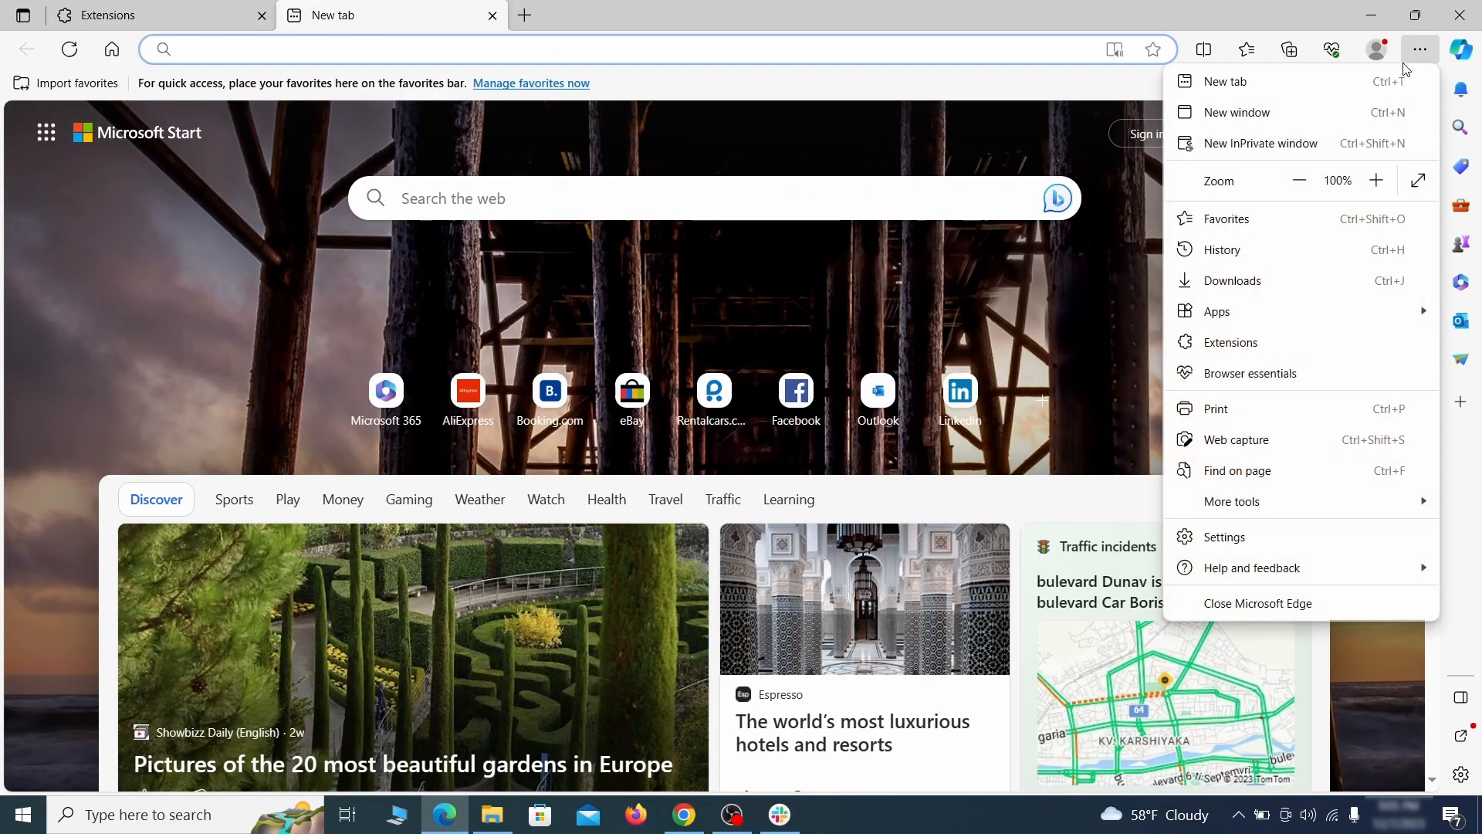
- Clear Edge's recent browsing data with cookies, cached files, site permissions and Media Foundation data ticked
click(1225, 536)
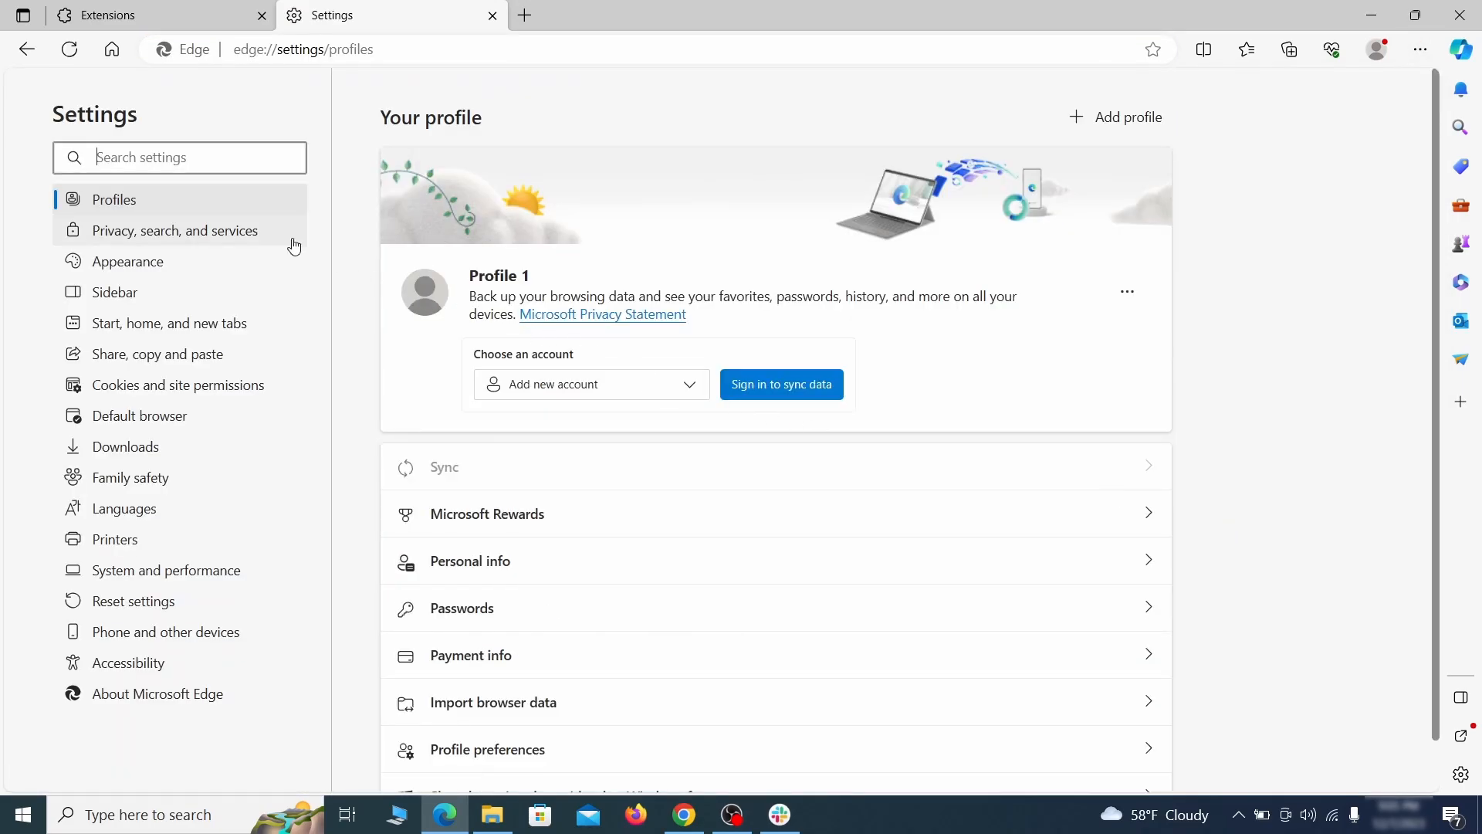
click(173, 230)
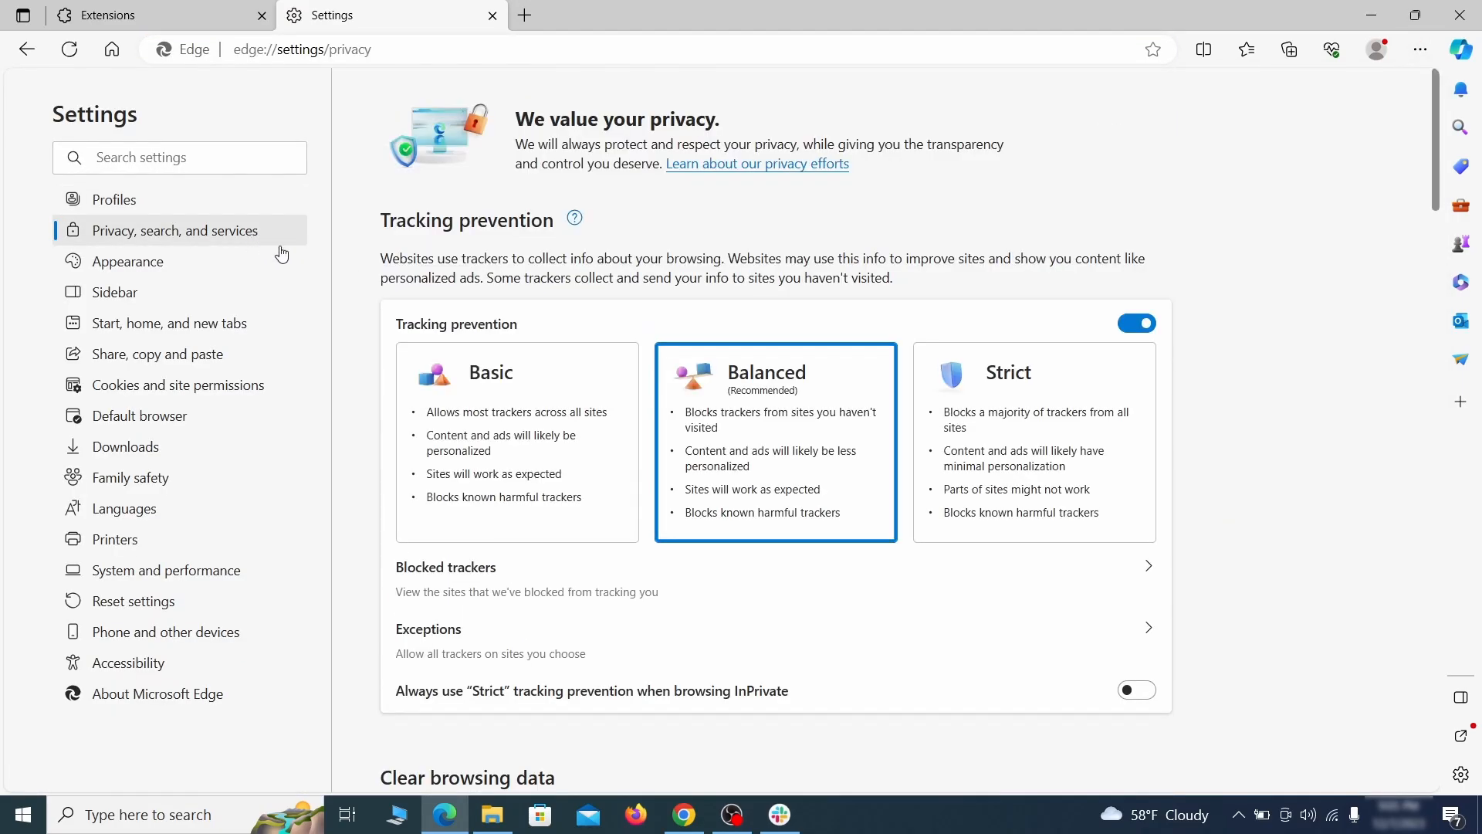
scroll(down, 3)
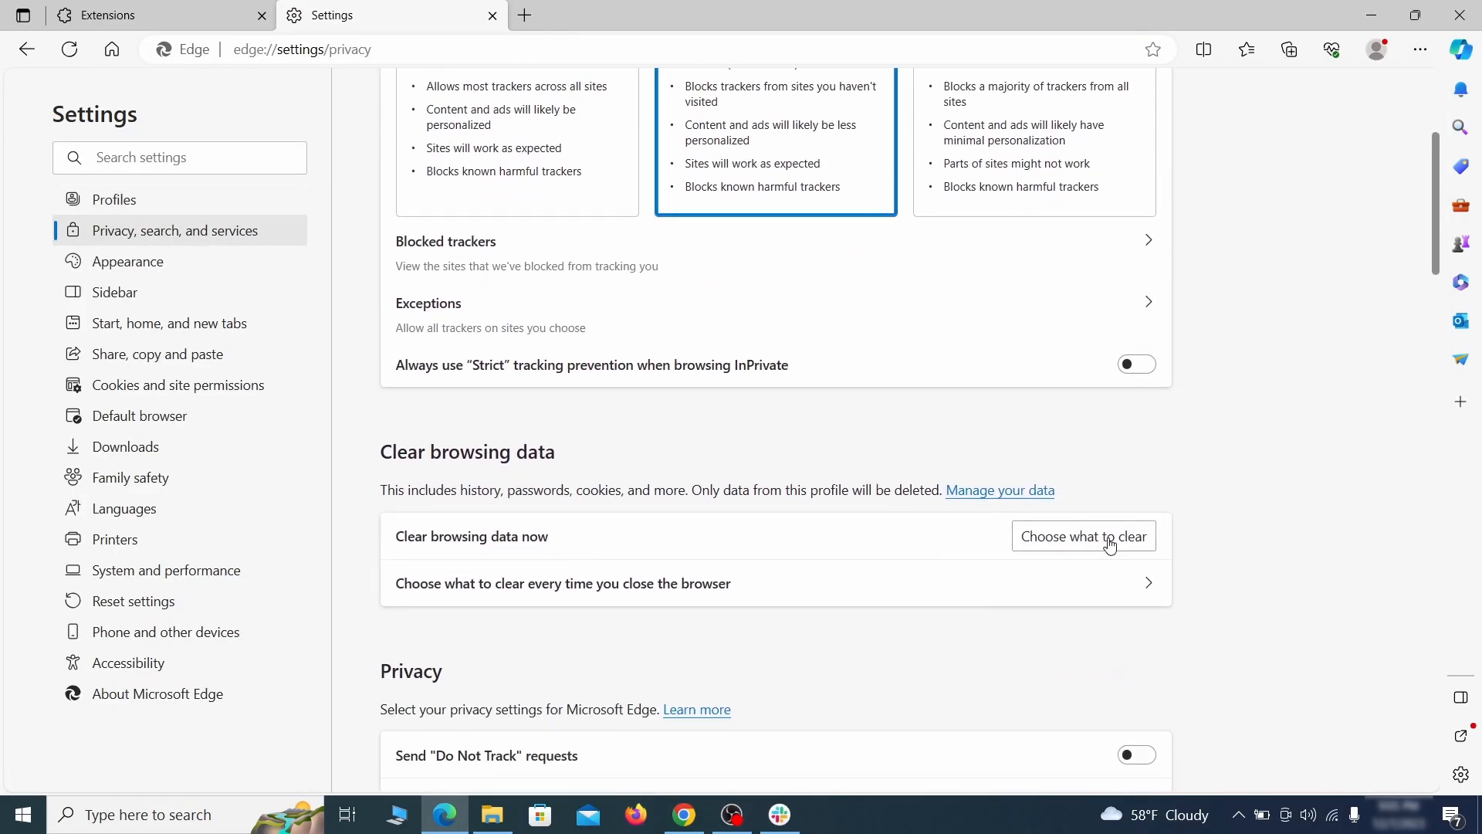
click(1083, 536)
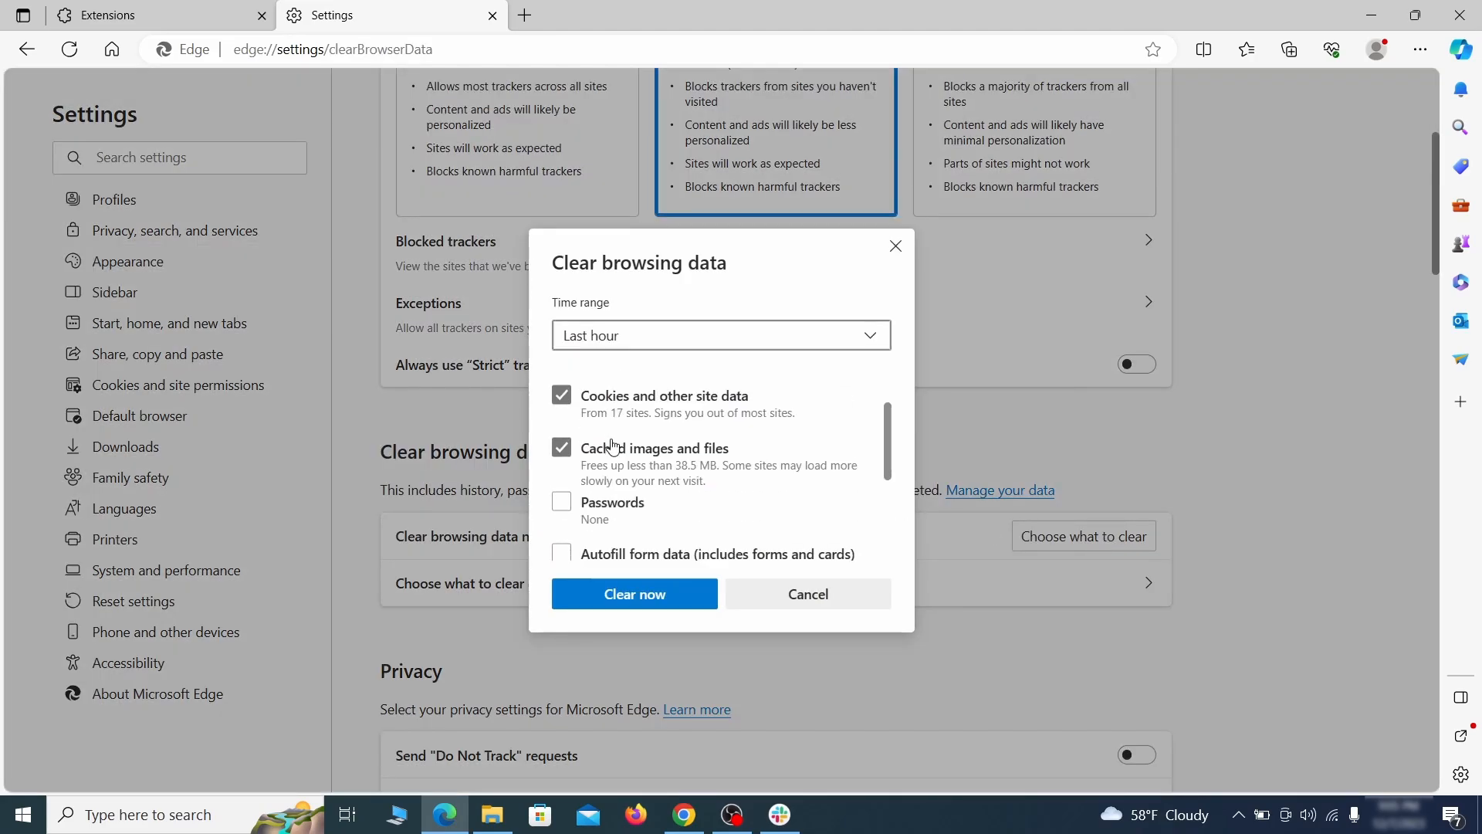
scroll(down, 3)
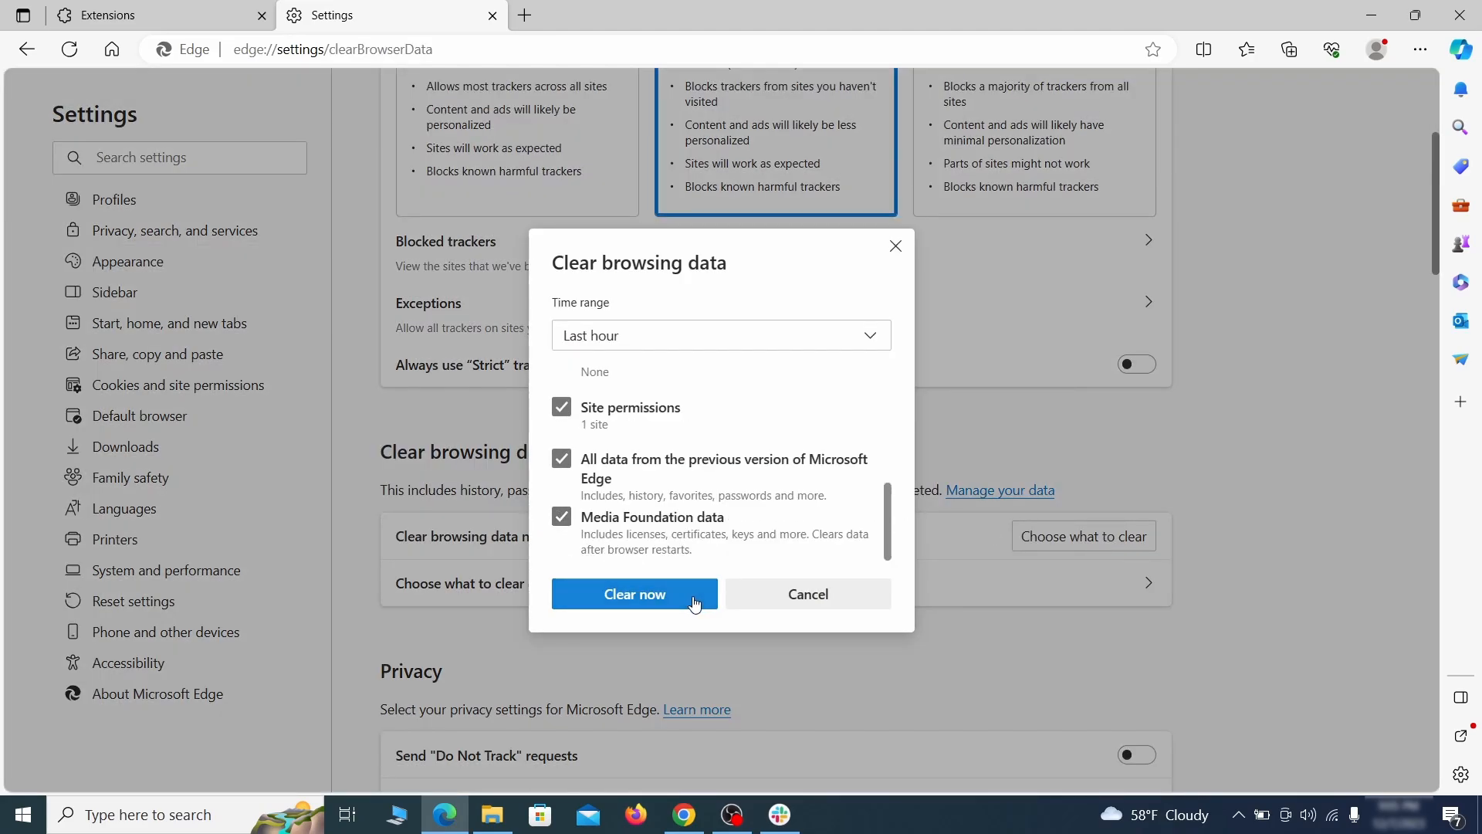
click(635, 593)
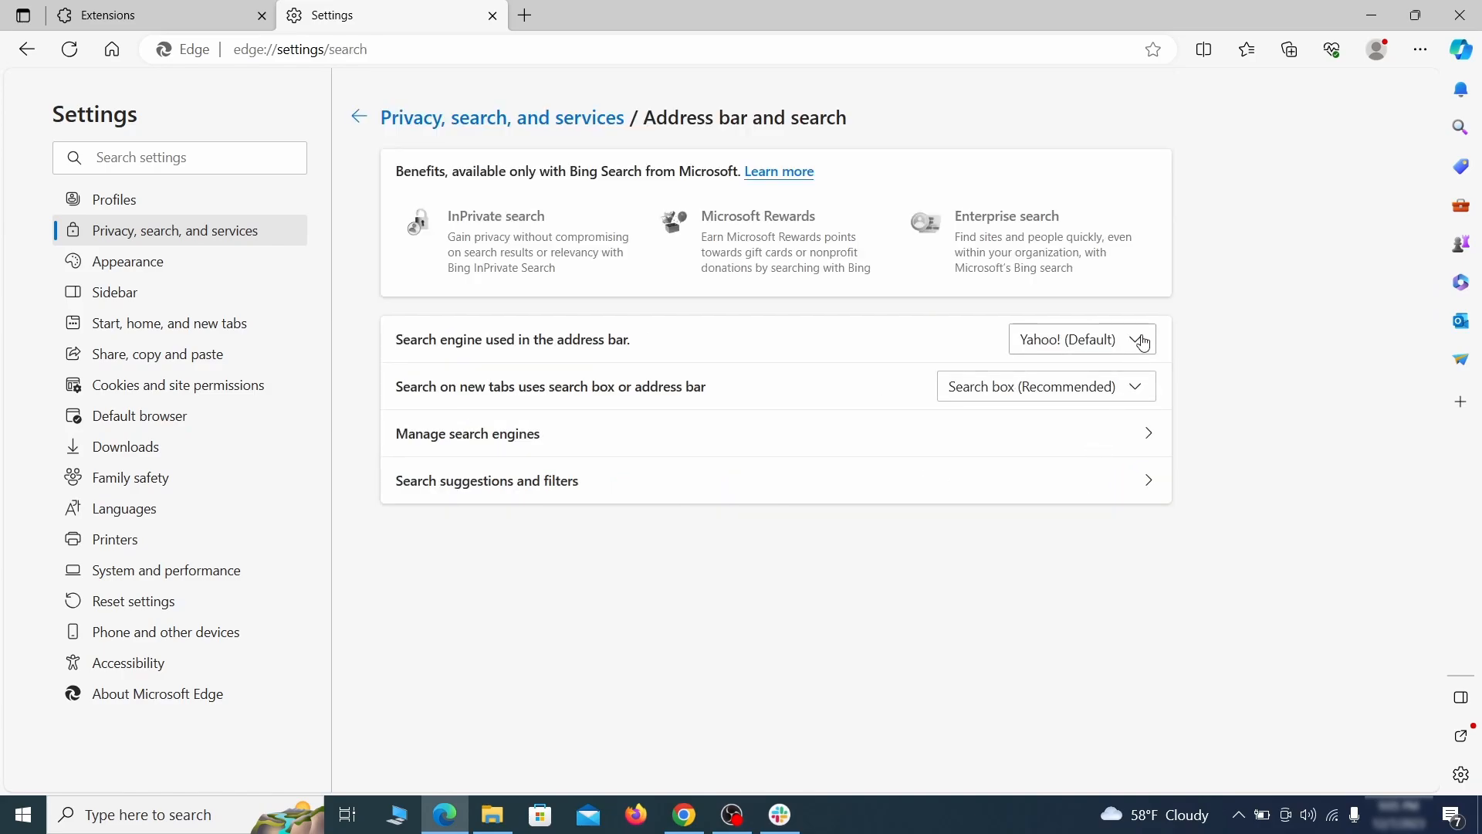
- Set Edge's address bar search engine to Google and delete the ExampleRougeURL.com engine
click(1081, 340)
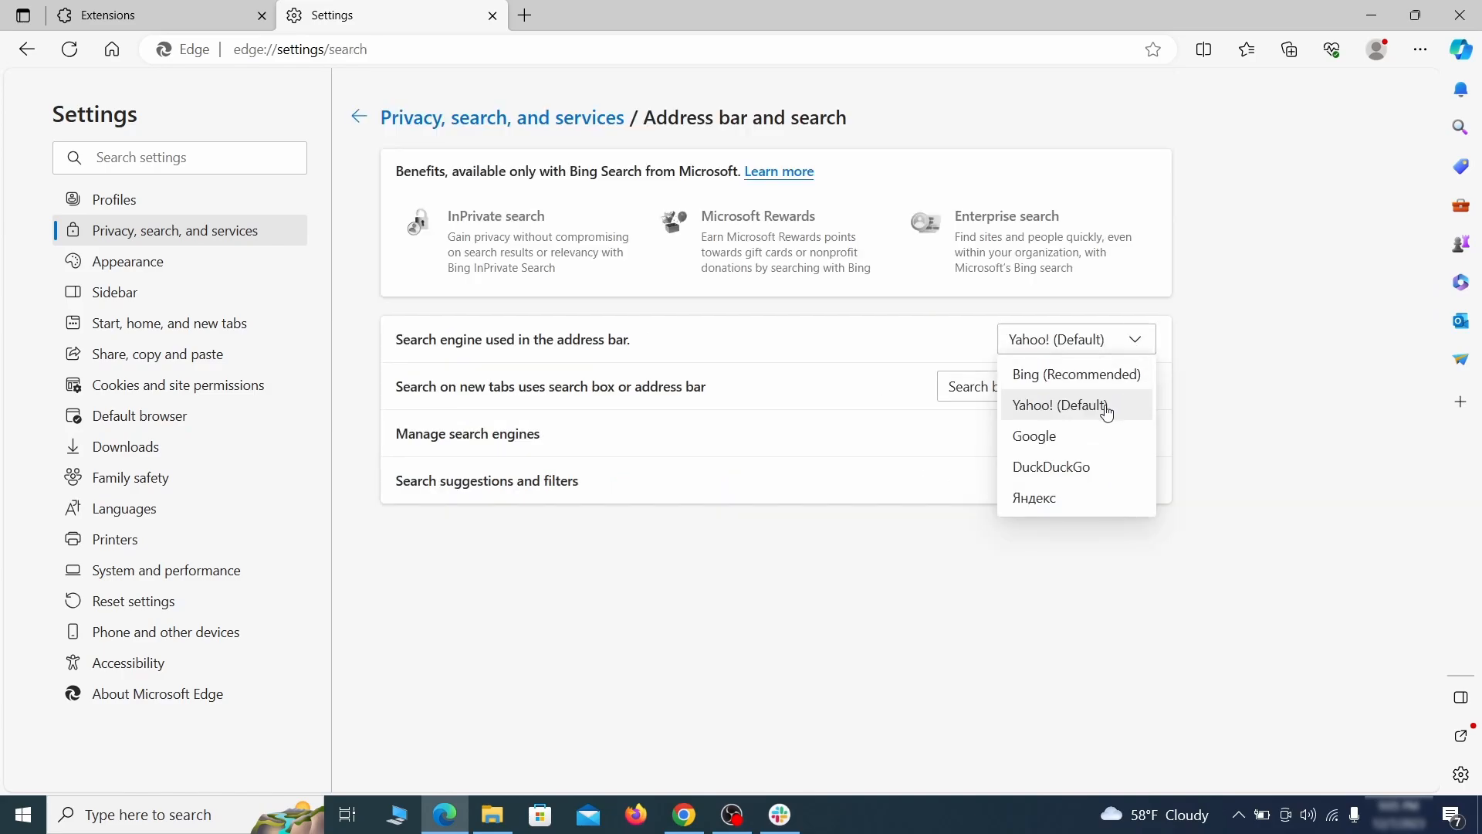
click(1034, 436)
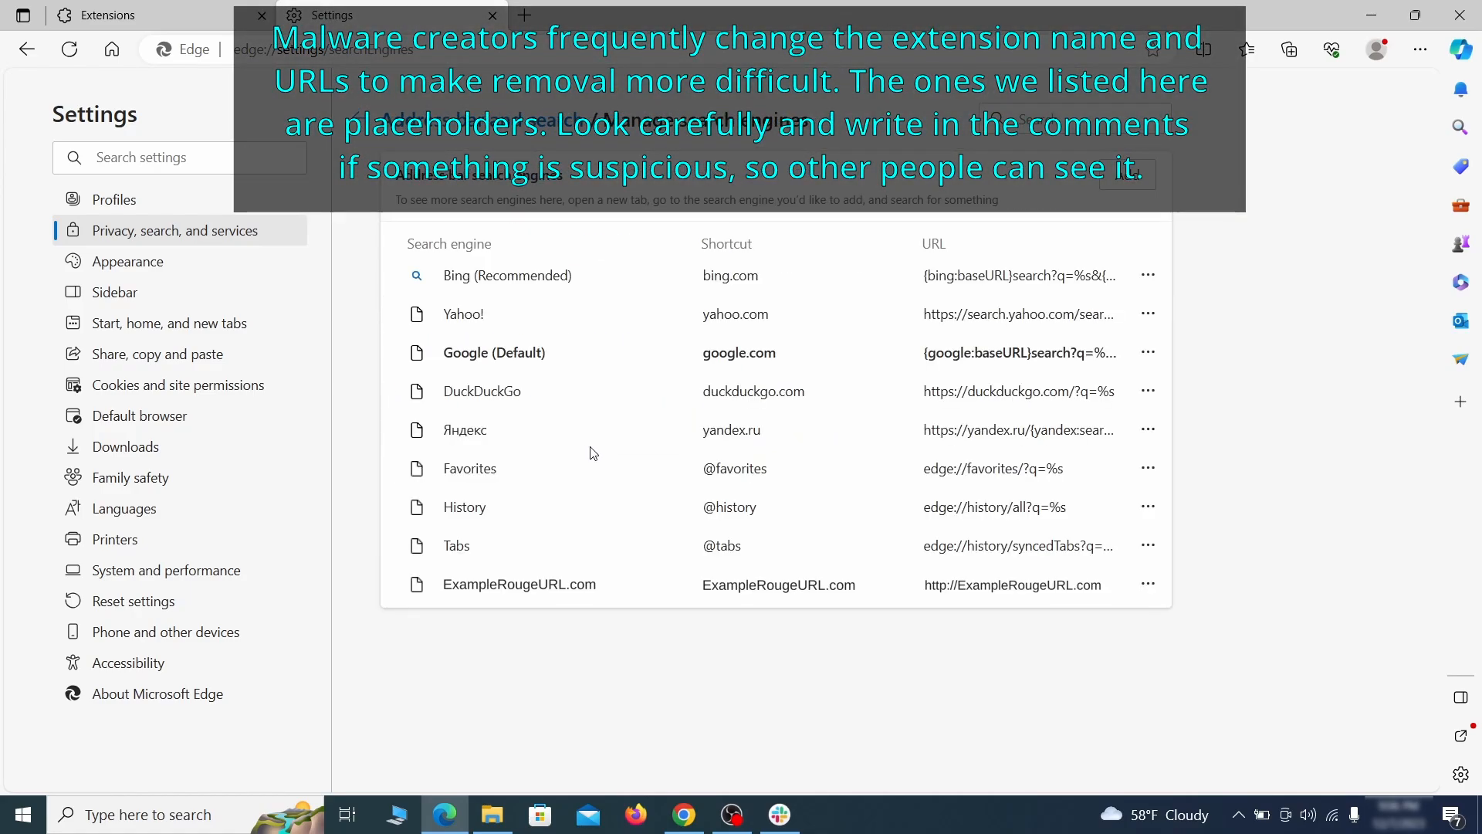
mouse_move(508, 567)
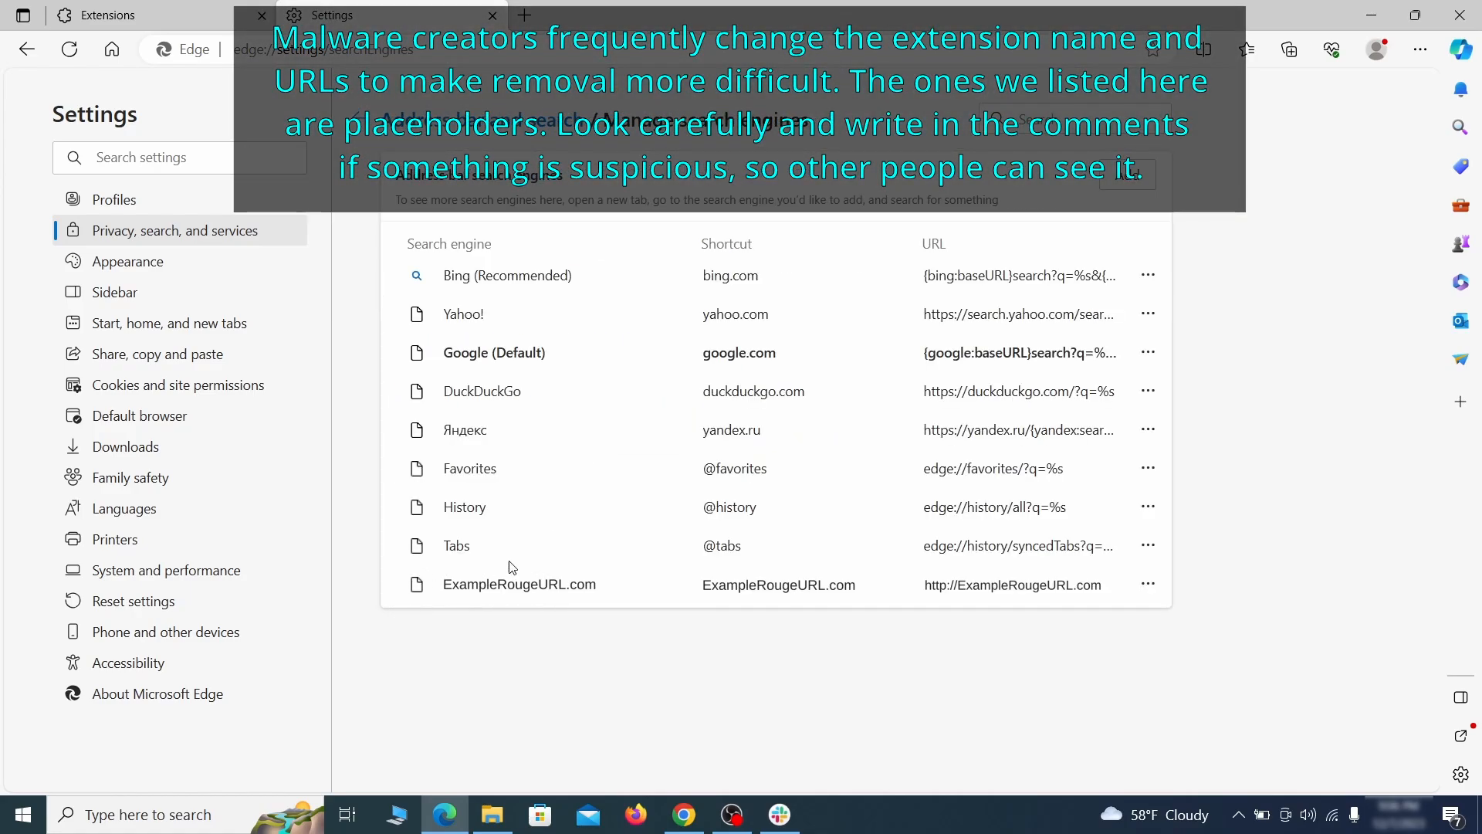
click(1148, 584)
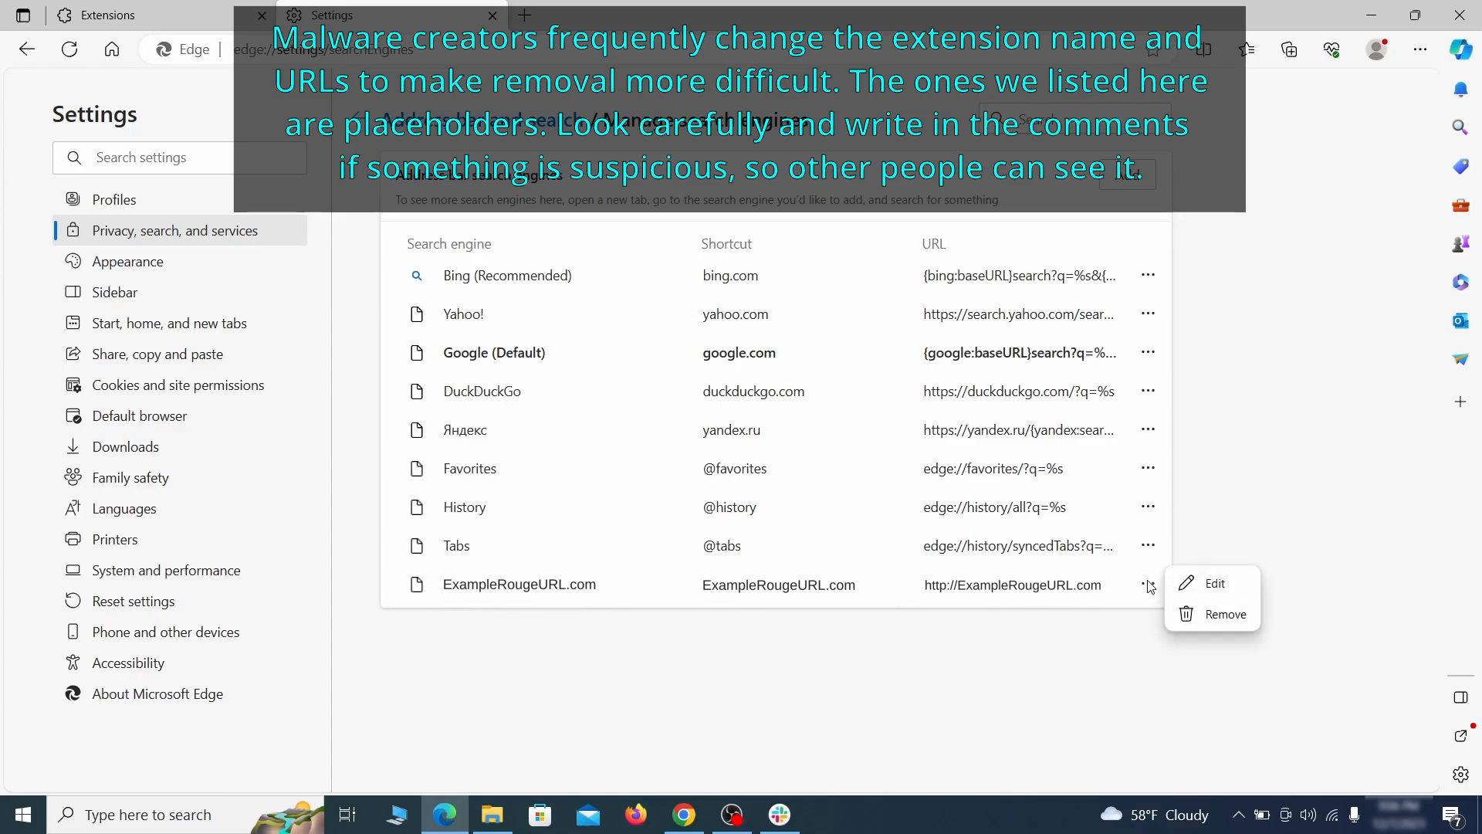
click(1225, 613)
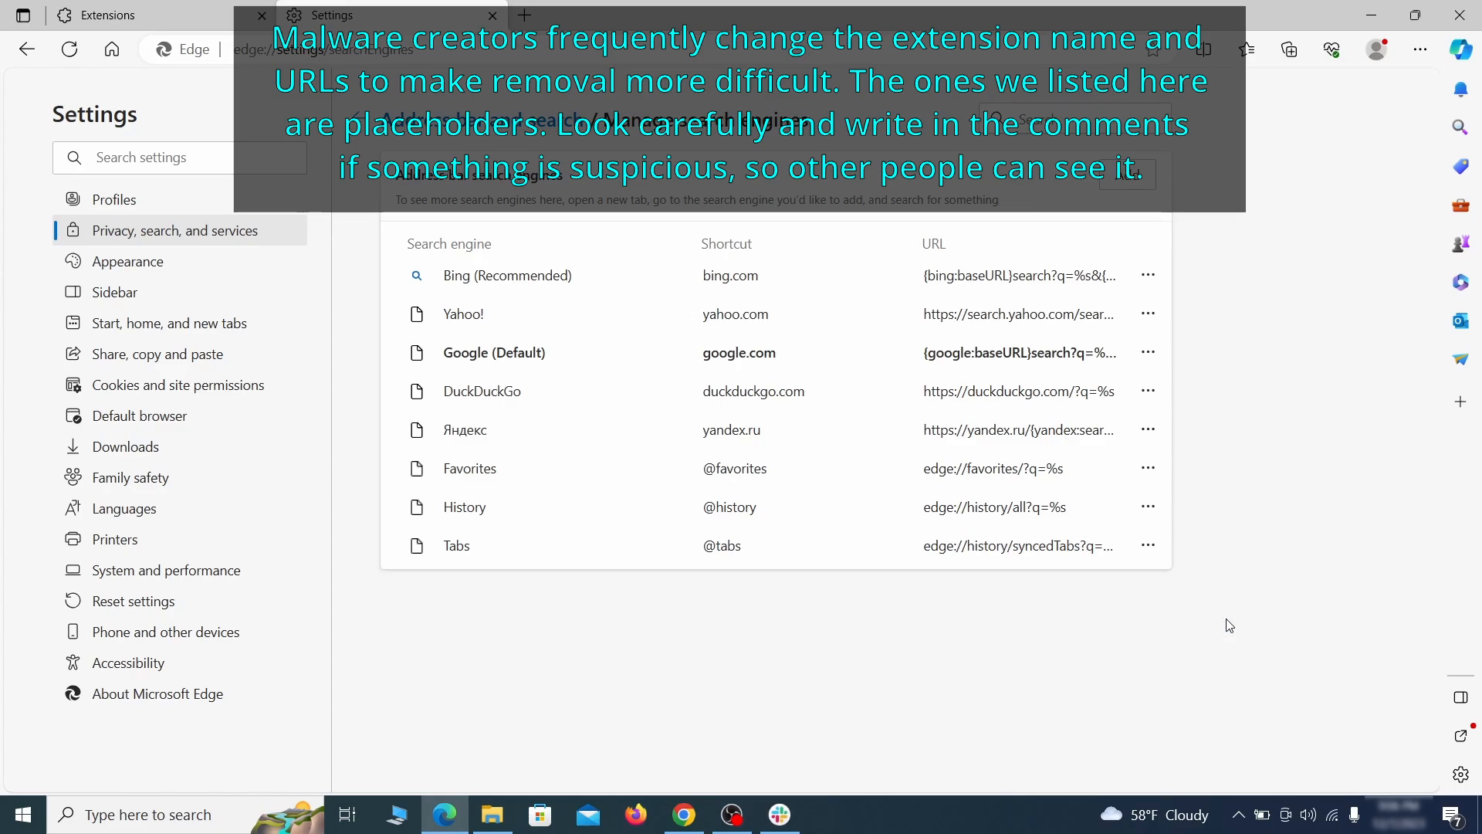
mouse_move(170, 322)
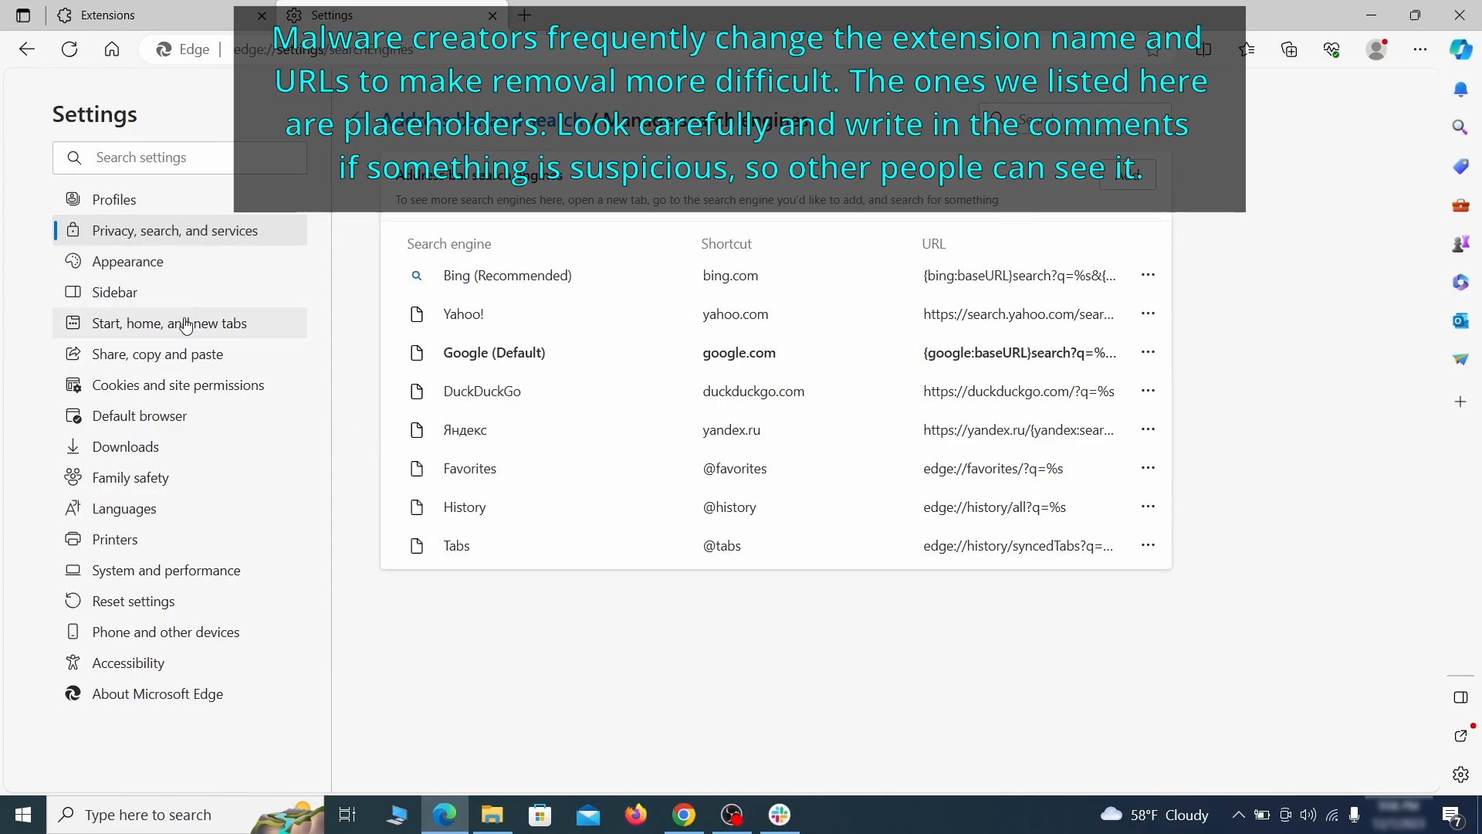
- Delete the ExampleRougeURL.com startup page and point the home button to the New tab page
click(169, 322)
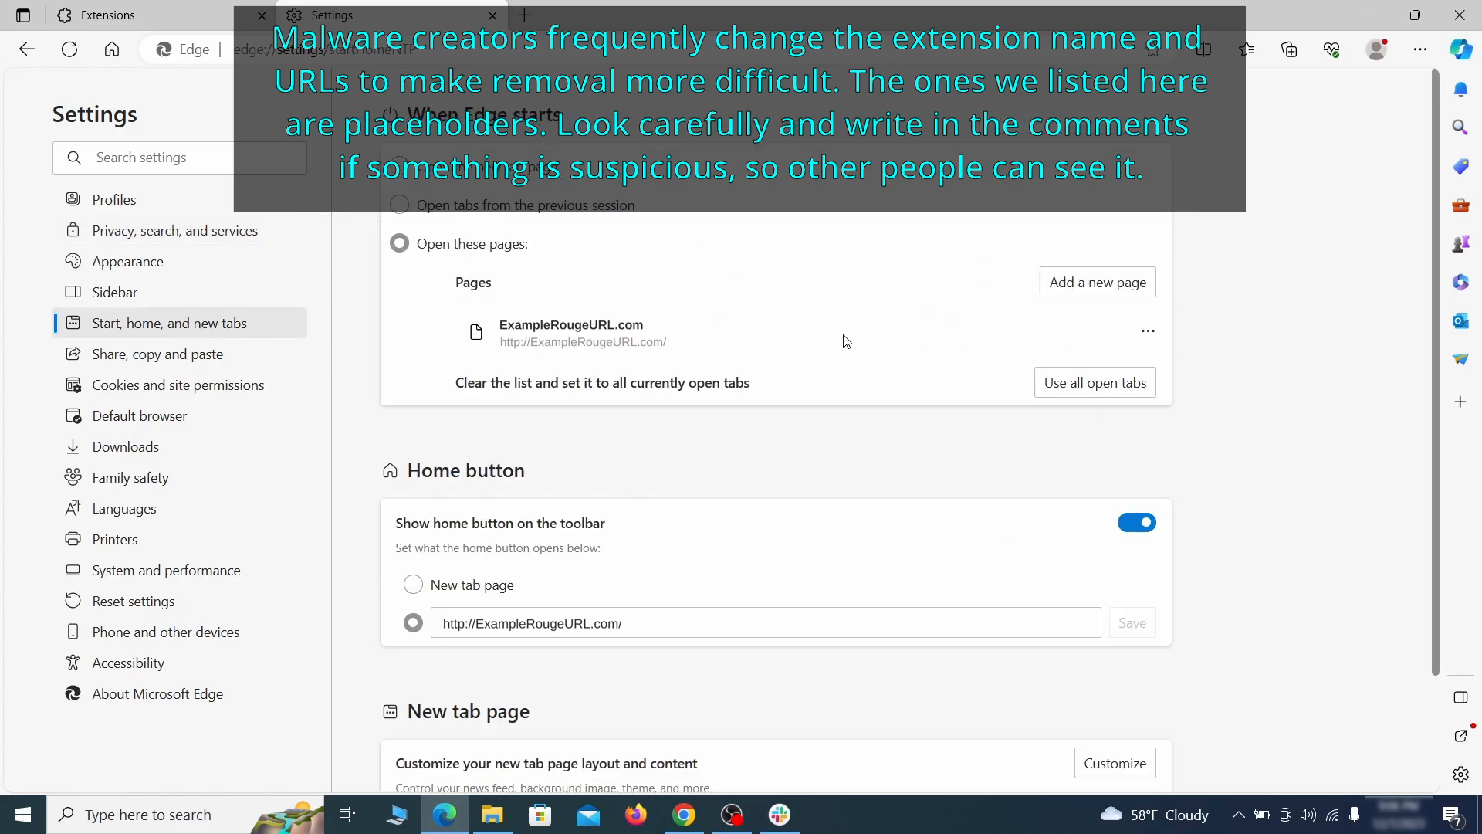
click(1148, 331)
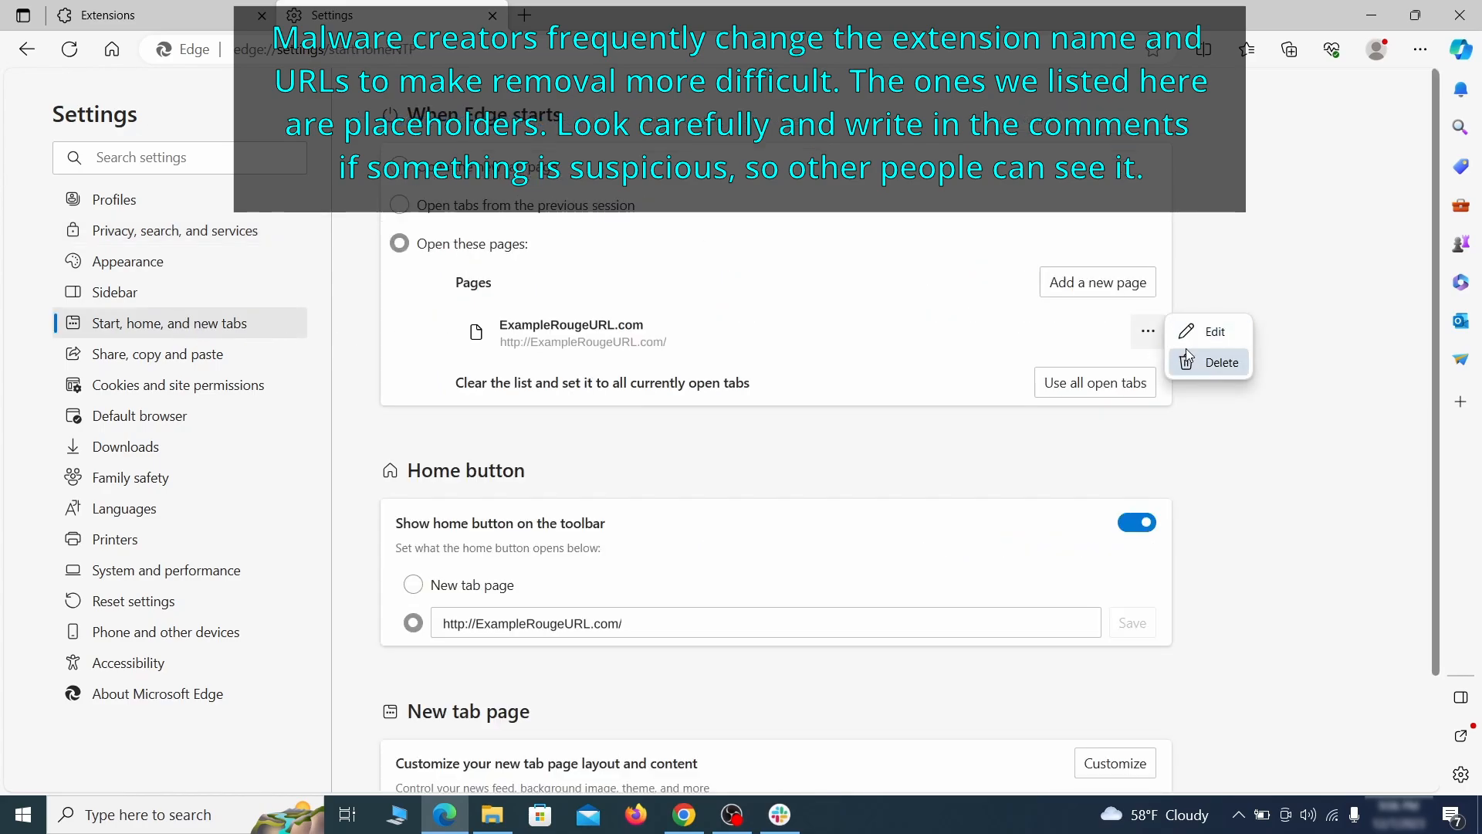
click(1222, 361)
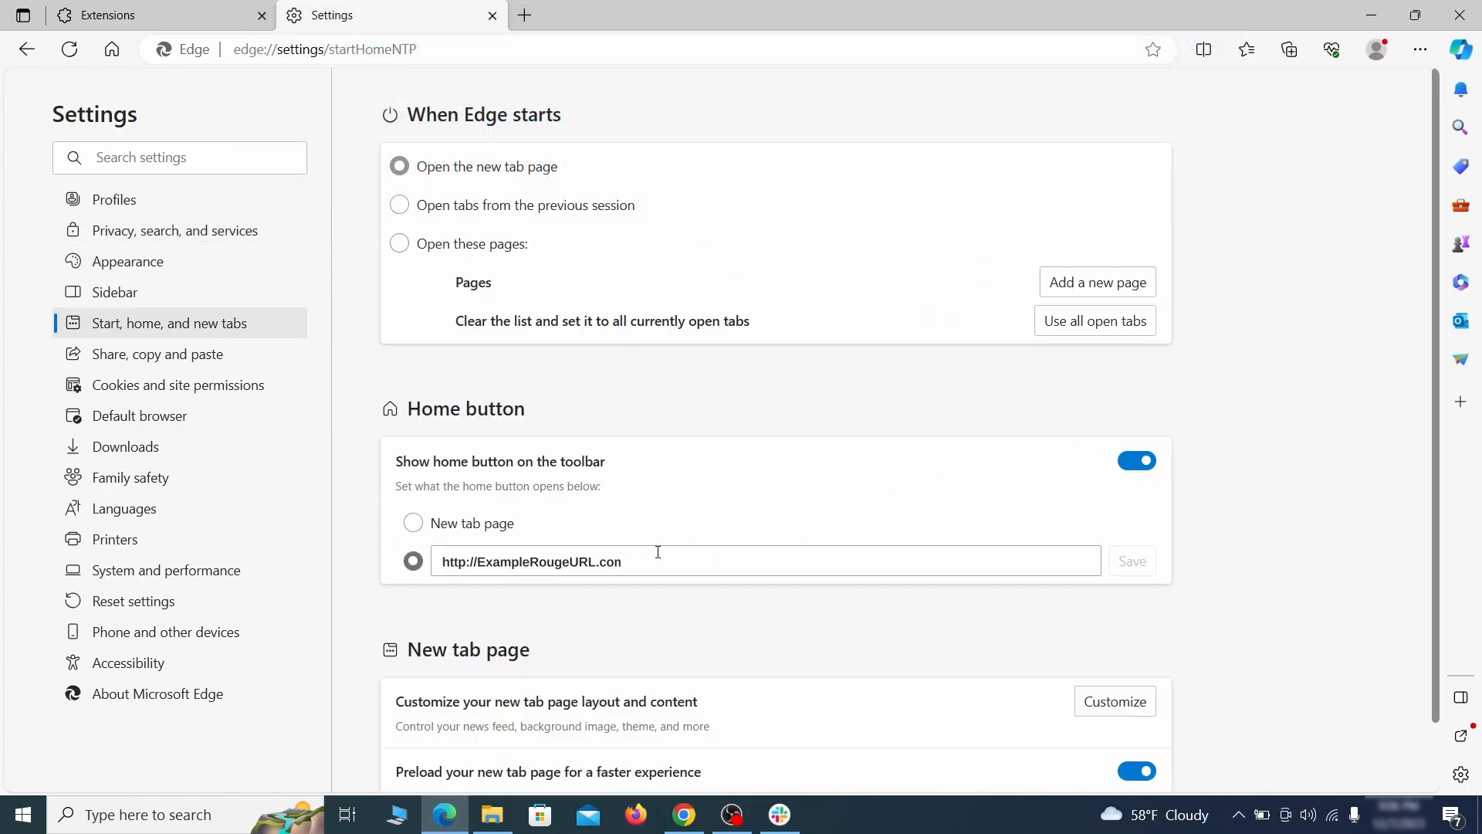
triple_click(531, 561)
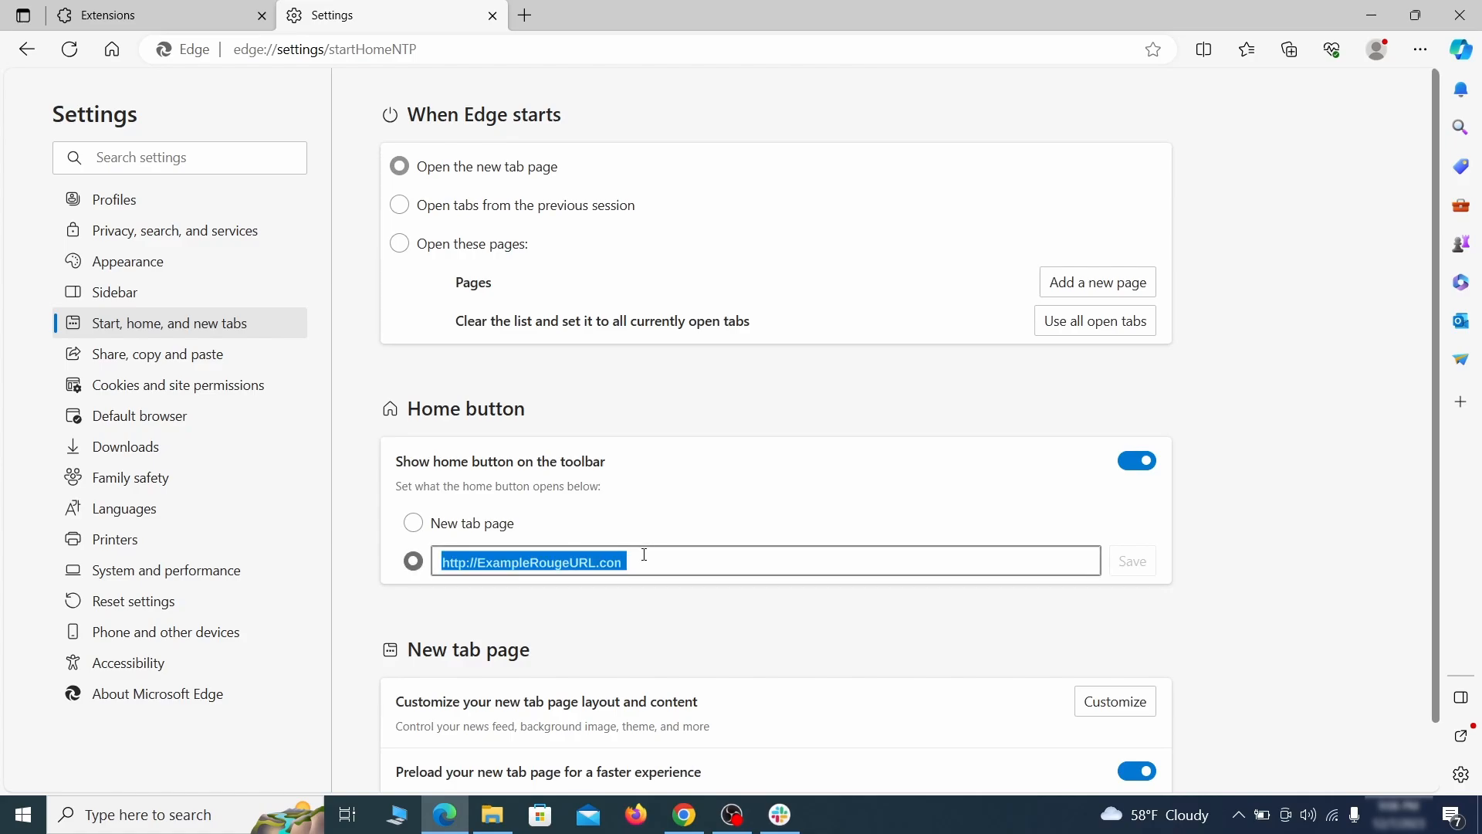
click(414, 523)
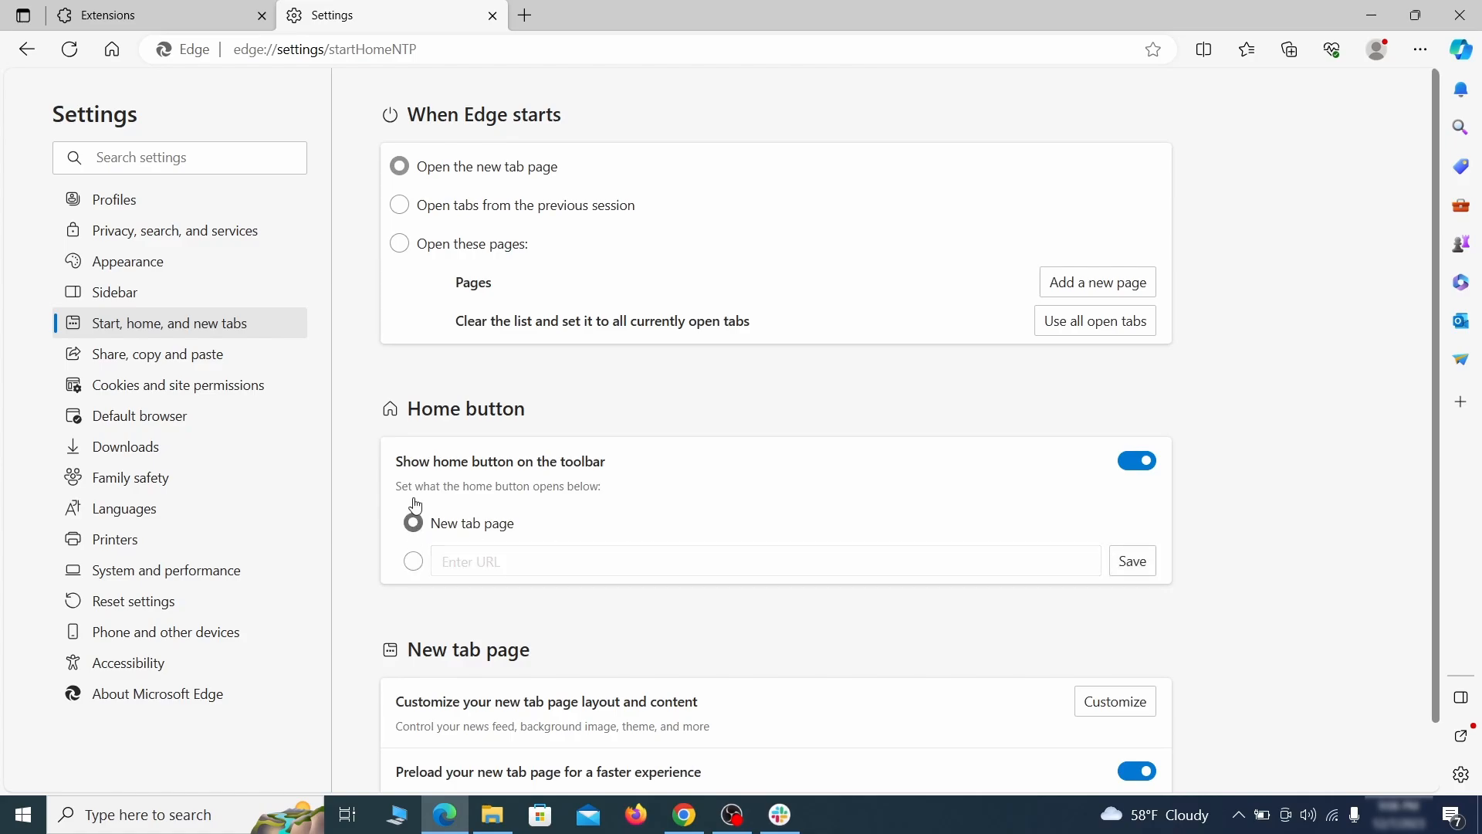
- Remove ExampleRougeURL.com from Edge's allowed notification sites
click(177, 384)
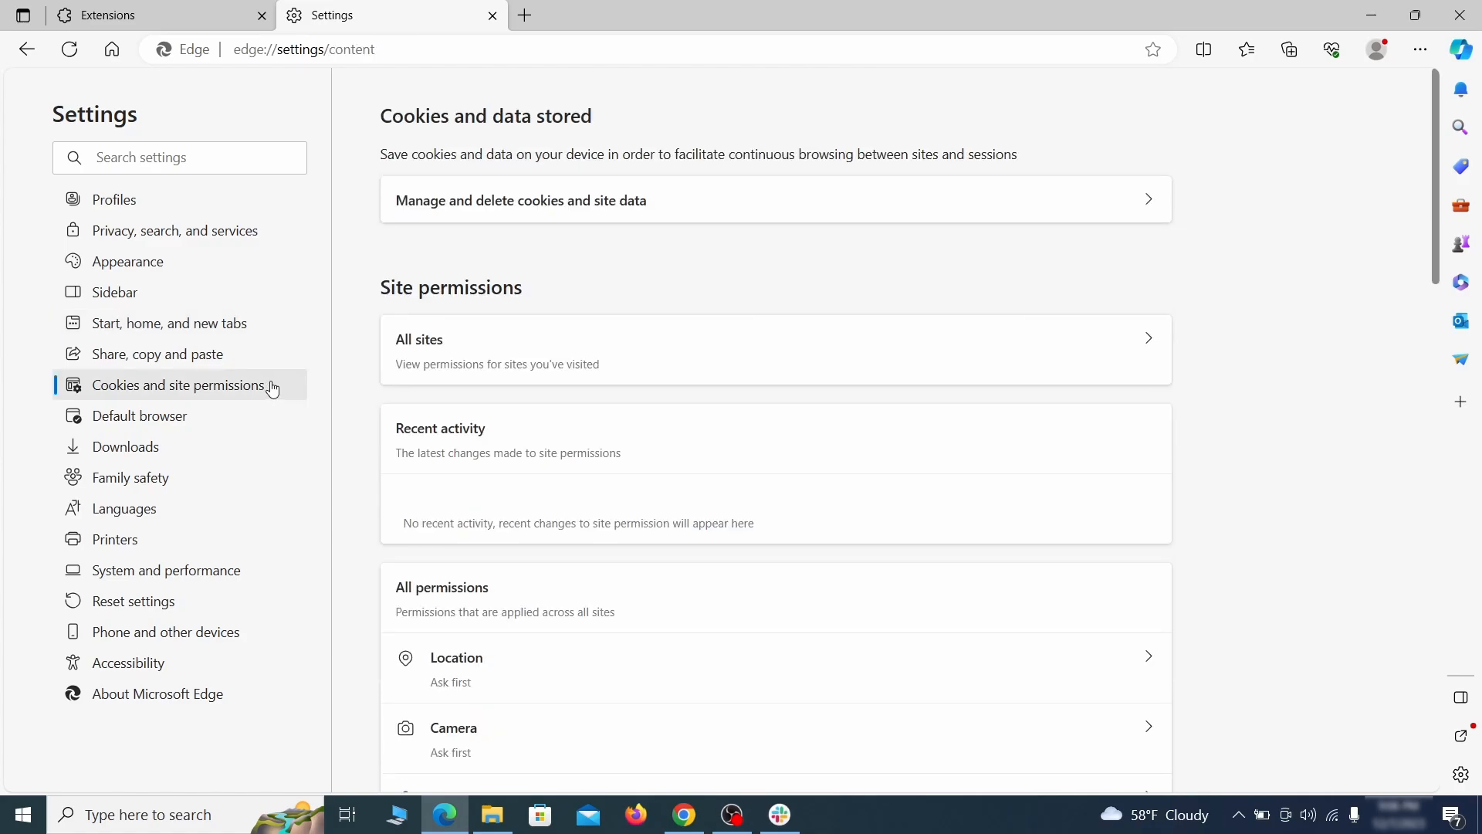
scroll(down, 3)
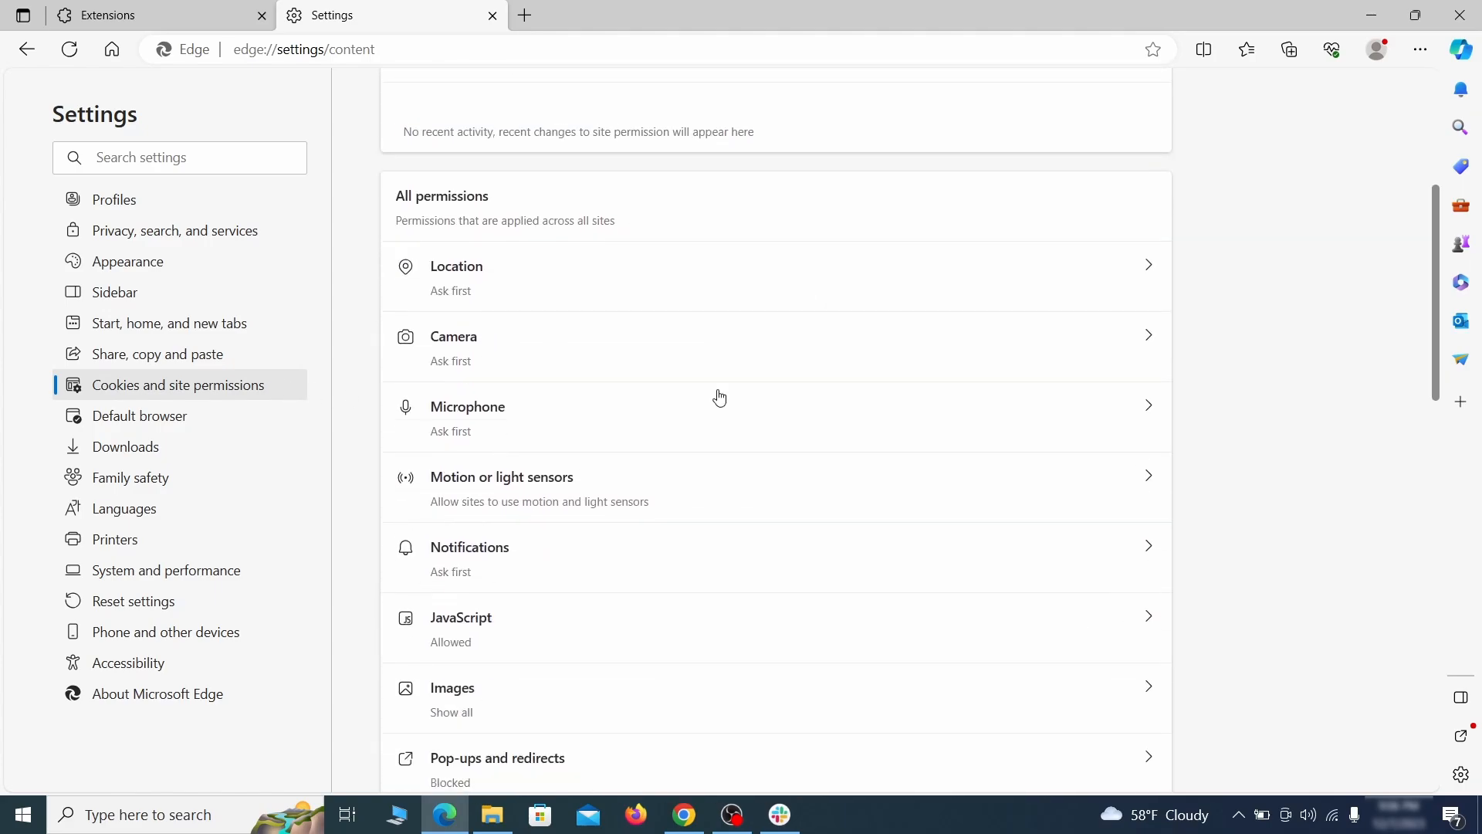
scroll(down, 3)
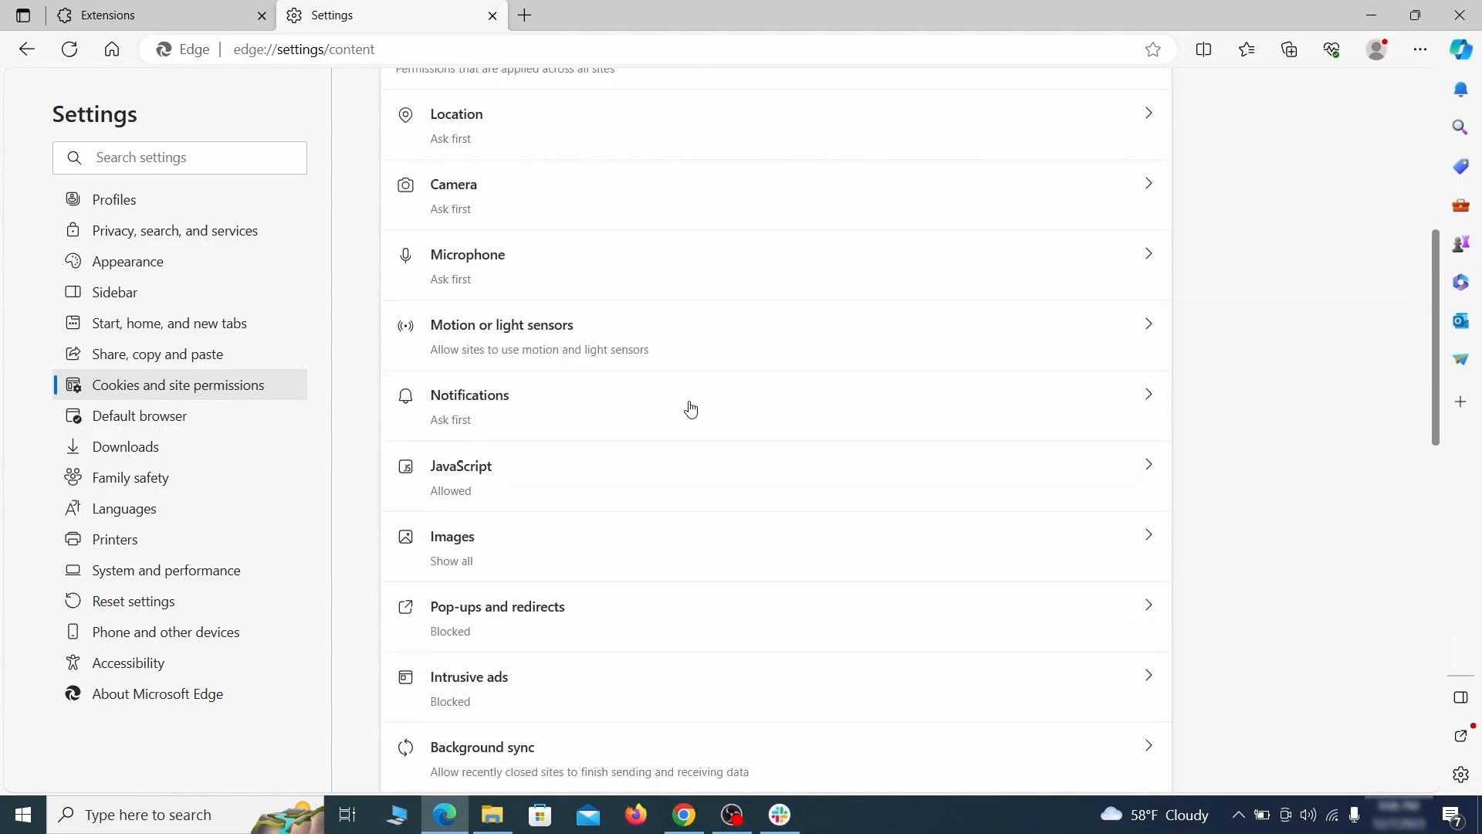
click(690, 407)
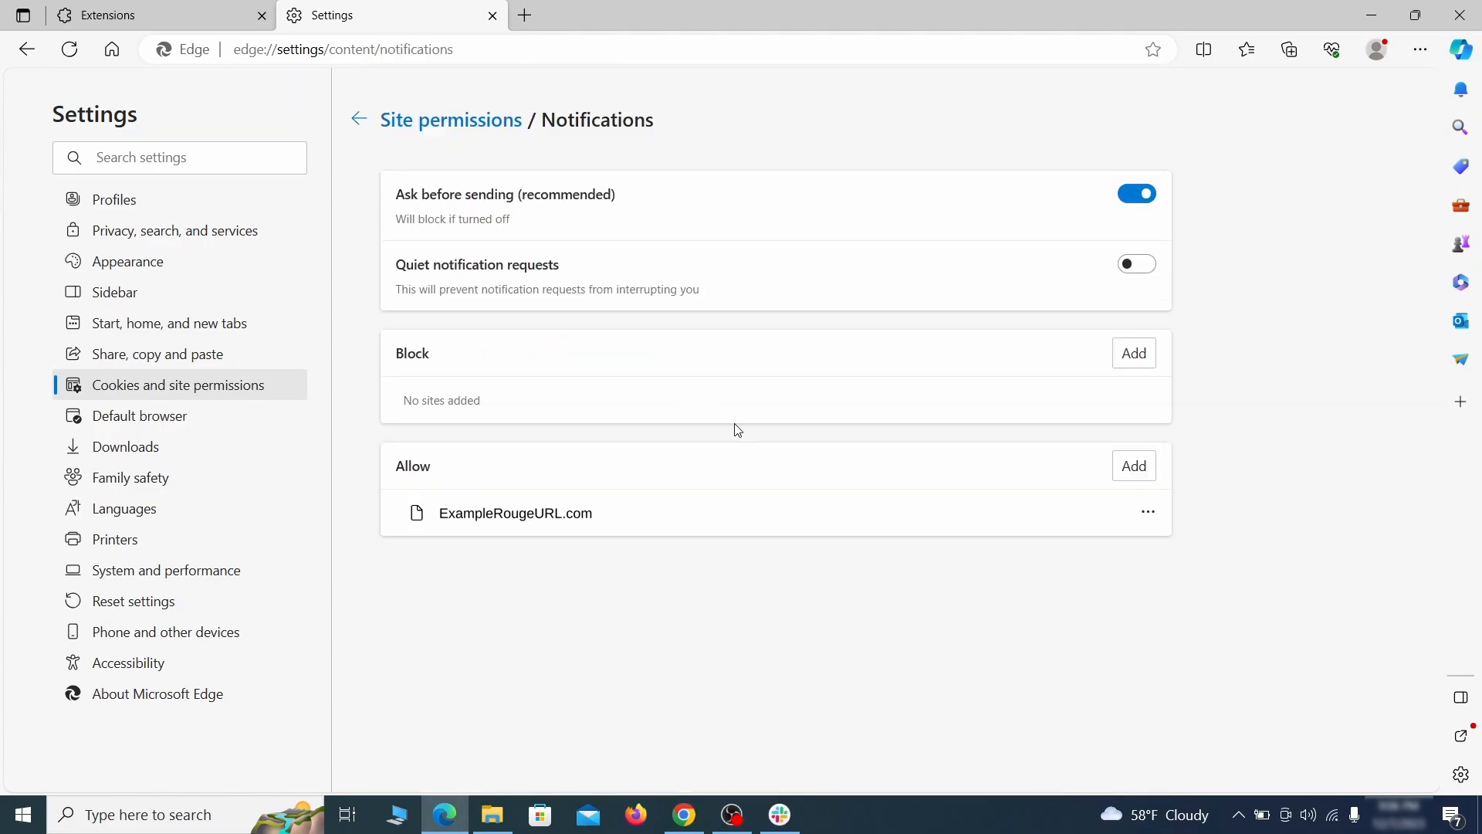
mouse_move(1149, 513)
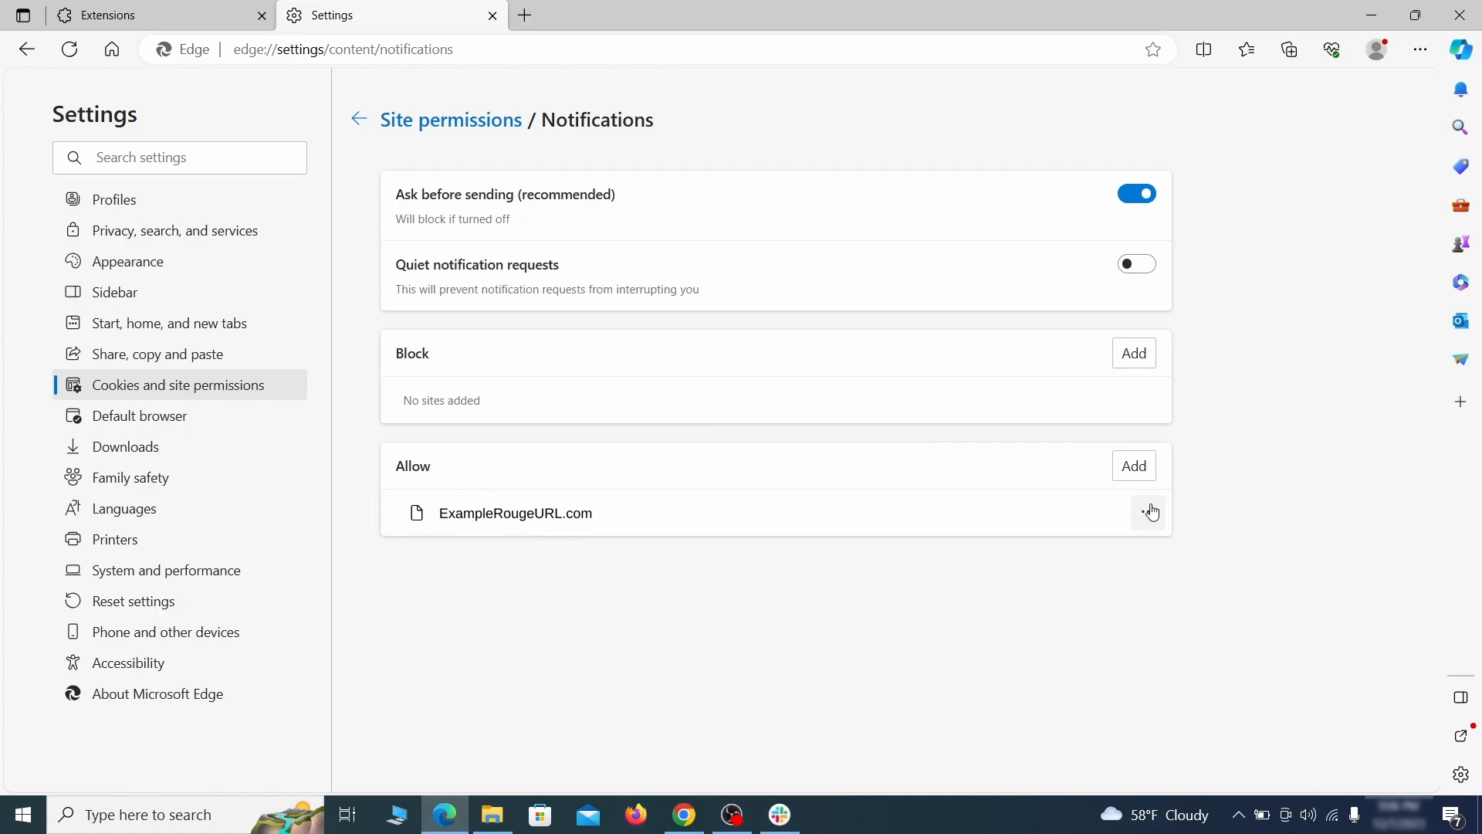
click(1149, 513)
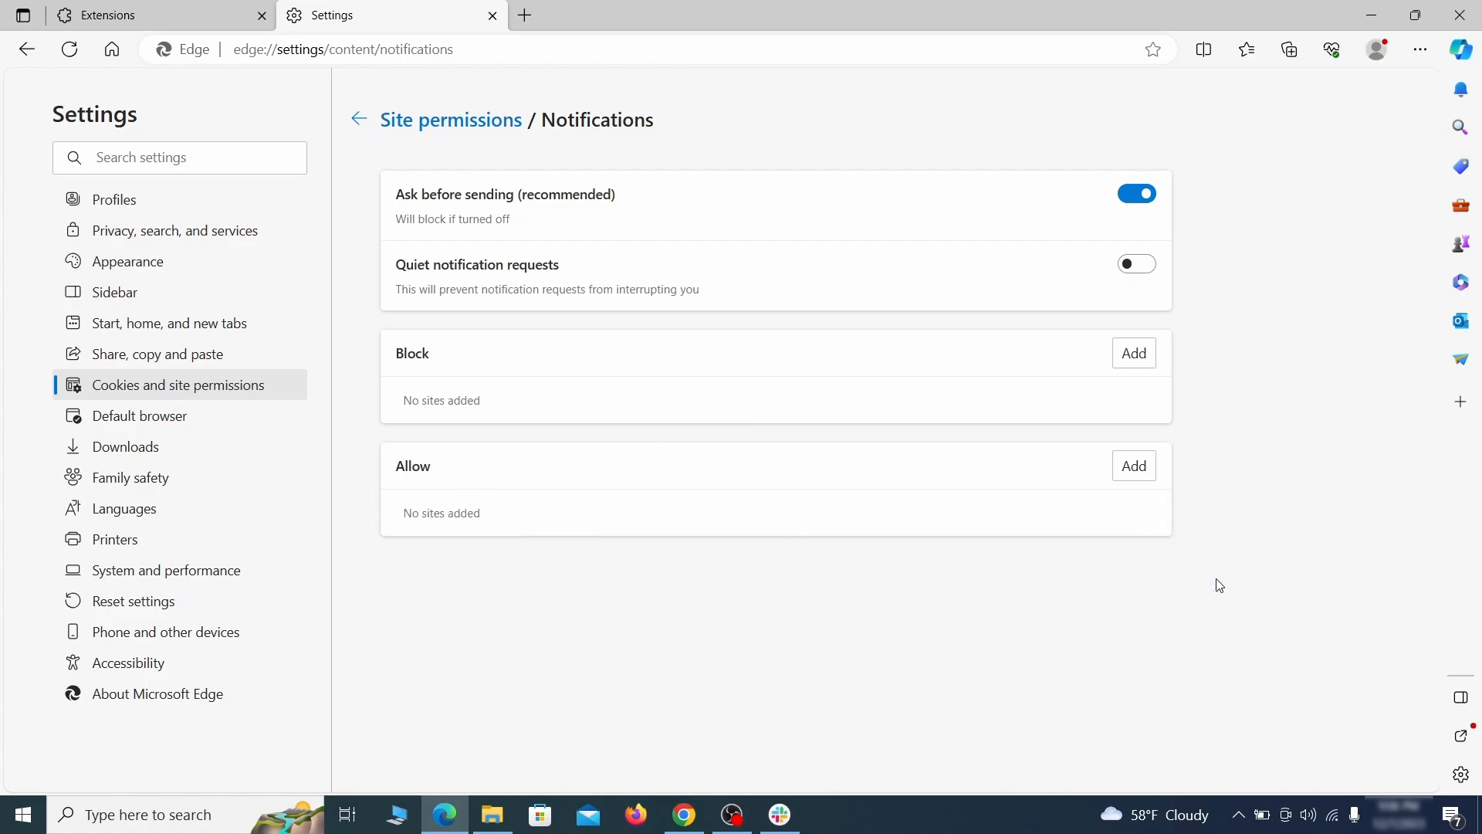